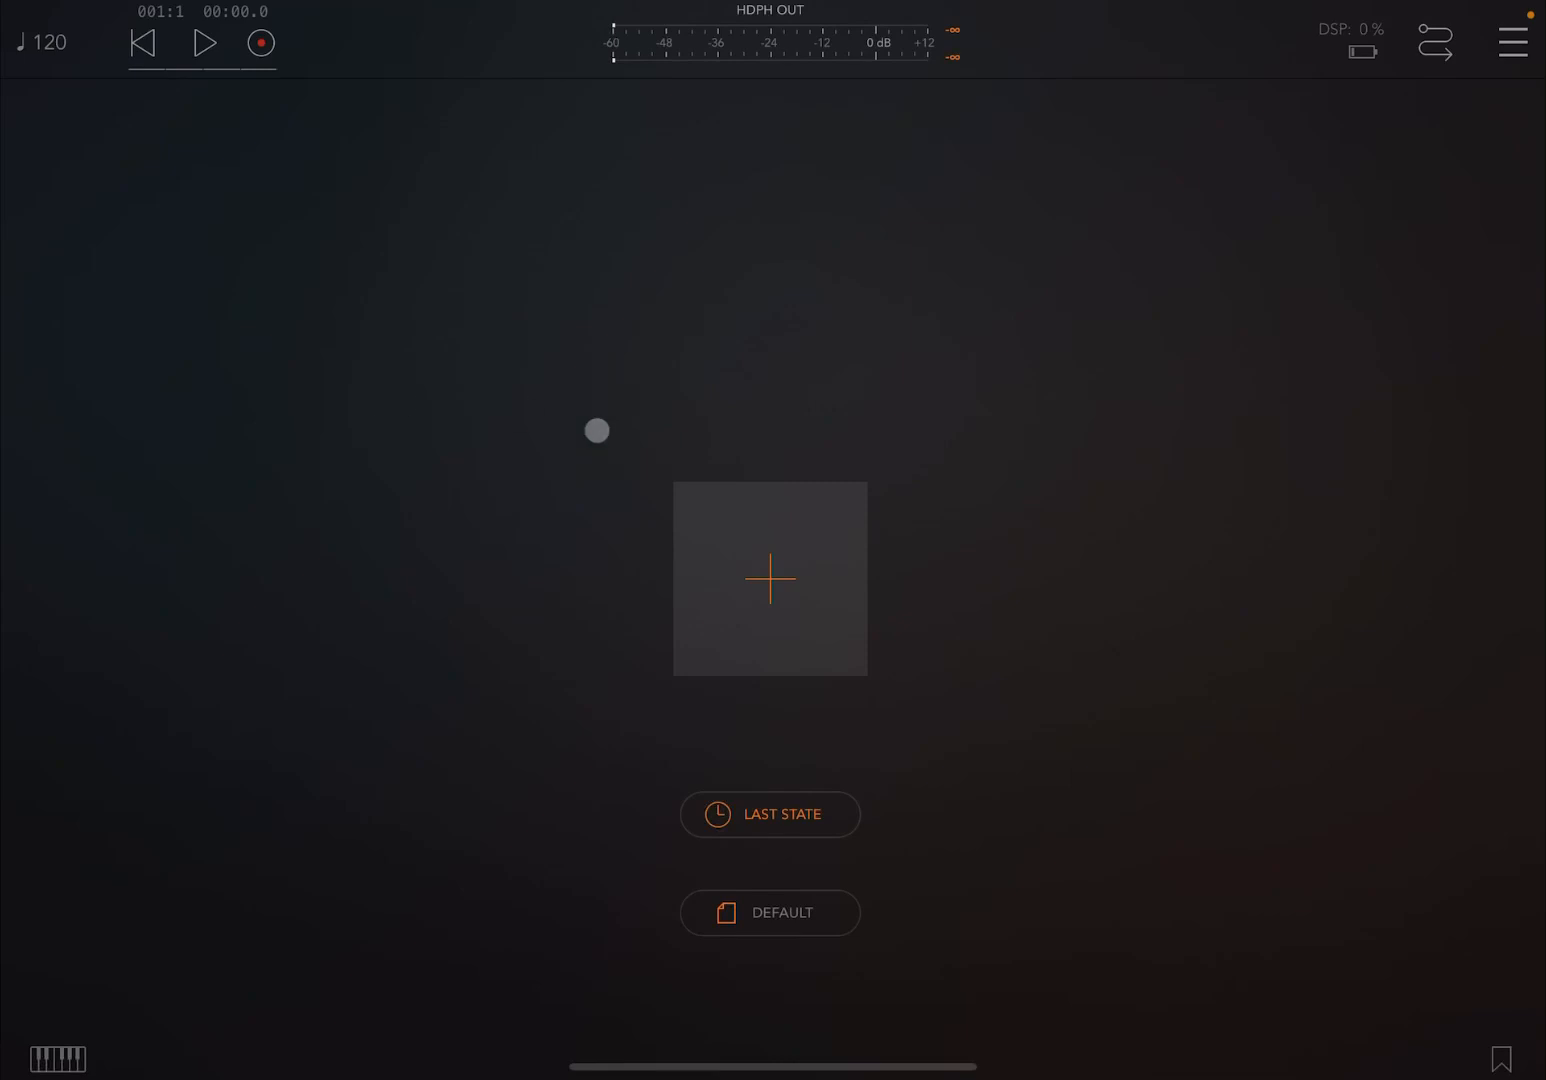
Step: Add an audio channel sourced from Scaler 2, found by searching 'sca', and open its window
{"action": "left_click", "coordinate": [769, 577]}
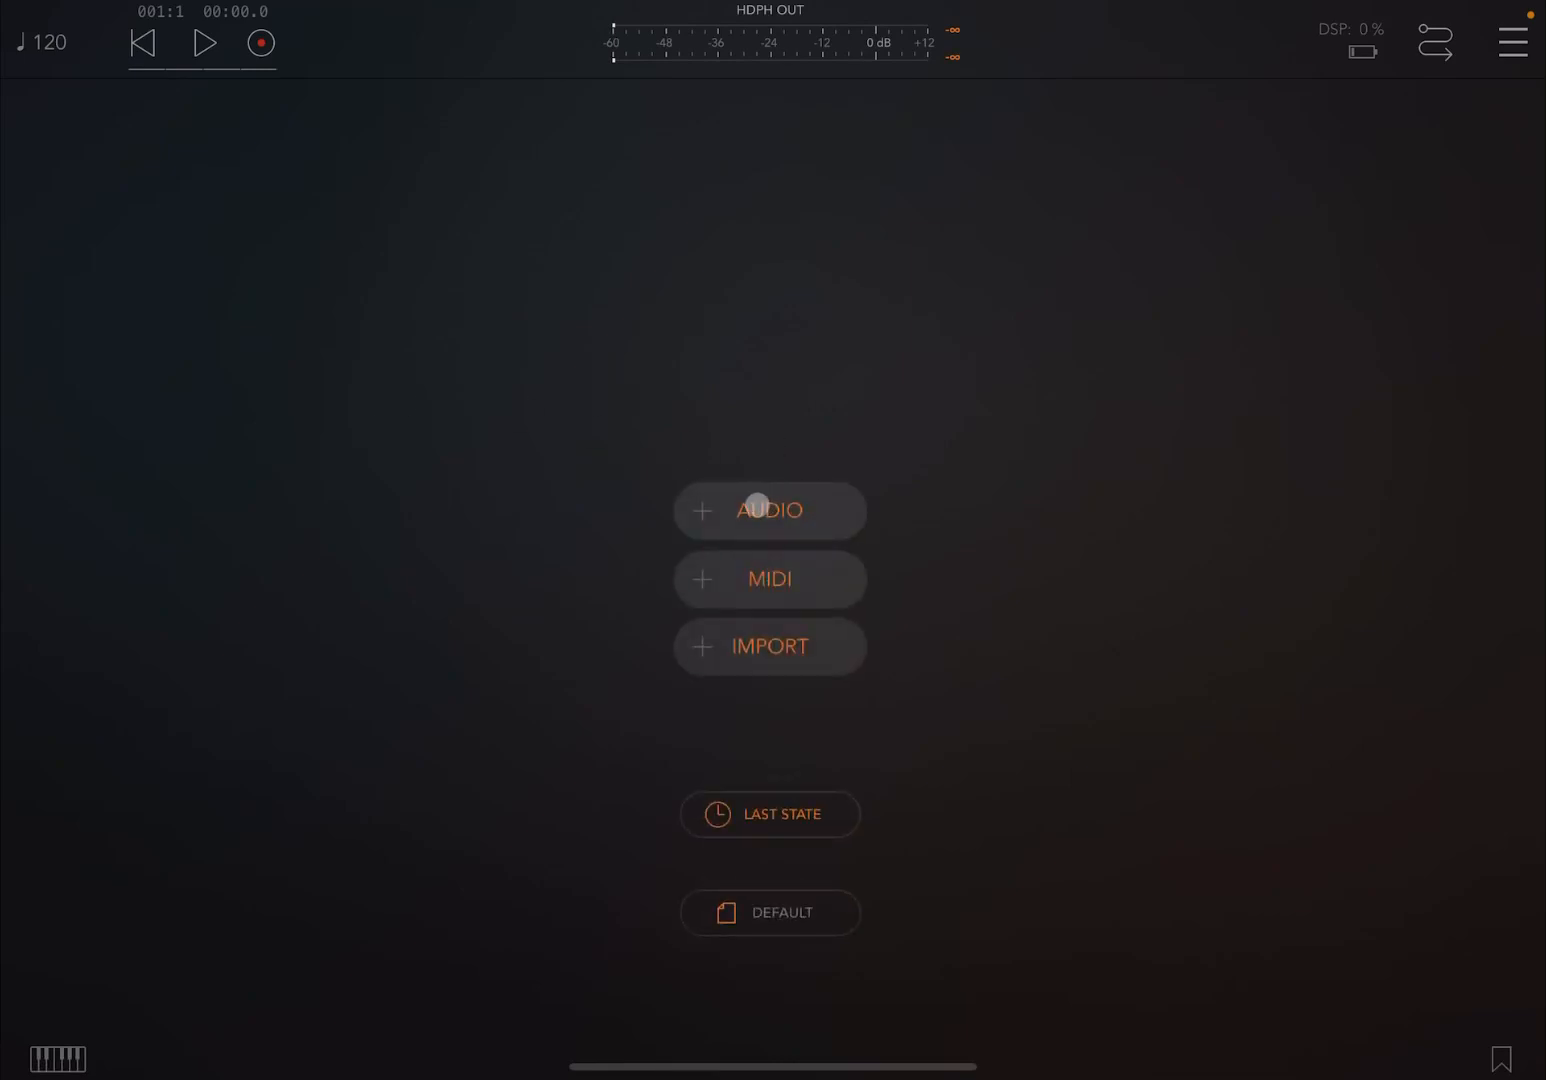
{"action": "left_click", "coordinate": [769, 511]}
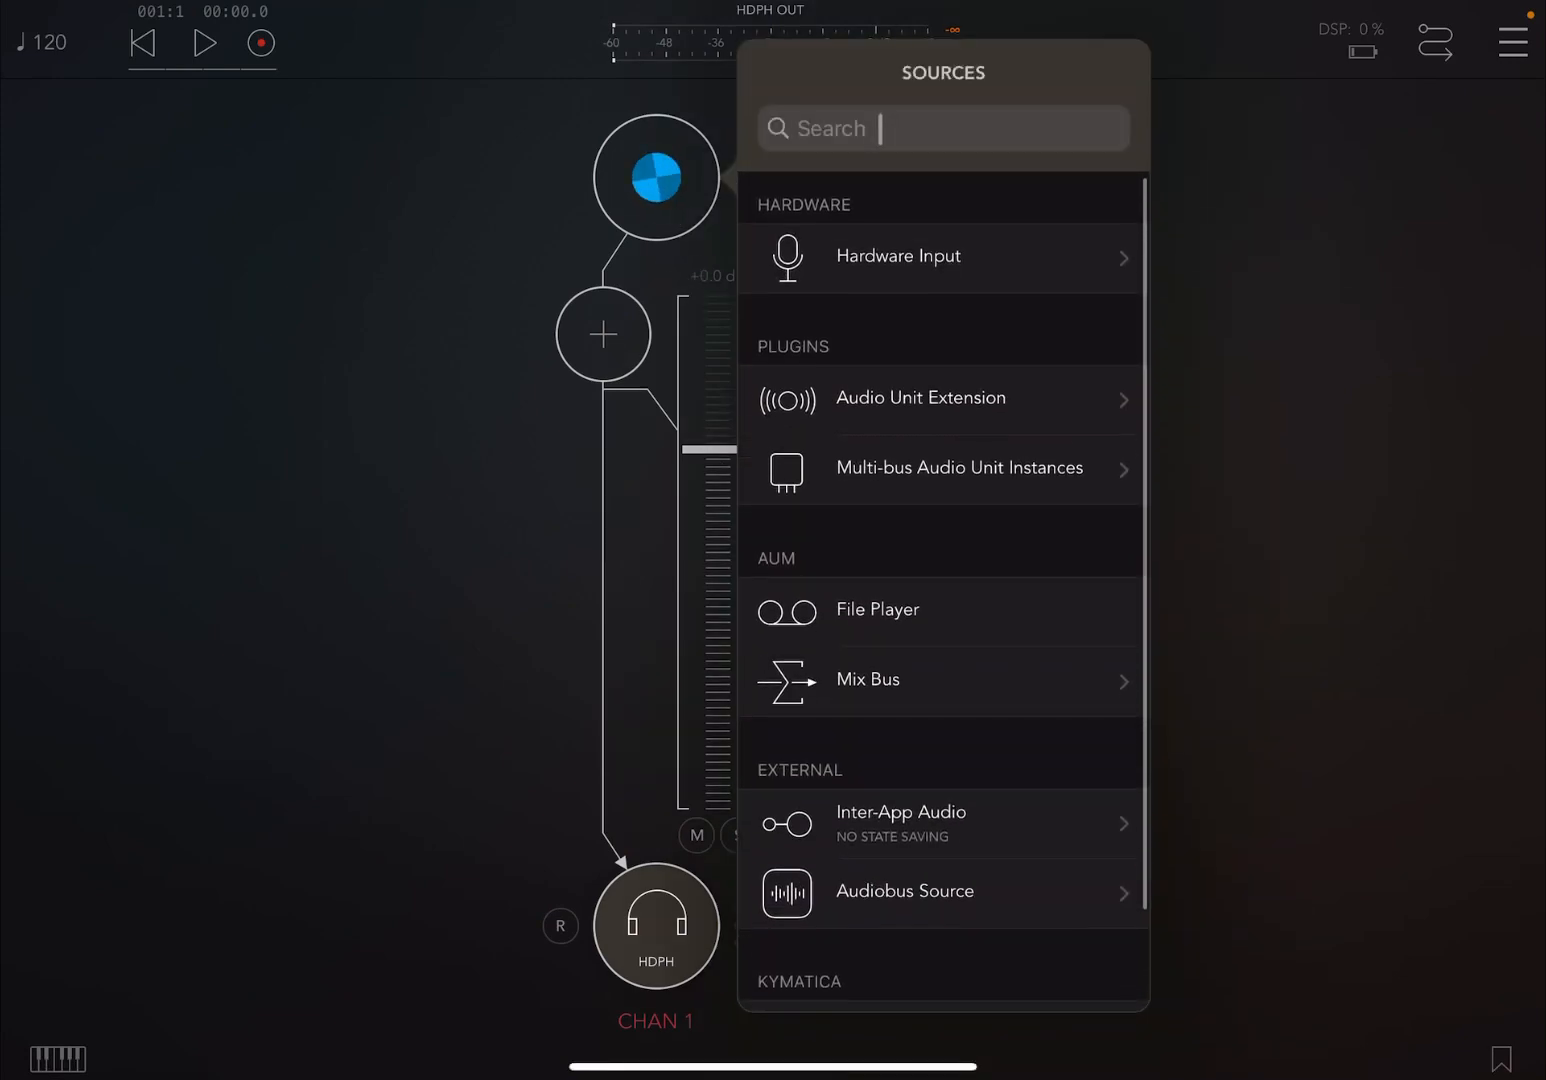
{"action": "type", "text": "sca"}
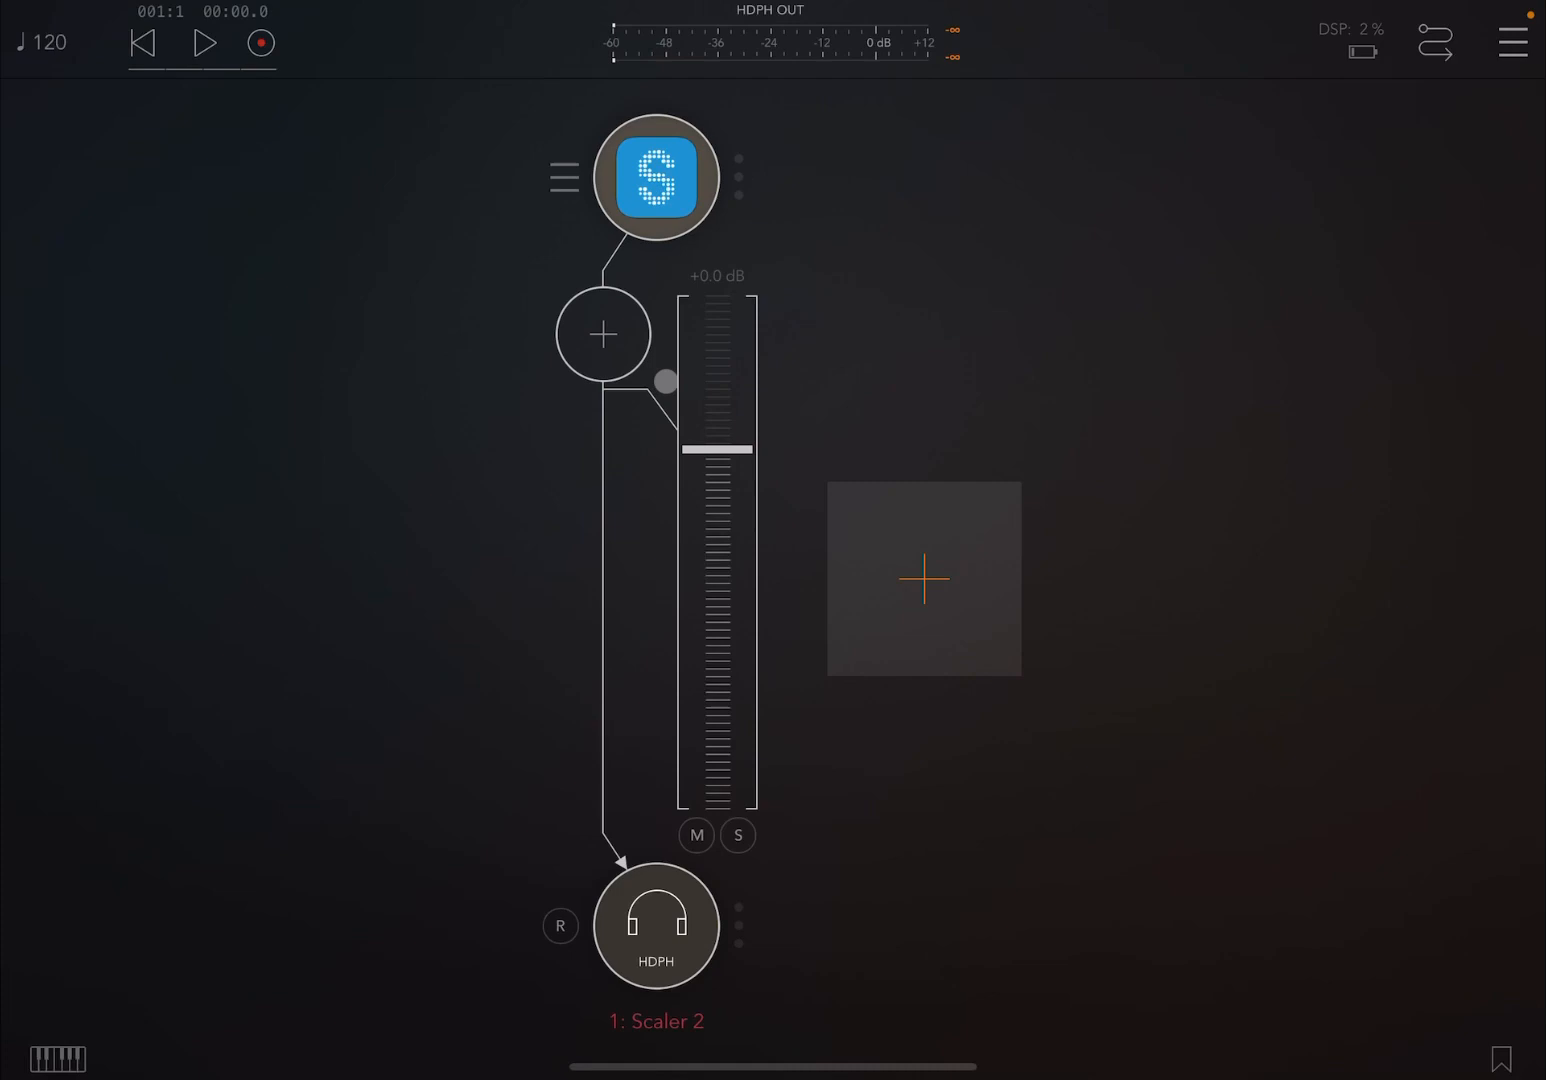
{"action": "left_click", "coordinate": [656, 177]}
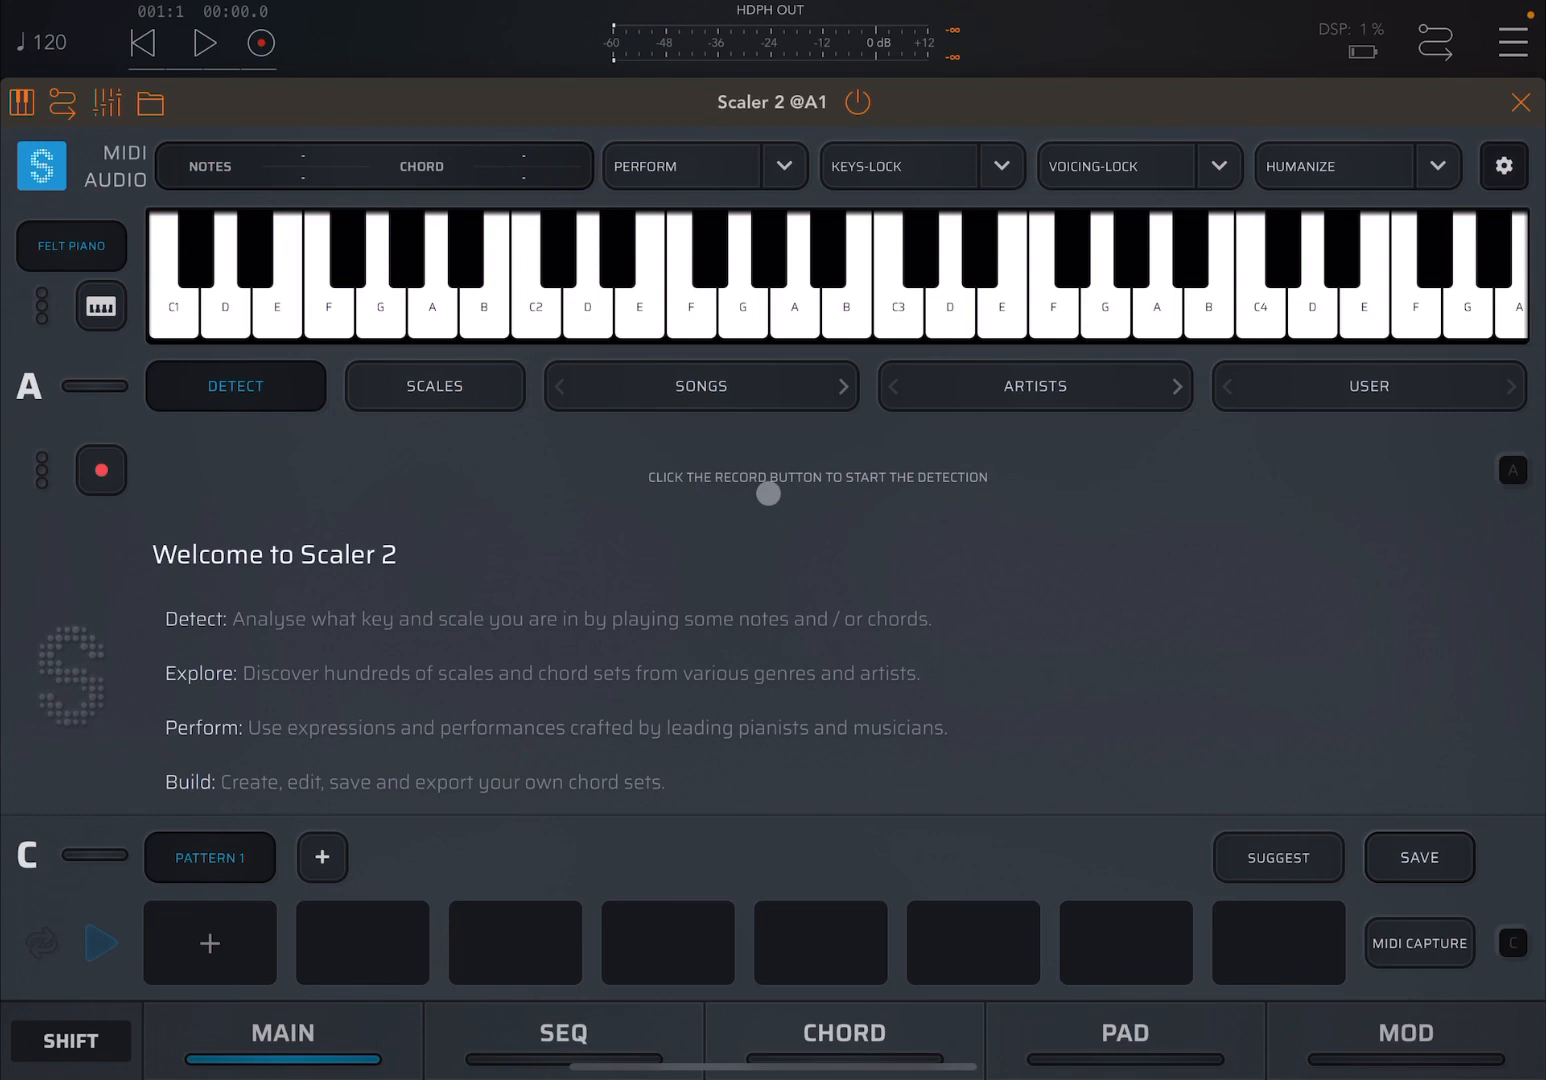
Step: Search the scale browser for 'c minor', audition two keys, and load the C Minor scale
{"action": "left_click", "coordinate": [434, 386]}
{"action": "type", "text": "c mino"}
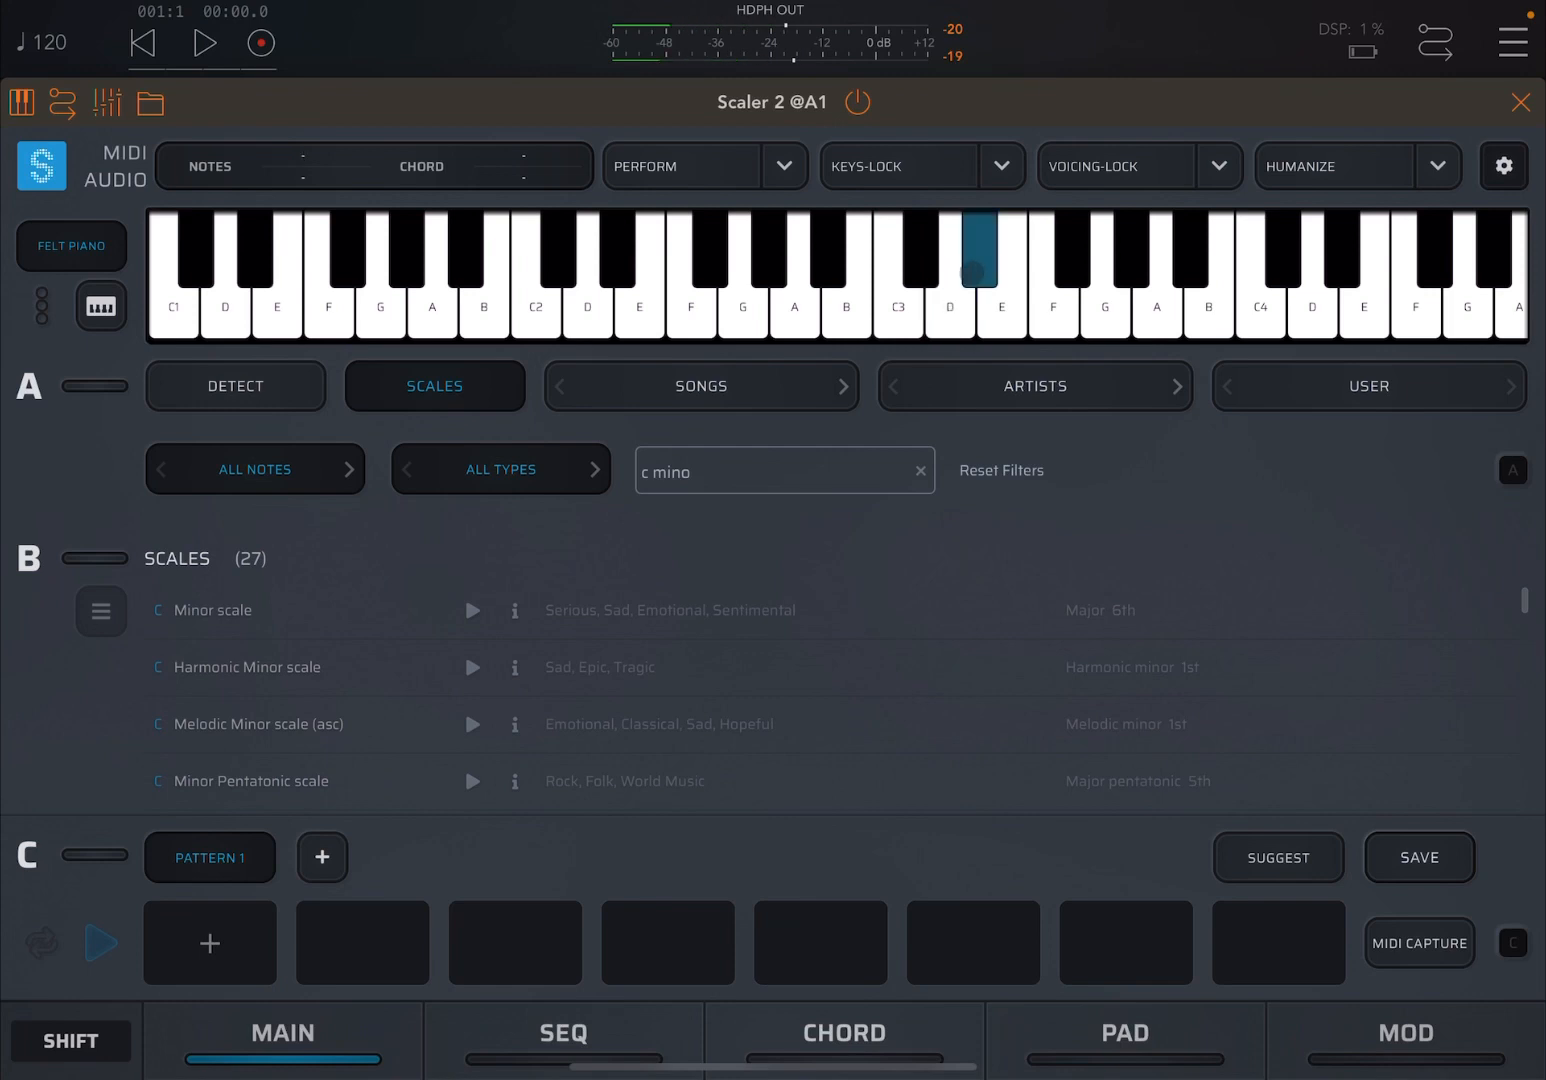
{"action": "left_click", "coordinate": [1105, 320]}
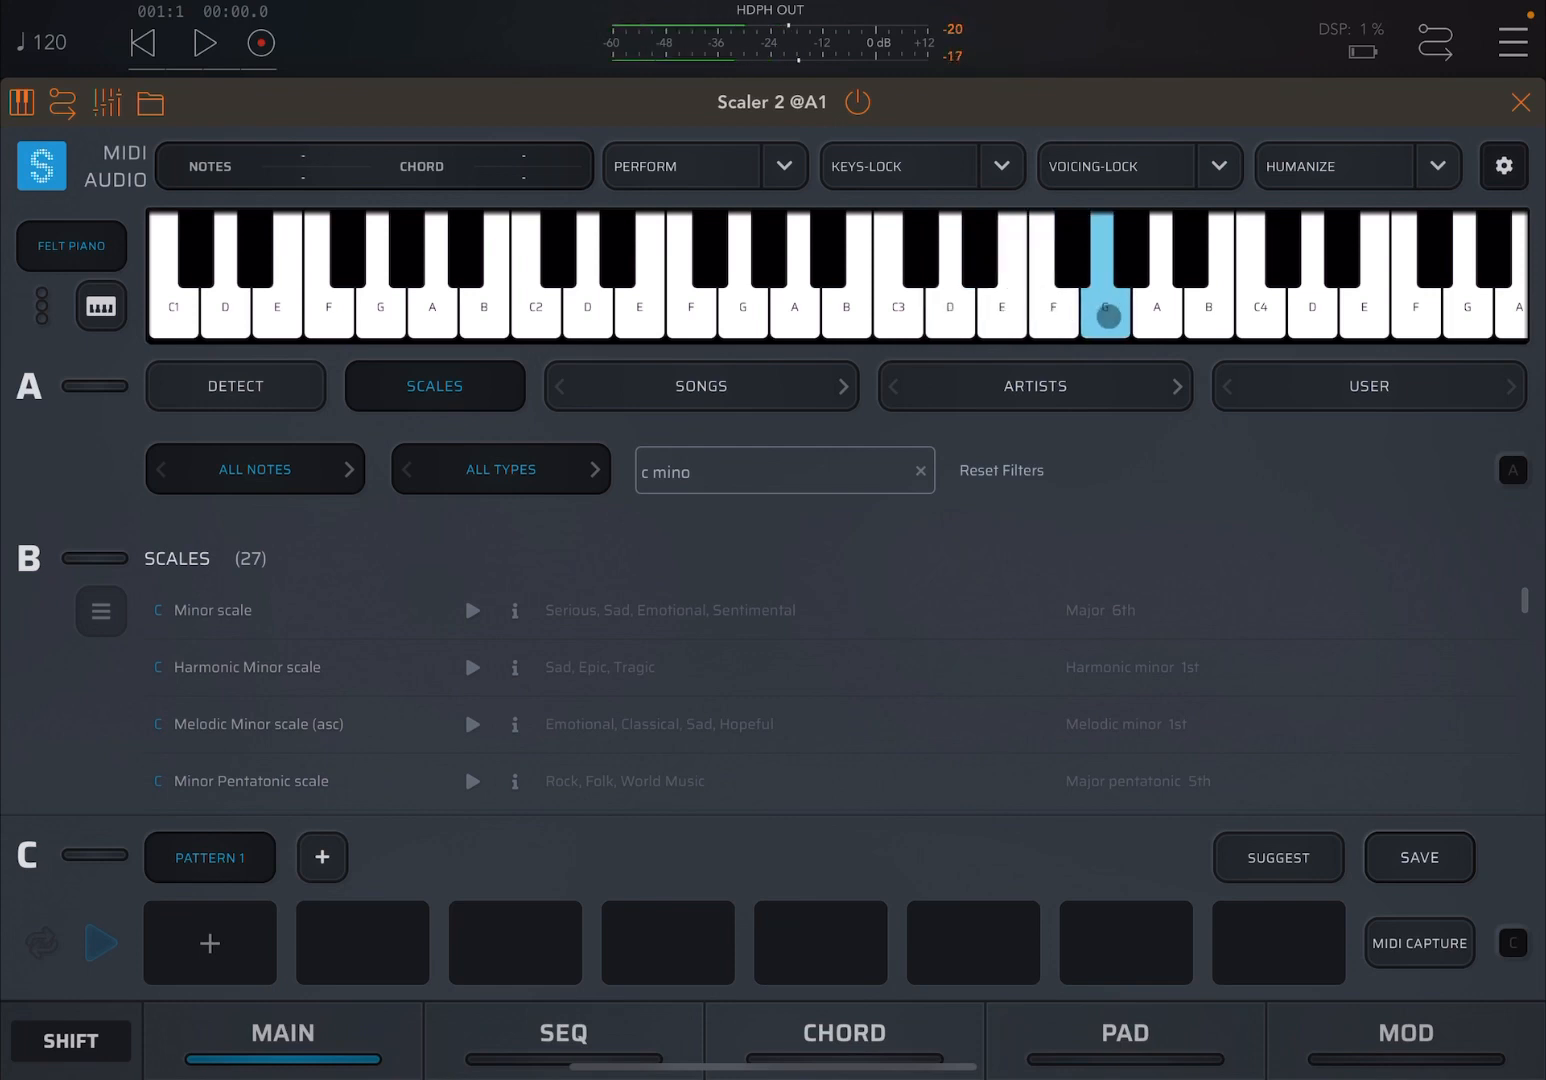
{"action": "left_click", "coordinate": [1209, 280]}
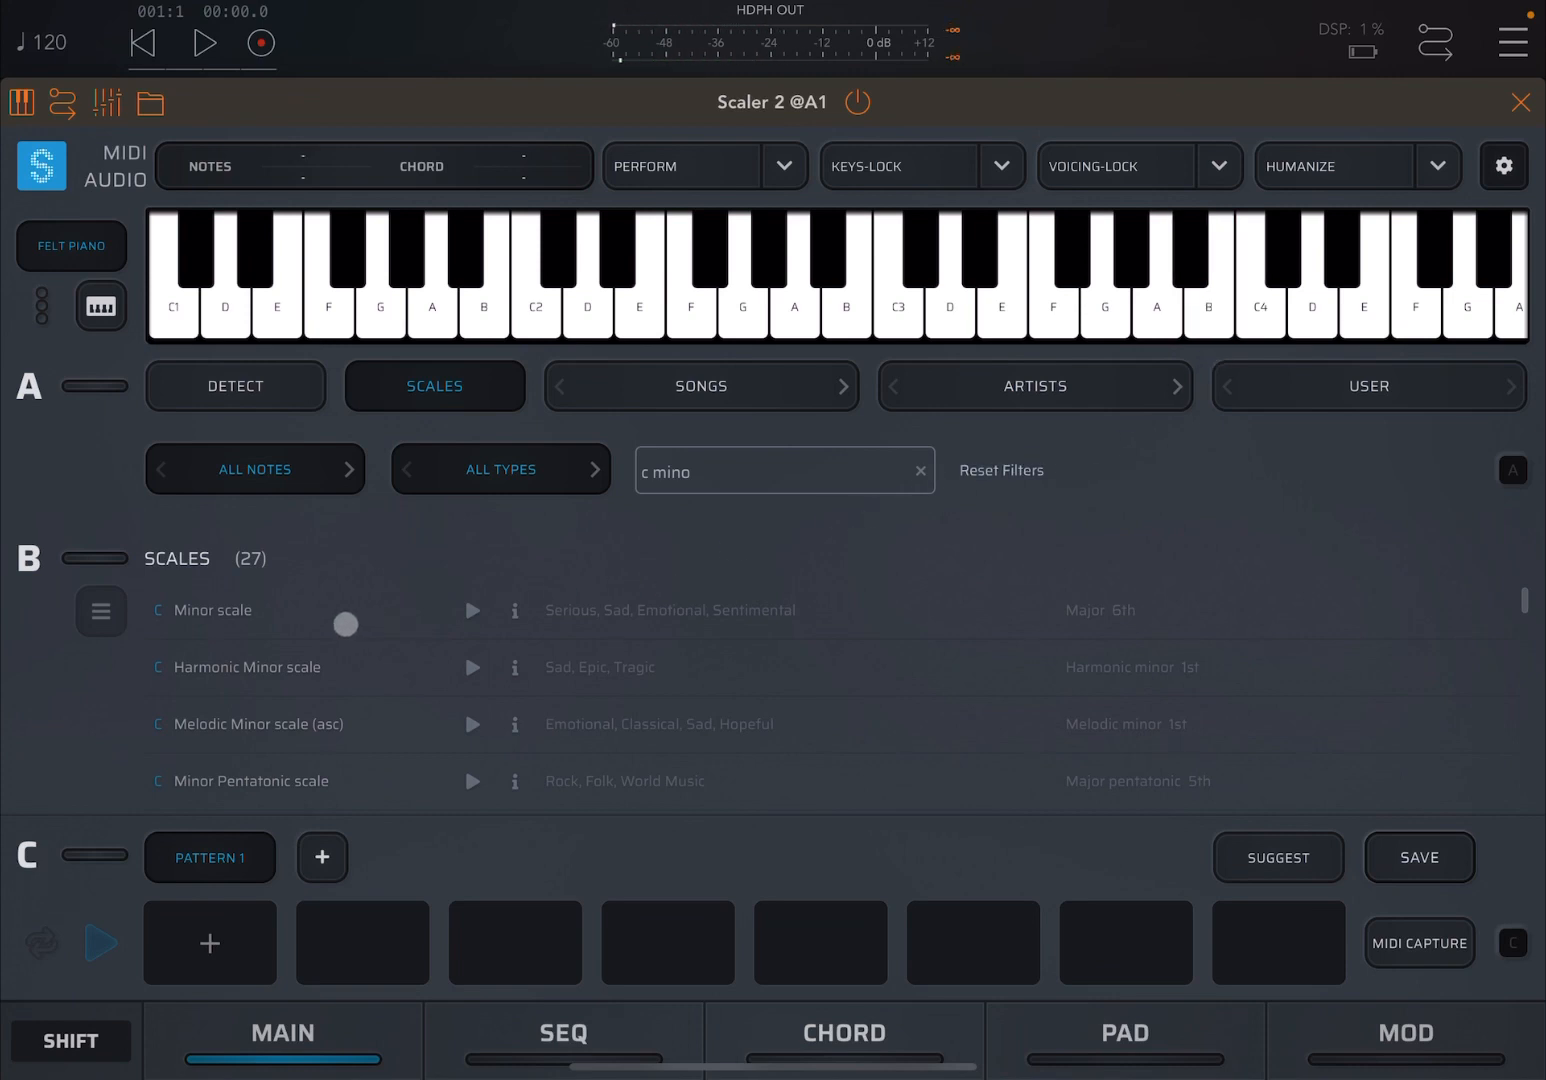
{"action": "left_click", "coordinate": [212, 610]}
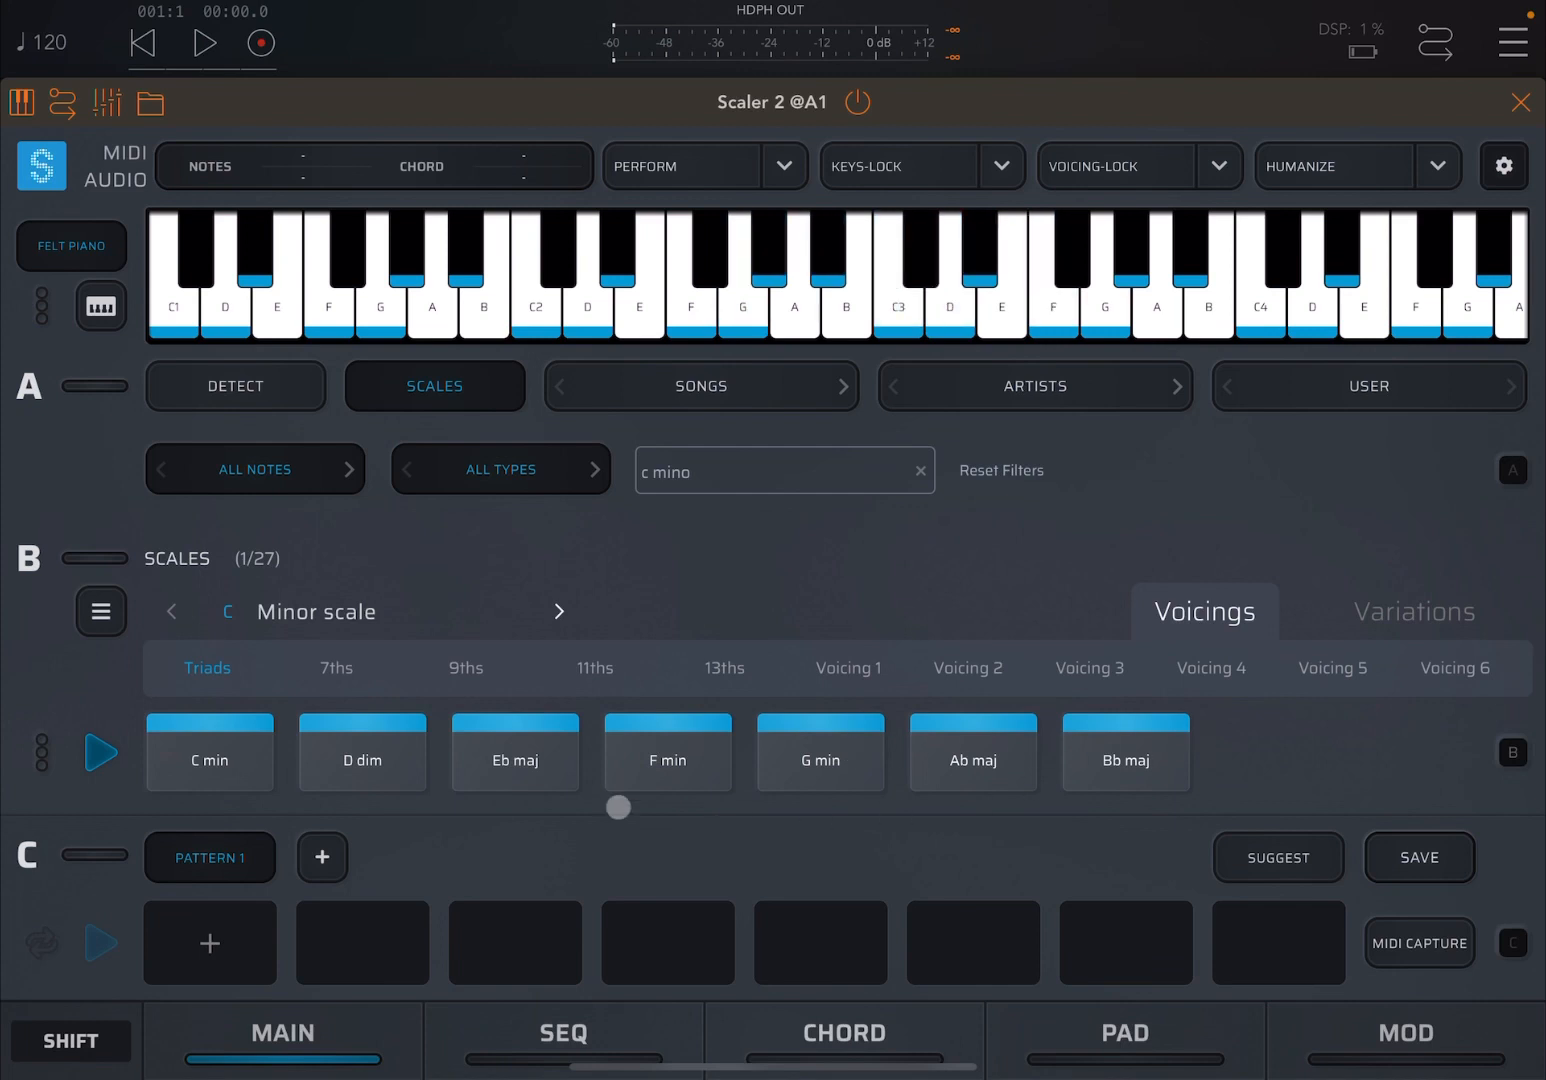
Step: Audition four C minor triads, including F min and Ab maj
{"action": "left_click", "coordinate": [362, 755]}
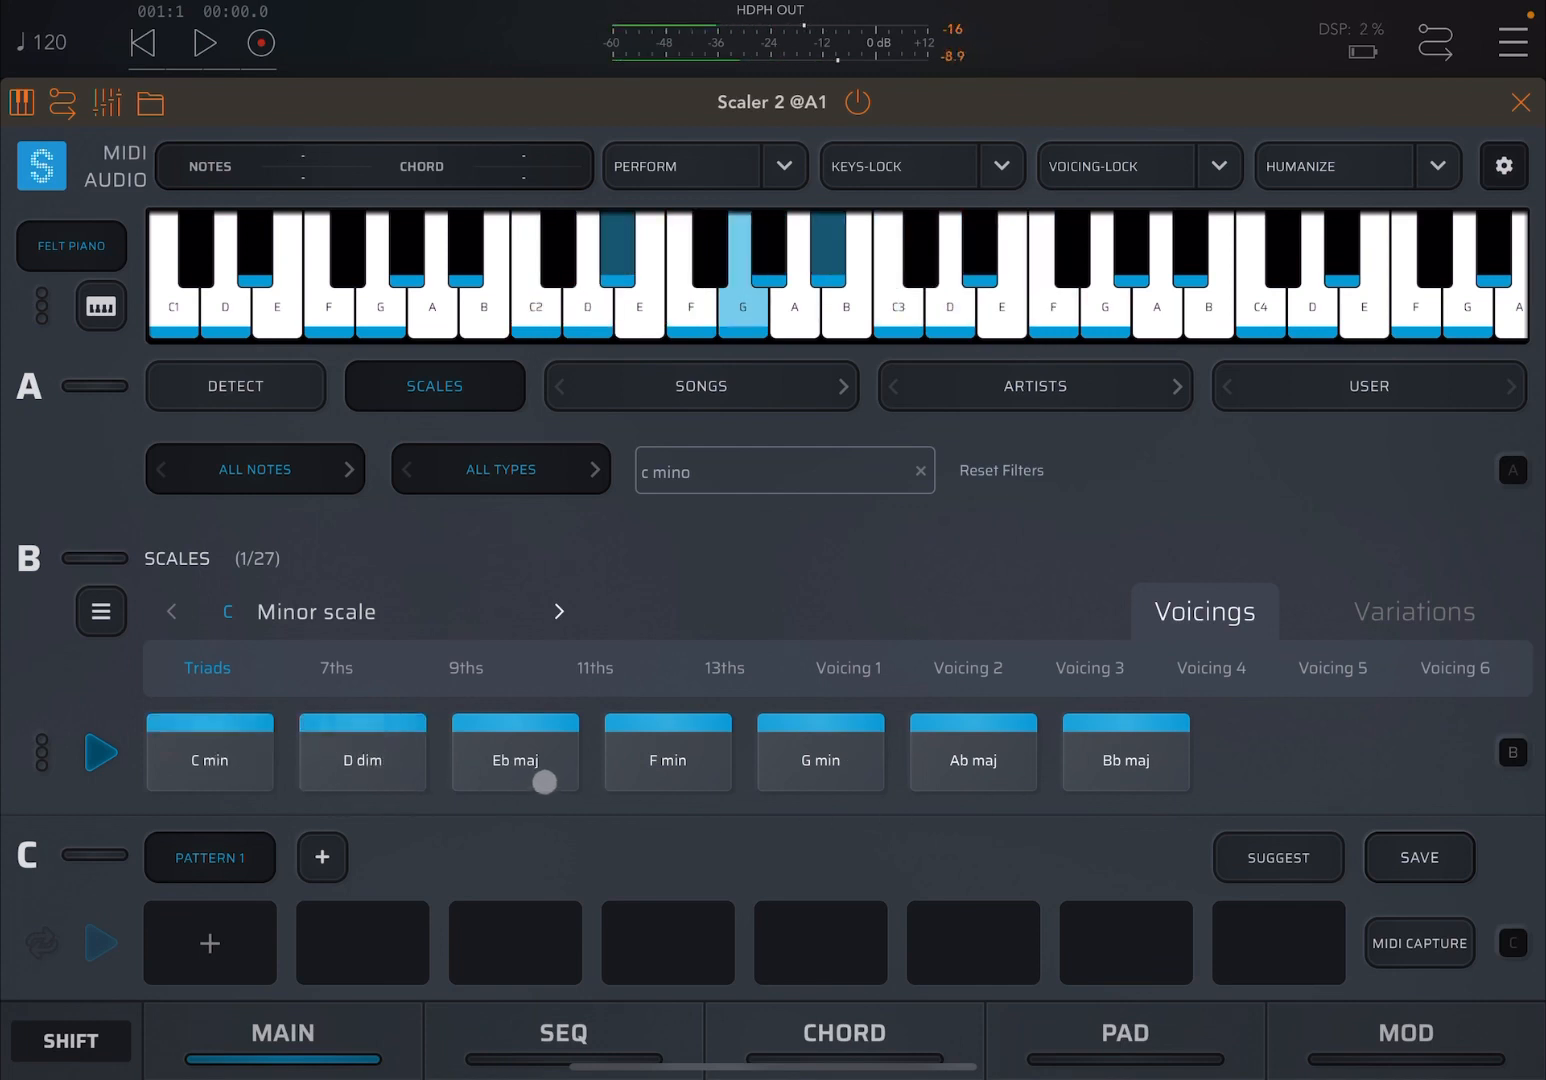
{"action": "left_click", "coordinate": [677, 761]}
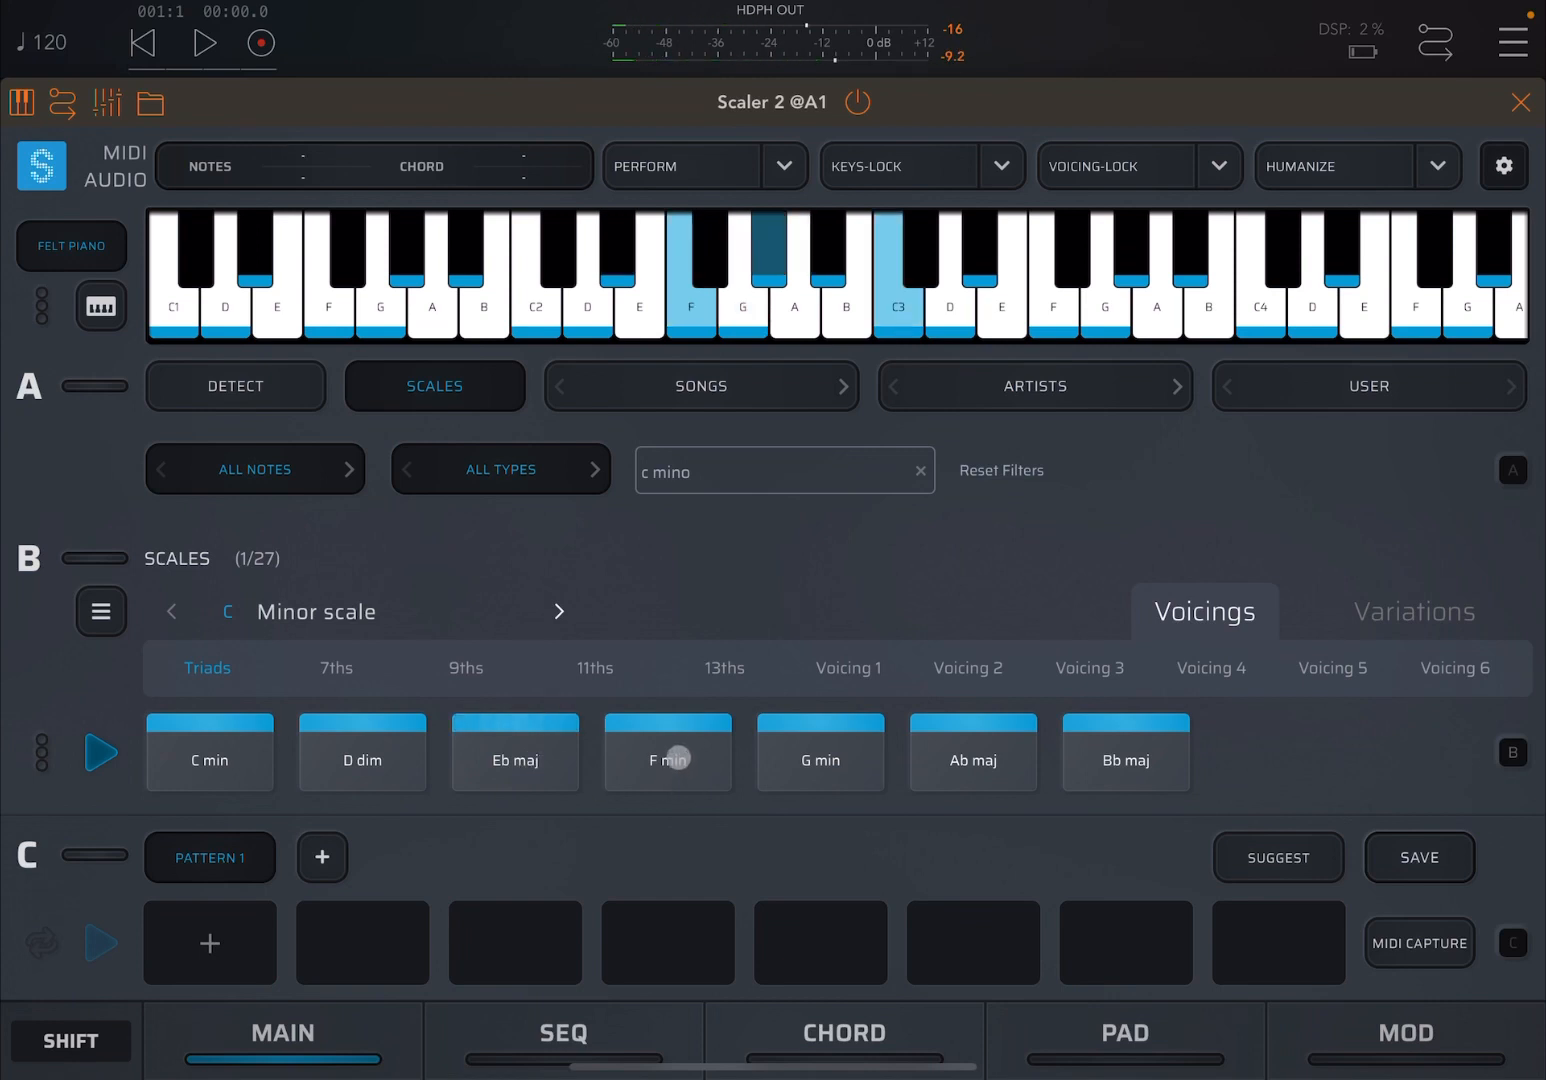
{"action": "left_click", "coordinate": [973, 760]}
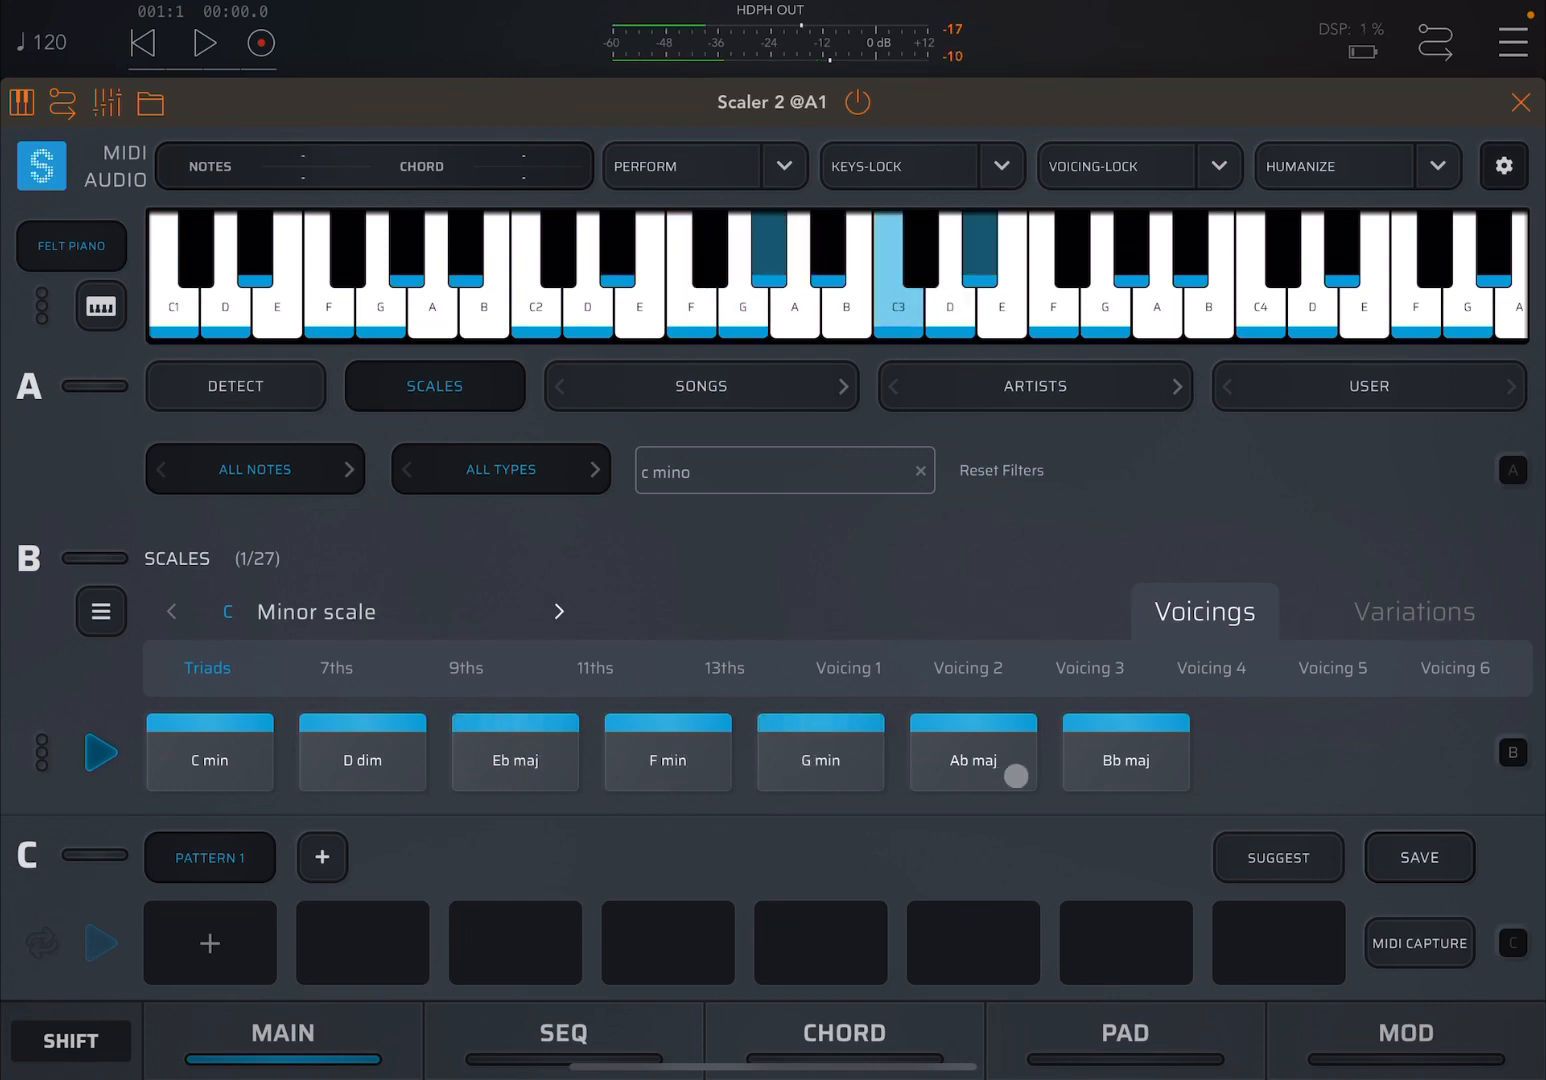
{"action": "left_click", "coordinate": [1127, 760]}
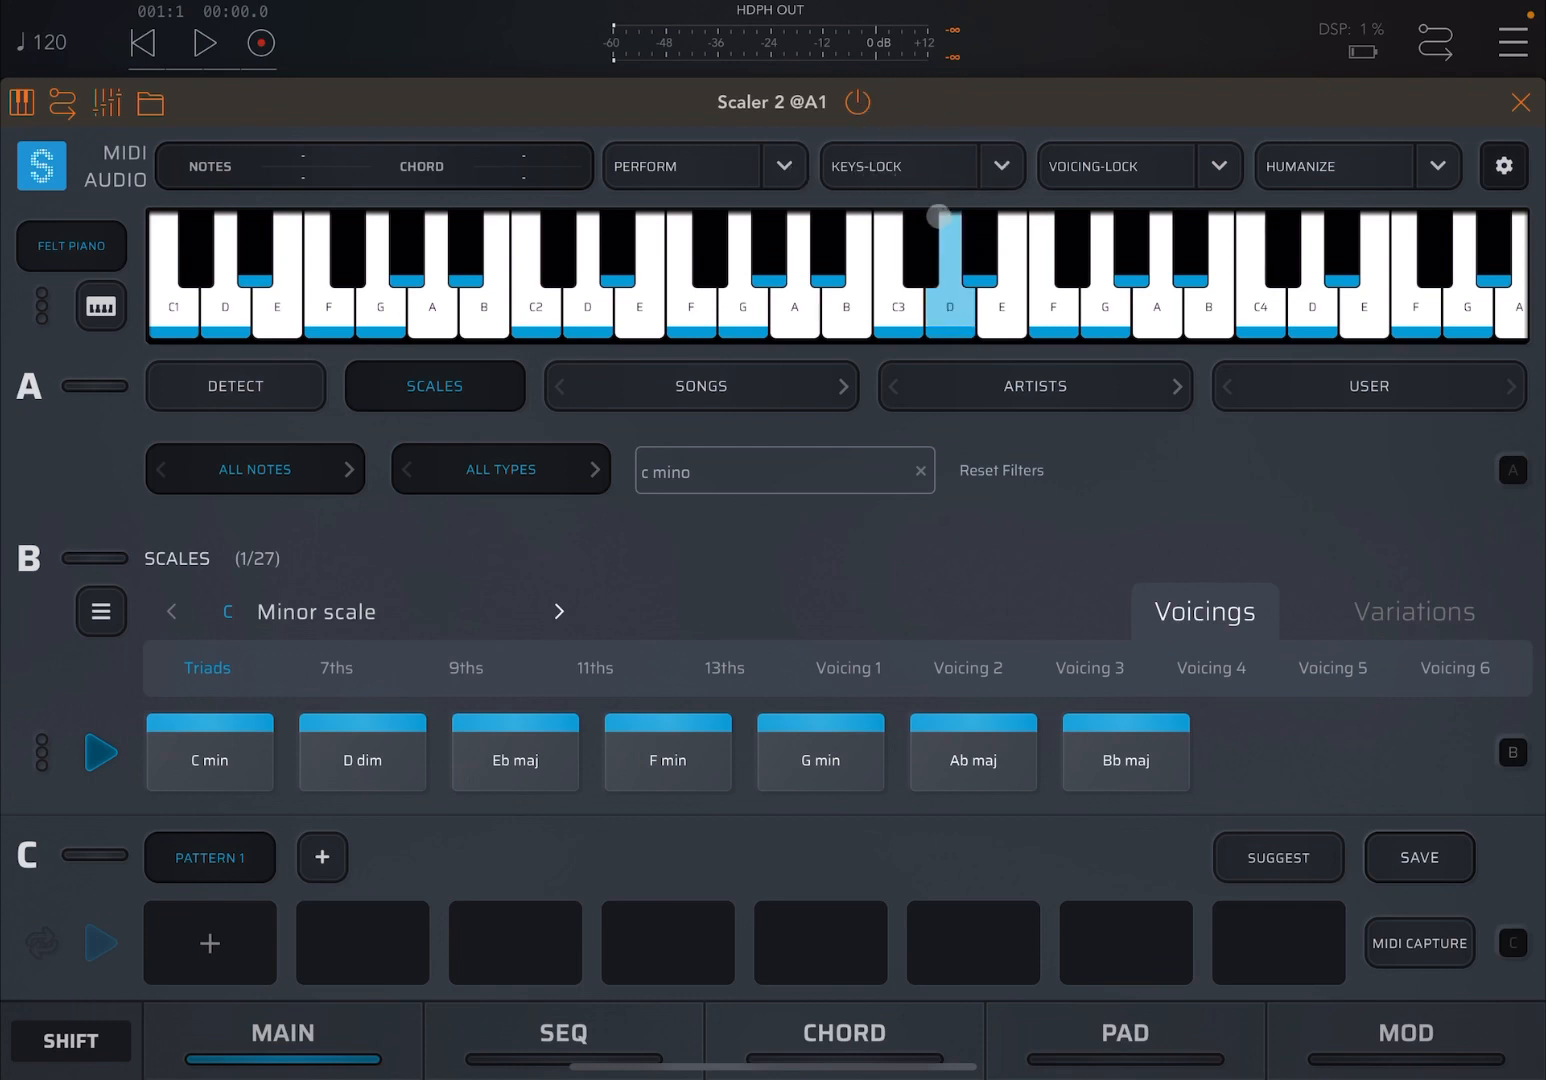
Step: Turn Keys-Lock on, off, and back on with its settings dropdown showing
{"action": "left_click", "coordinate": [895, 166]}
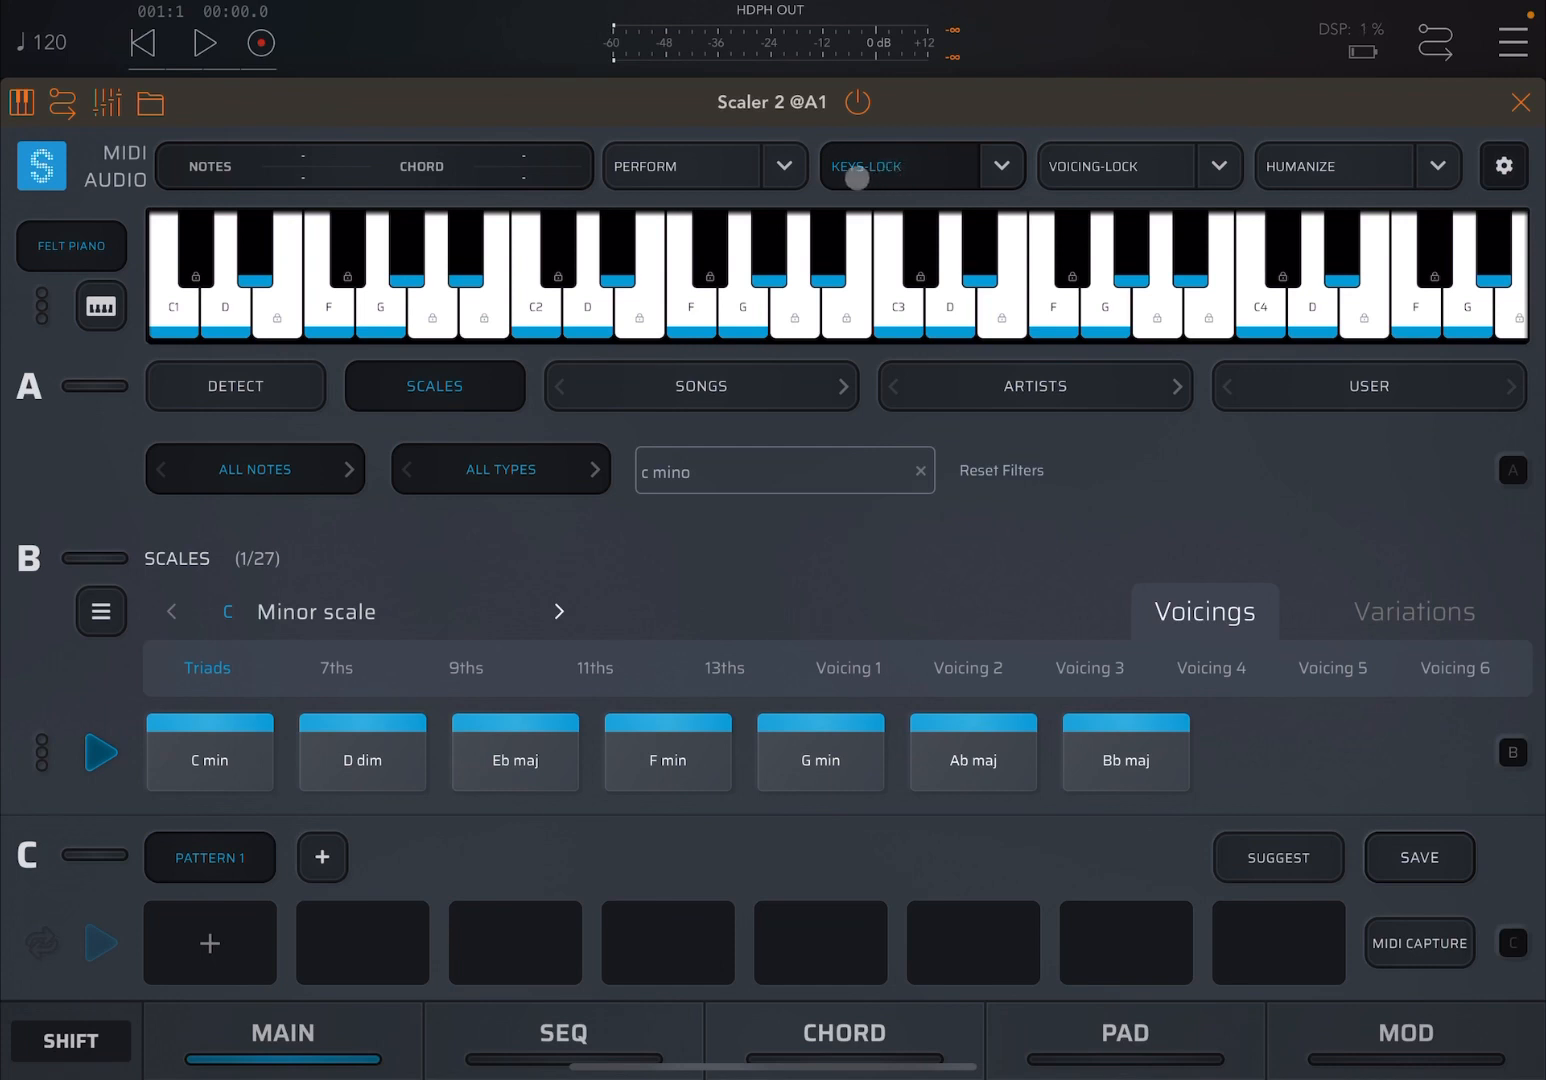
{"action": "left_click_drag", "start_coordinate": [851, 181], "coordinate": [959, 184]}
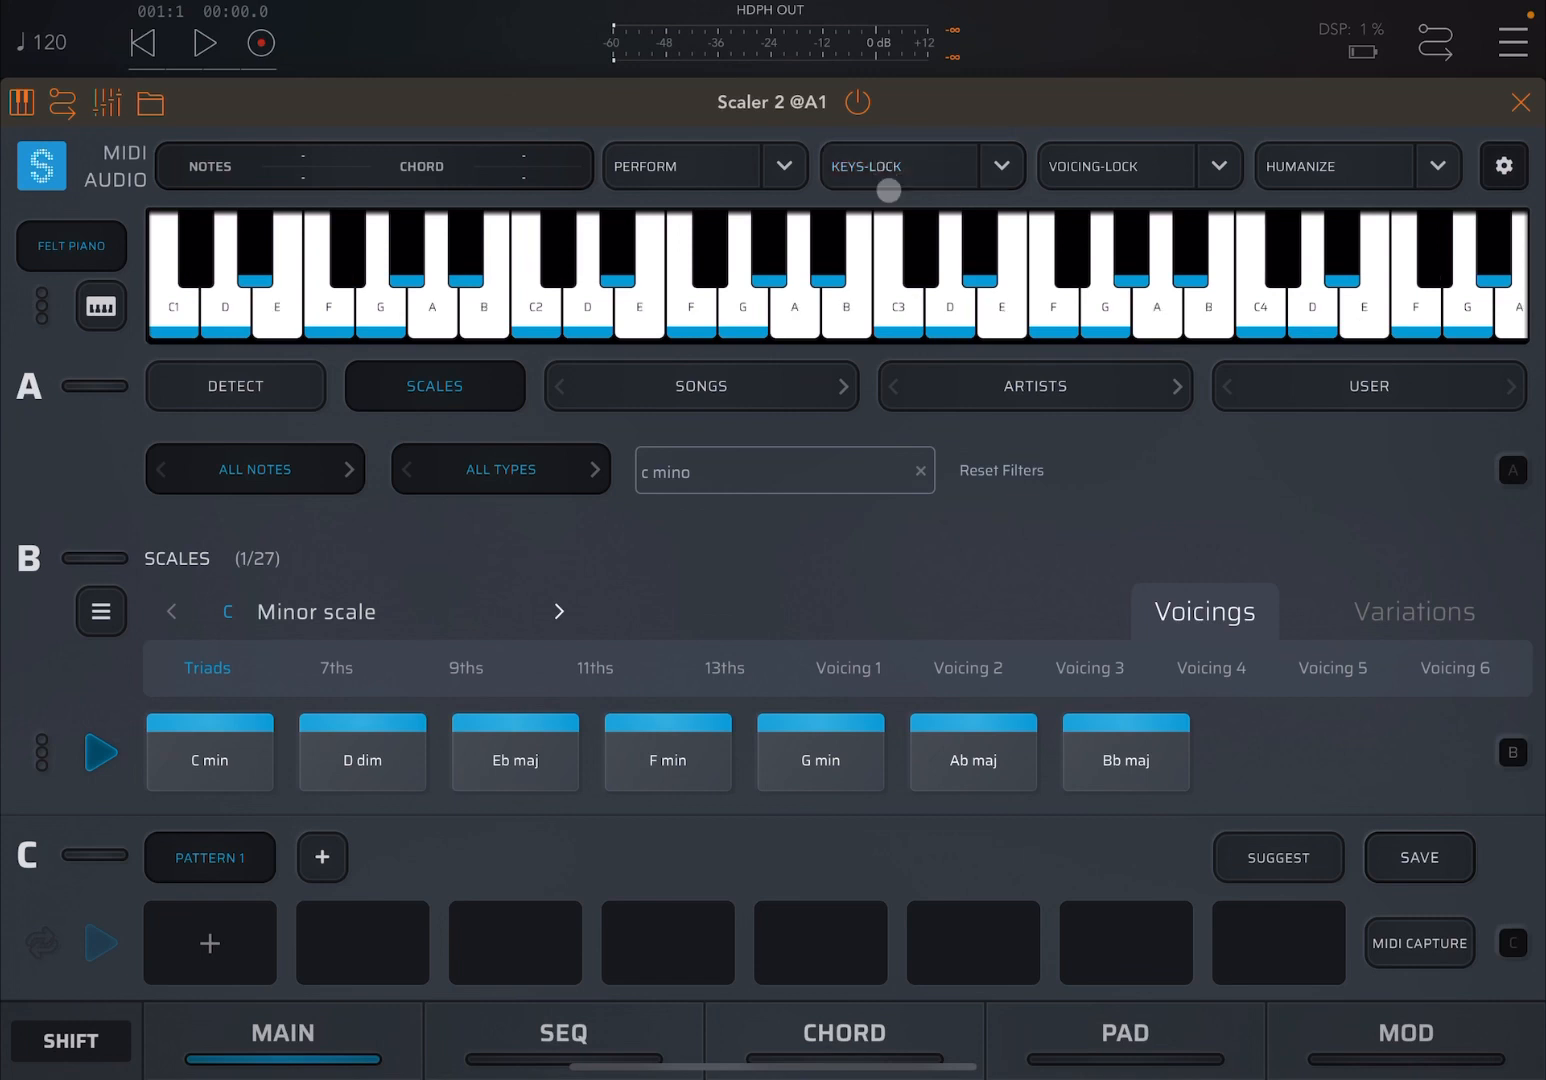
{"action": "left_click", "coordinate": [890, 166]}
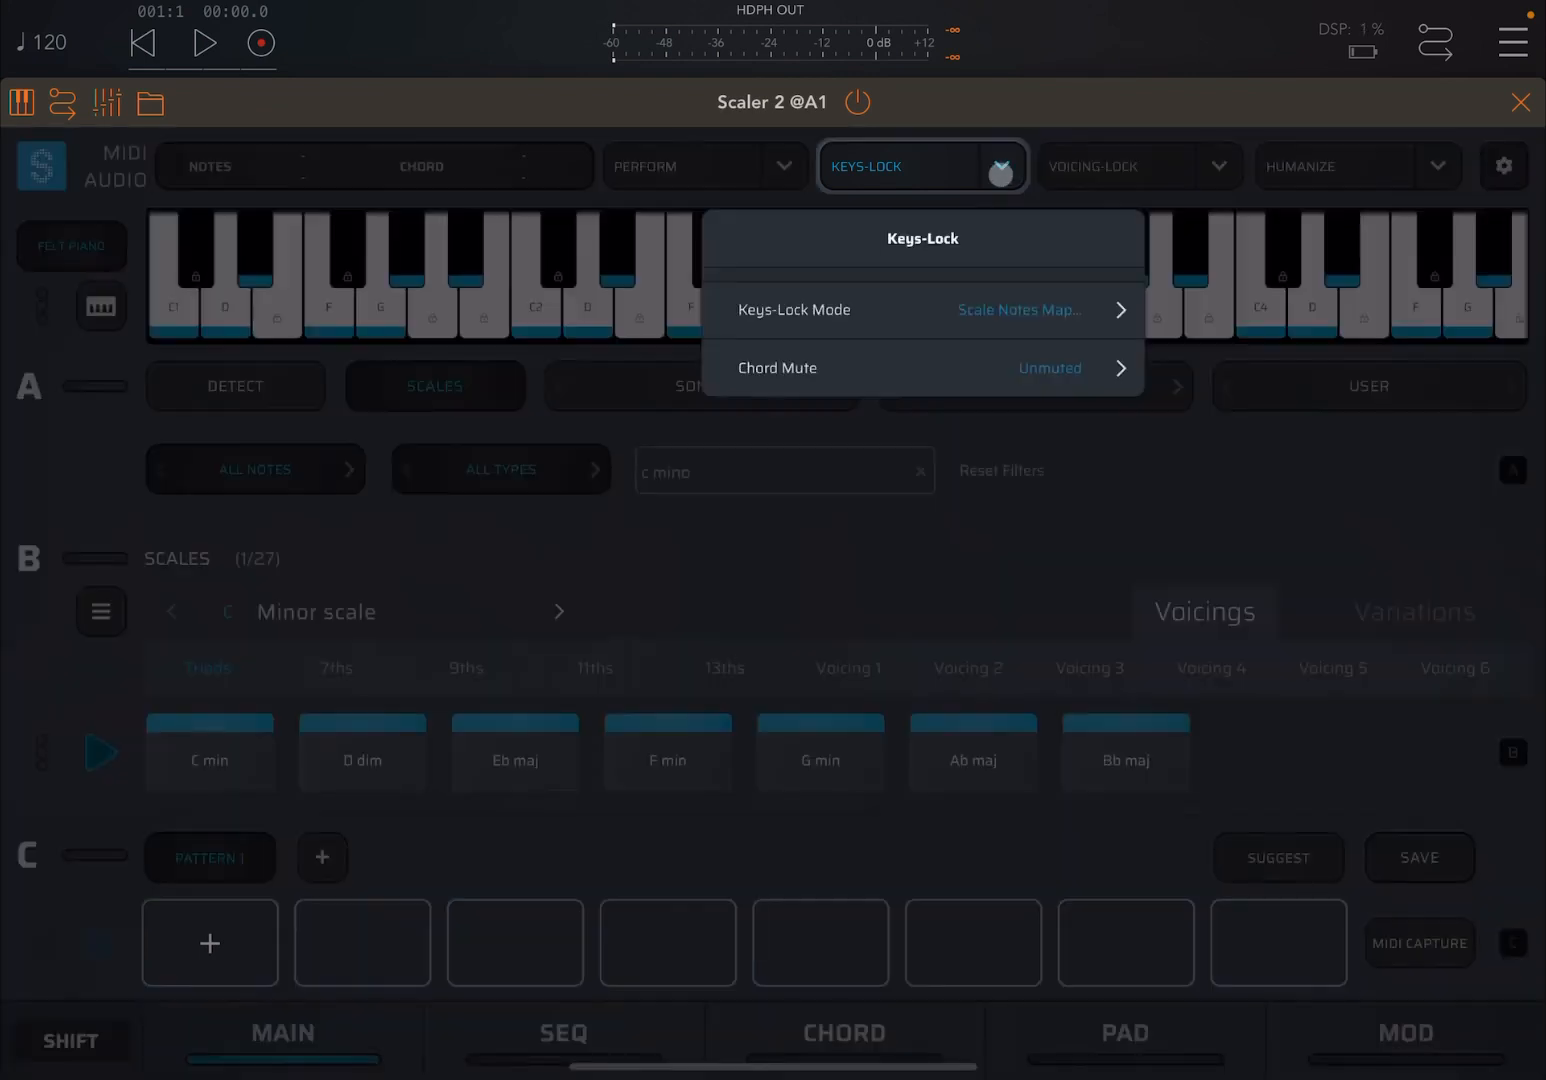
Step: Keep Chord Mute set to Unmuted and Keys-Lock Mode on the scale-notes mapping
{"action": "left_click", "coordinate": [1000, 166]}
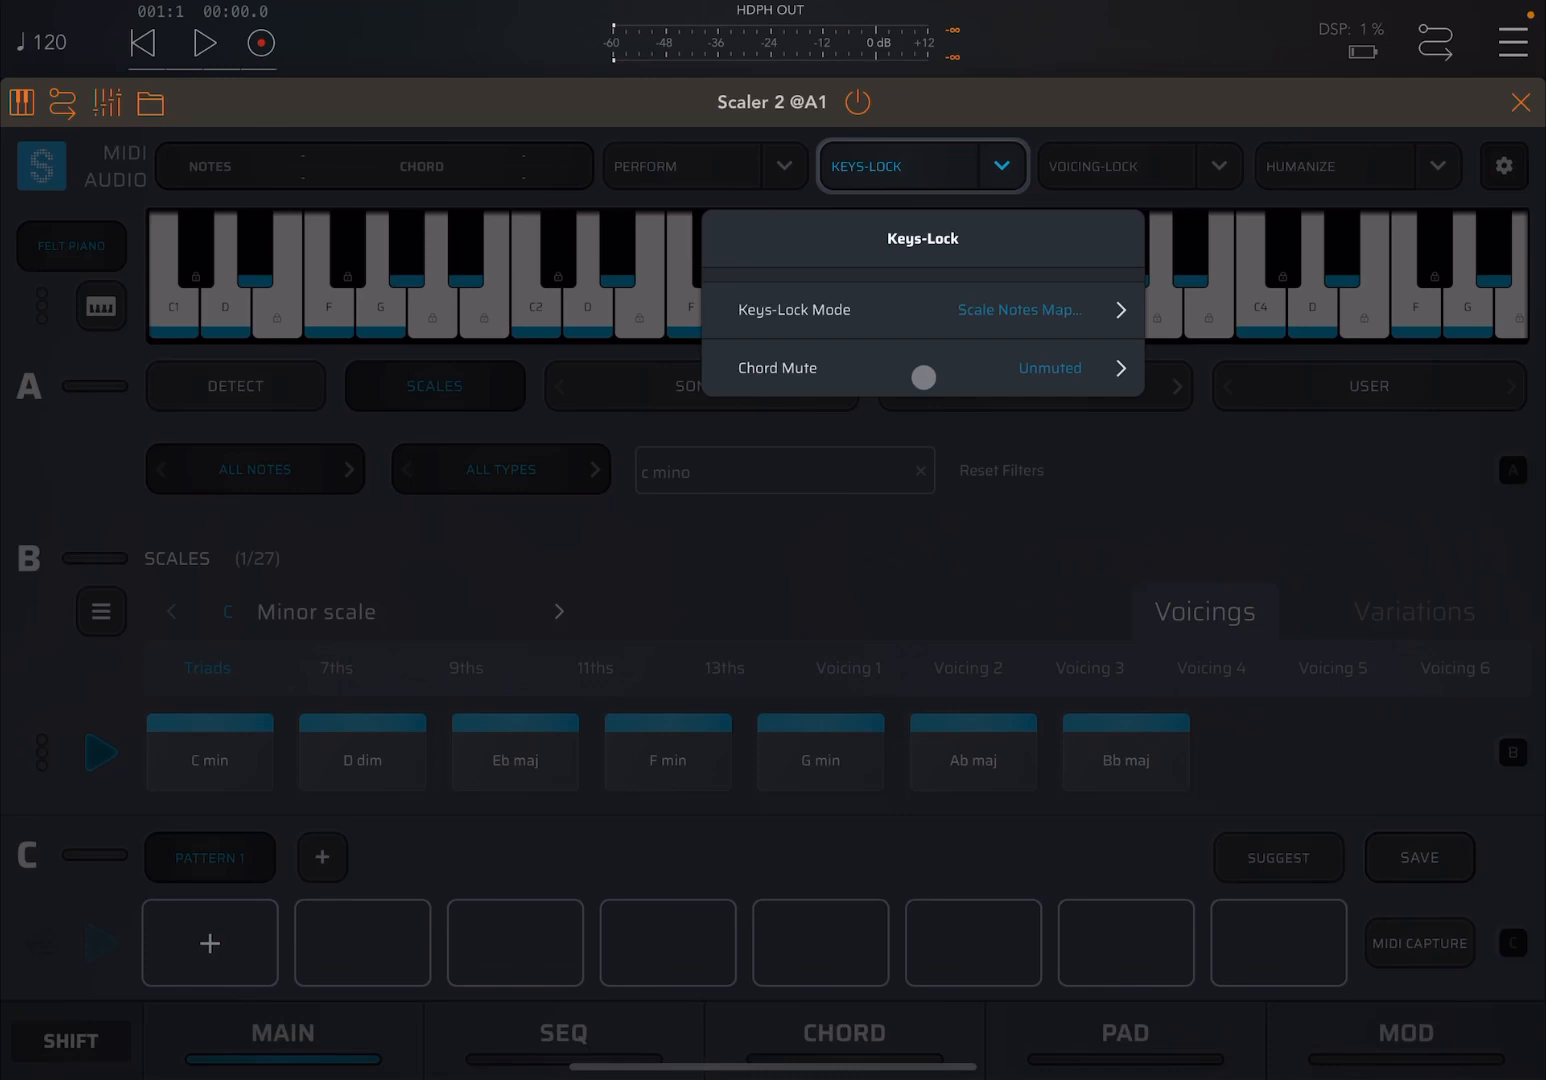
{"action": "left_click", "coordinate": [923, 378]}
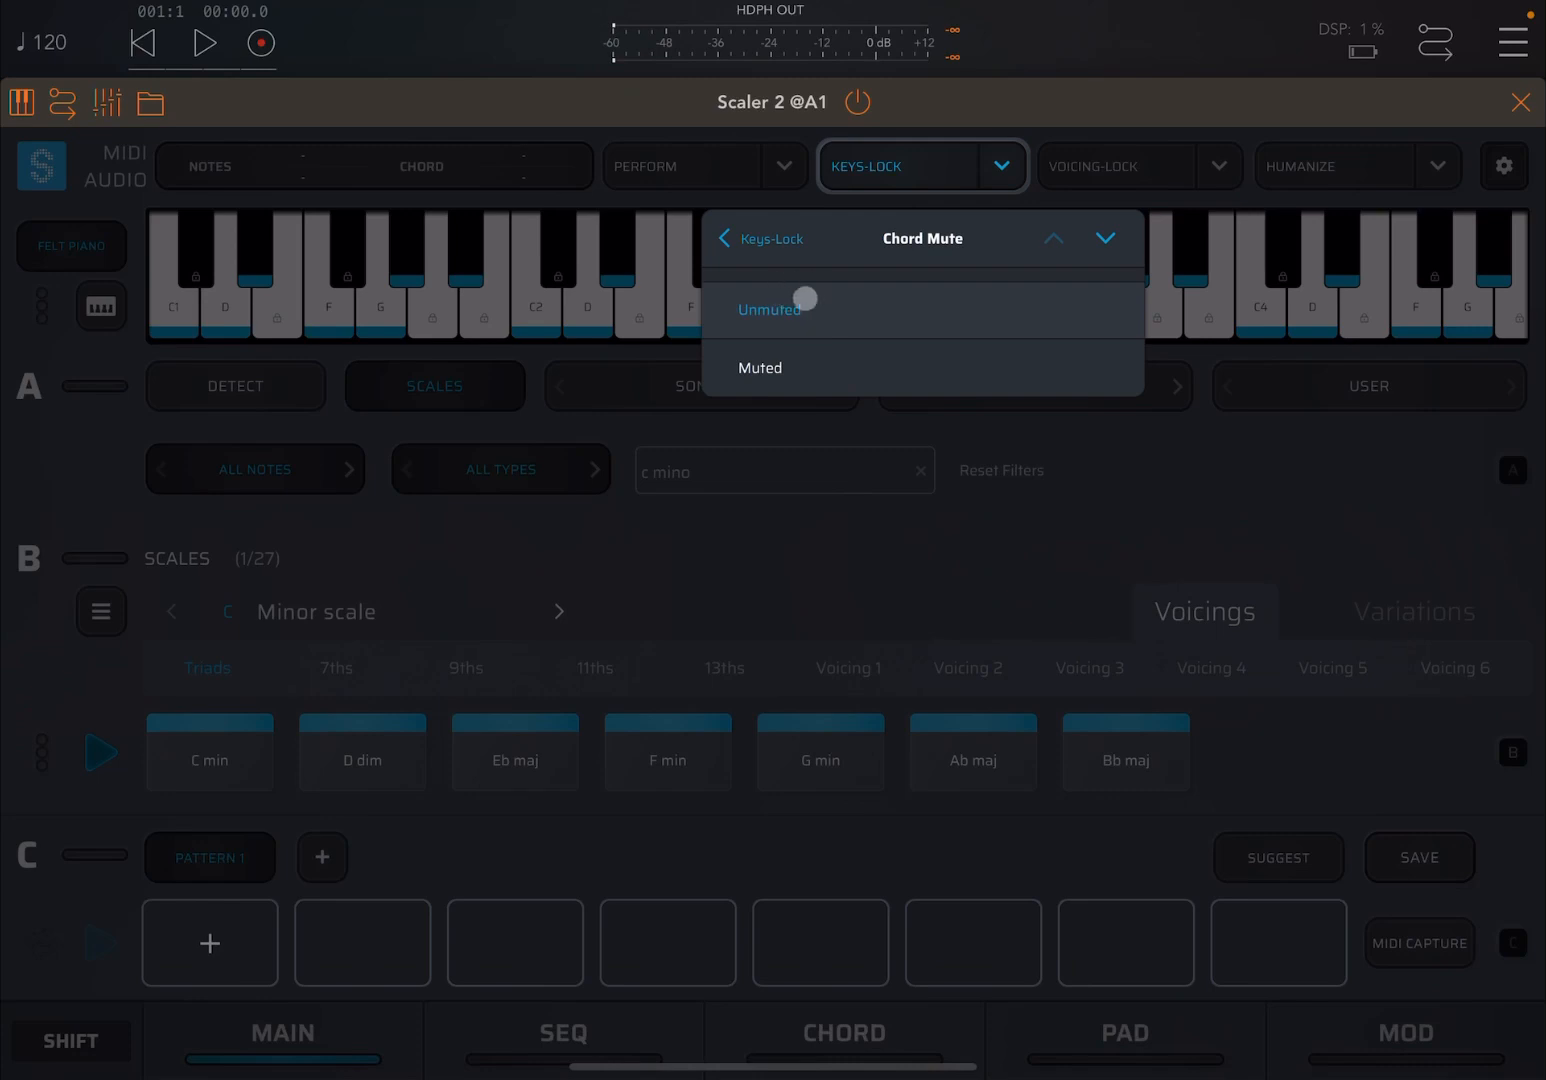
{"action": "left_click", "coordinate": [725, 238]}
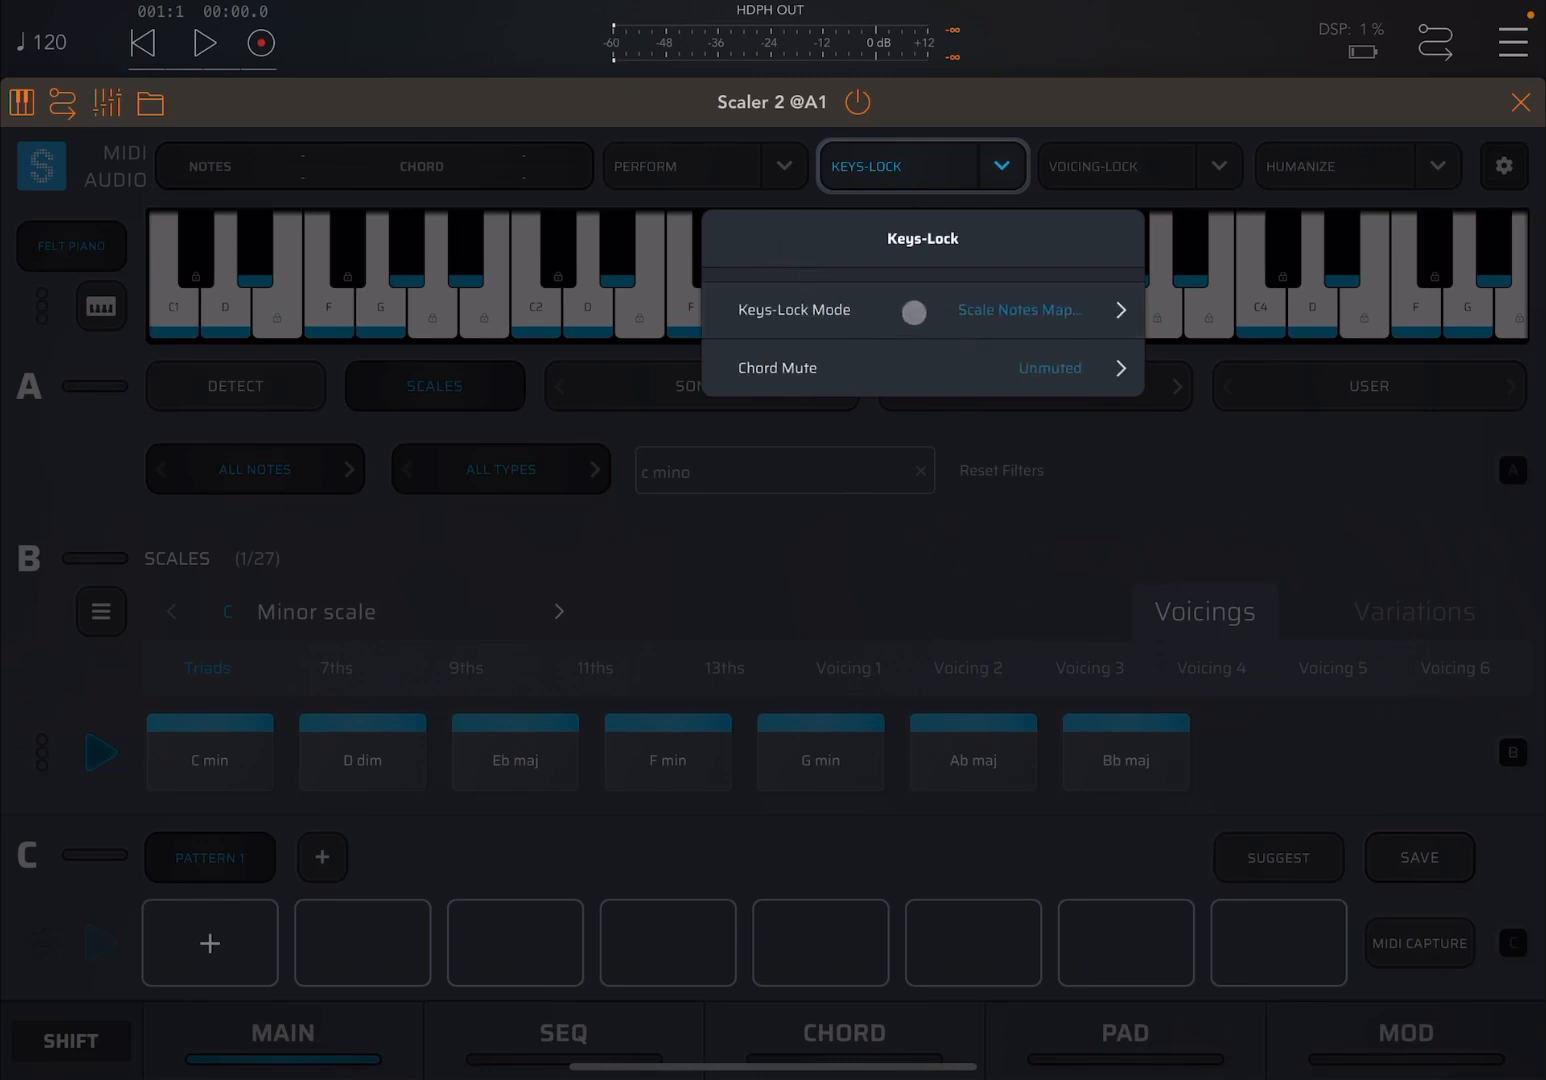
{"action": "left_click", "coordinate": [913, 311]}
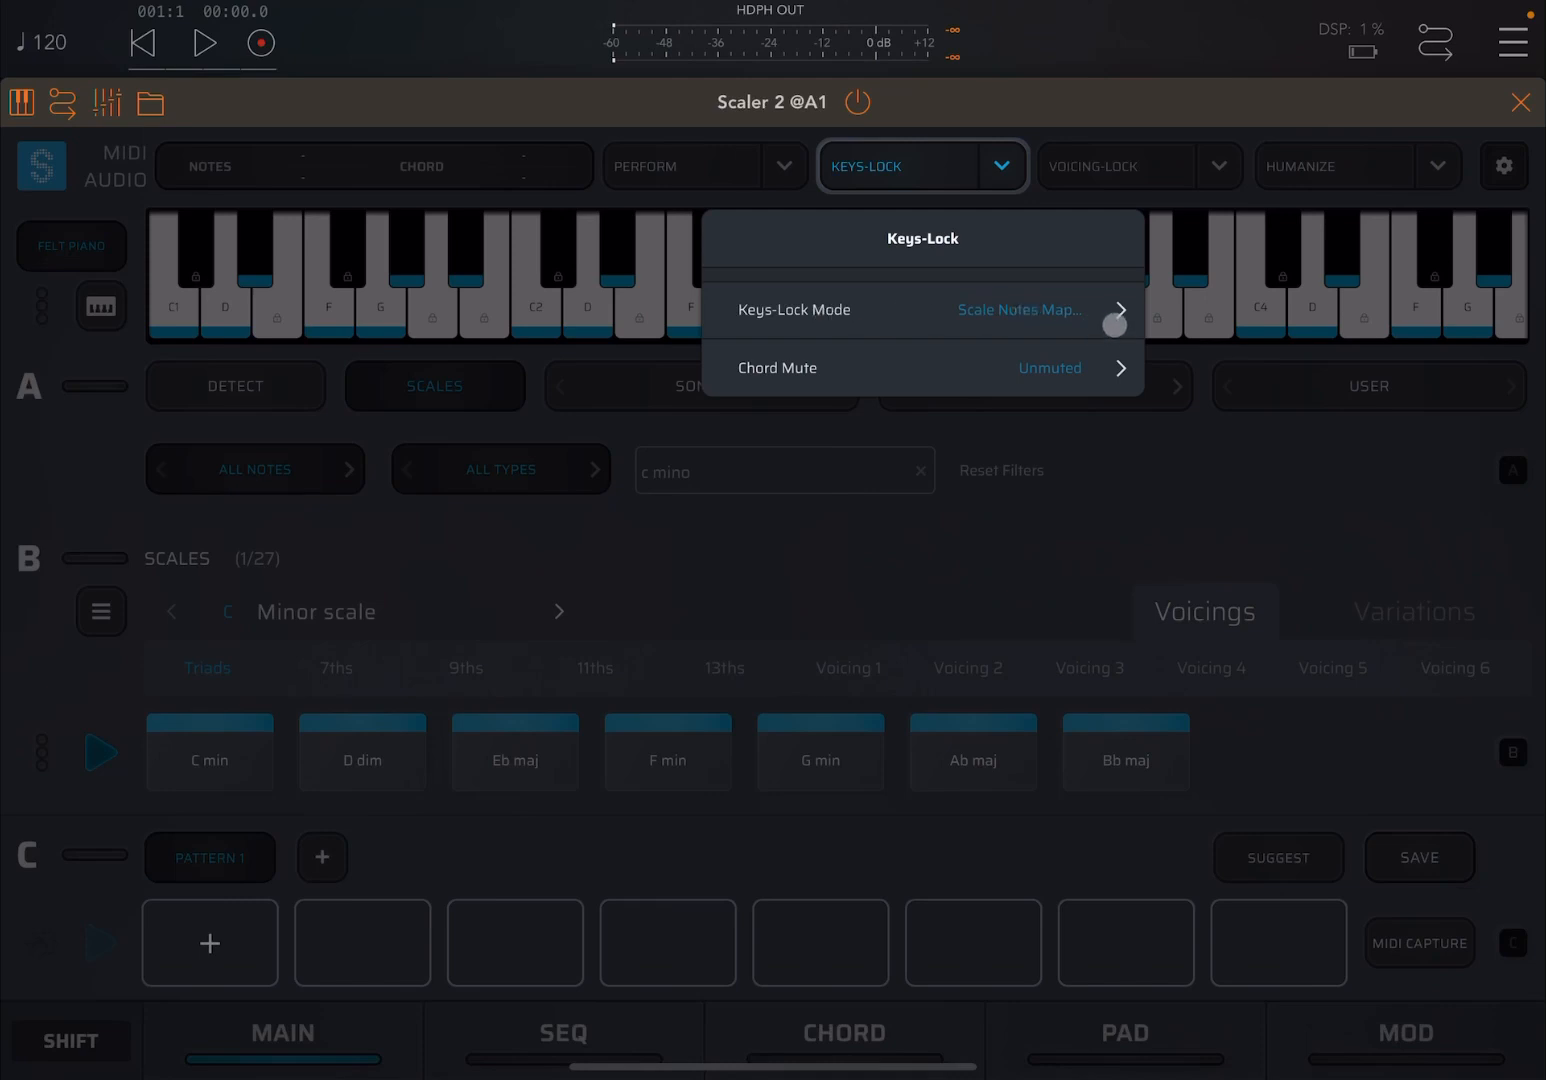
{"action": "left_click", "coordinate": [960, 310]}
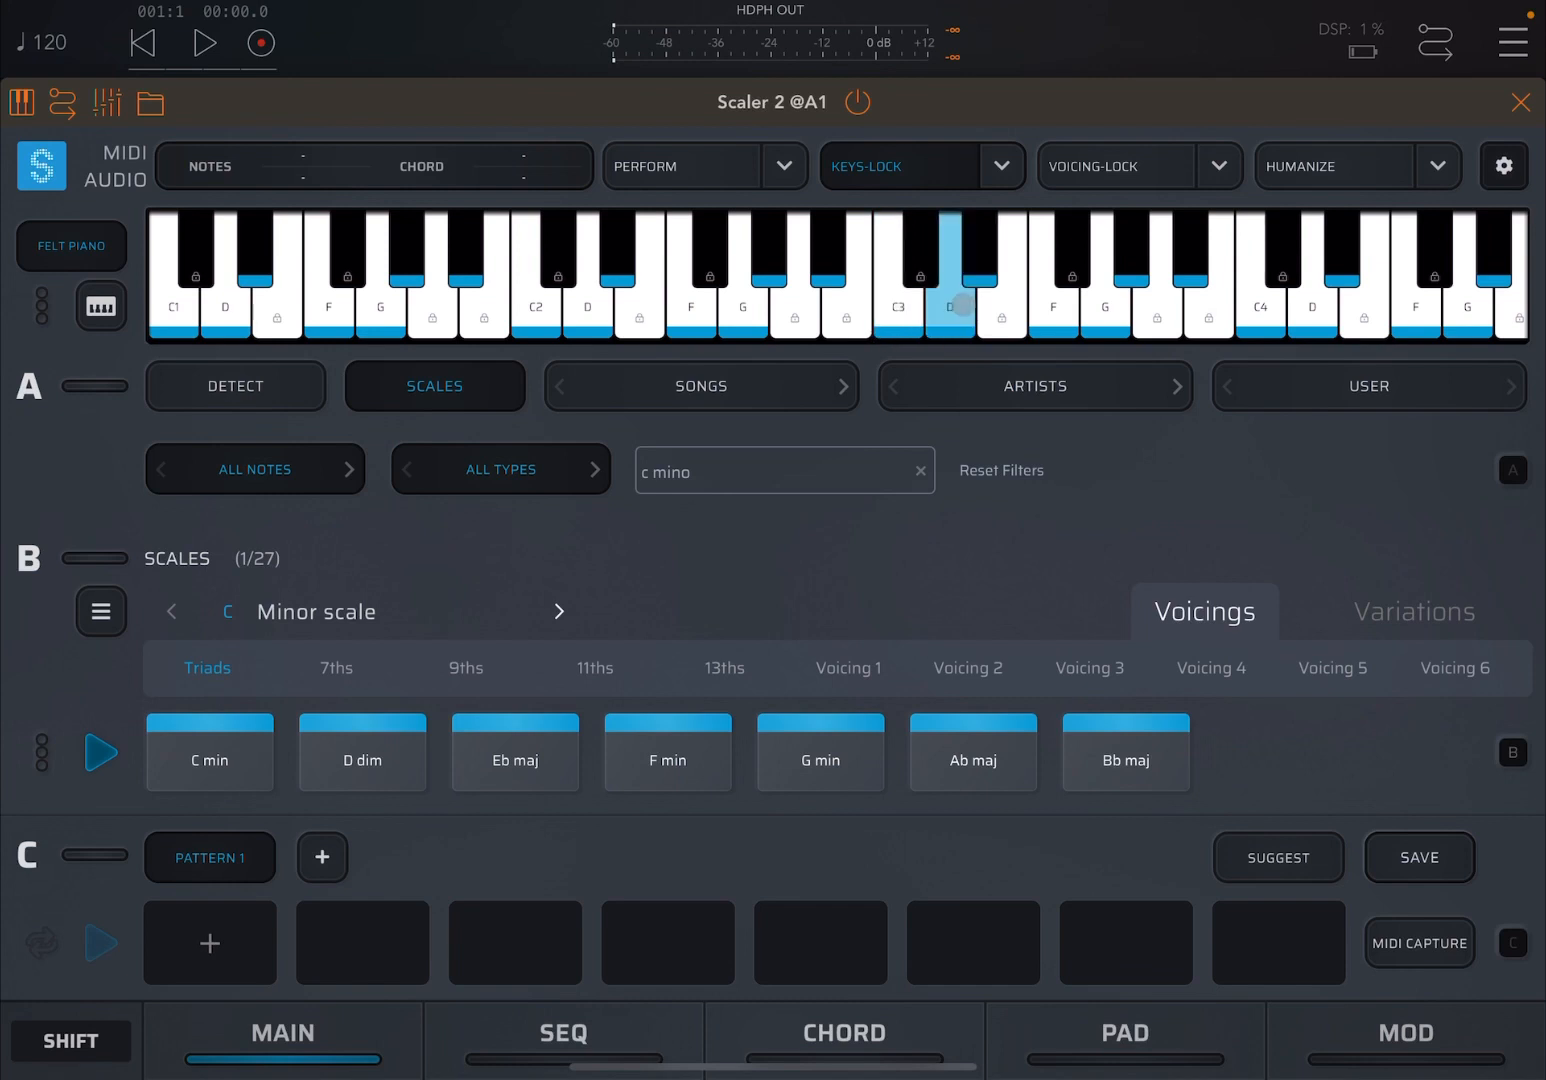
{"action": "left_click", "coordinate": [908, 305]}
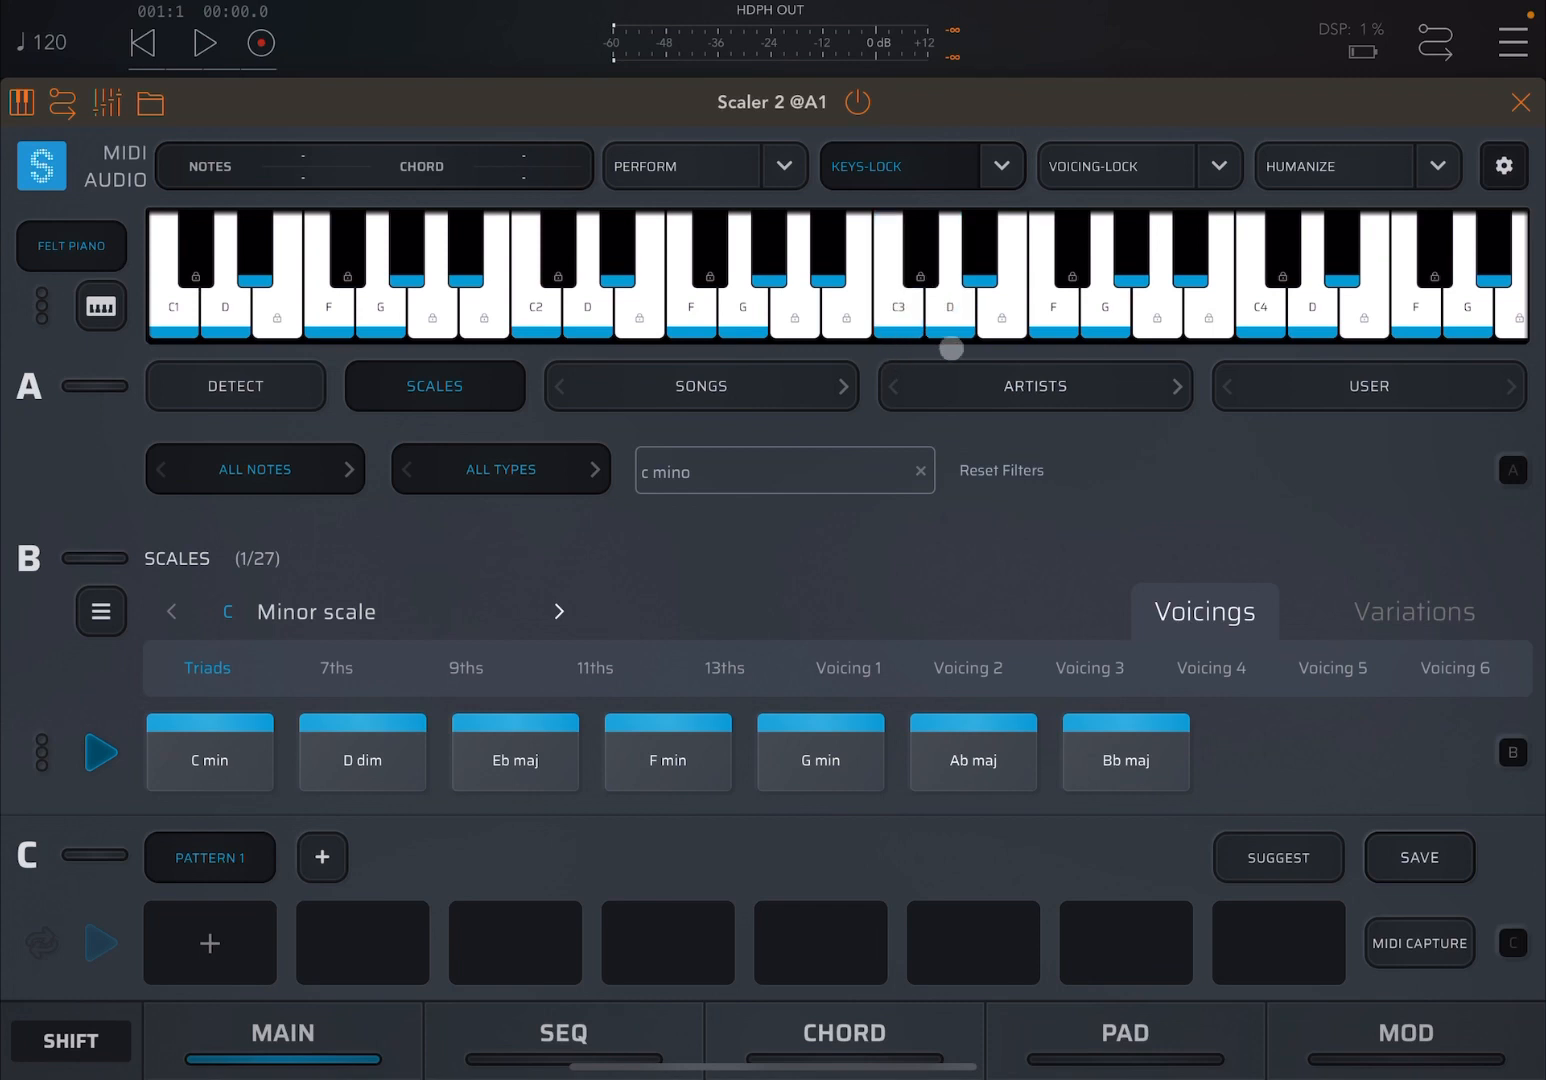
{"action": "left_click", "coordinate": [1314, 290]}
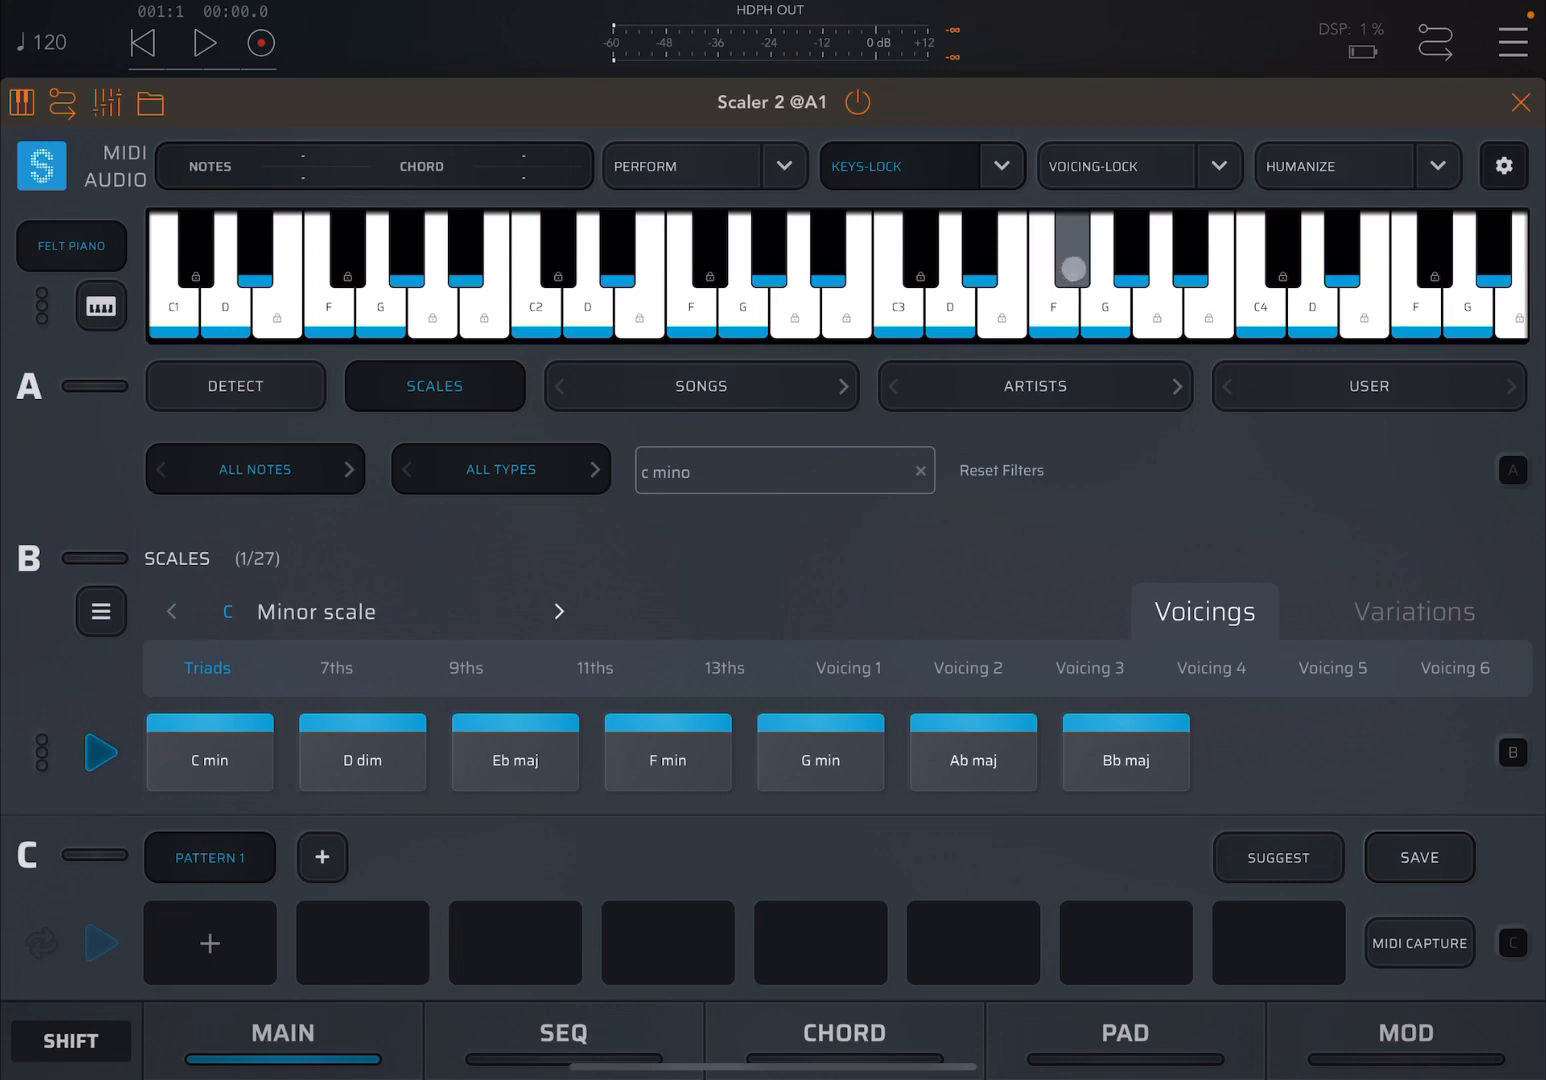
{"action": "left_click", "coordinate": [899, 300]}
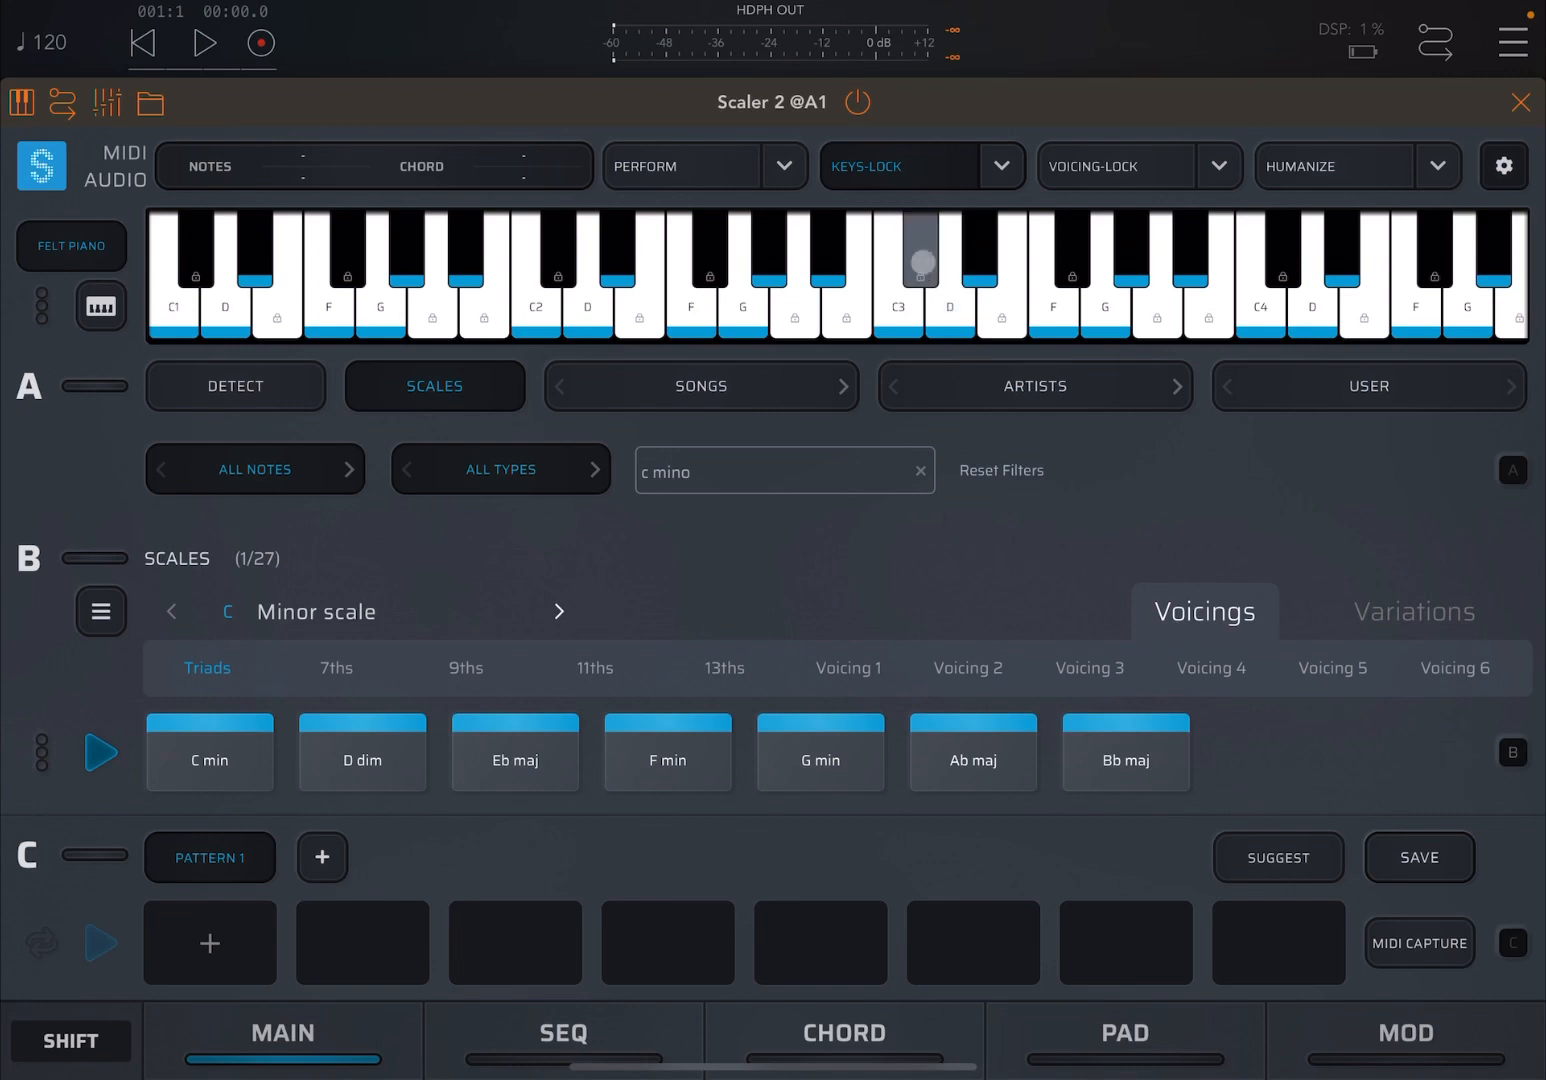
{"action": "left_click", "coordinate": [948, 312]}
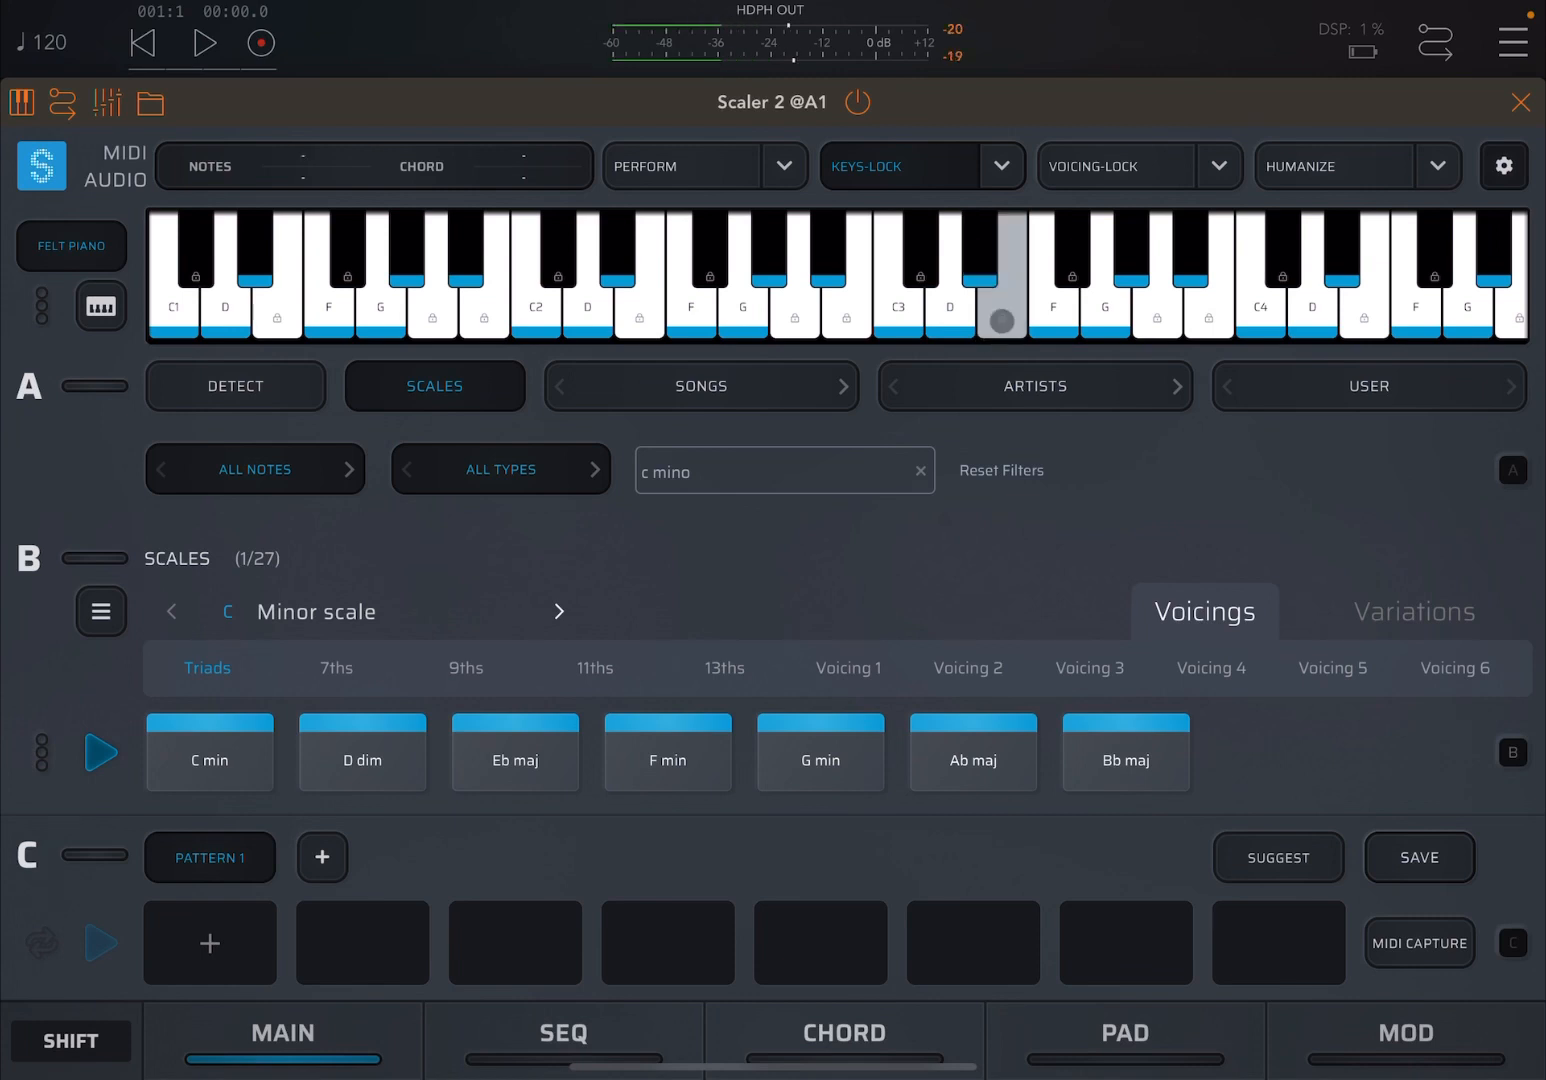
{"action": "left_click", "coordinate": [988, 250]}
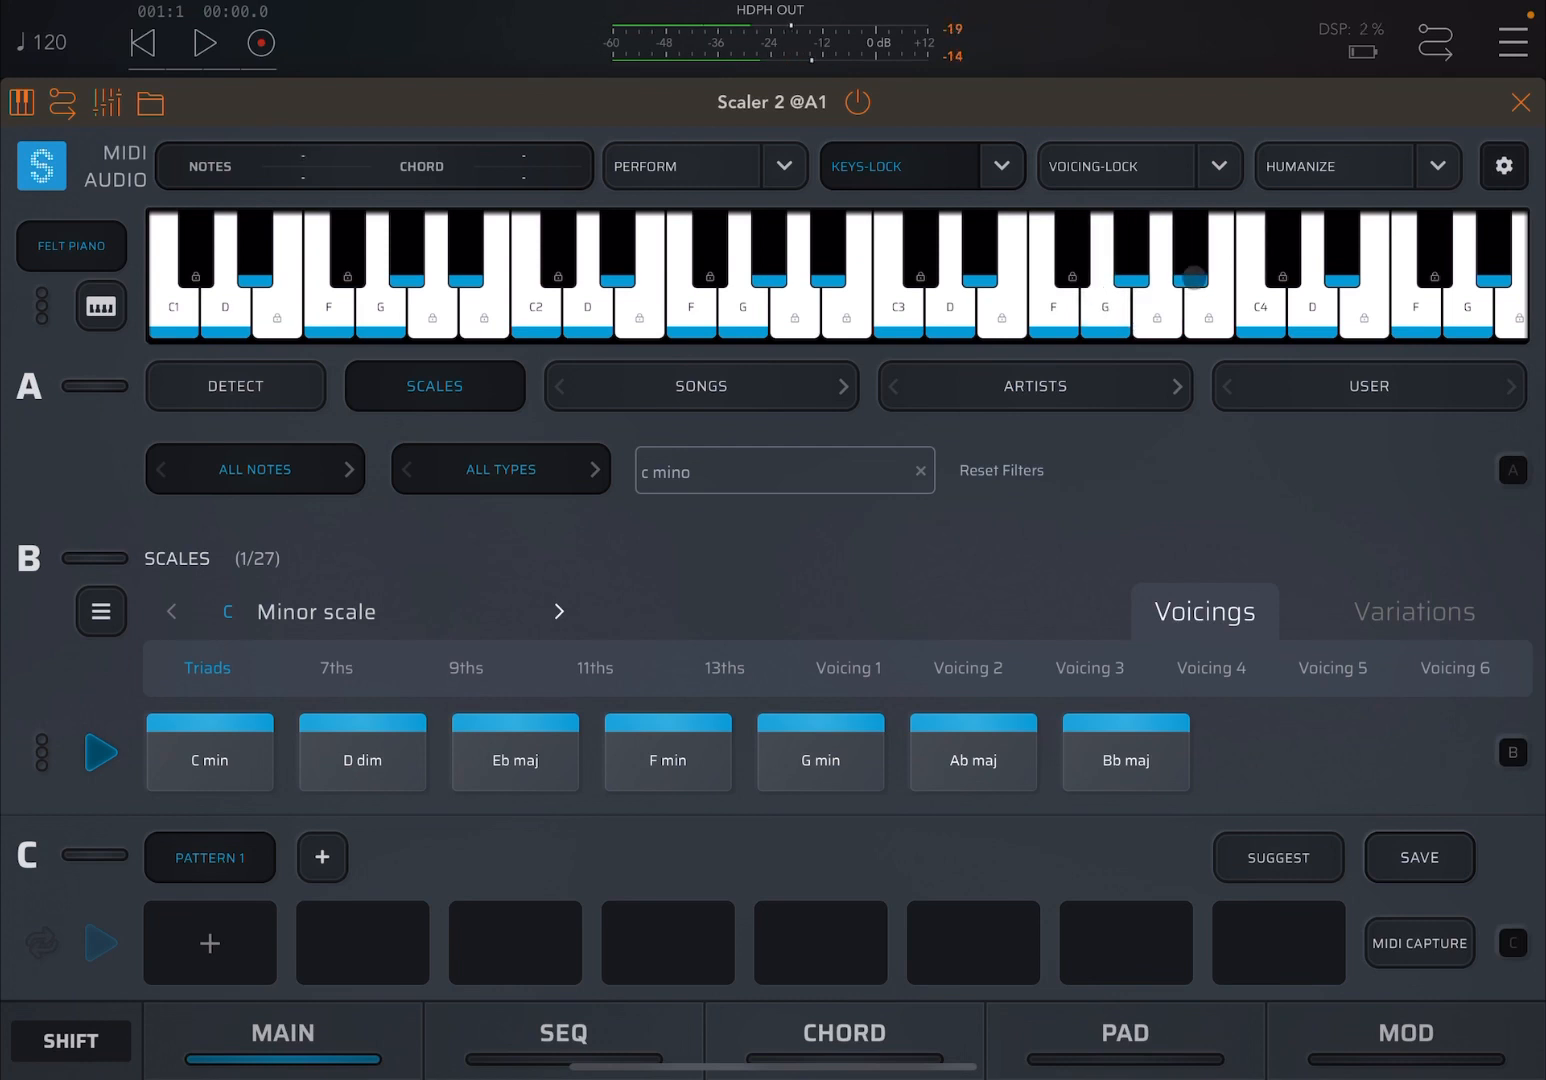
{"action": "left_click", "coordinate": [1154, 300]}
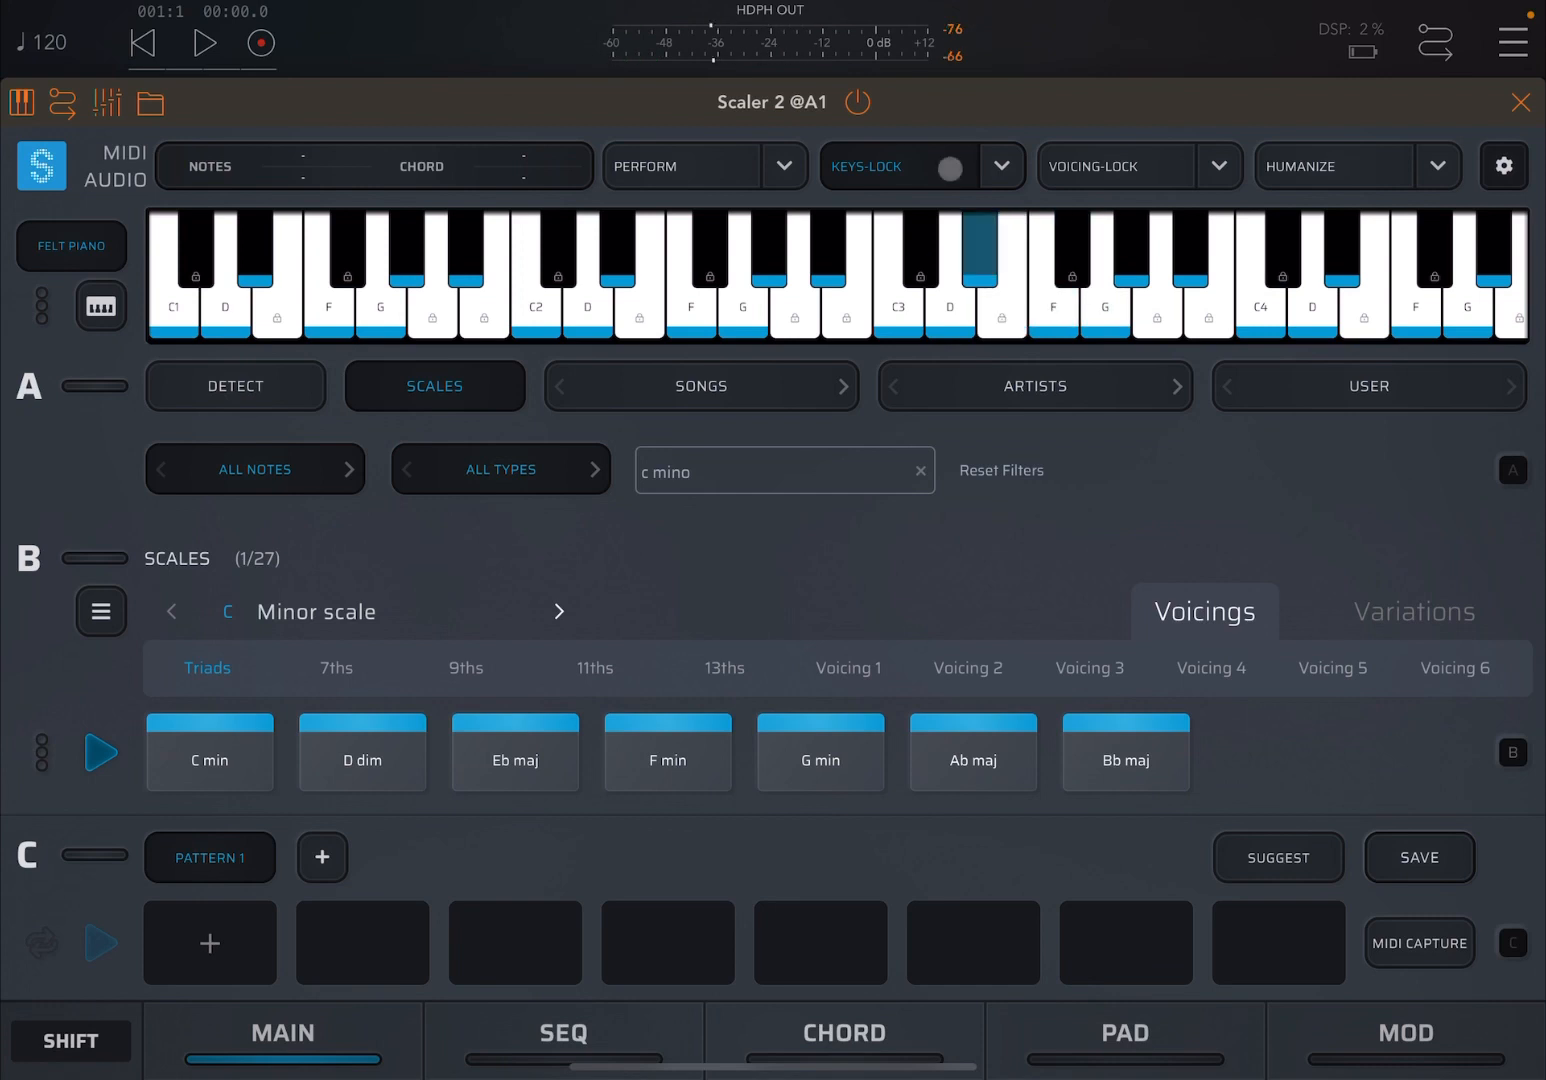
Step: Set Keys-Lock Mode to Scale White Keys from the full list of modes
{"action": "left_click", "coordinate": [946, 166]}
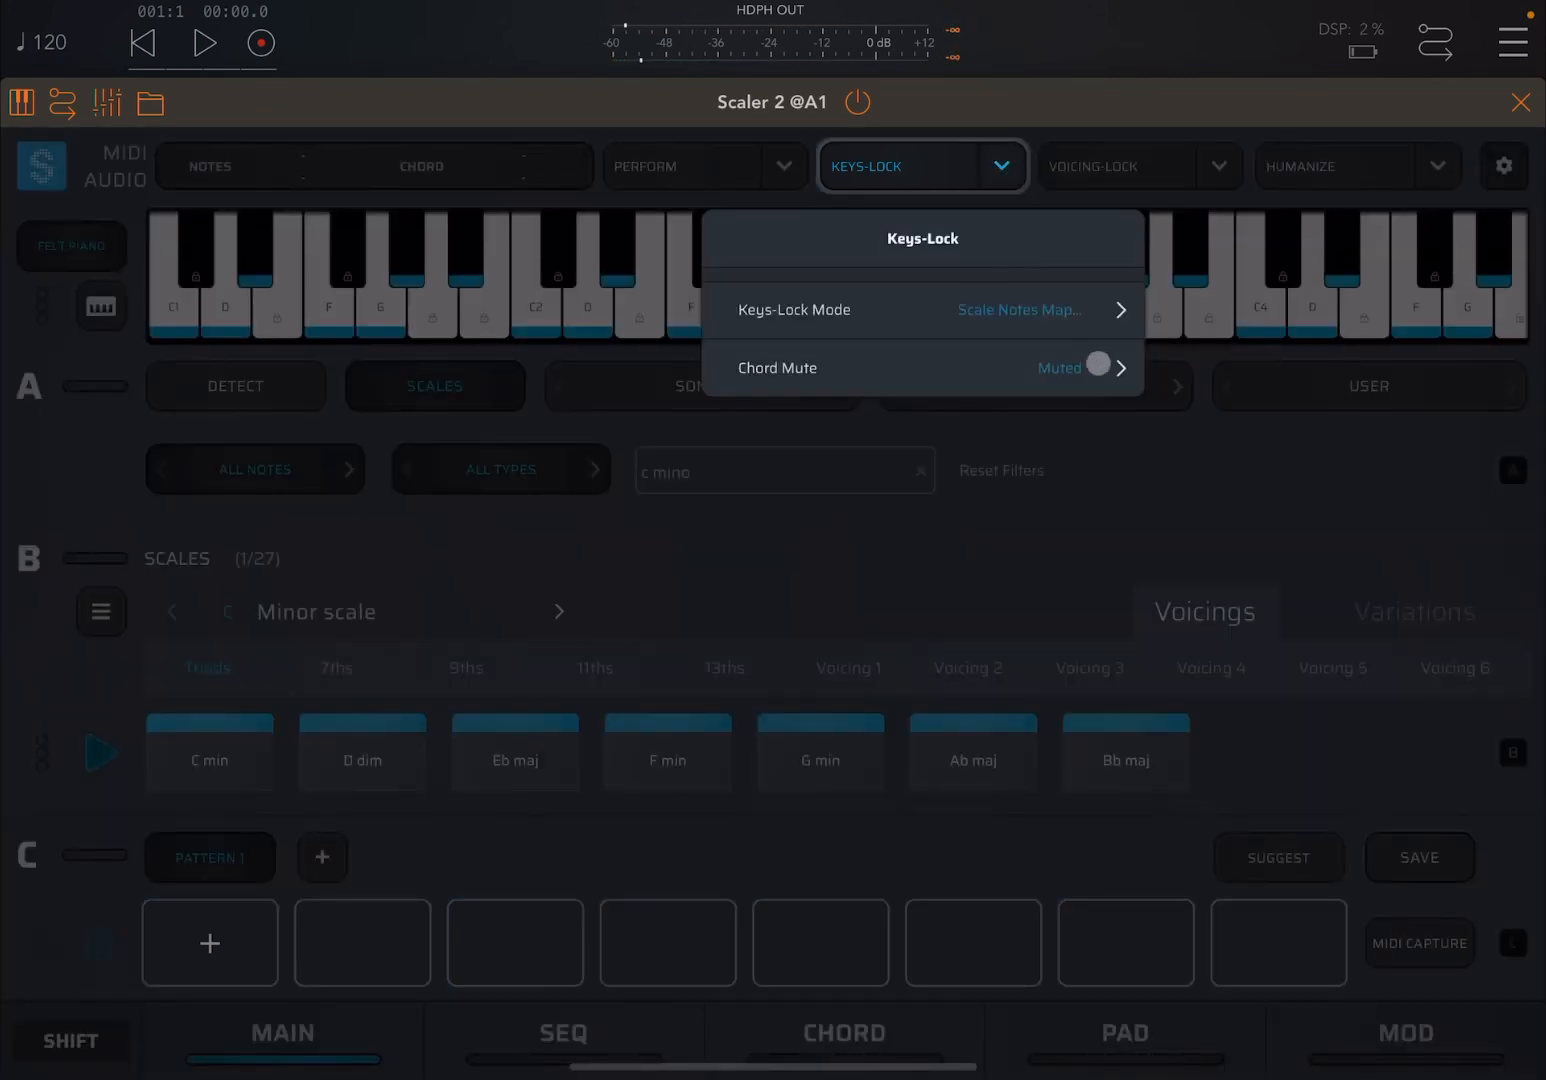
{"action": "left_click", "coordinate": [921, 367]}
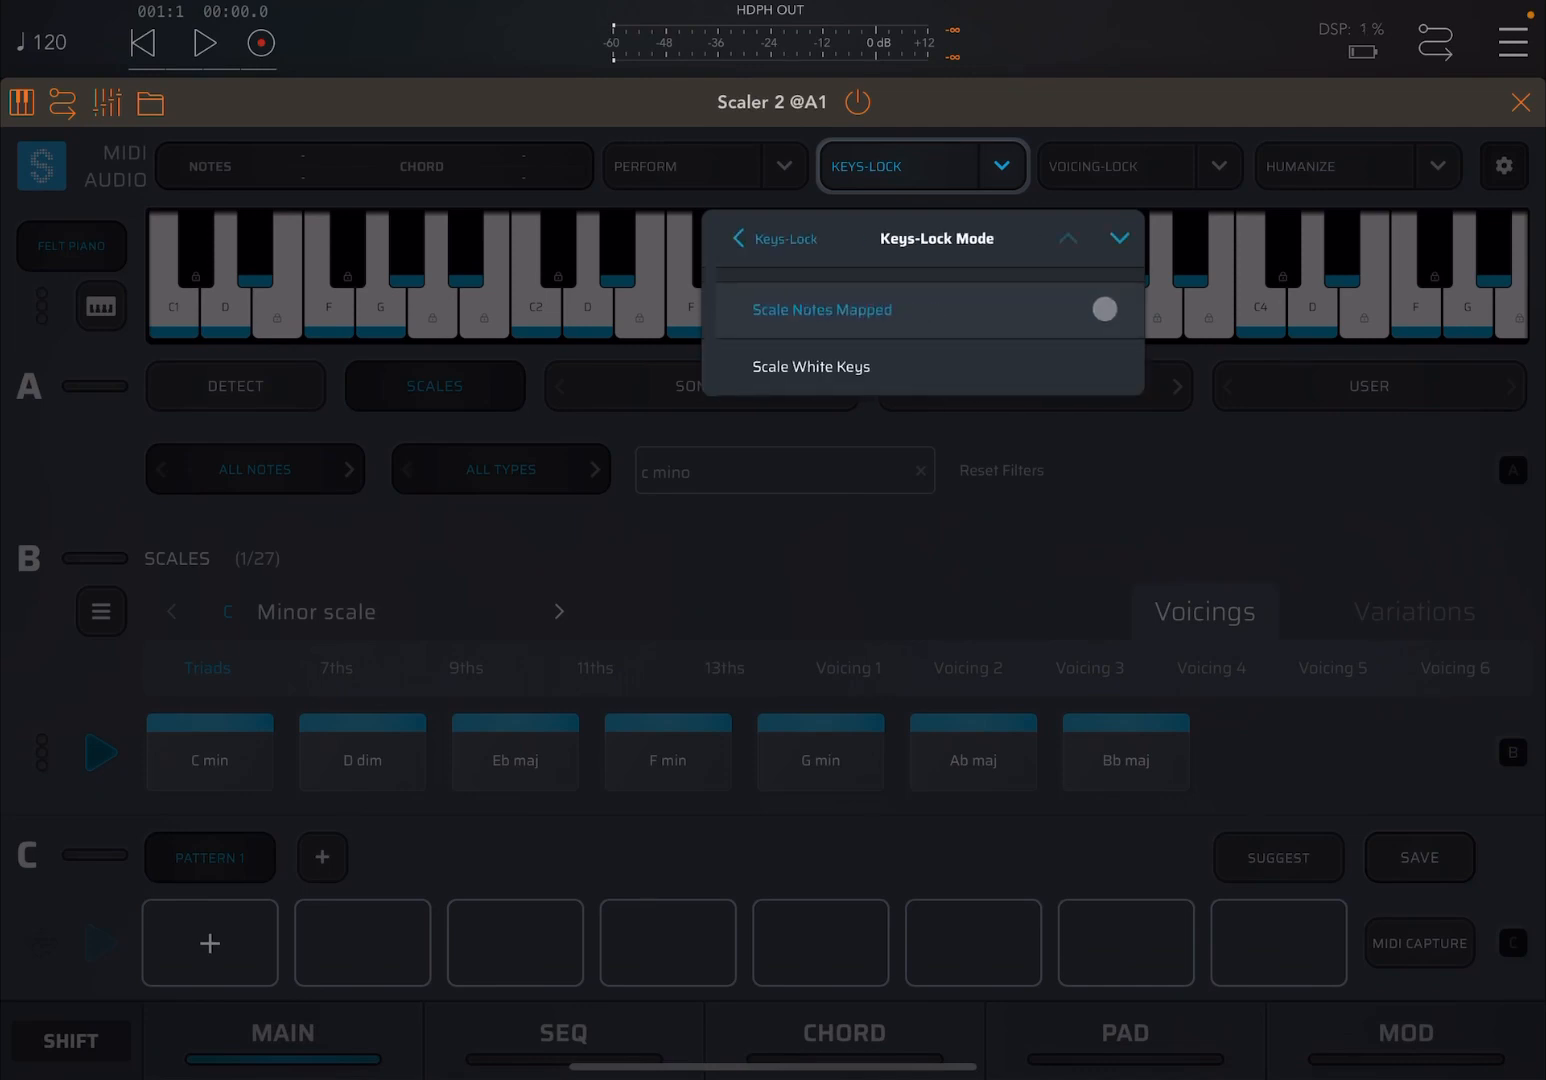
{"action": "left_click", "coordinate": [1105, 238]}
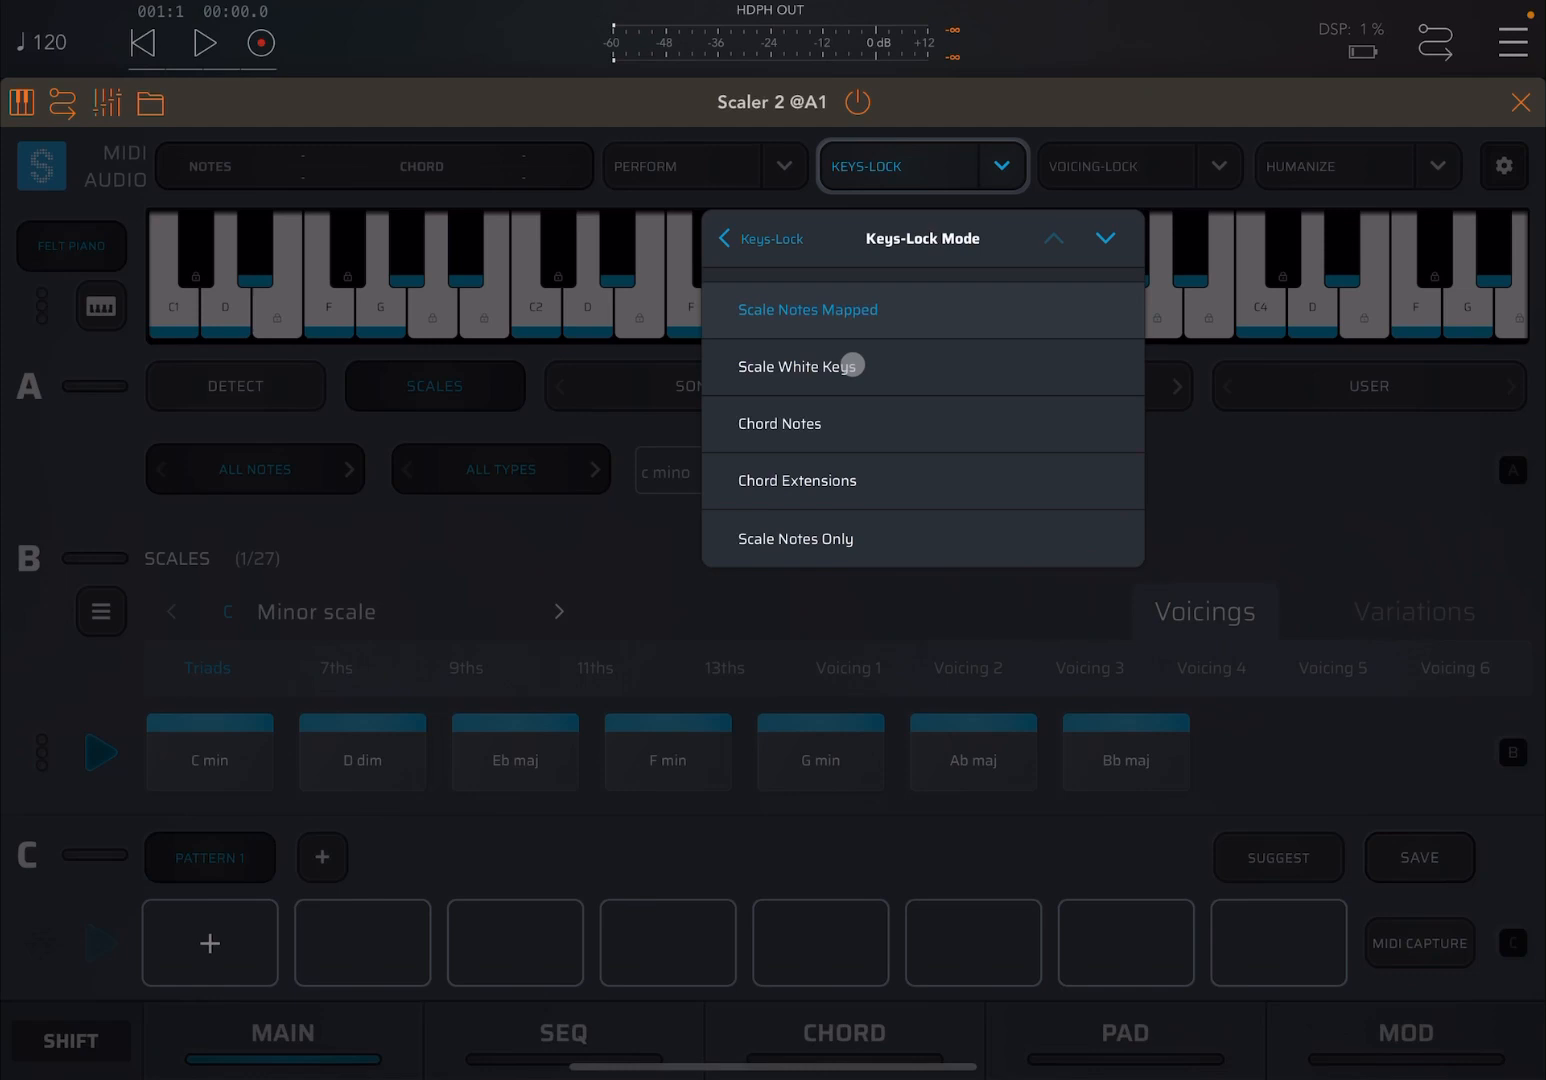
{"action": "left_click", "coordinate": [790, 366]}
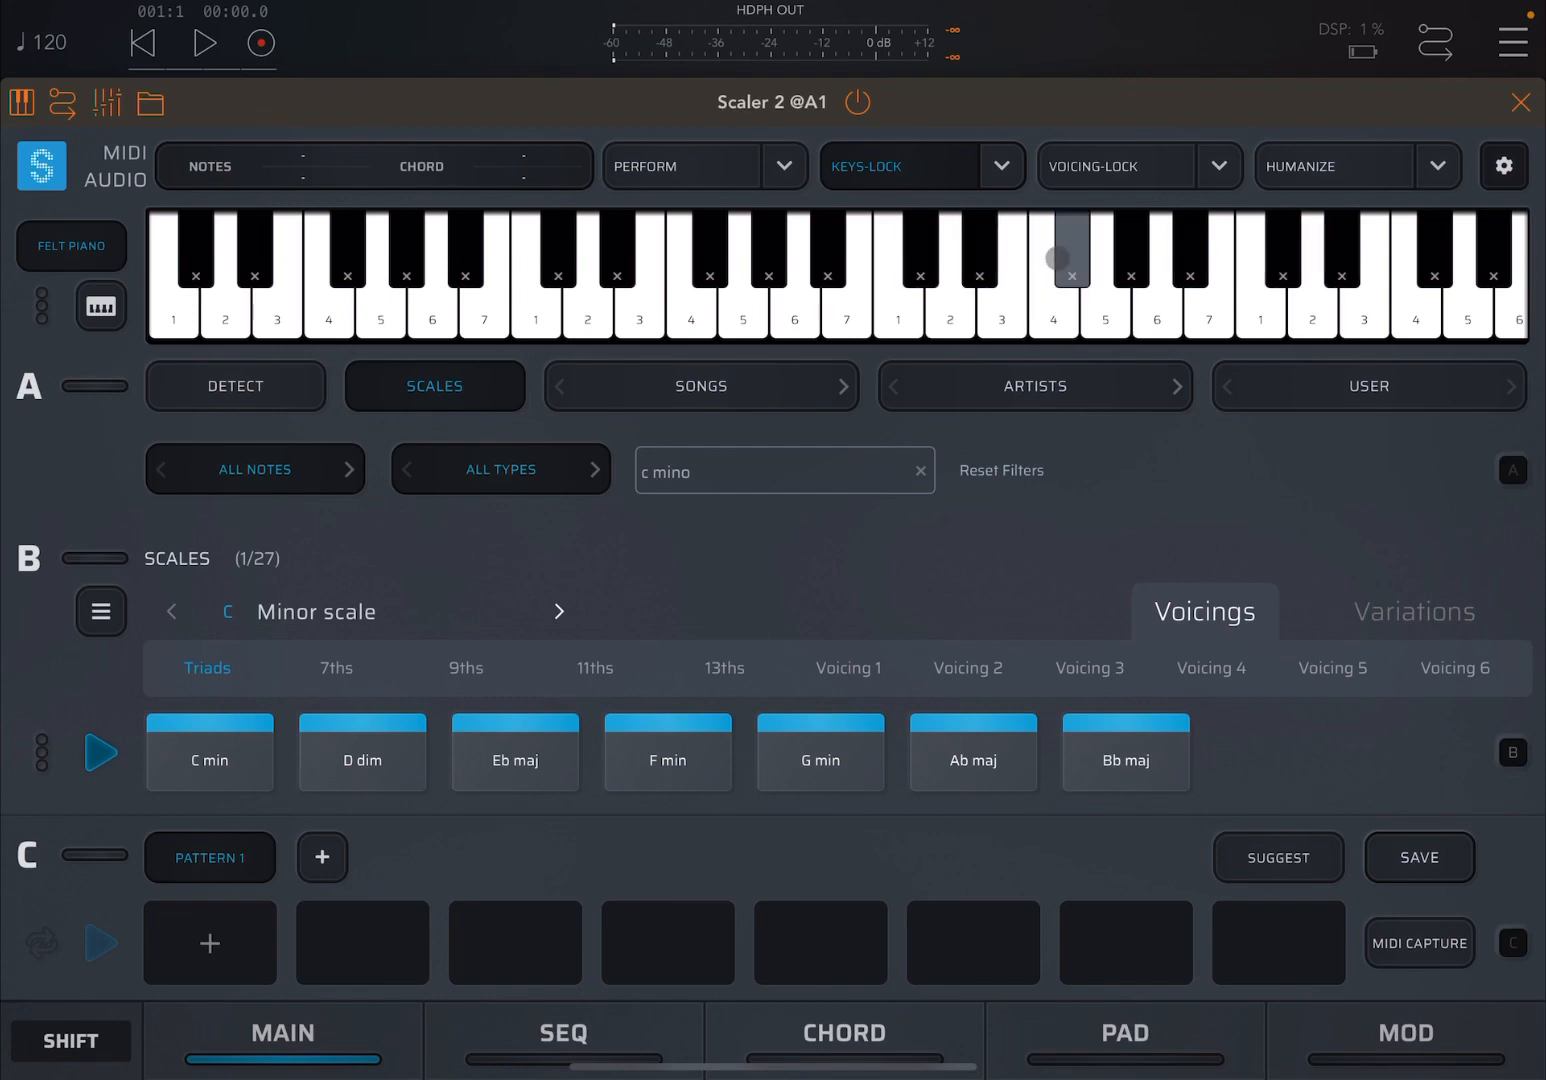
Step: Play white keys including scale degree 3, confirming a black key is disabled
{"action": "left_click", "coordinate": [1132, 272]}
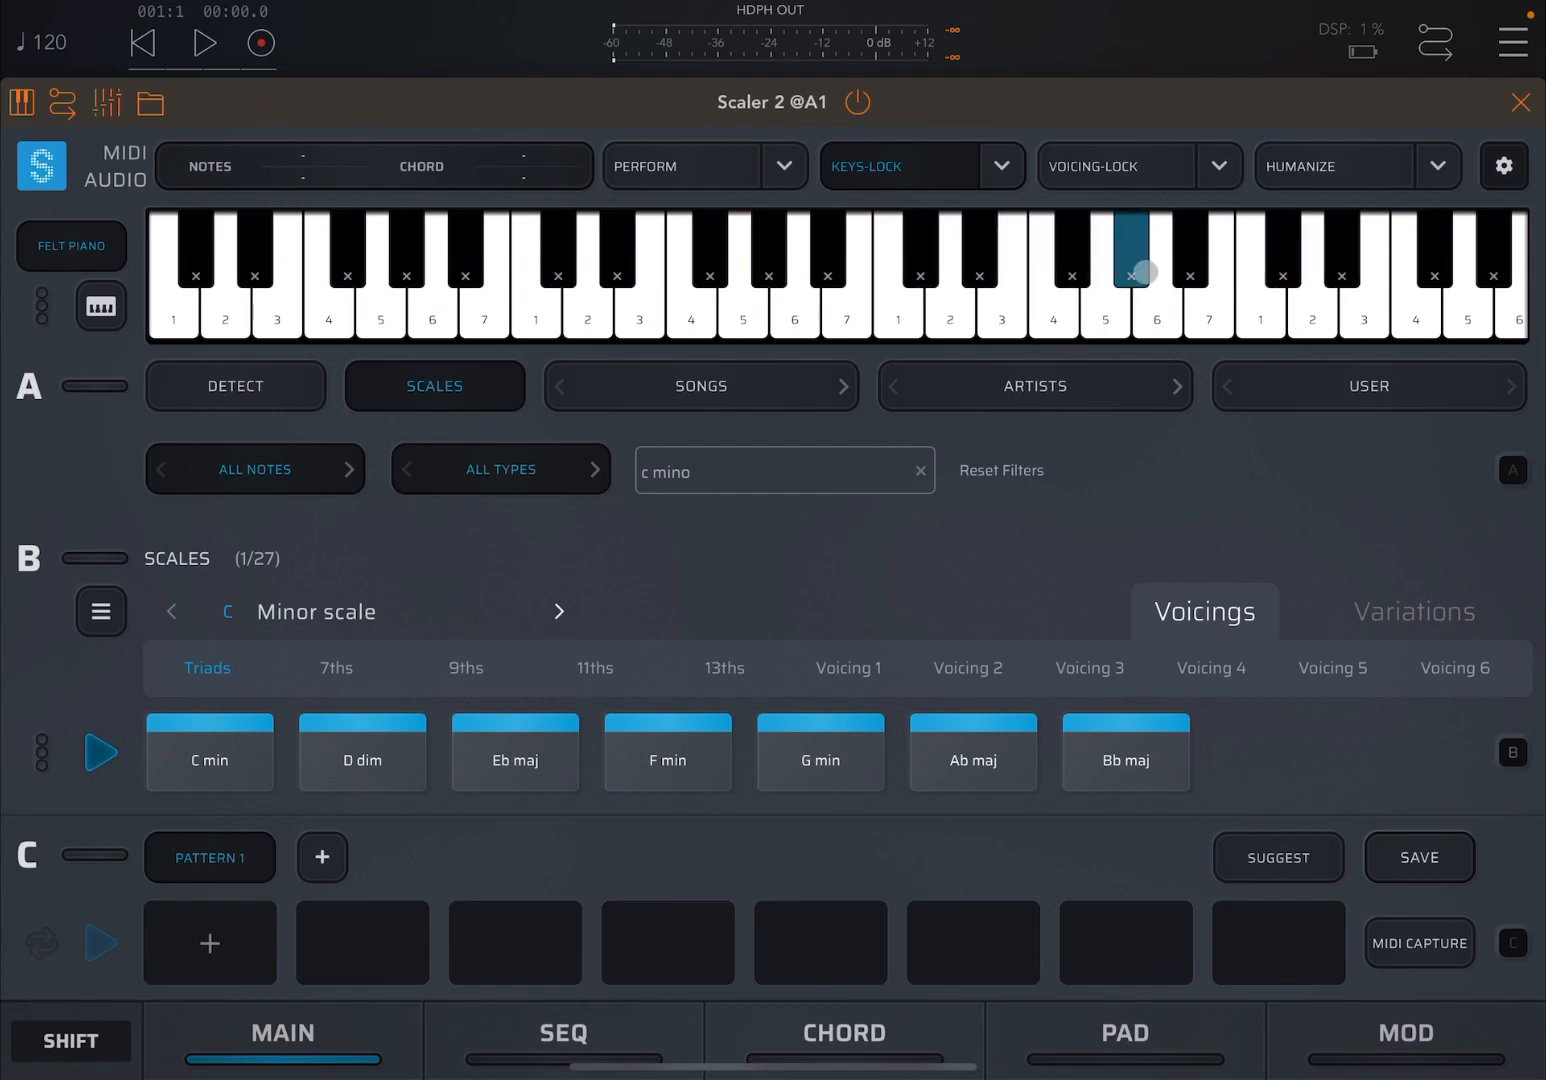
{"action": "left_click", "coordinate": [898, 300]}
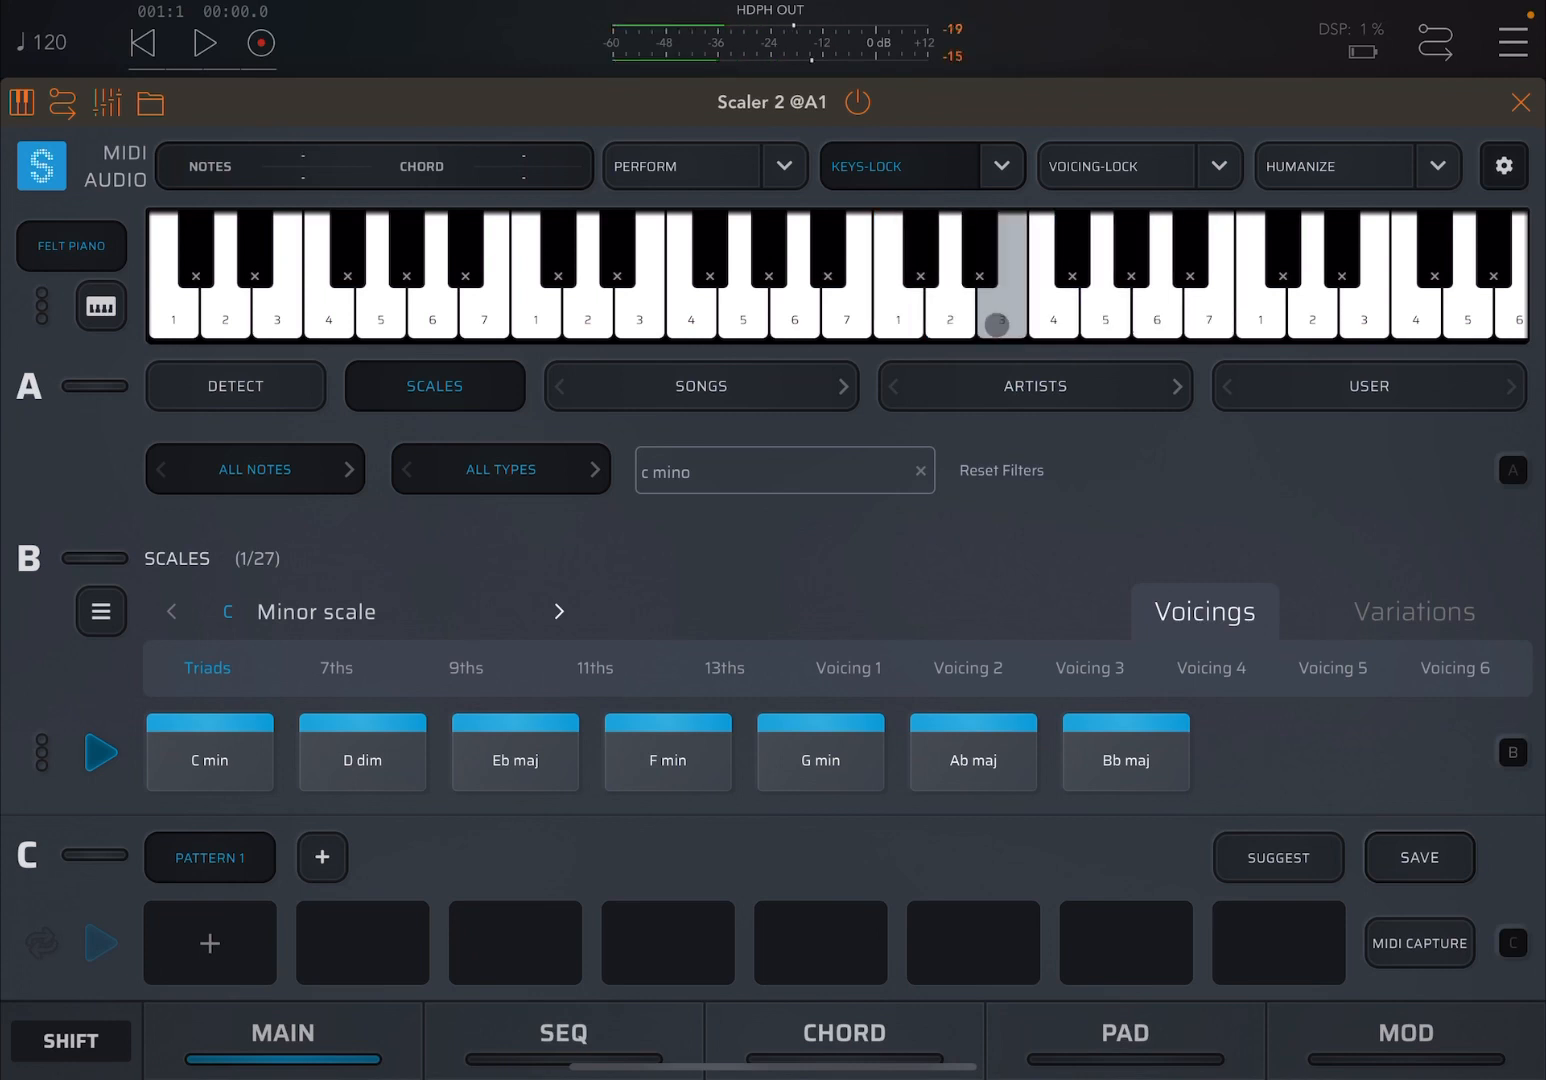
{"action": "left_click", "coordinate": [1001, 303]}
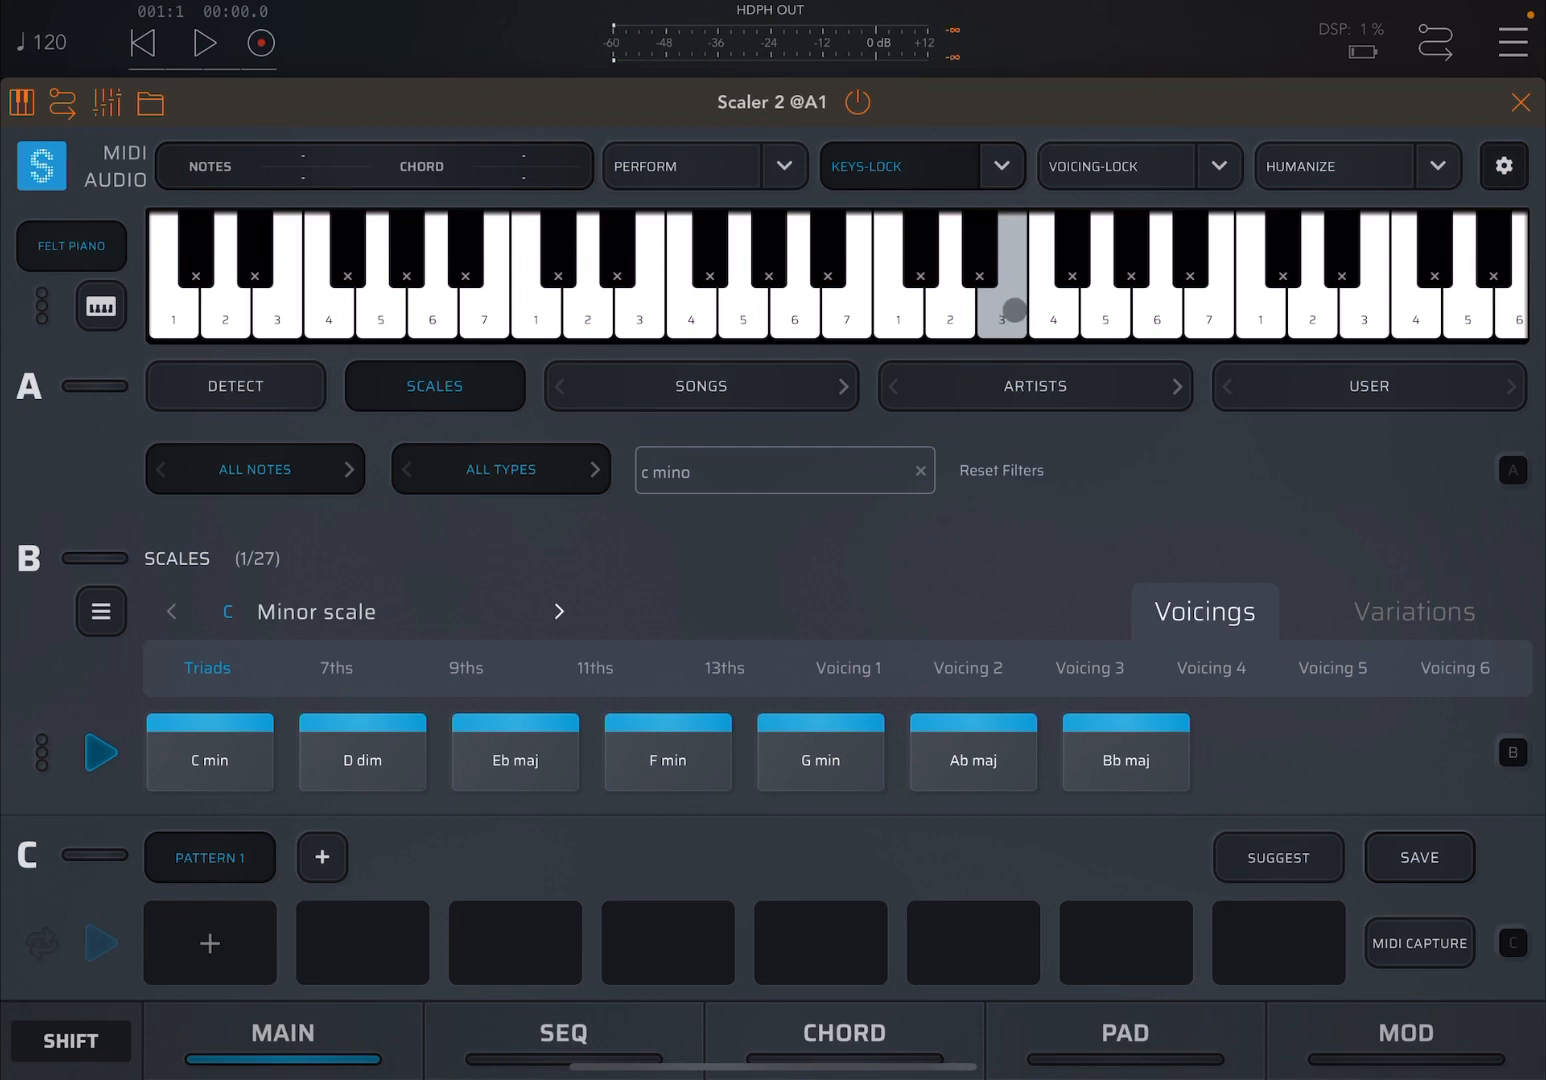
{"action": "left_click", "coordinate": [1003, 315]}
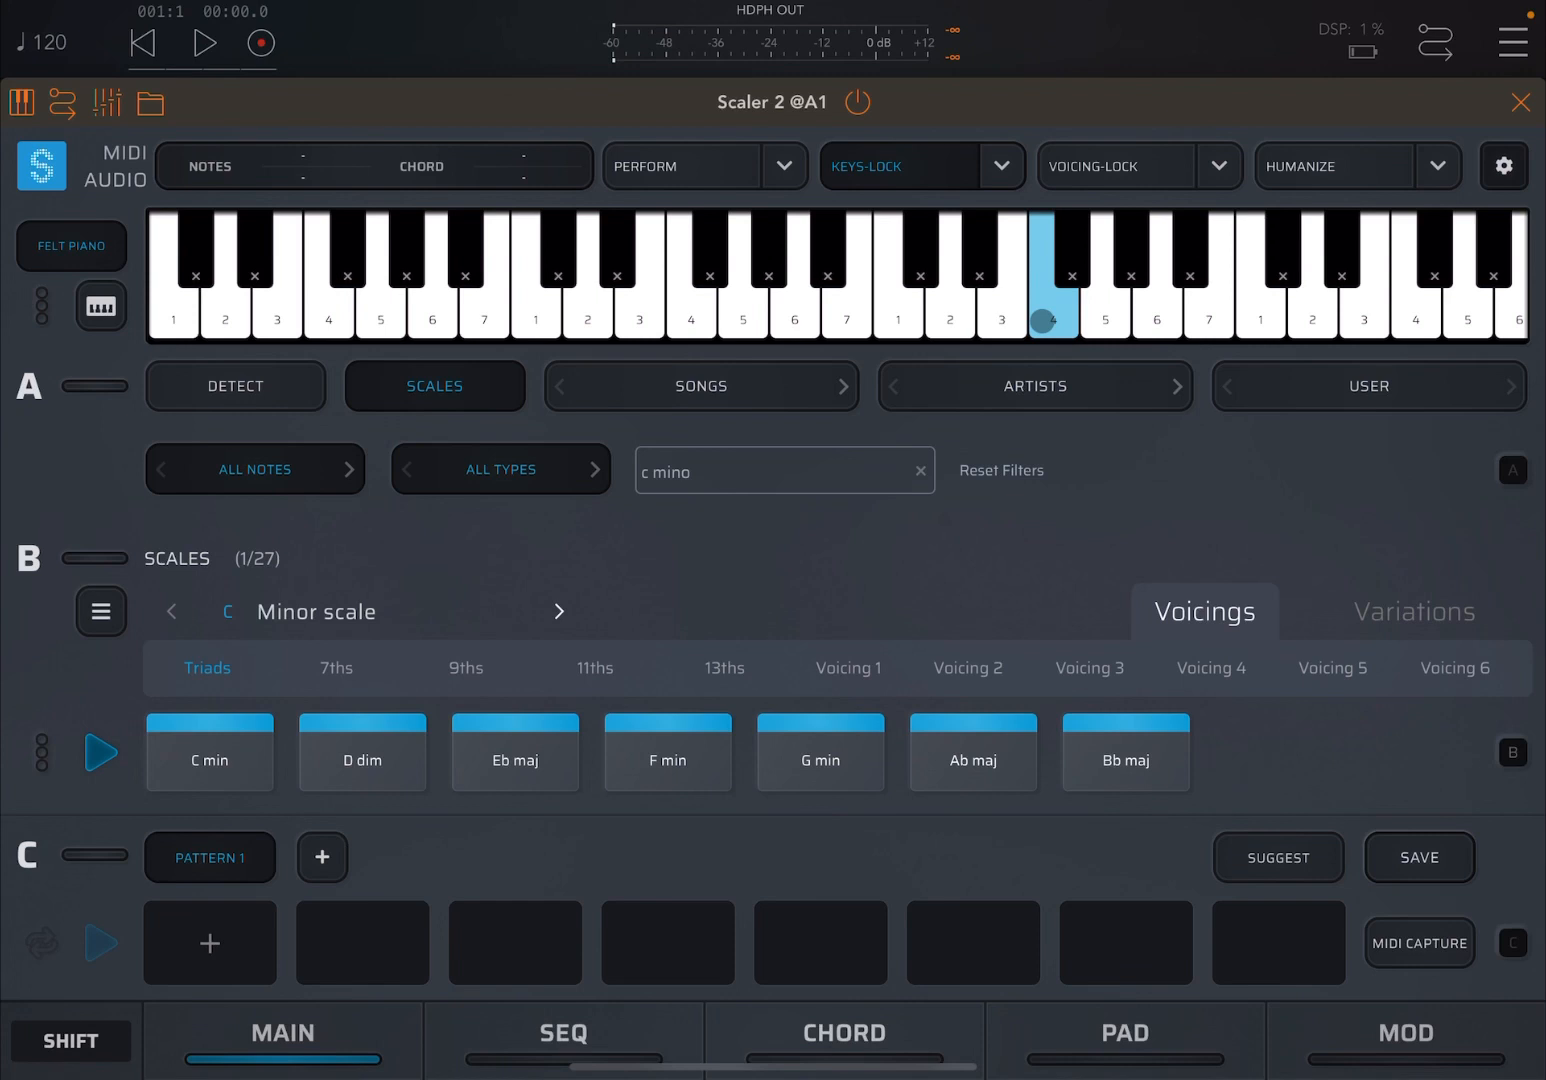
Step: Play scale degrees 4, 5 and 6, test disabled black keys, and reopen Keys-Lock settings
{"action": "left_click", "coordinate": [1102, 322]}
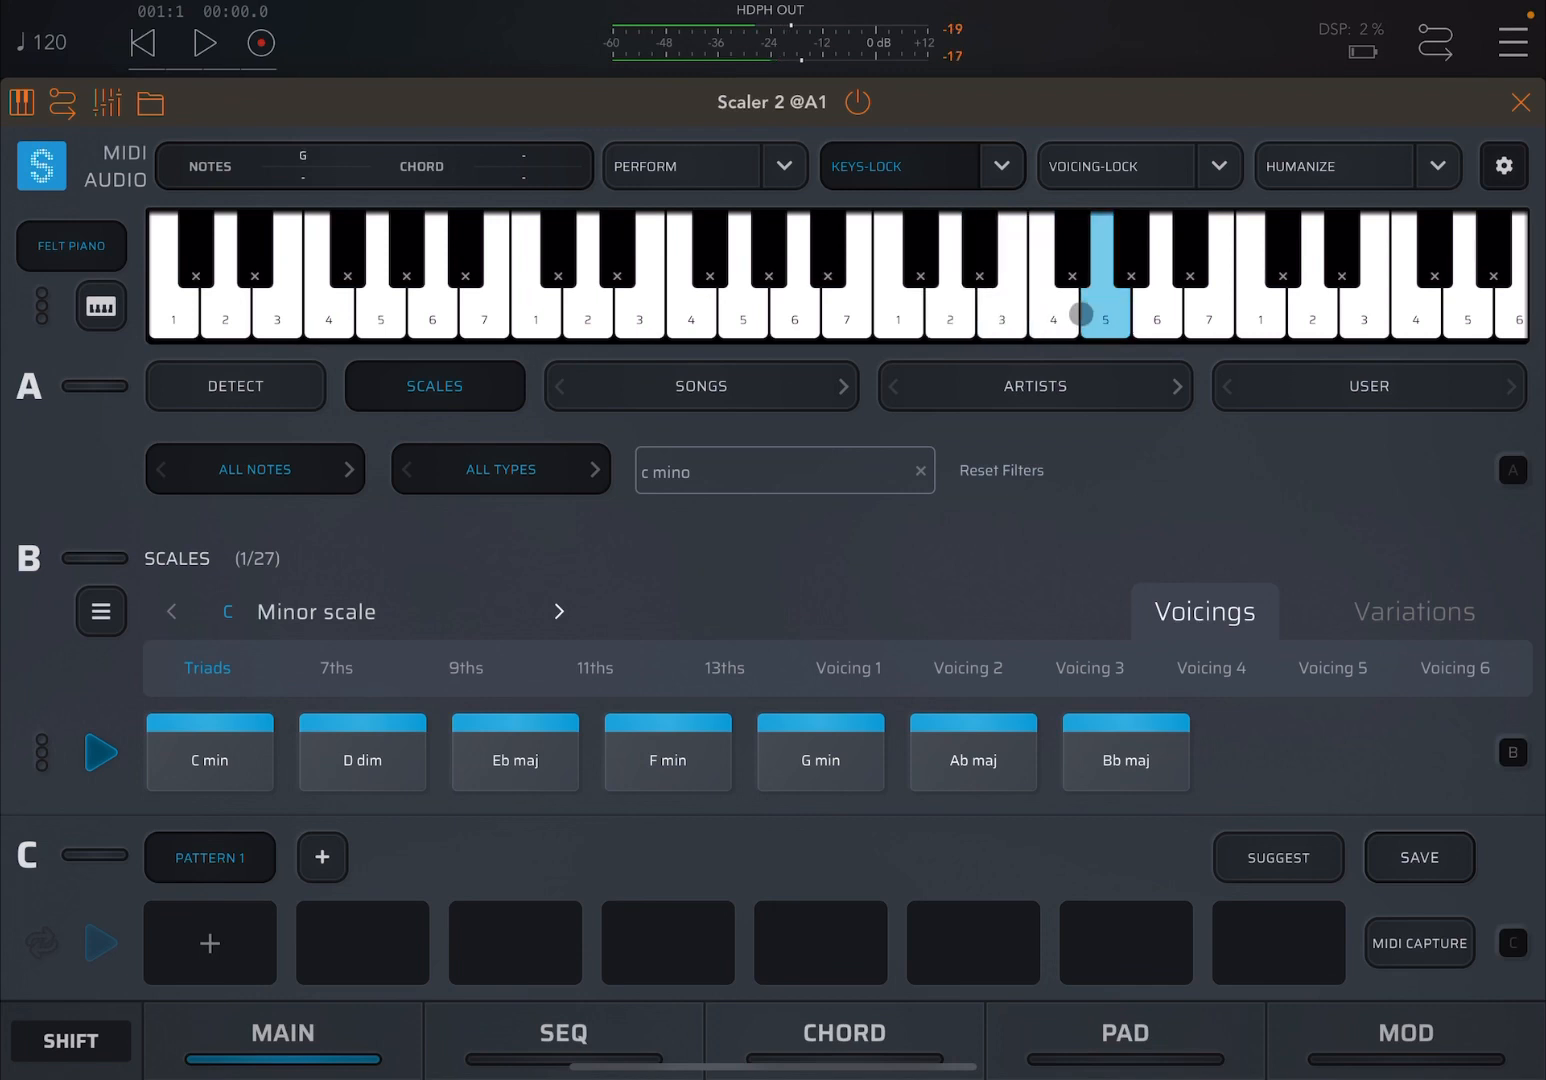
{"action": "left_click", "coordinate": [1073, 290]}
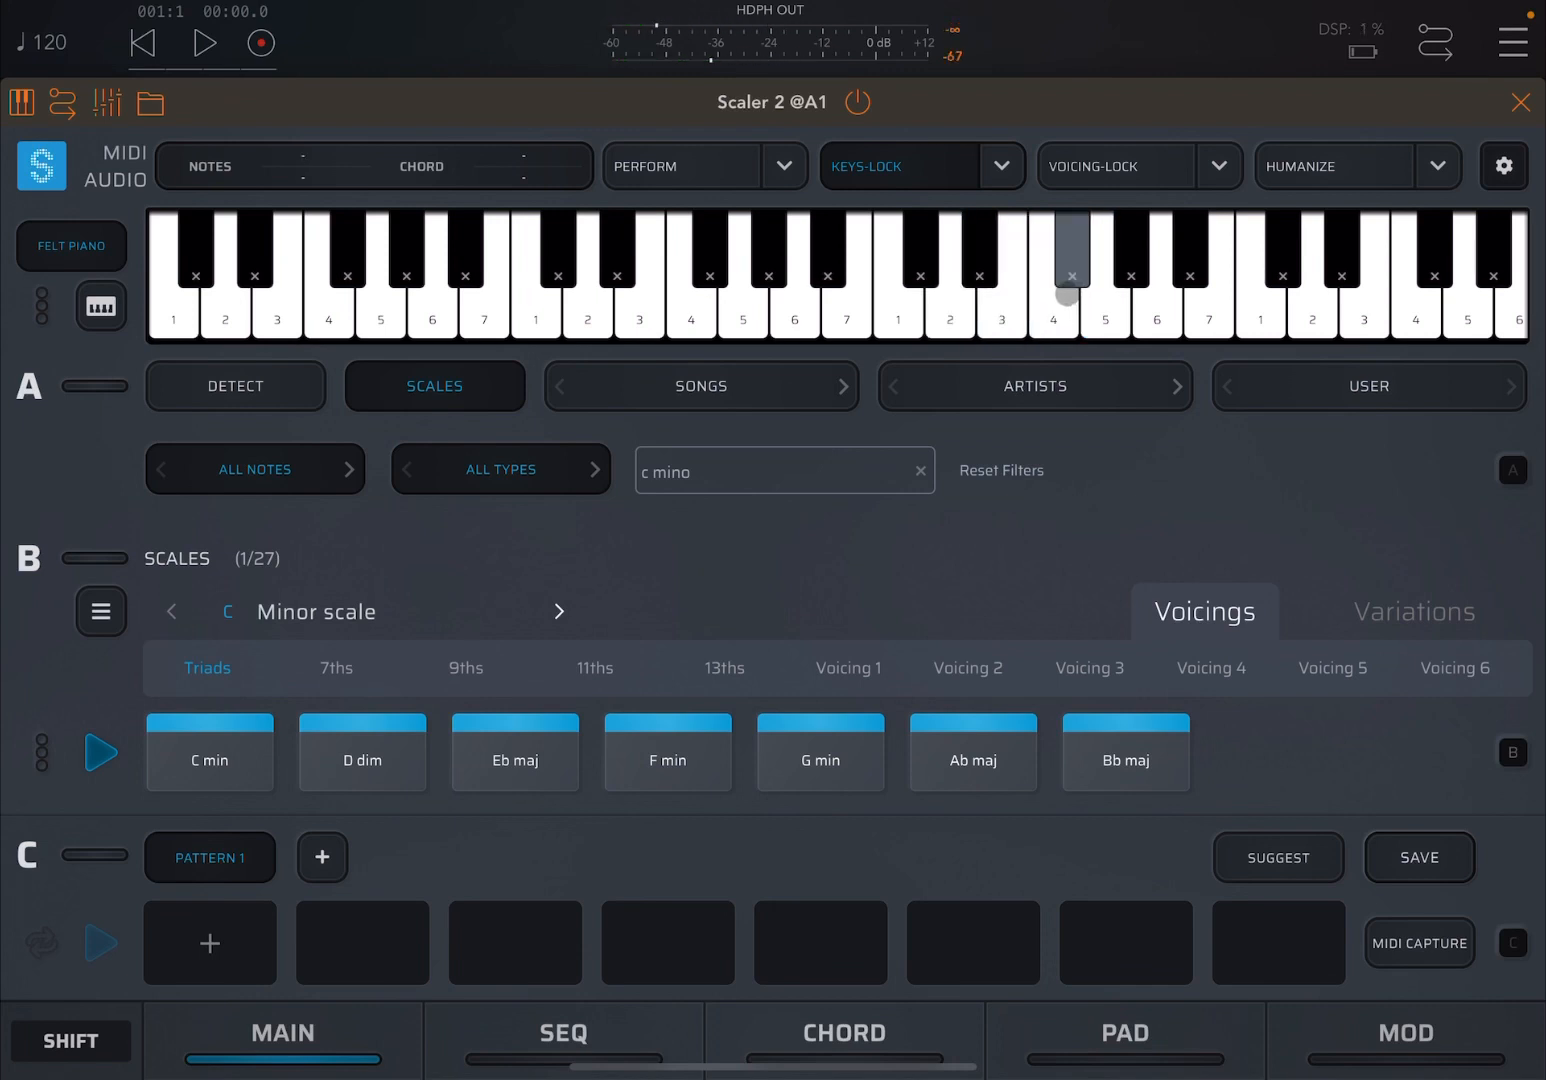
{"action": "left_click", "coordinate": [1052, 307]}
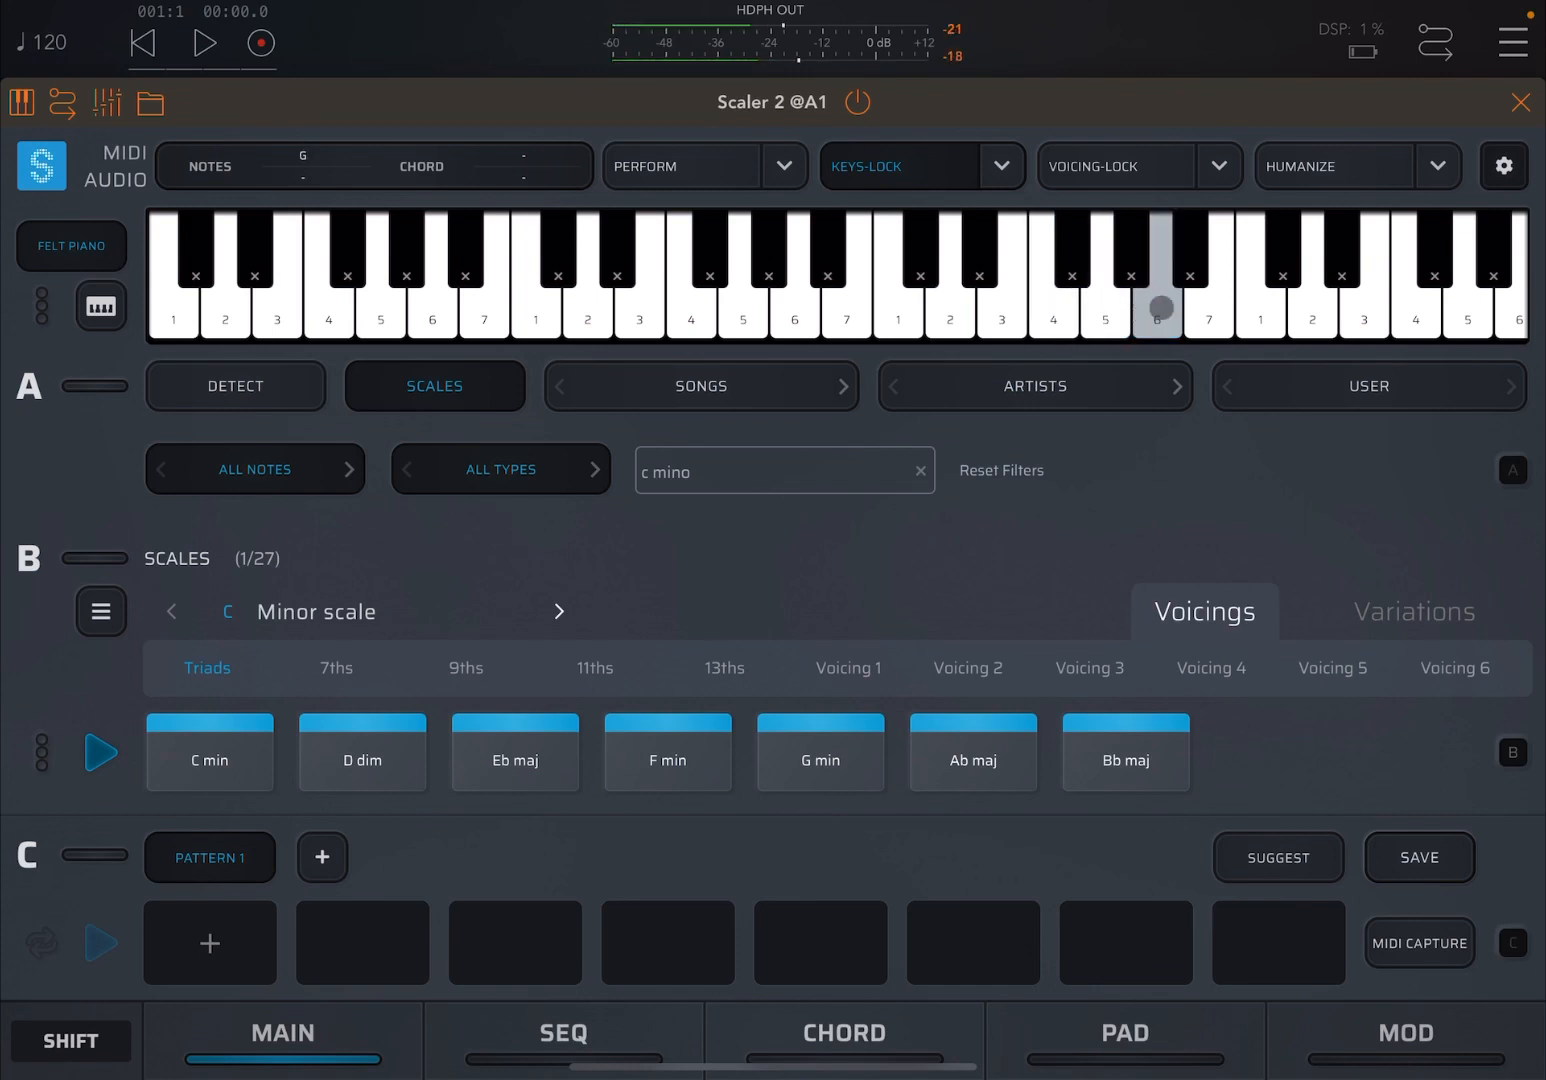
{"action": "left_click", "coordinate": [981, 270]}
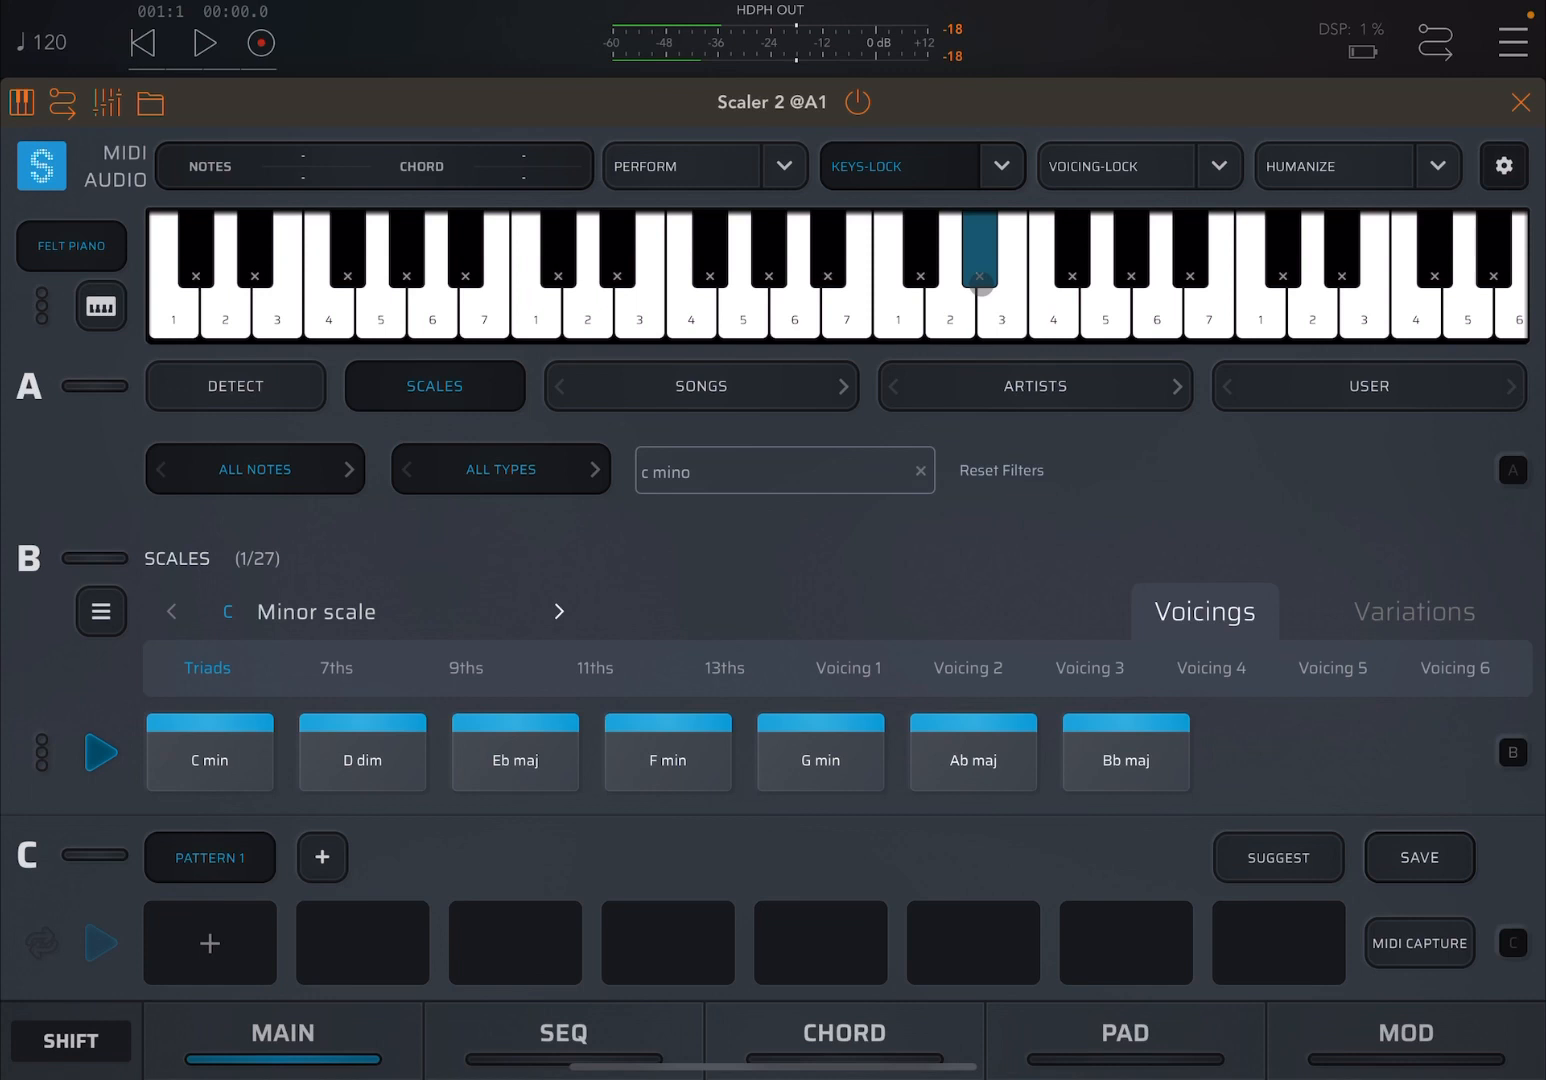
{"action": "left_click", "coordinate": [1000, 303]}
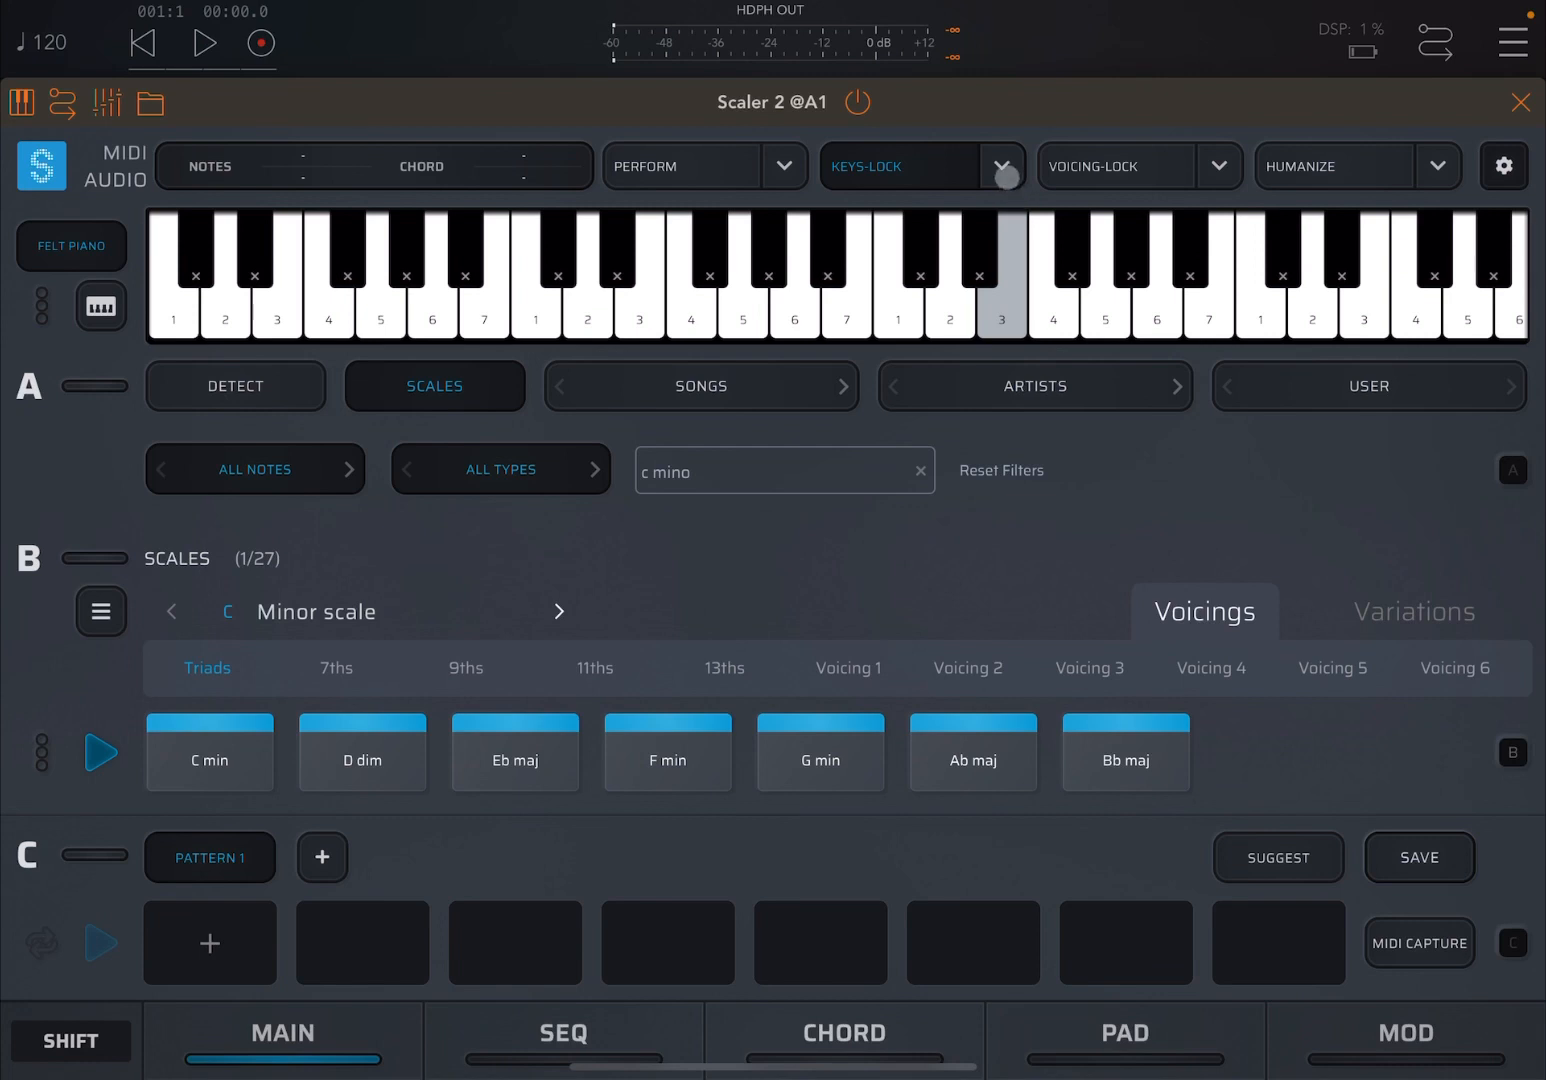
{"action": "left_click", "coordinate": [897, 315]}
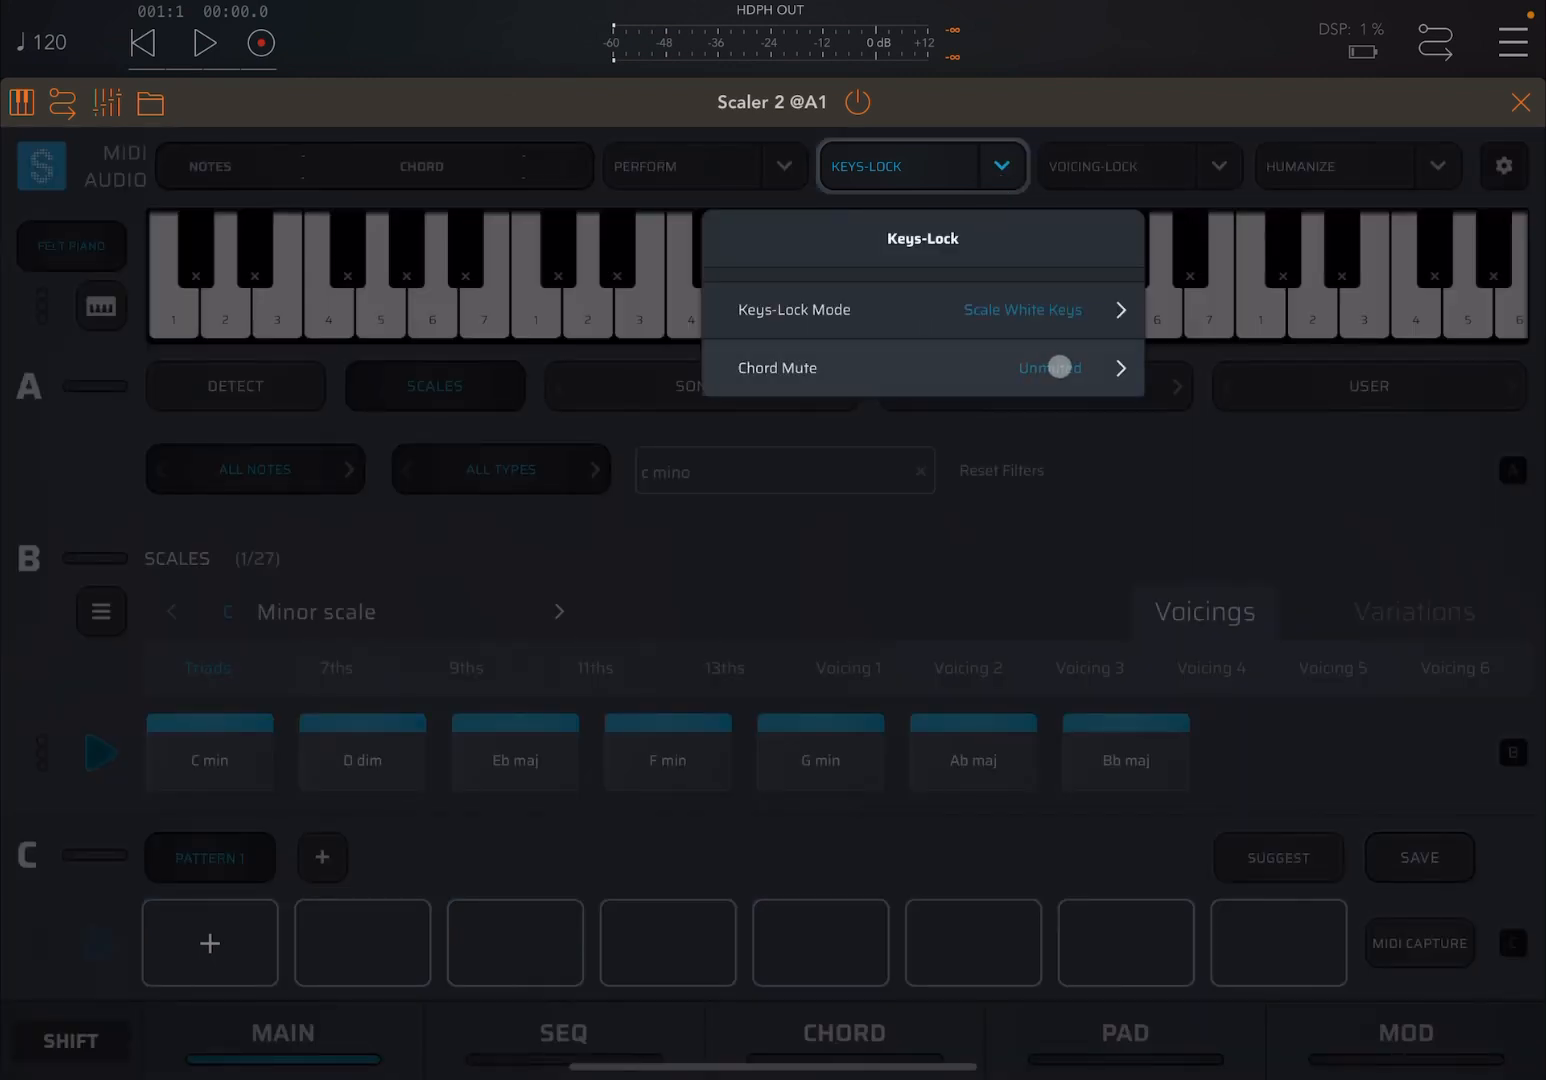
Step: Set Chord Mute to Muted and return to the Keys-Lock Mode choices
{"action": "left_click", "coordinate": [1058, 368]}
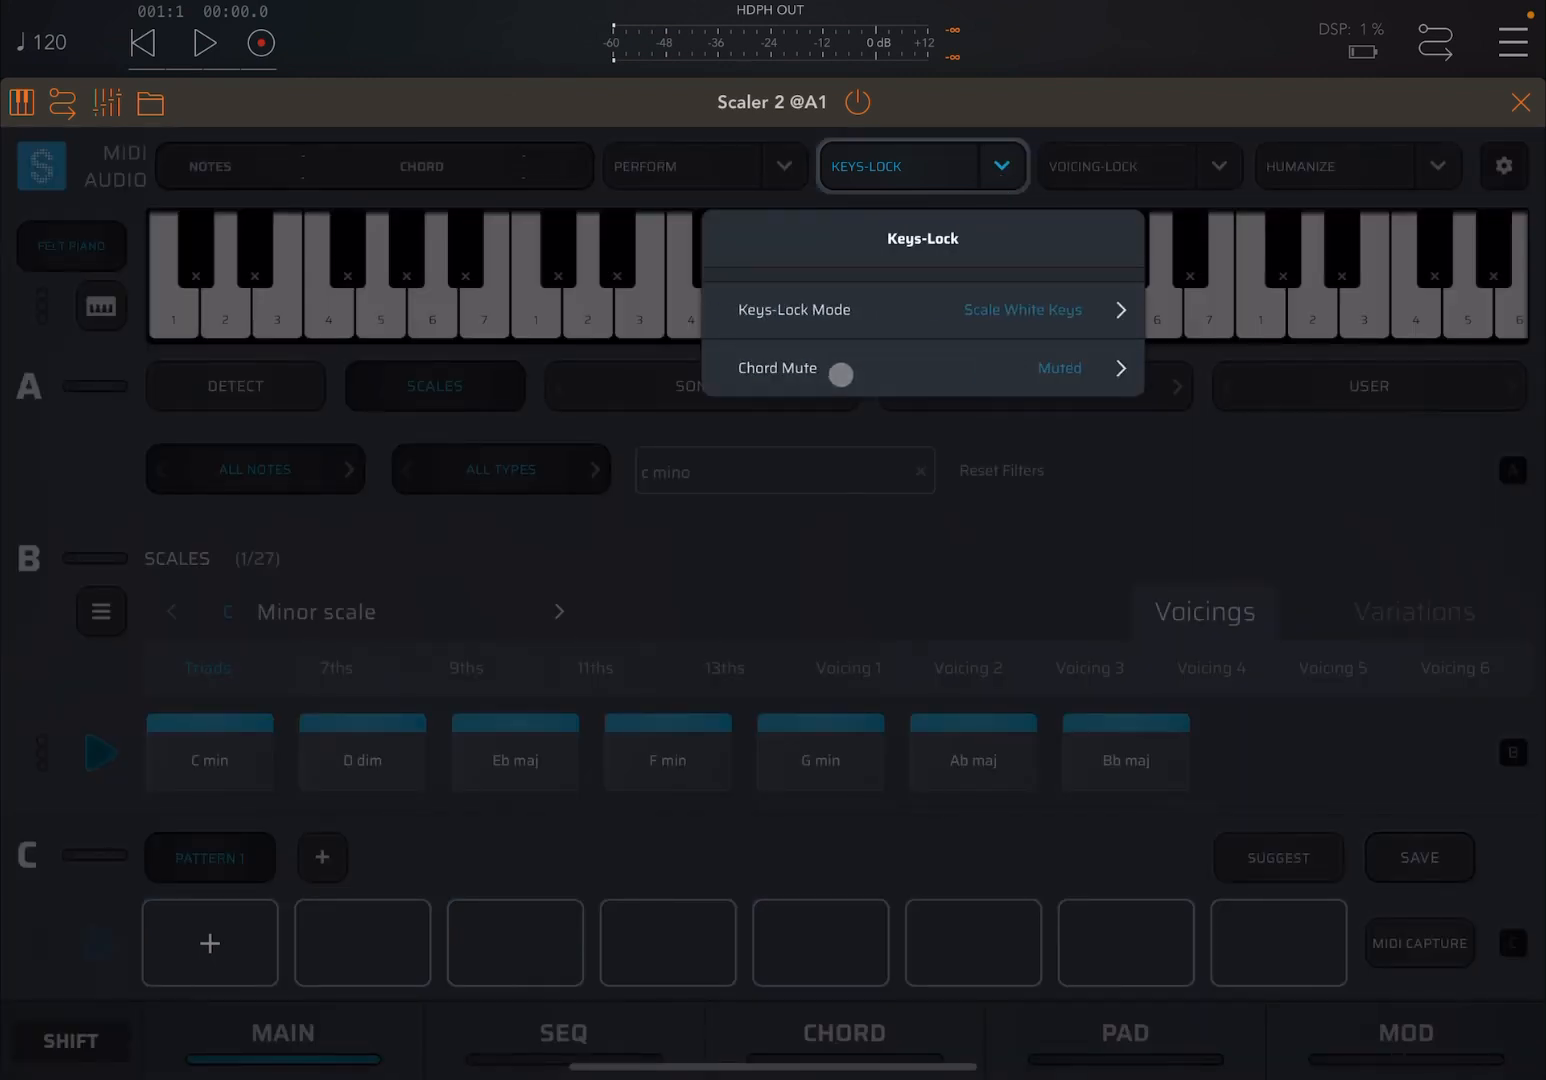
{"action": "left_click", "coordinate": [362, 752]}
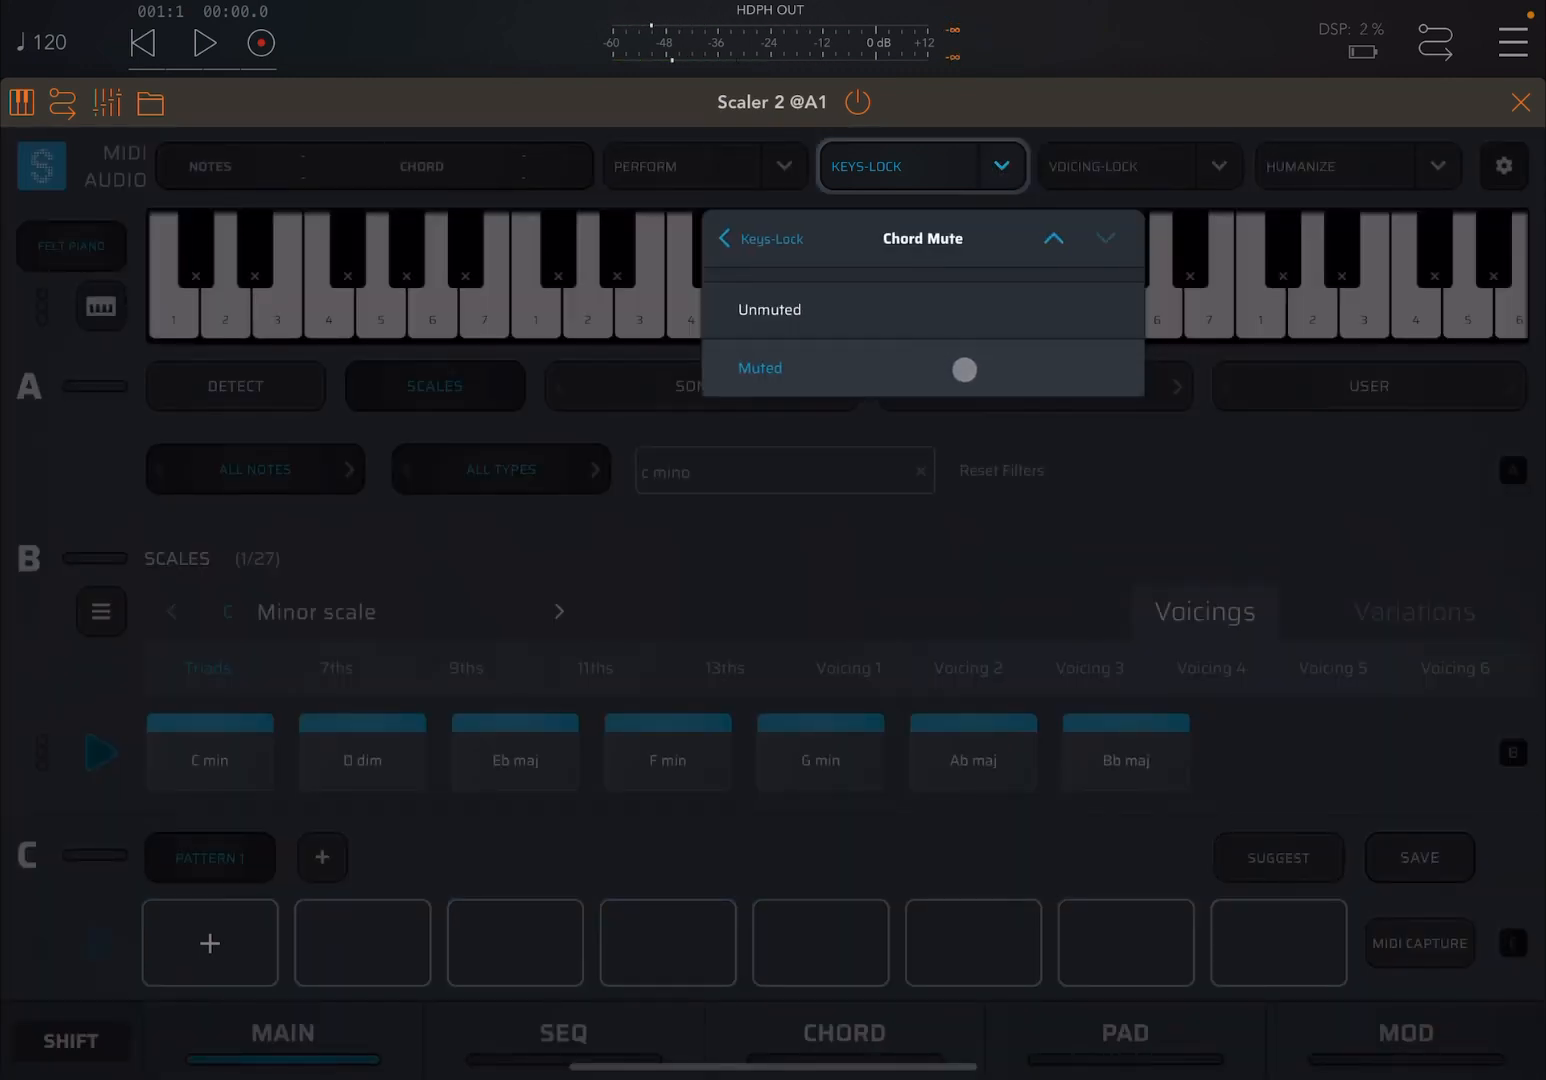
{"action": "left_click", "coordinate": [759, 238]}
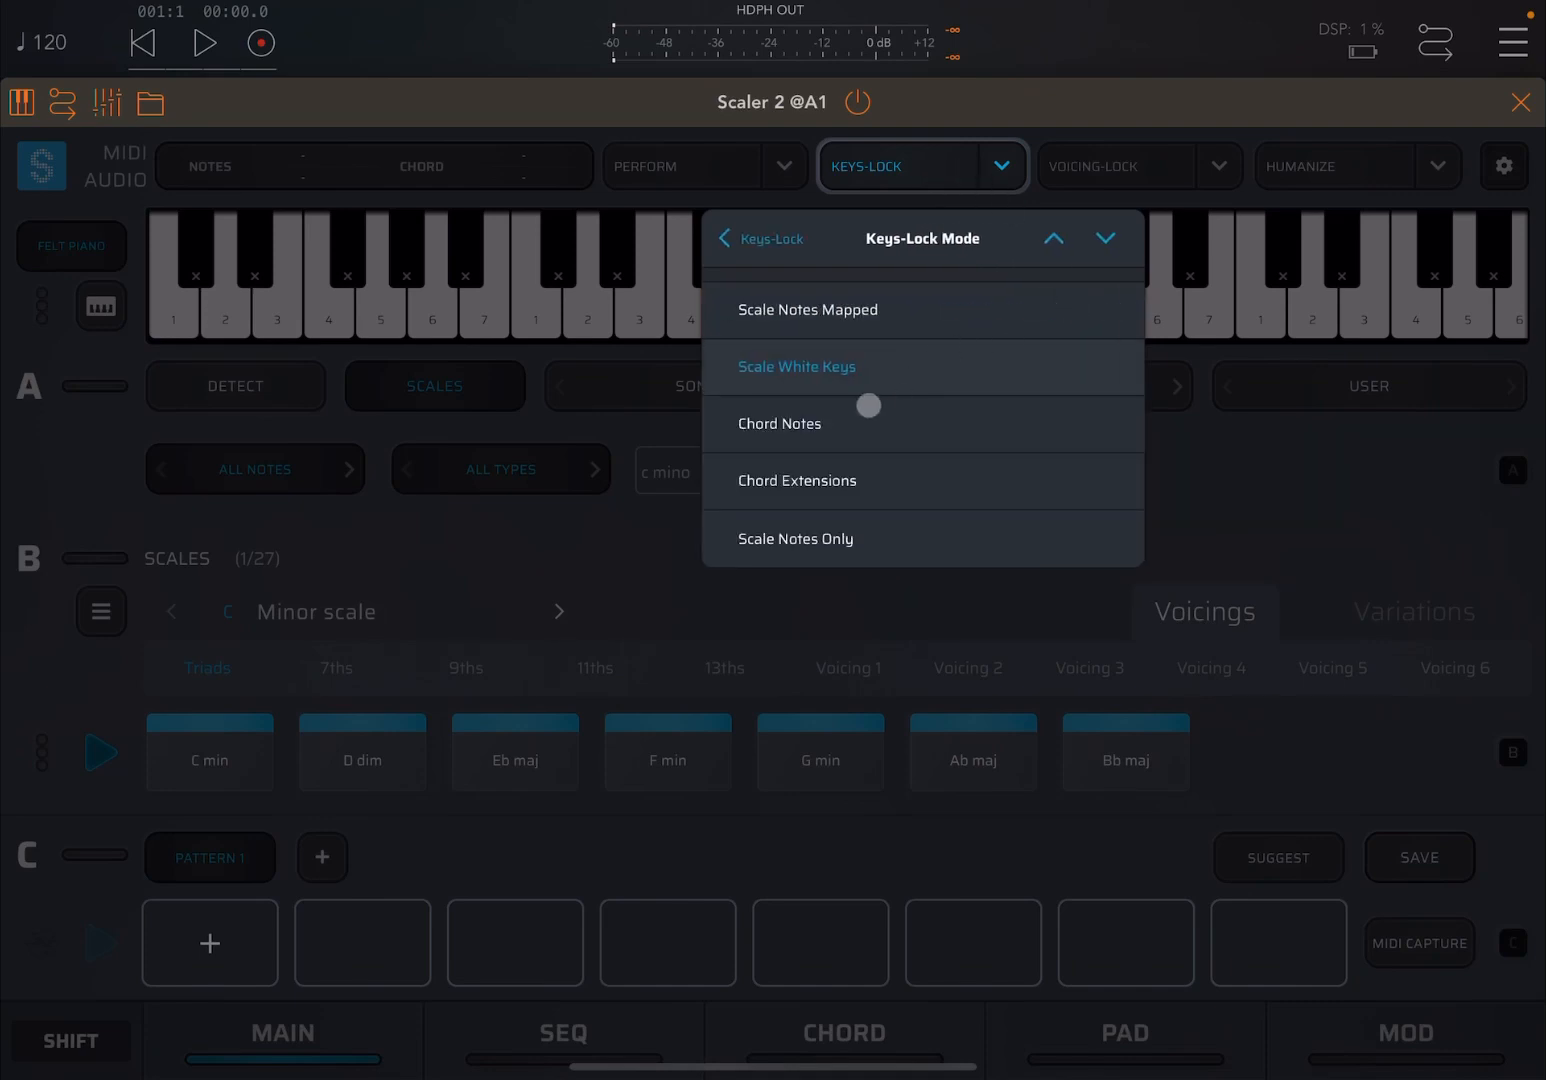
Step: Choose the Chord Notes Keys-Lock mode and close the settings
{"action": "left_click", "coordinate": [779, 423]}
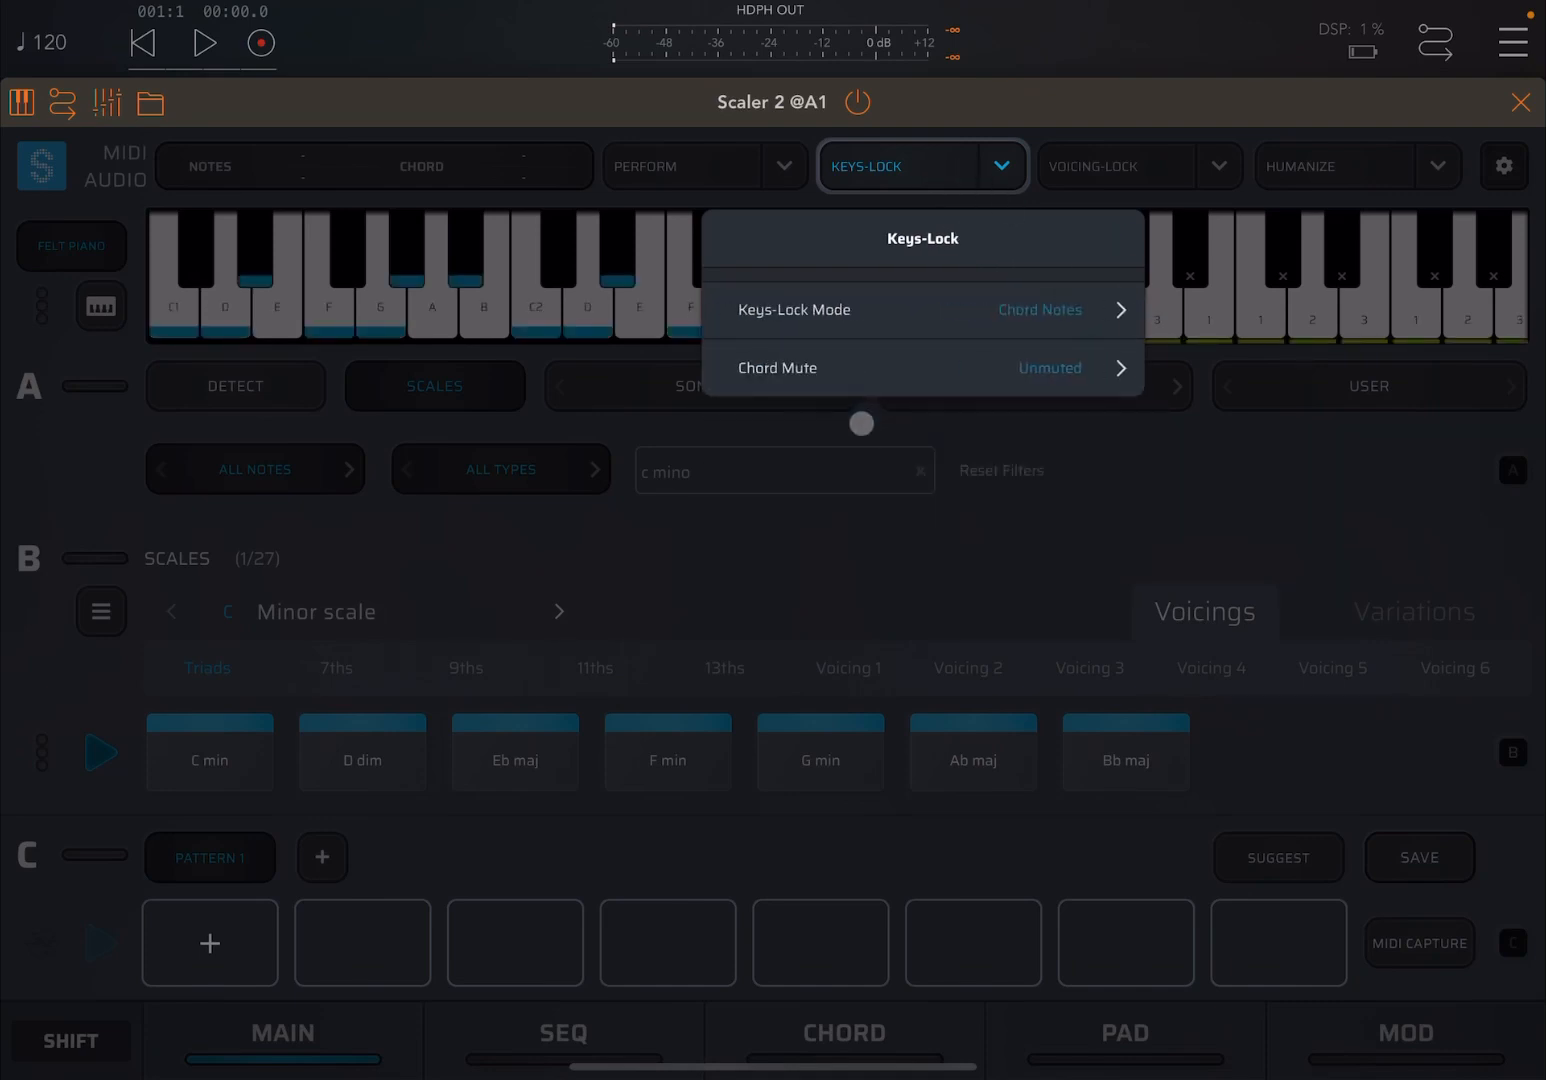
{"action": "left_click", "coordinate": [923, 166]}
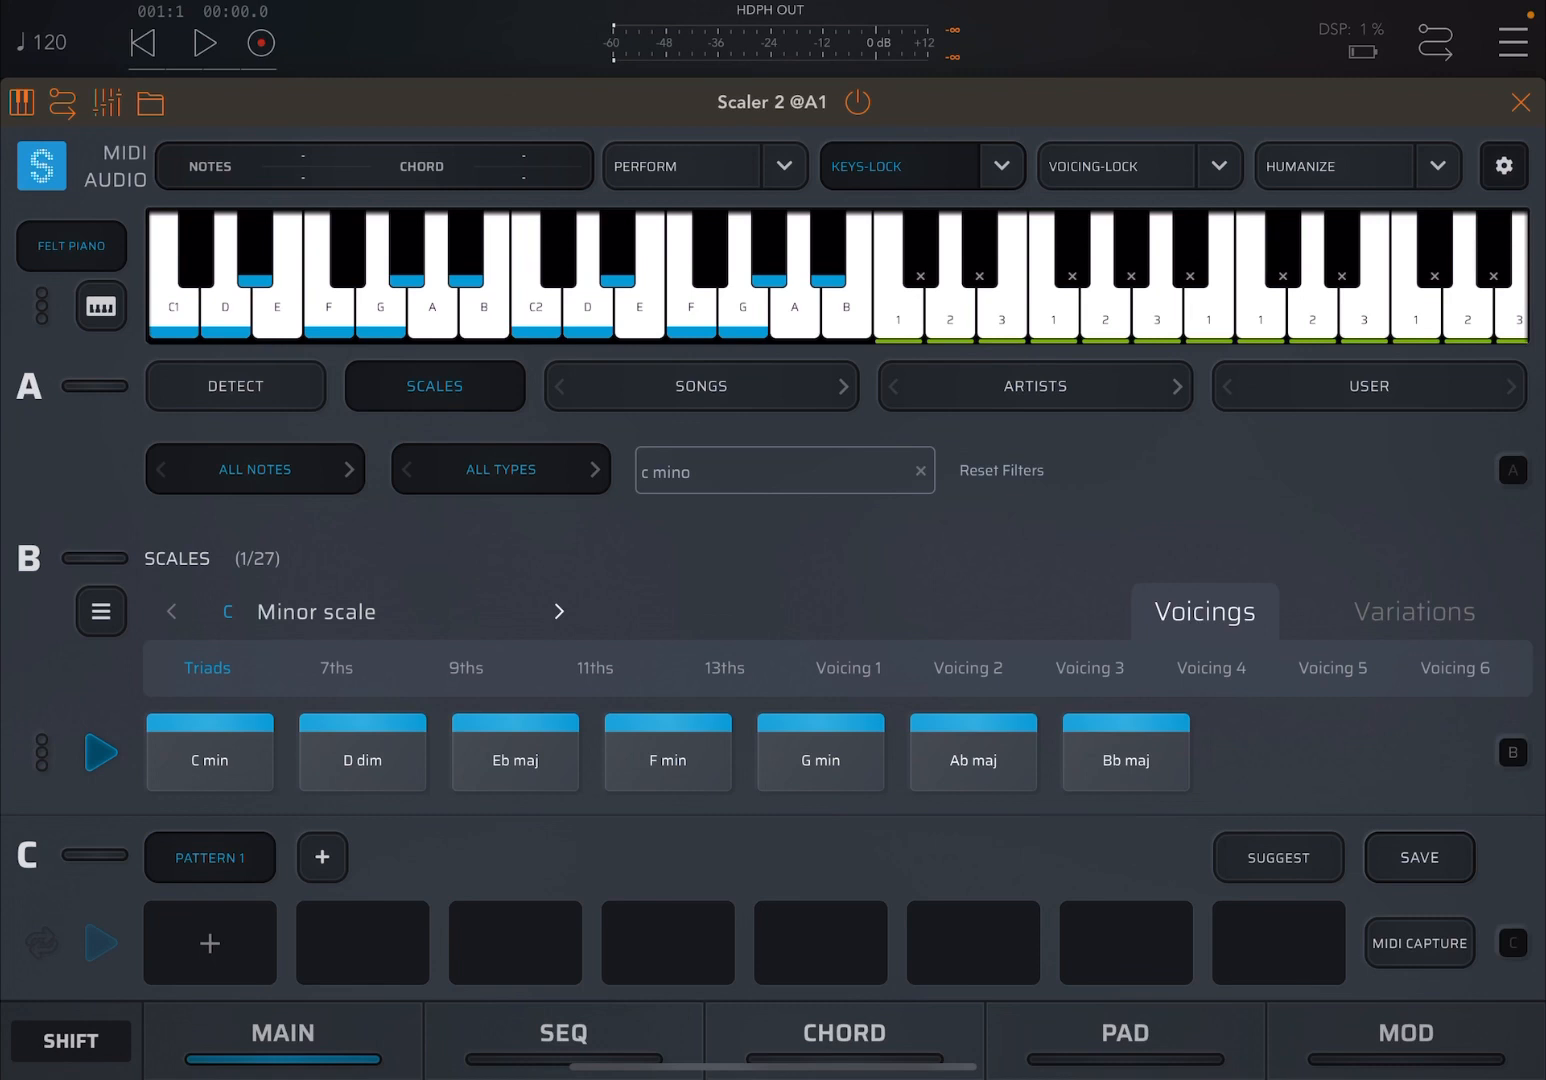
{"action": "left_click", "coordinate": [209, 760]}
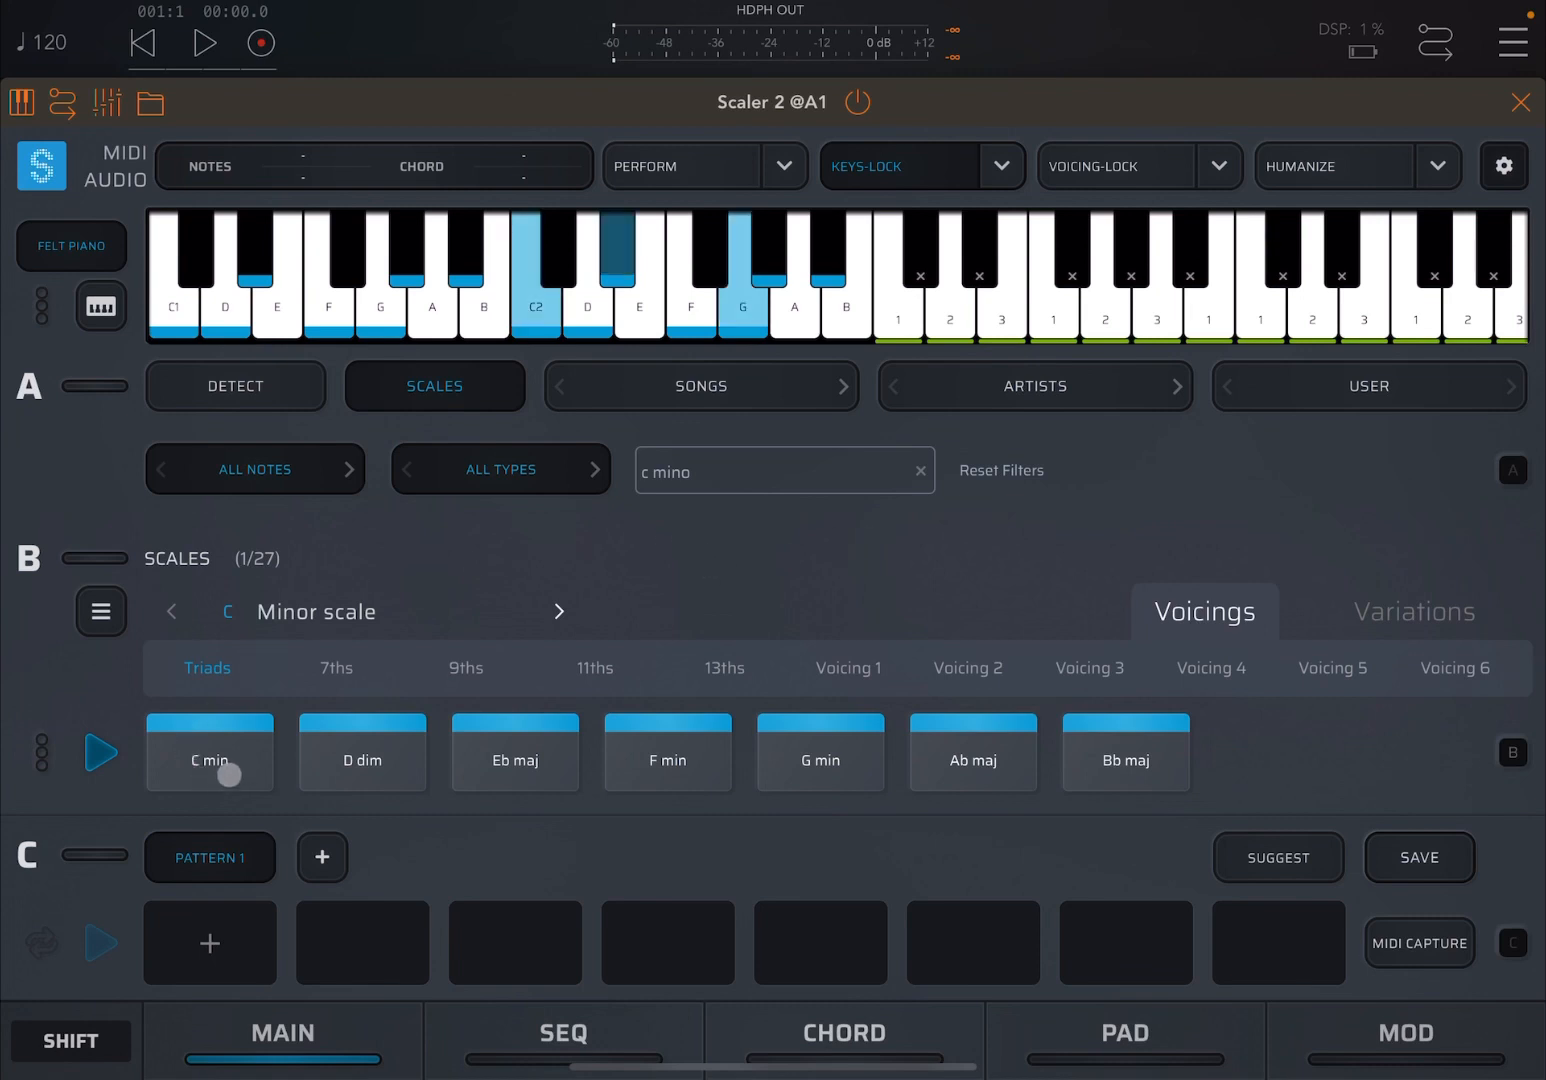
{"action": "left_click", "coordinate": [208, 752]}
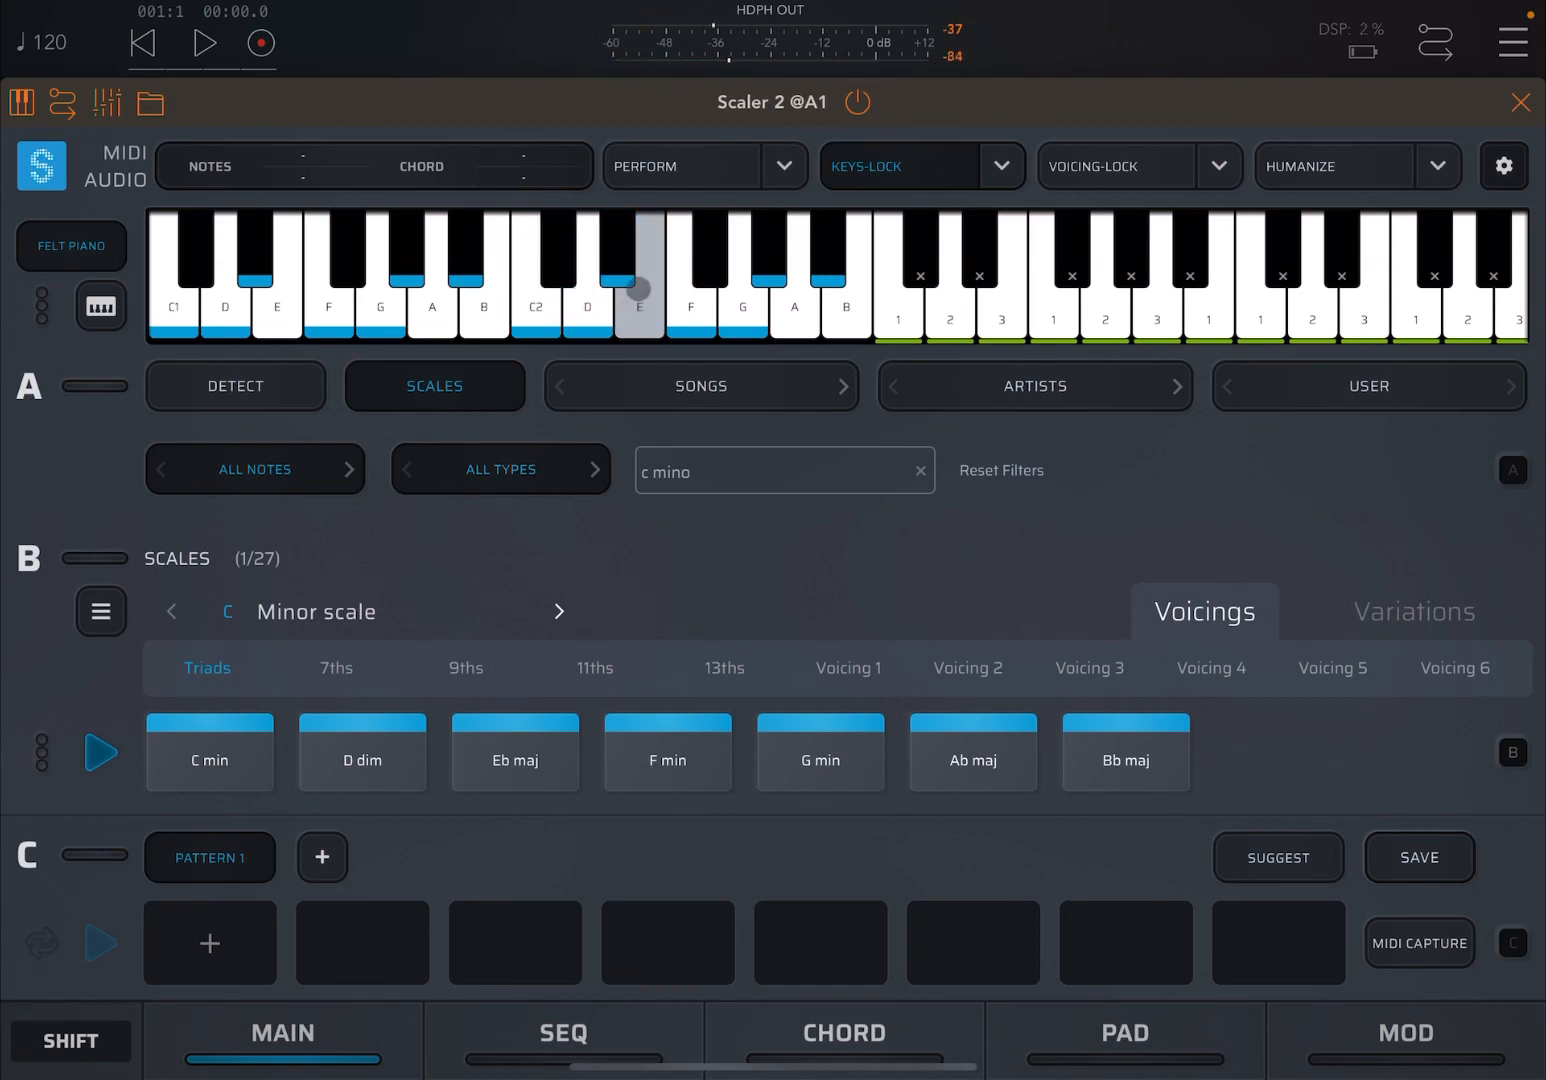
{"action": "left_click", "coordinate": [948, 321]}
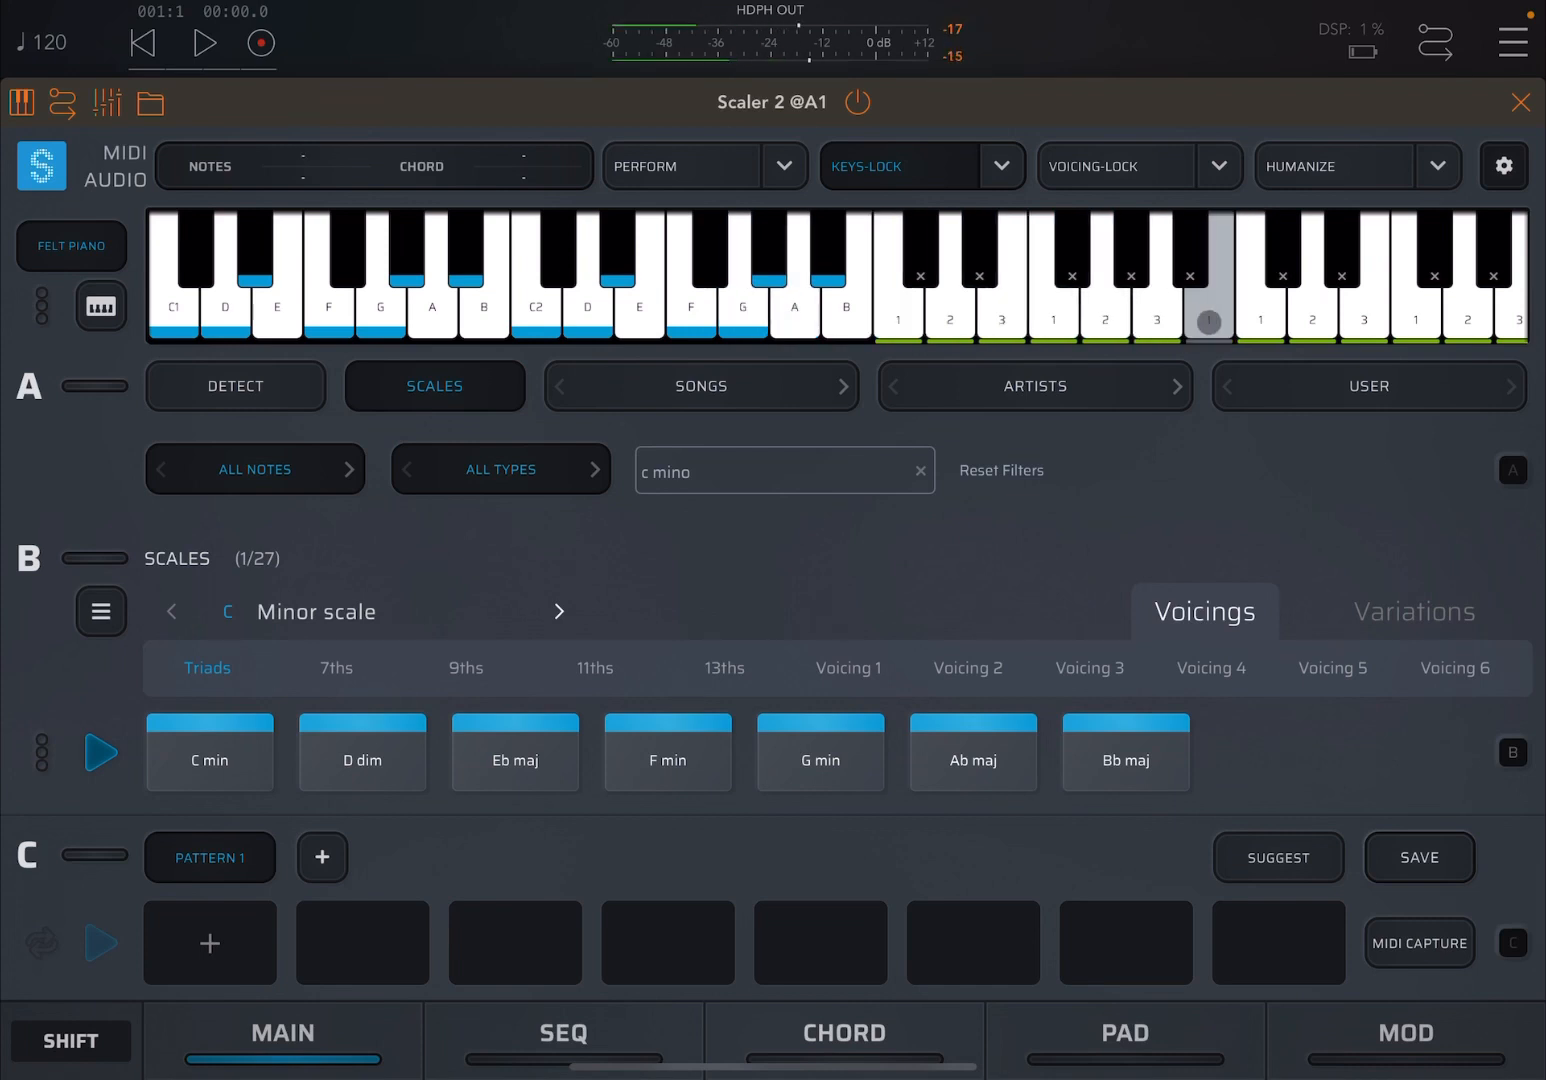
{"action": "left_click", "coordinate": [949, 320]}
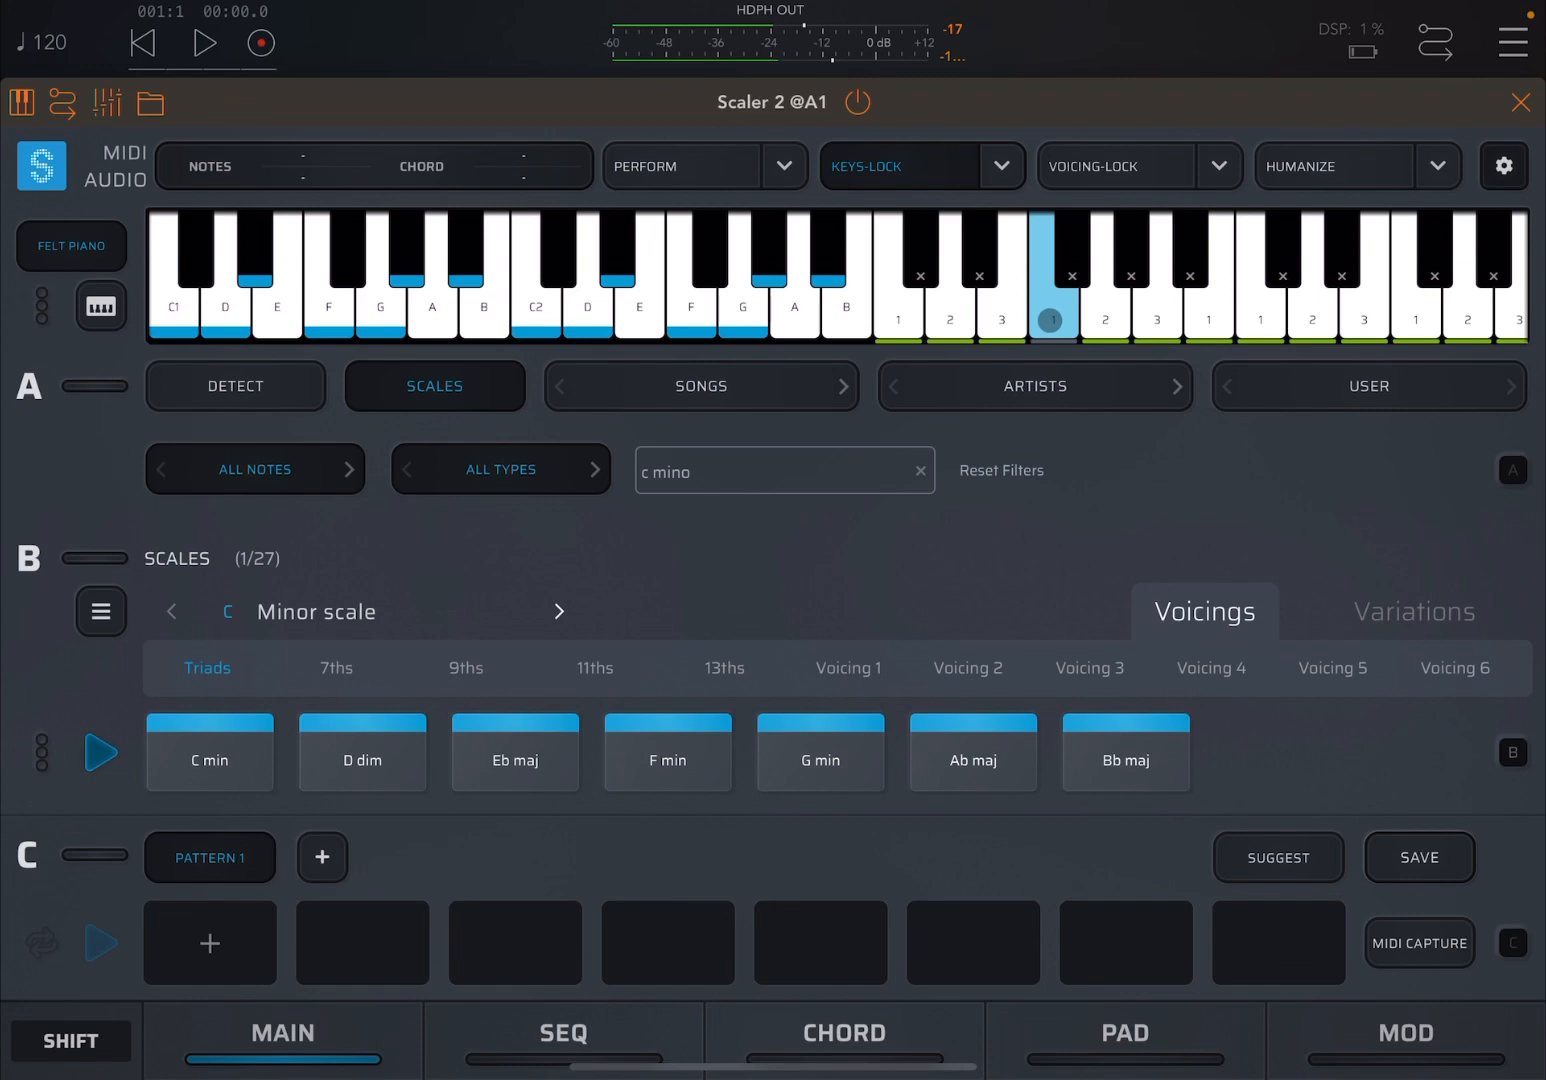
{"action": "left_click", "coordinate": [362, 753]}
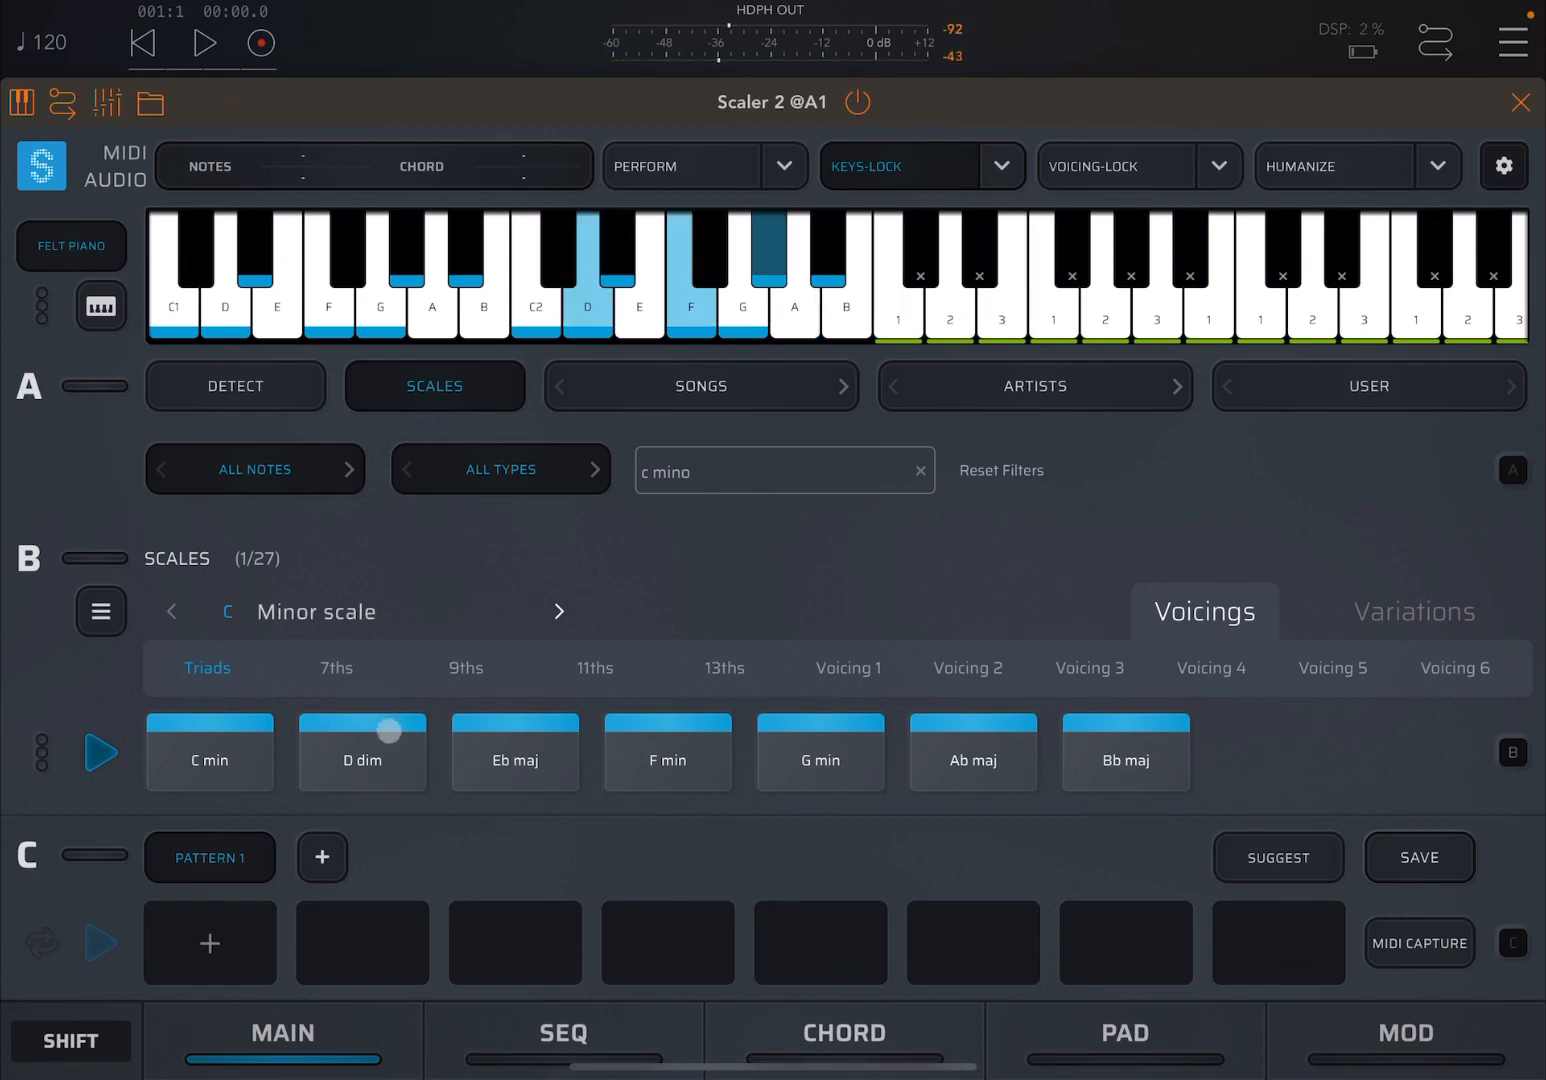
{"action": "left_click", "coordinate": [363, 751]}
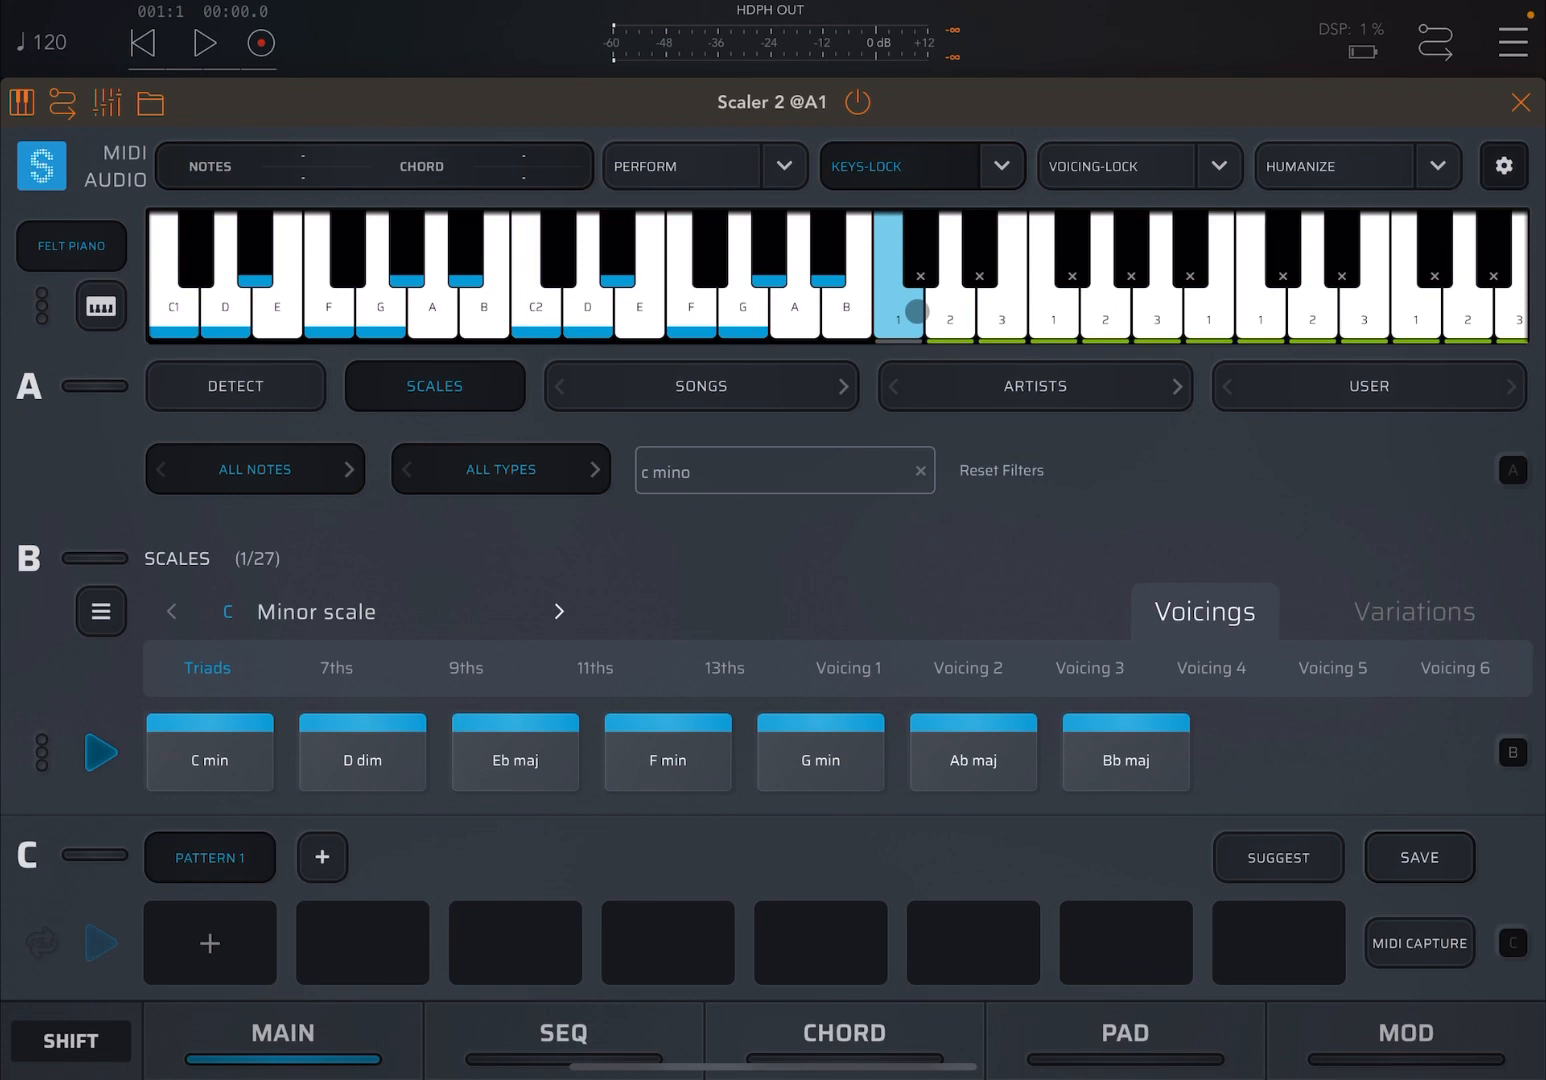
{"action": "left_click", "coordinate": [949, 320]}
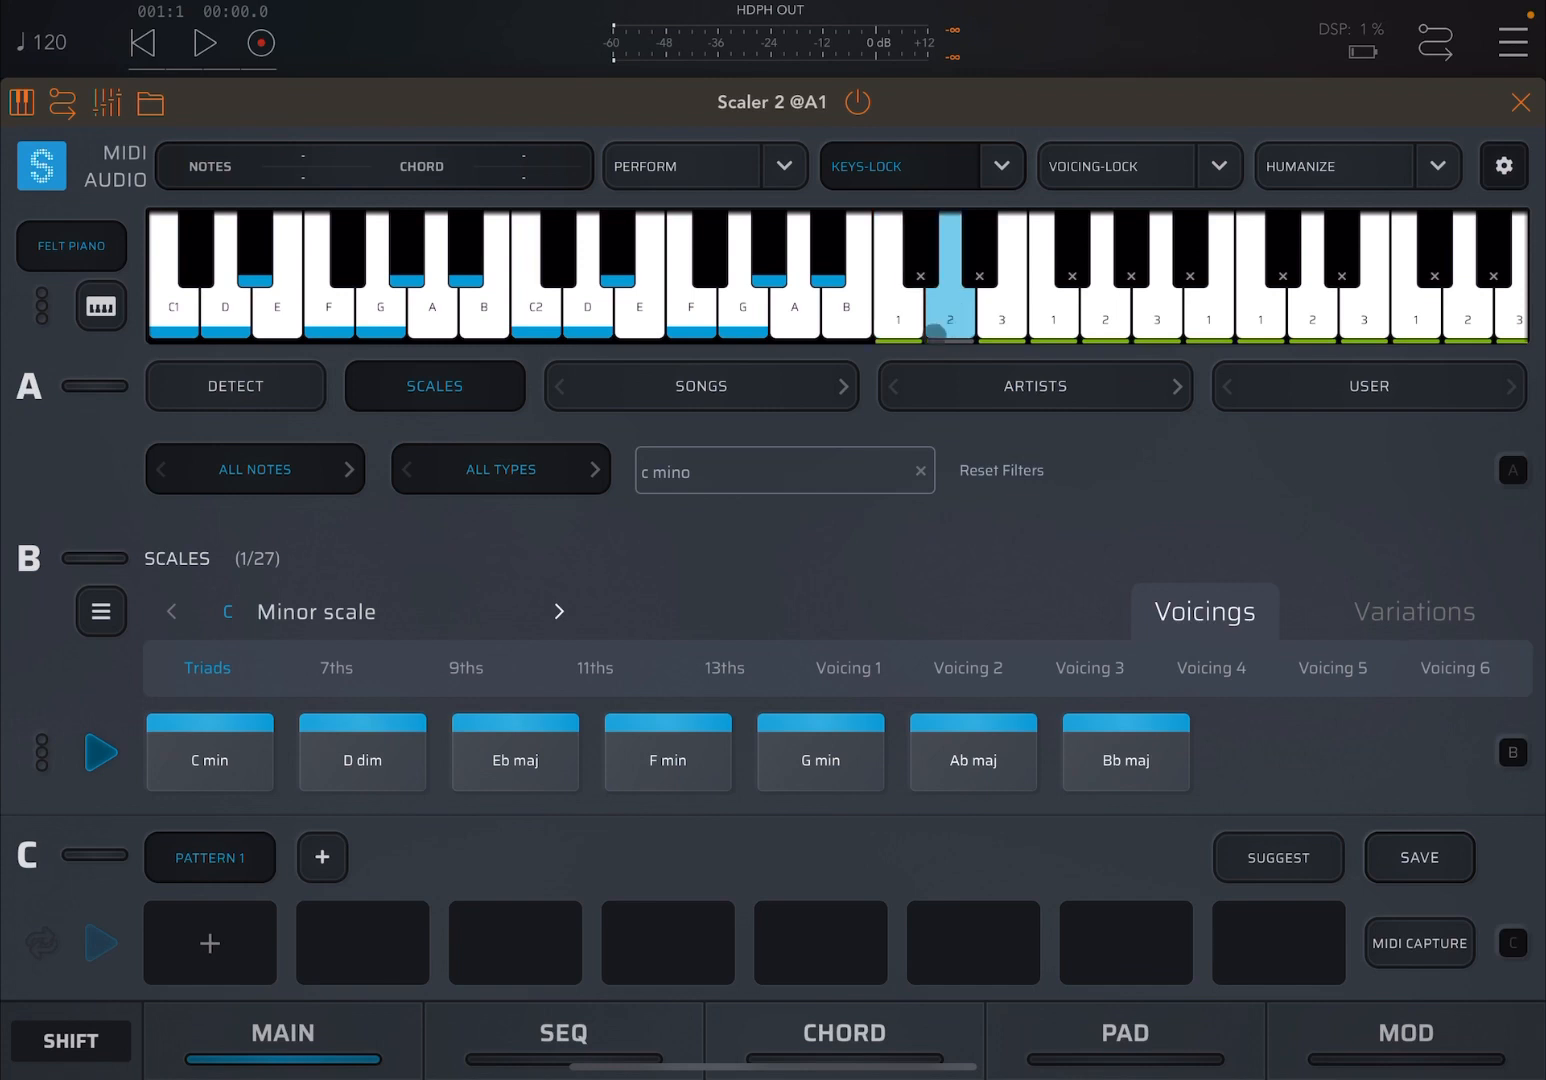
{"action": "left_click", "coordinate": [950, 322]}
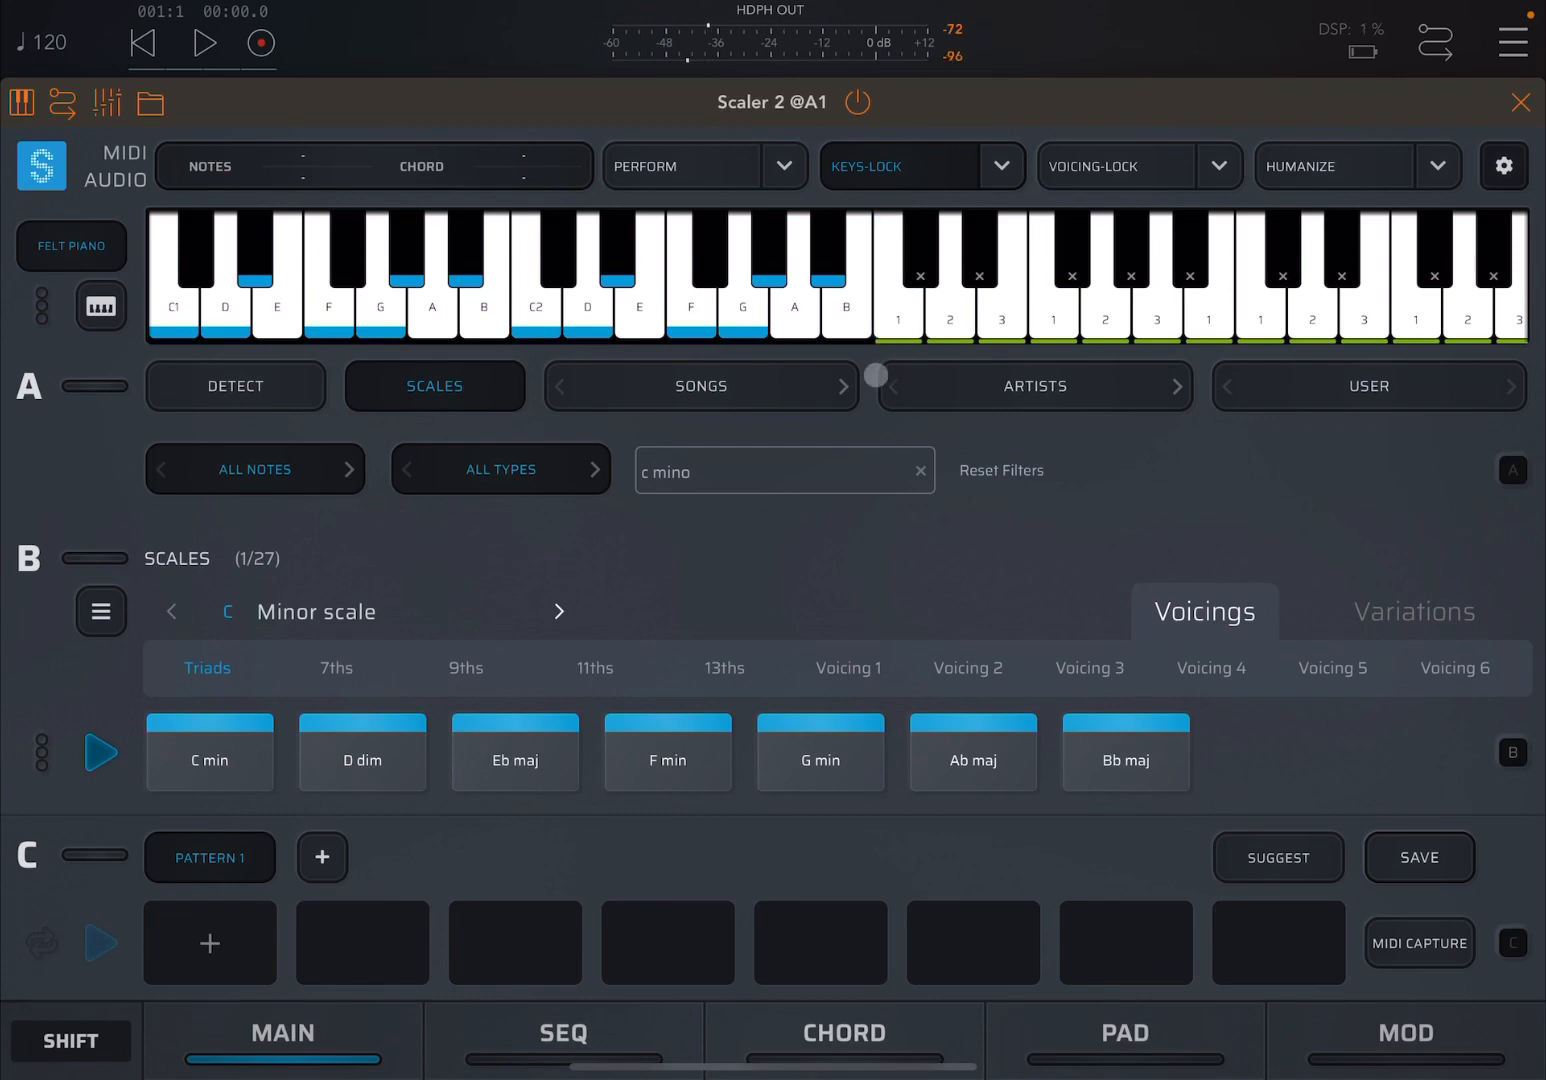
{"action": "left_click", "coordinate": [362, 750]}
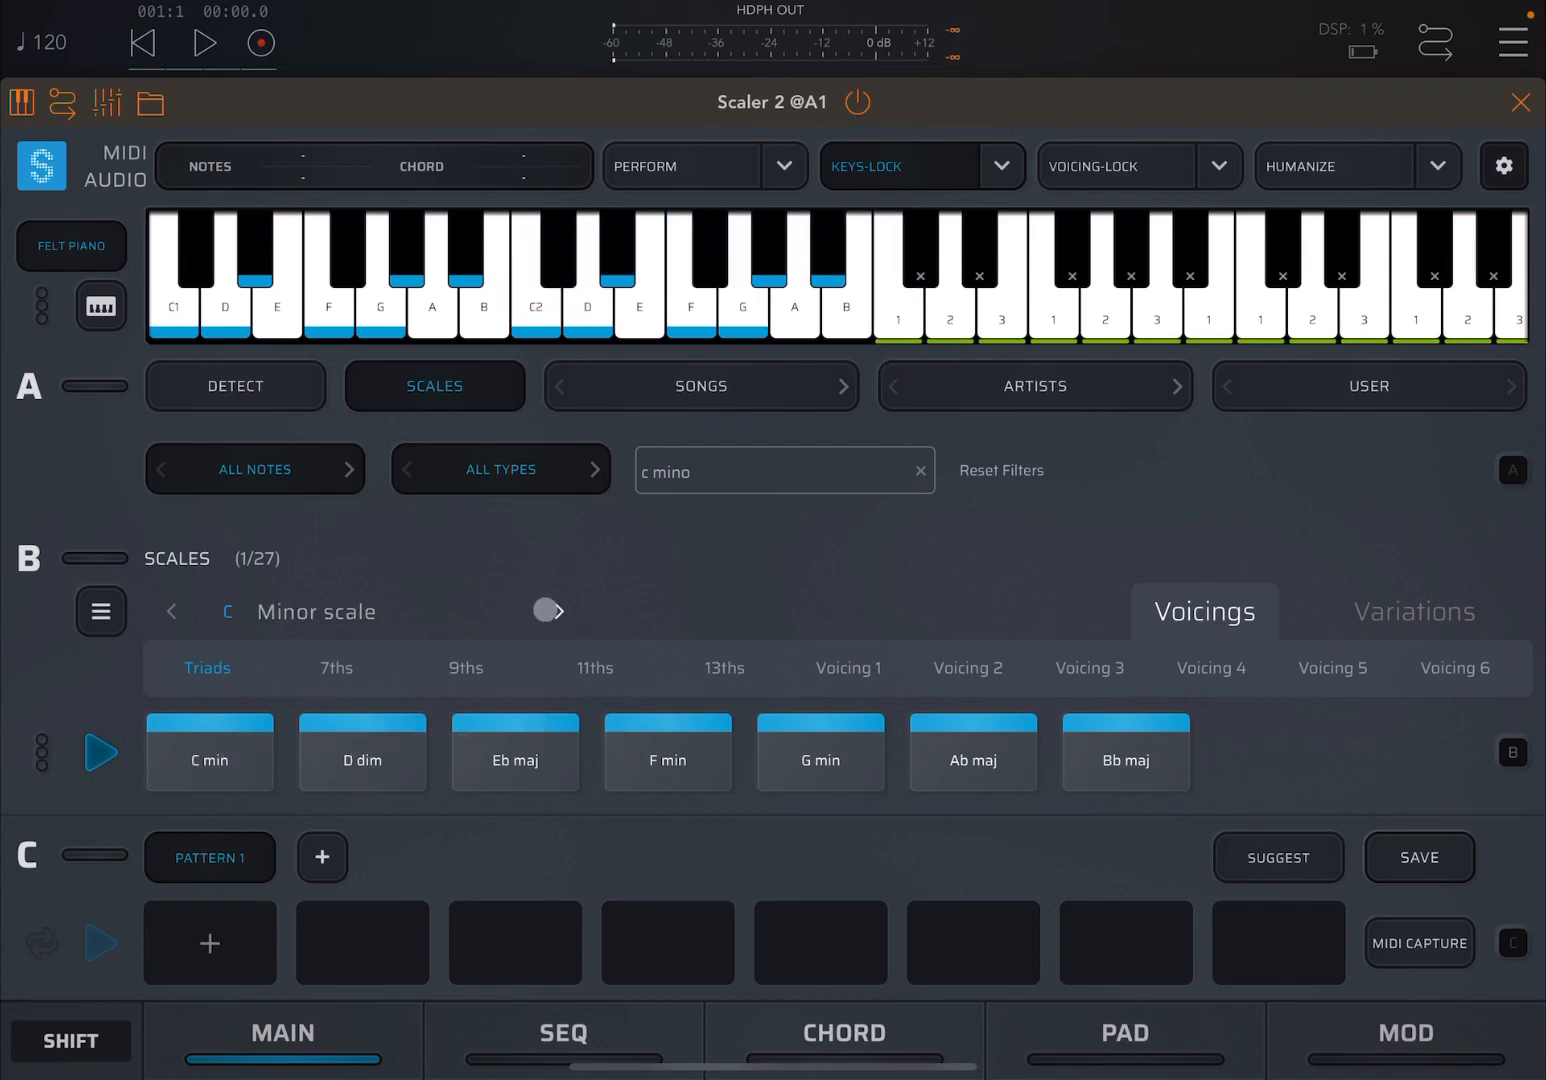
{"action": "left_click", "coordinate": [898, 300]}
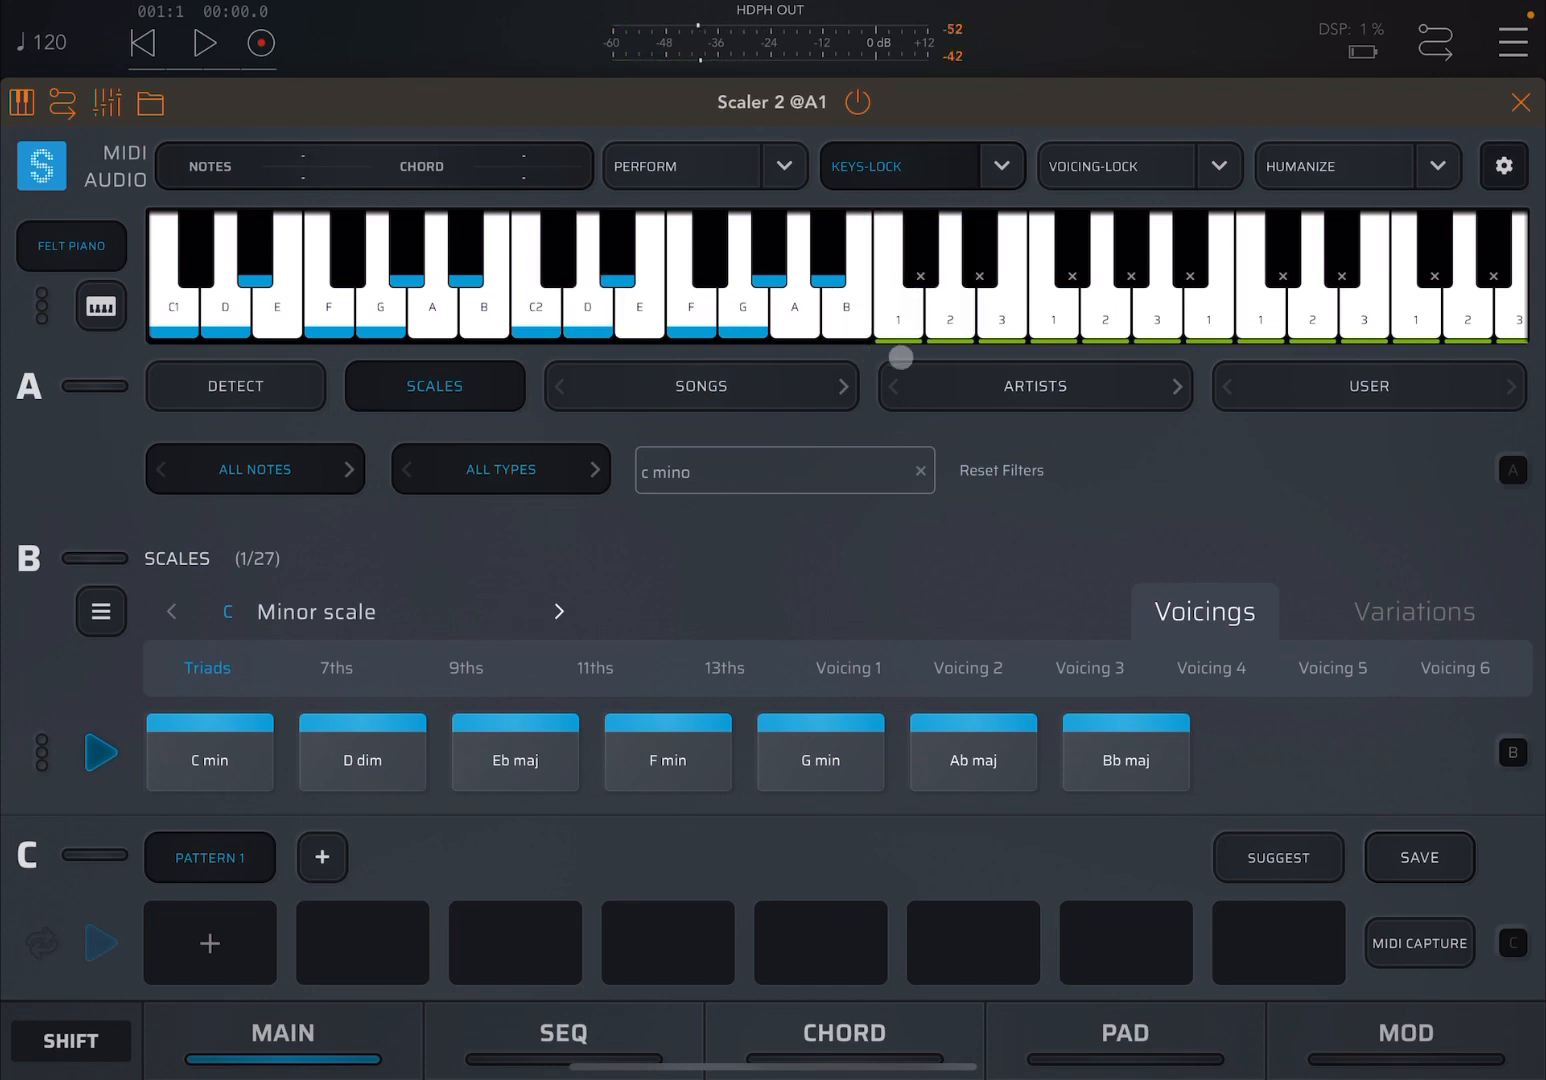
{"action": "left_click", "coordinate": [898, 318]}
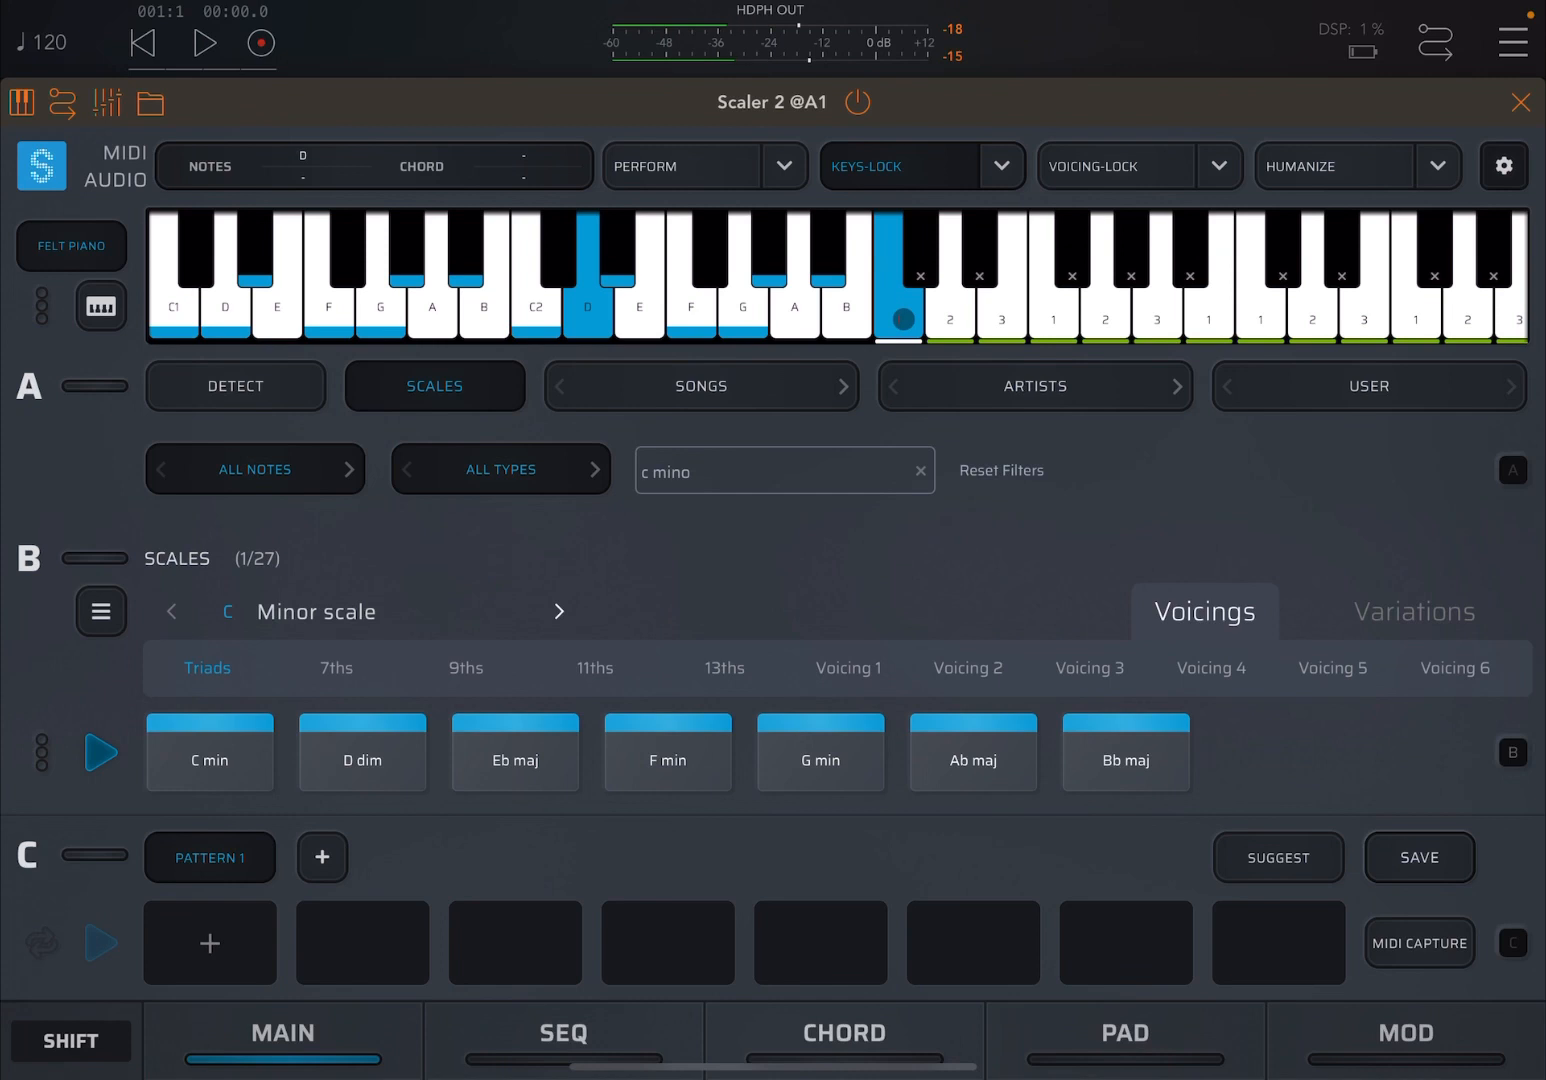
{"action": "left_click", "coordinate": [210, 753]}
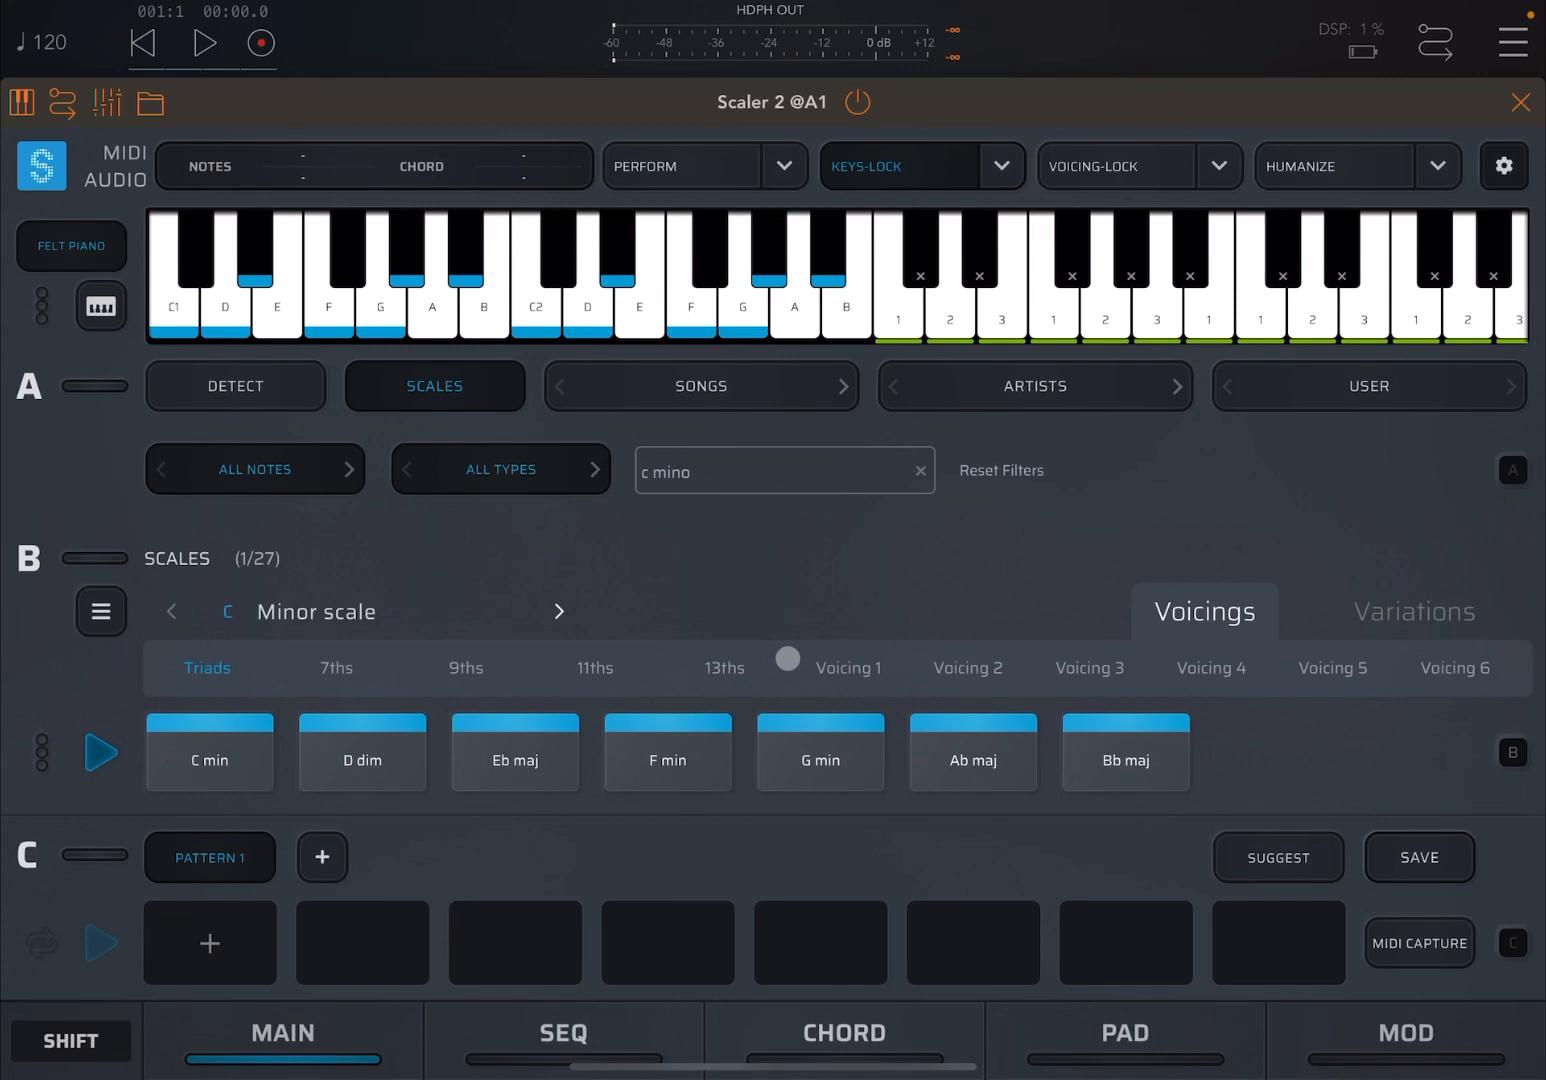
{"action": "left_click_drag", "start_coordinate": [787, 659], "coordinate": [764, 637]}
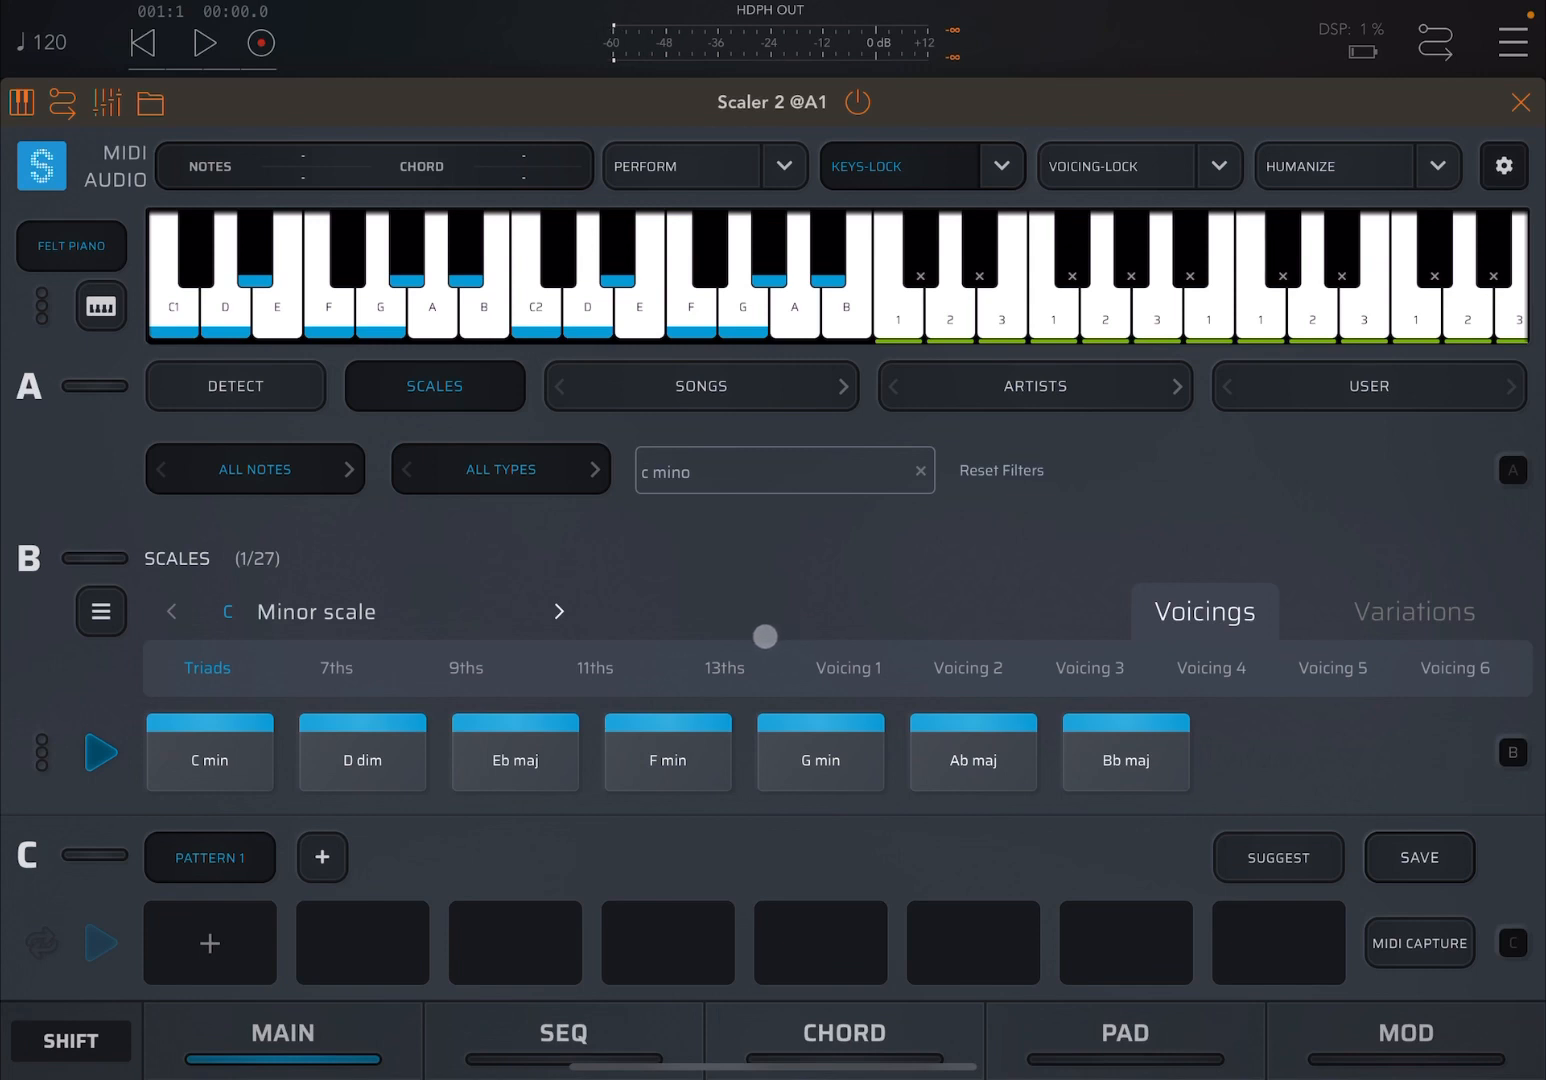
{"action": "left_click", "coordinate": [209, 752]}
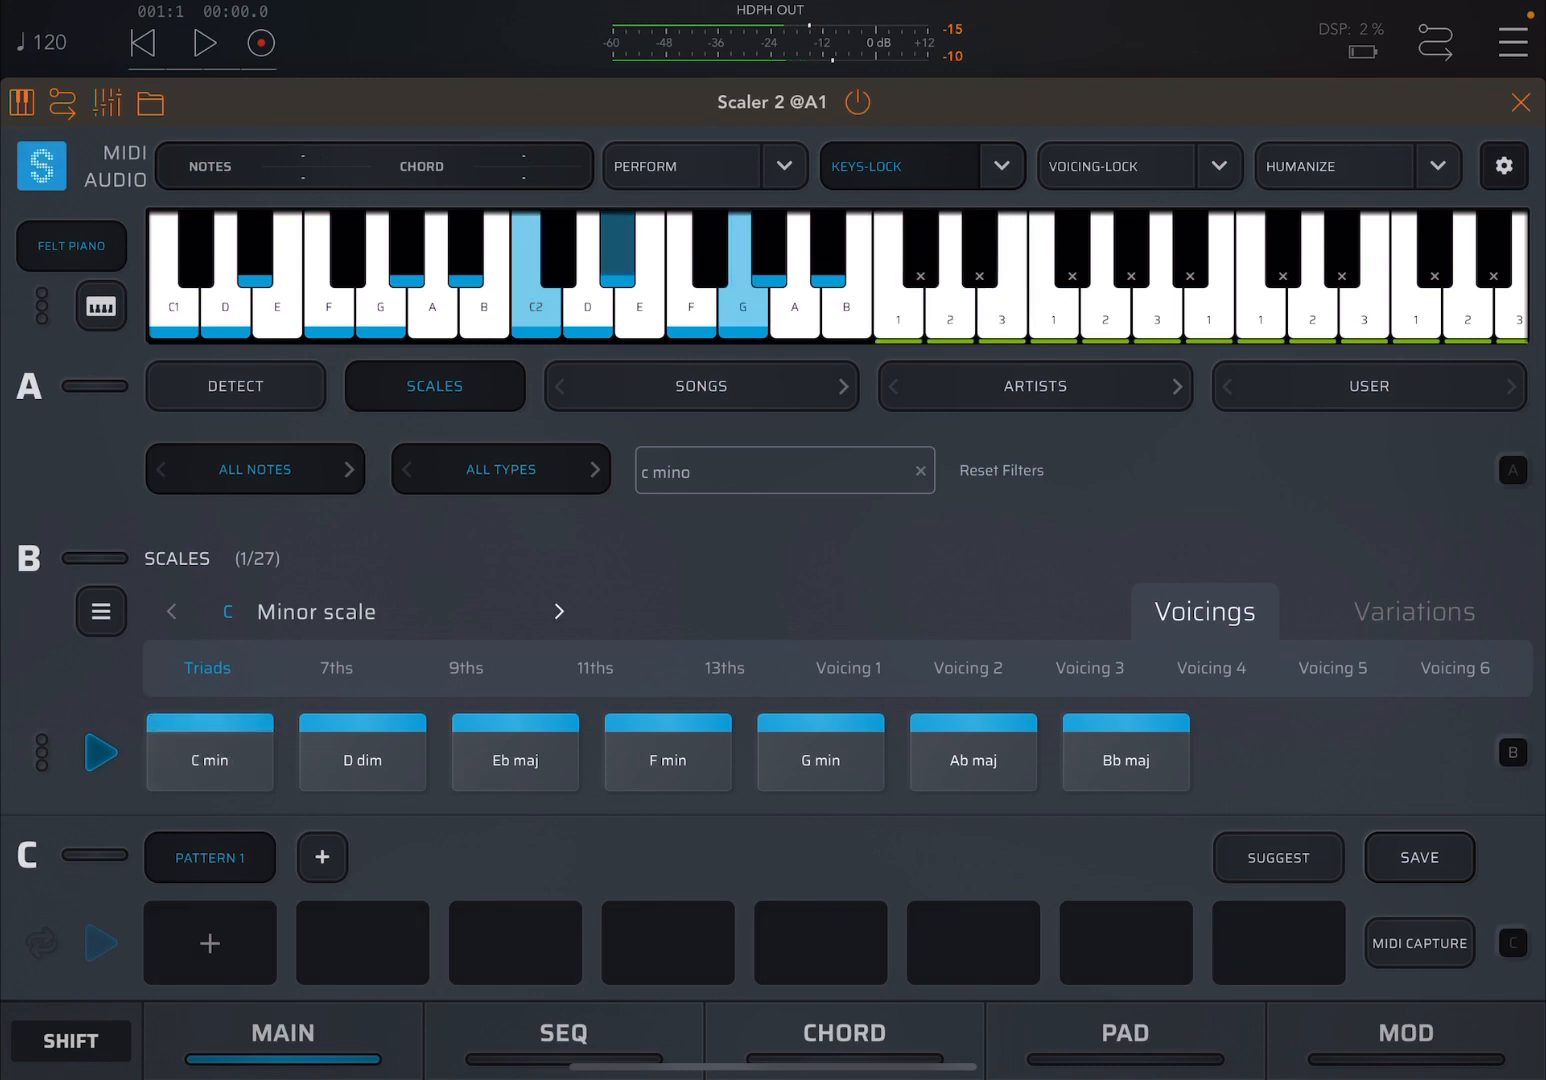
{"action": "left_click", "coordinate": [362, 751]}
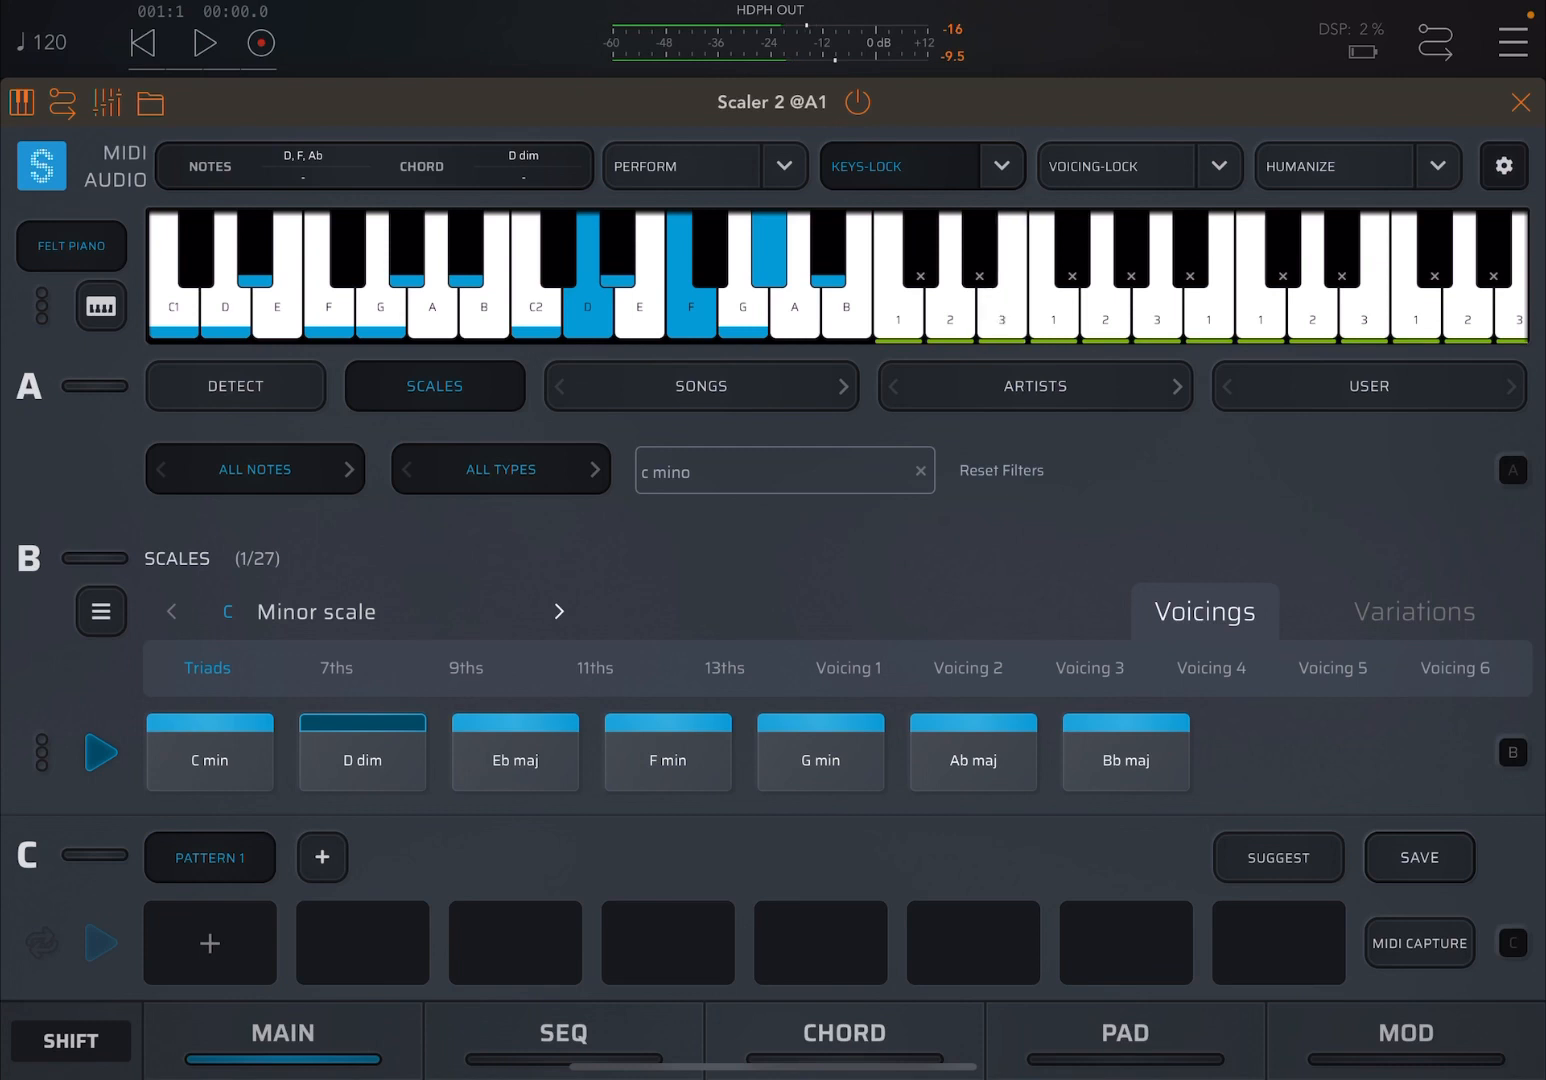
{"action": "left_click", "coordinate": [514, 752]}
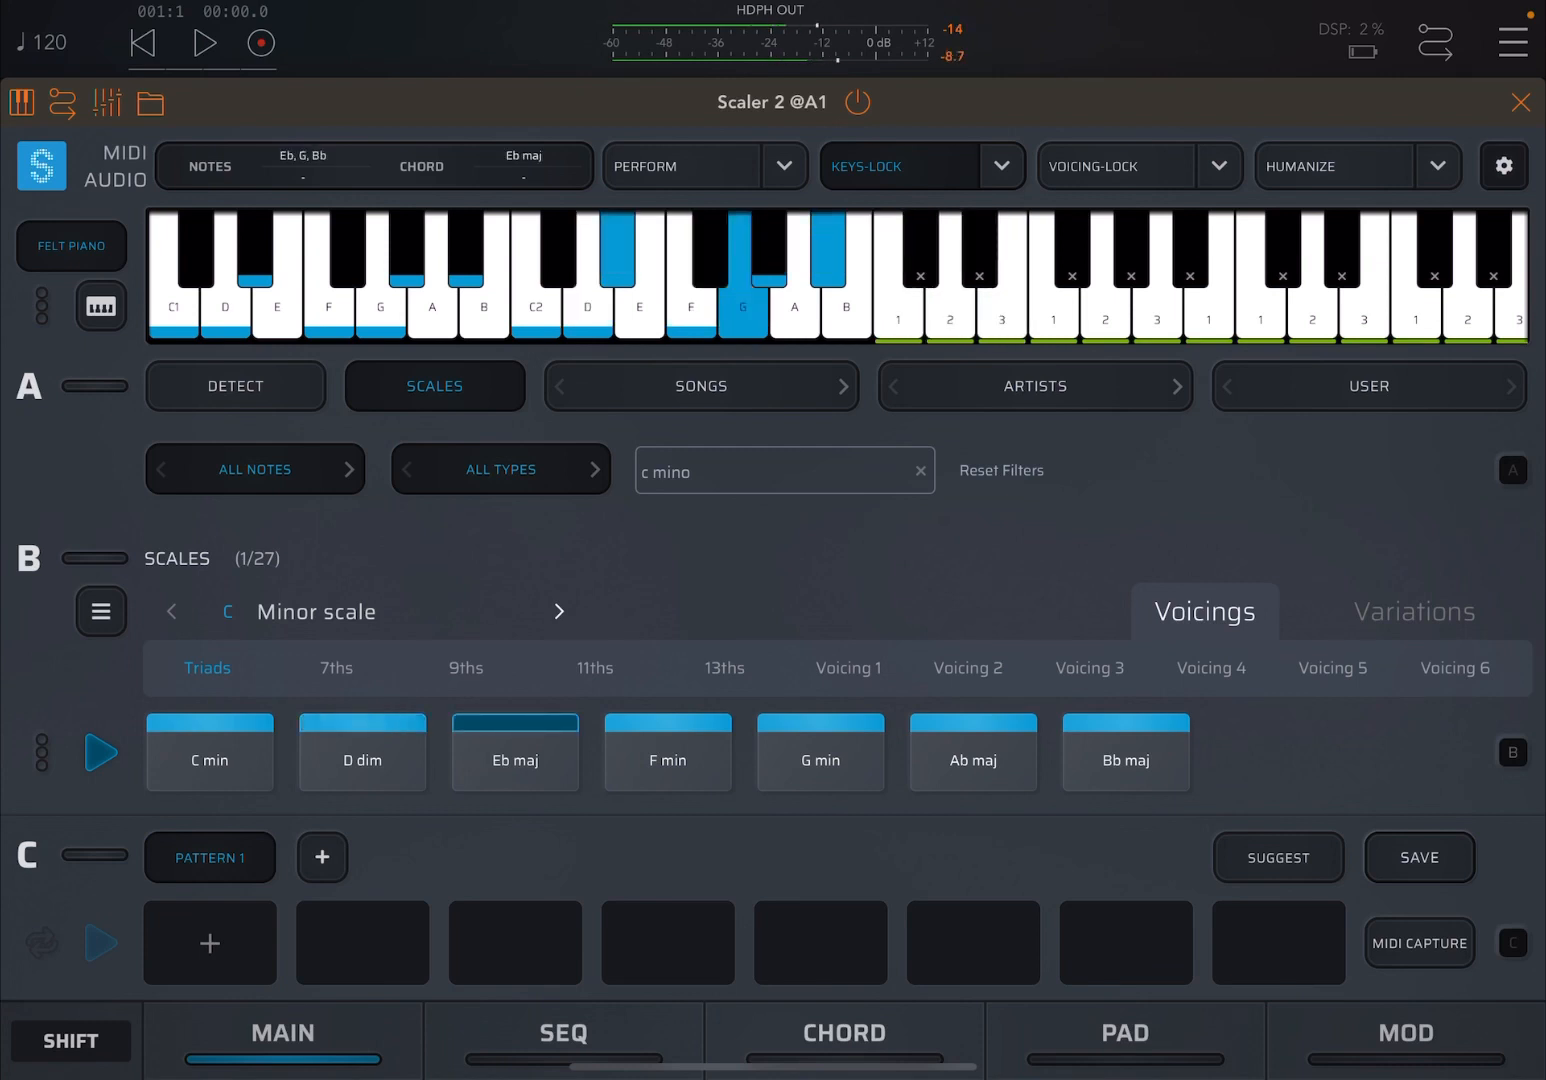
{"action": "left_click", "coordinate": [667, 752]}
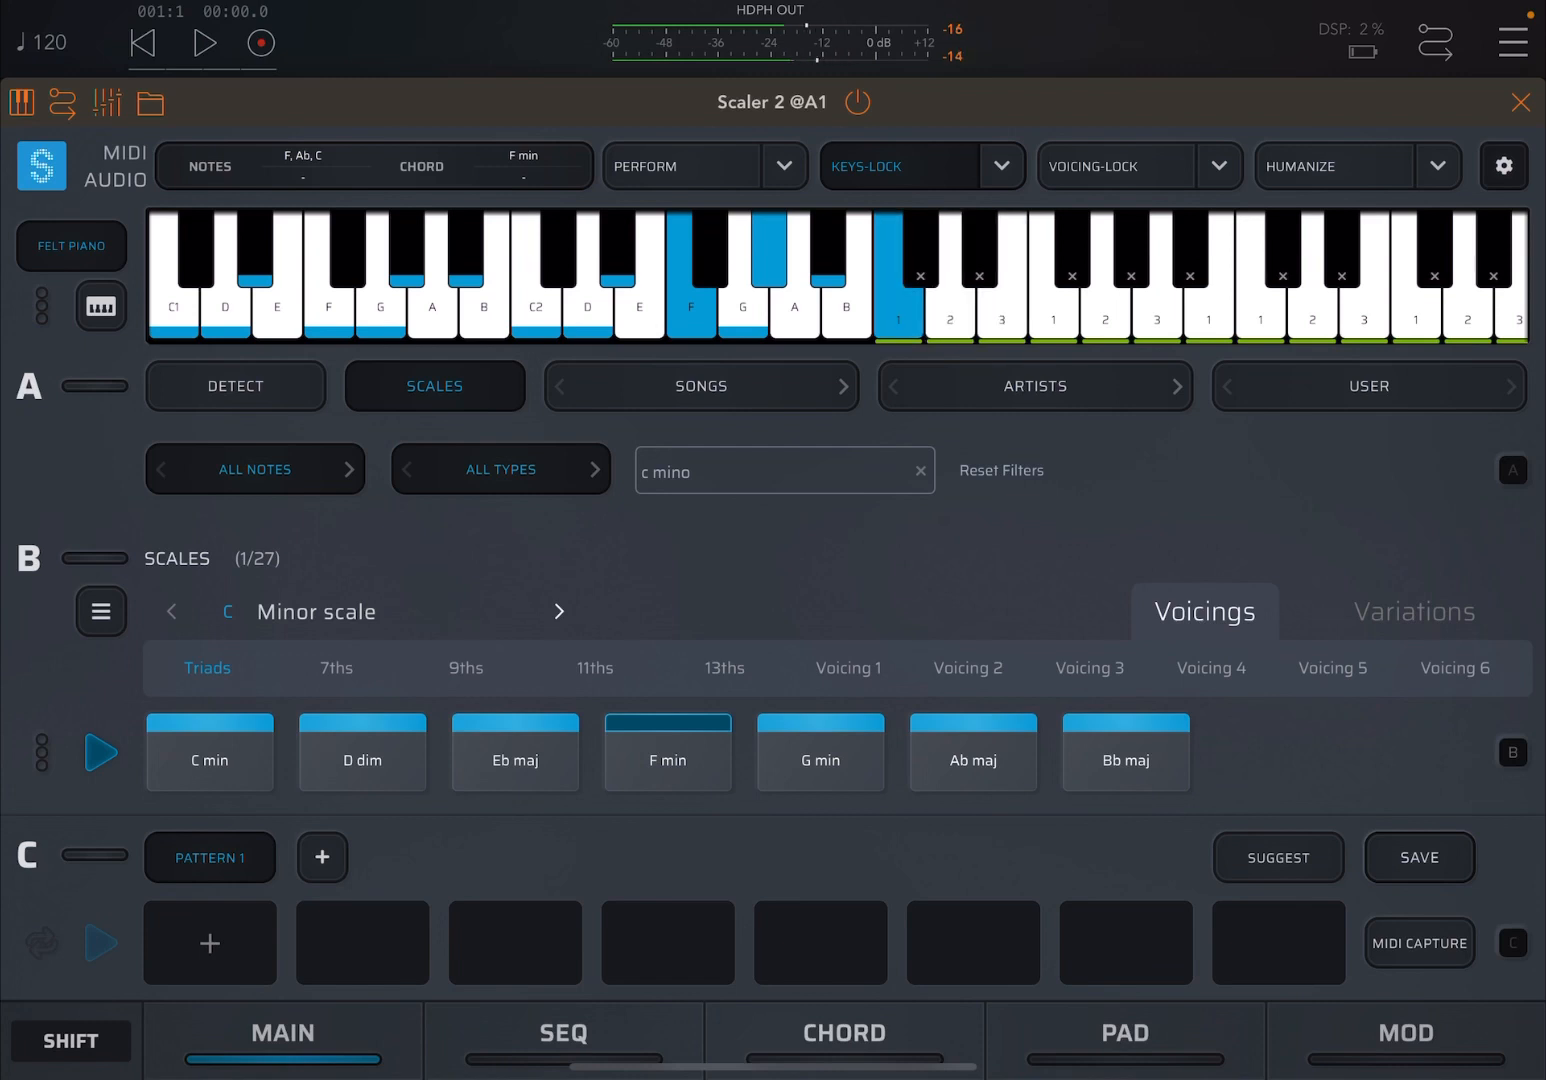
{"action": "left_click", "coordinate": [820, 751]}
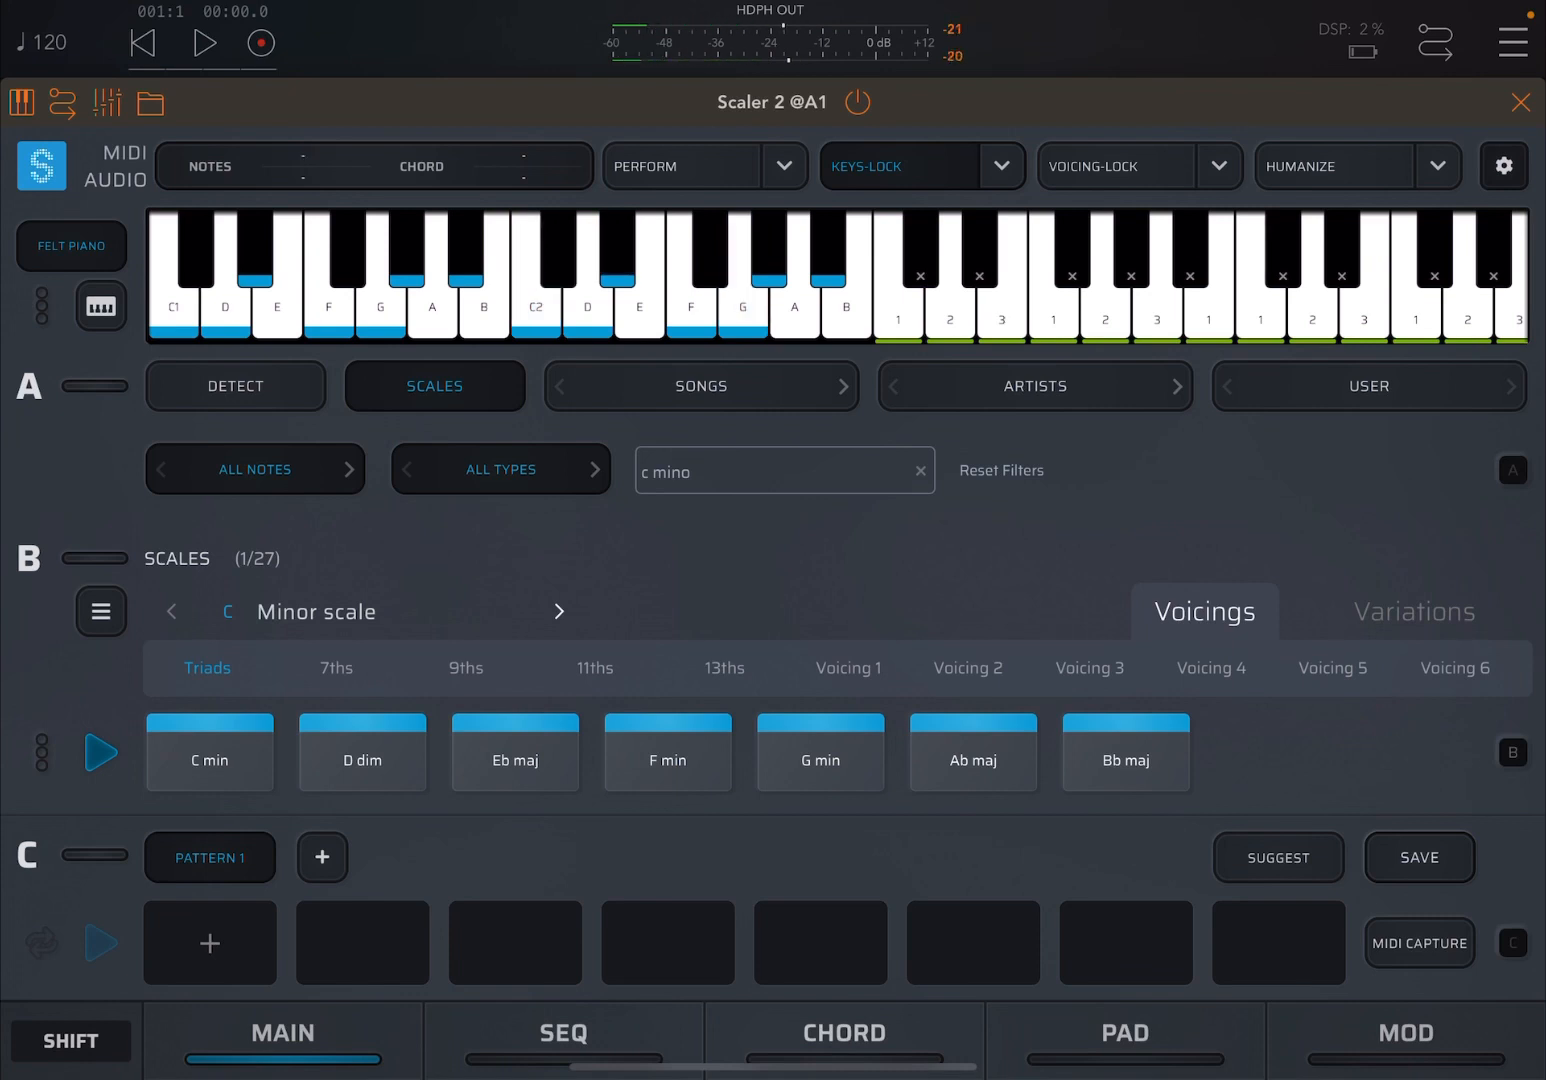
{"action": "left_click", "coordinate": [209, 752]}
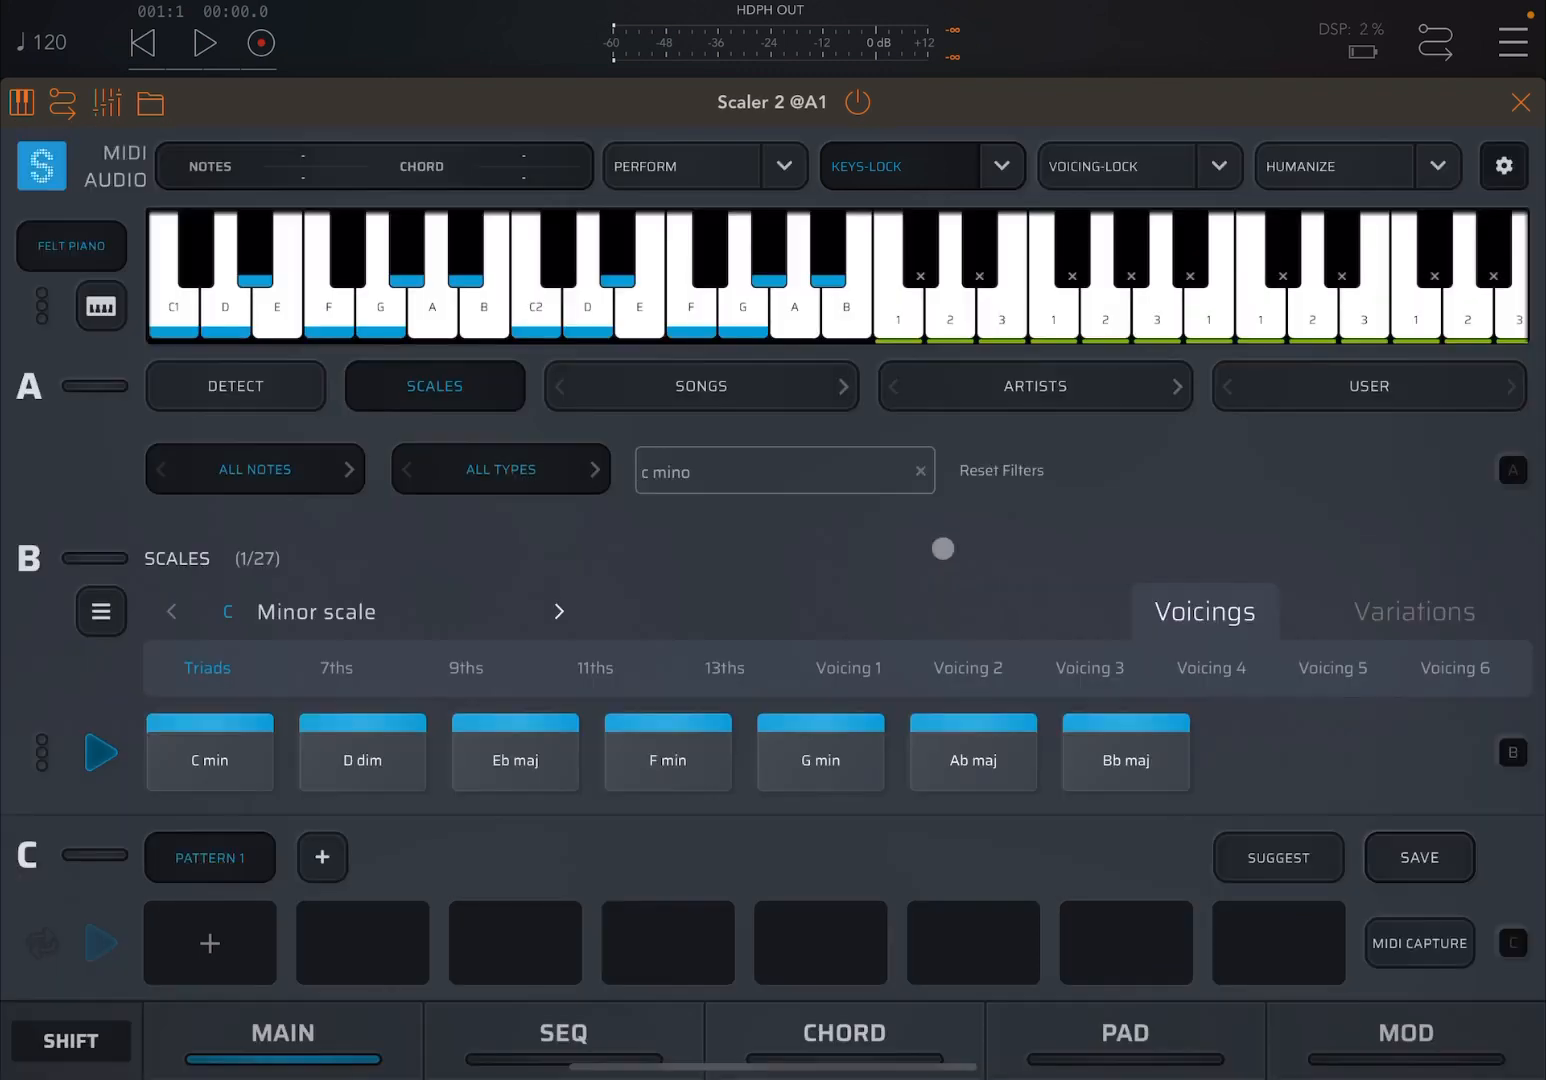
Step: Play the C min and D dim chords, then reopen the Keys-Lock settings
{"action": "left_click", "coordinate": [209, 752]}
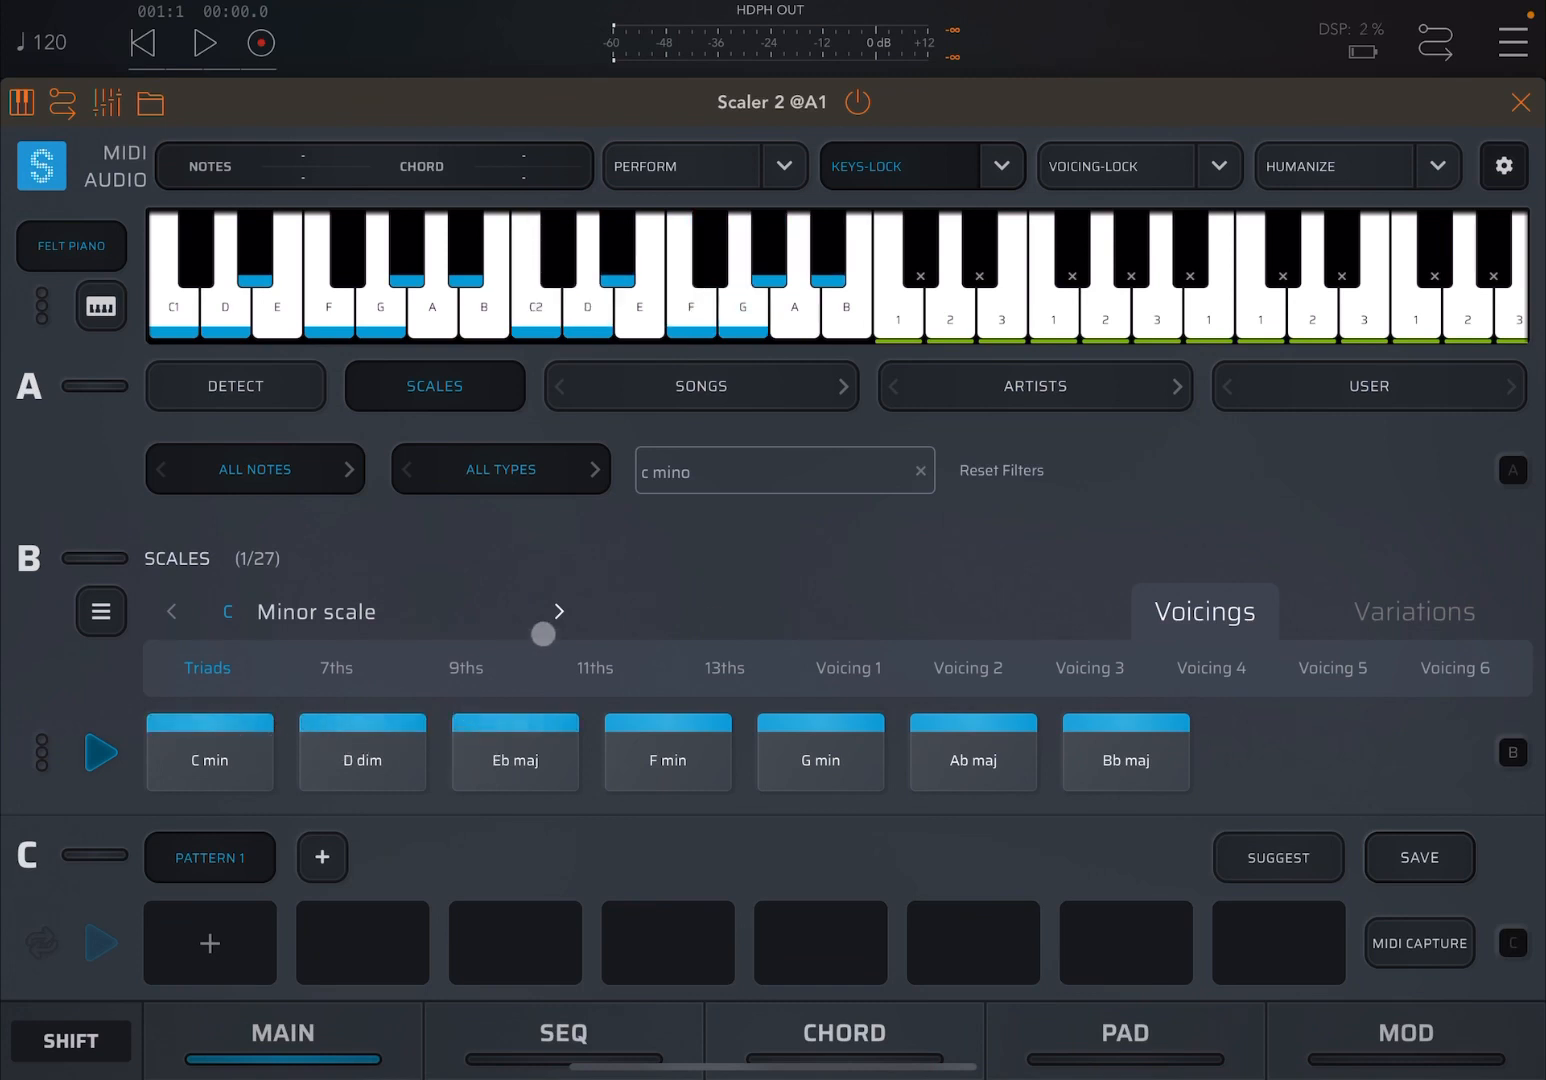
{"action": "left_click", "coordinate": [209, 760]}
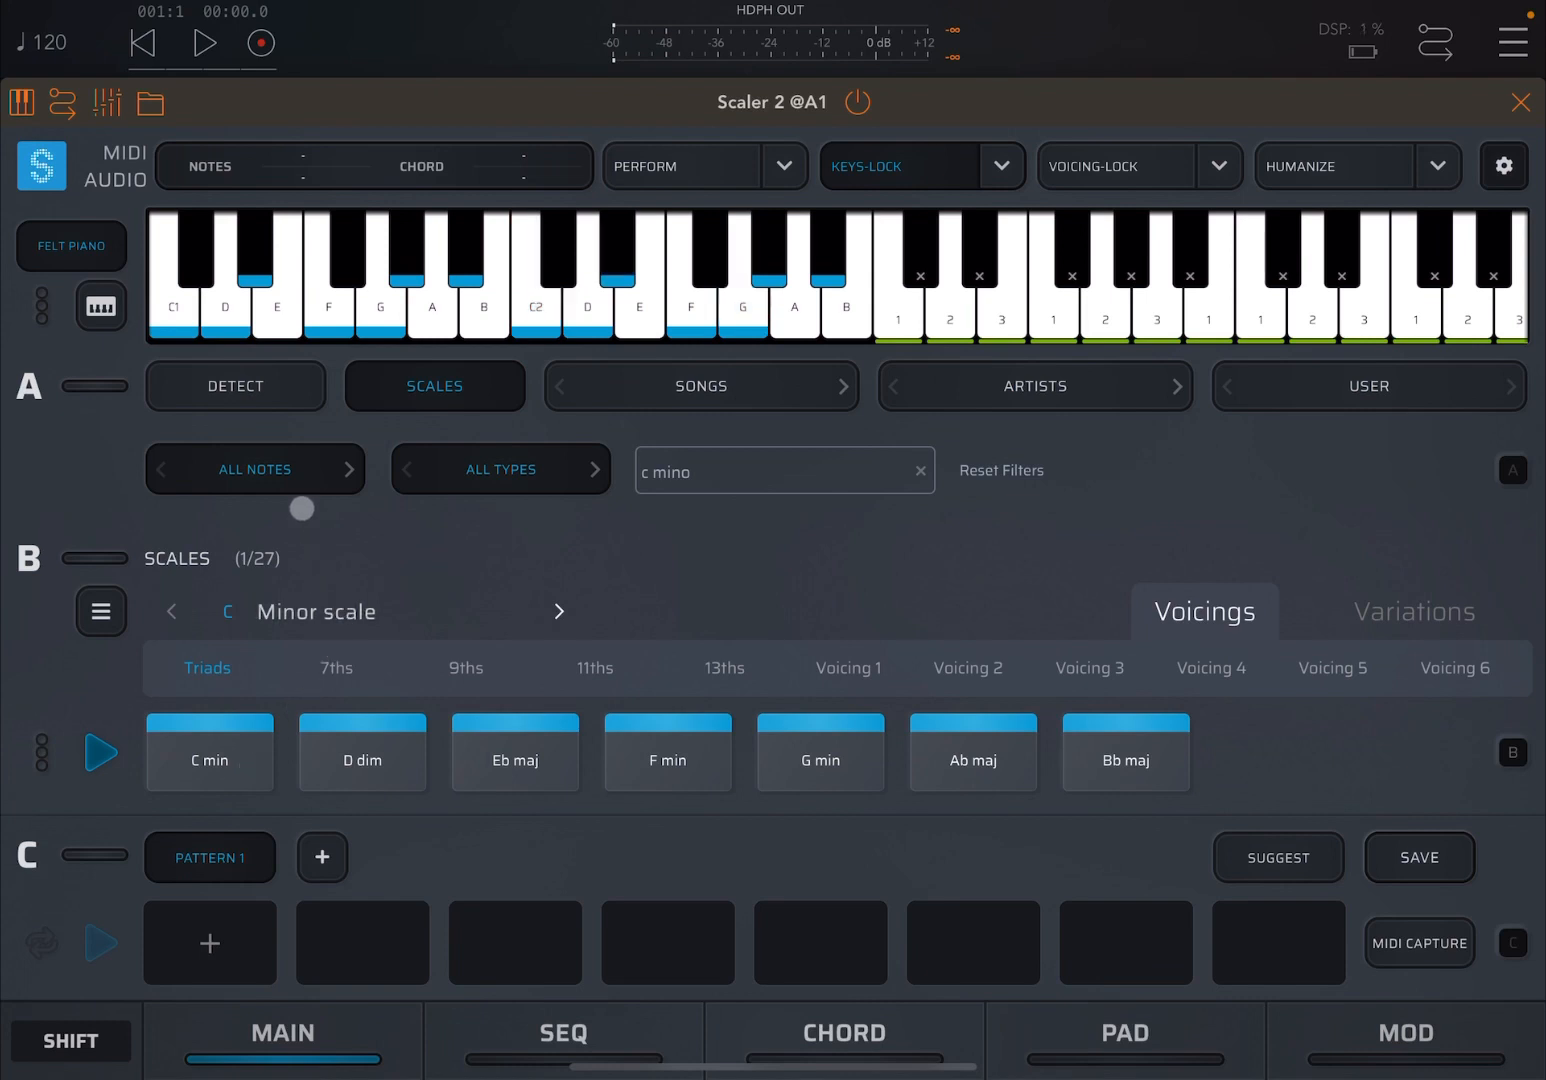
{"action": "left_click", "coordinate": [209, 753]}
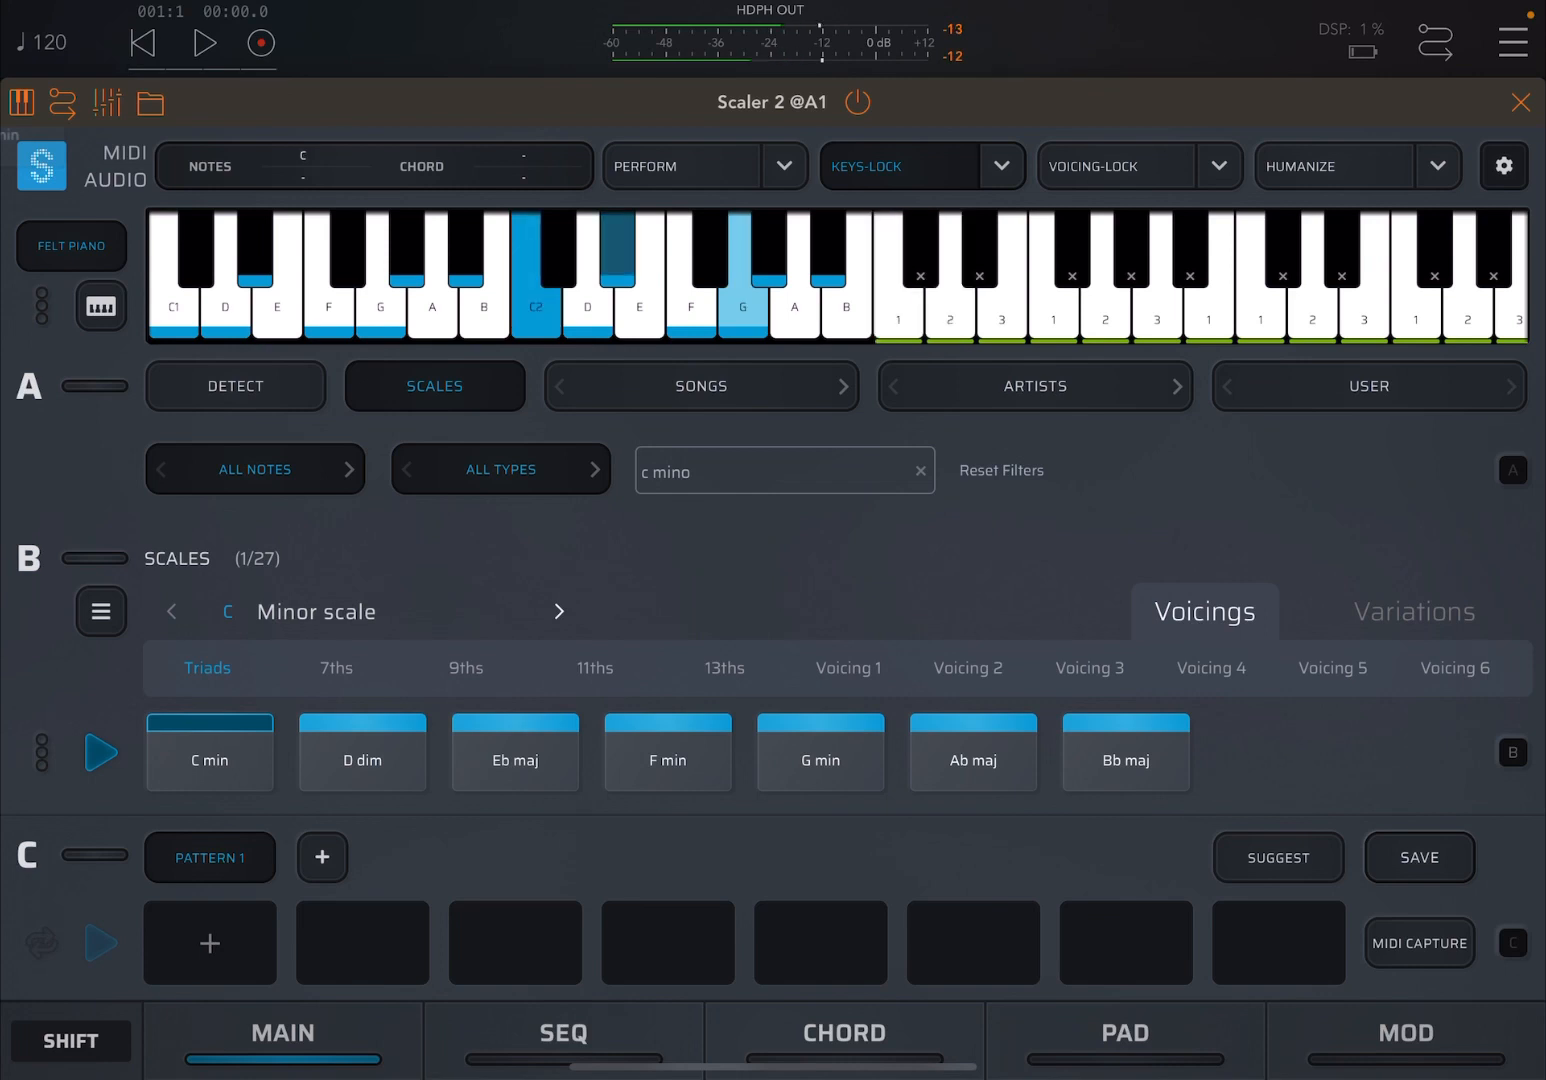
{"action": "left_click", "coordinate": [362, 752]}
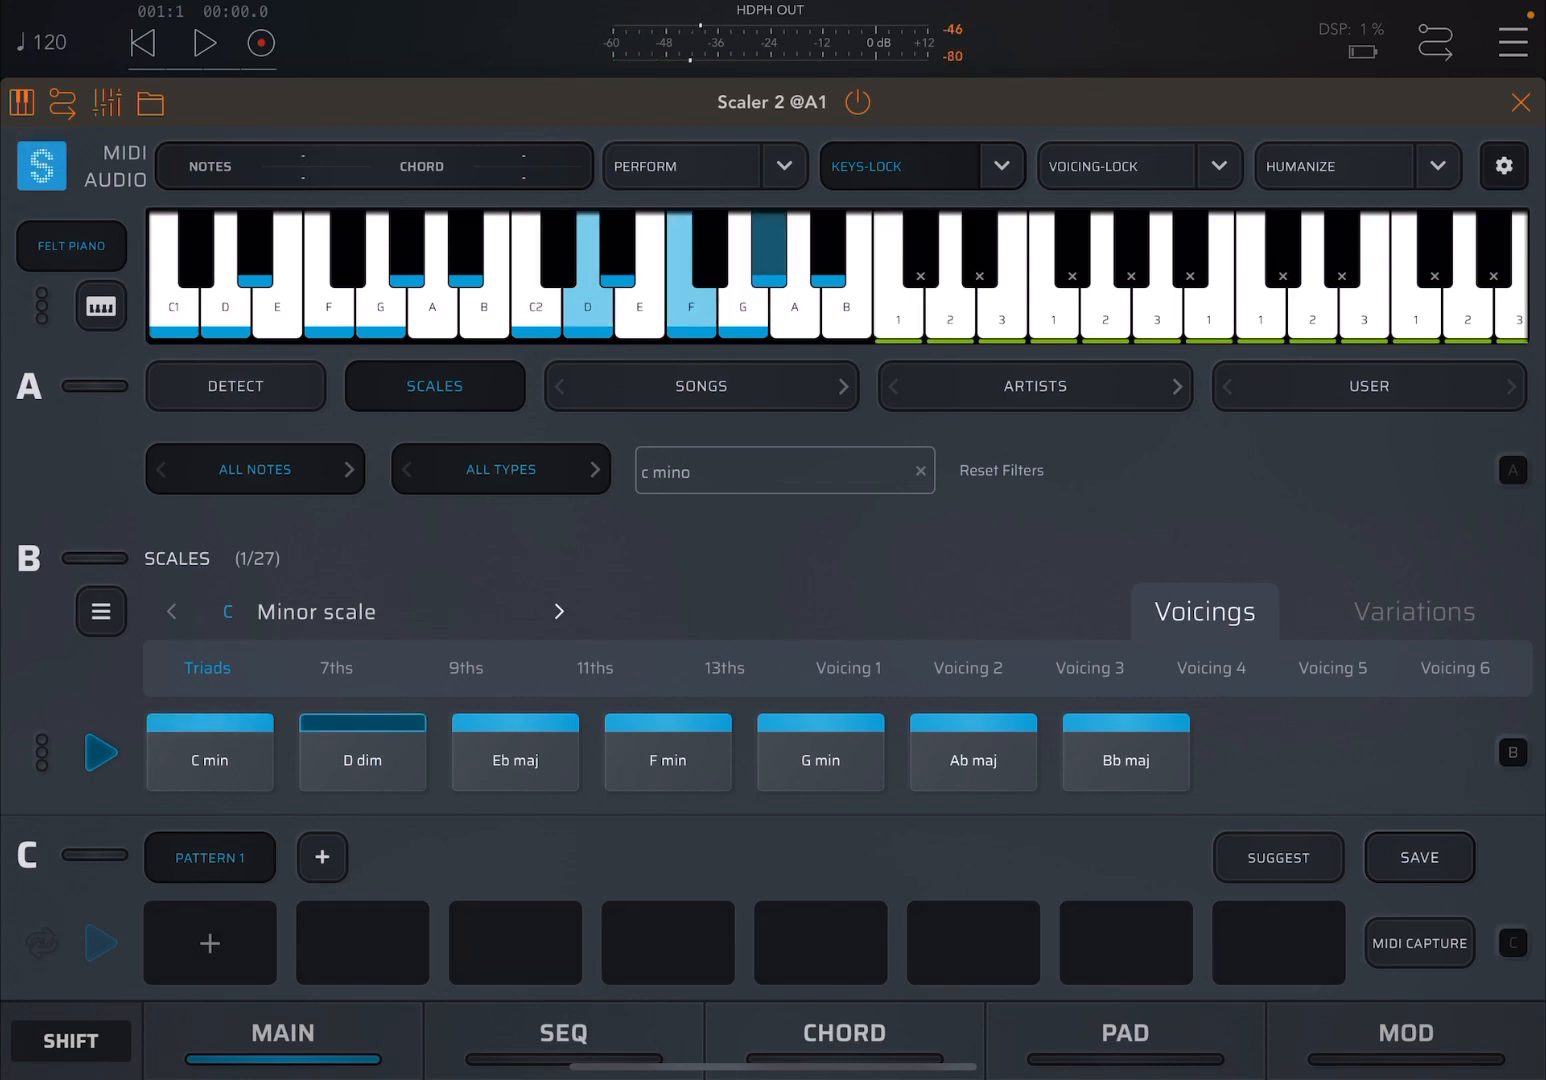
{"action": "left_click", "coordinate": [772, 250]}
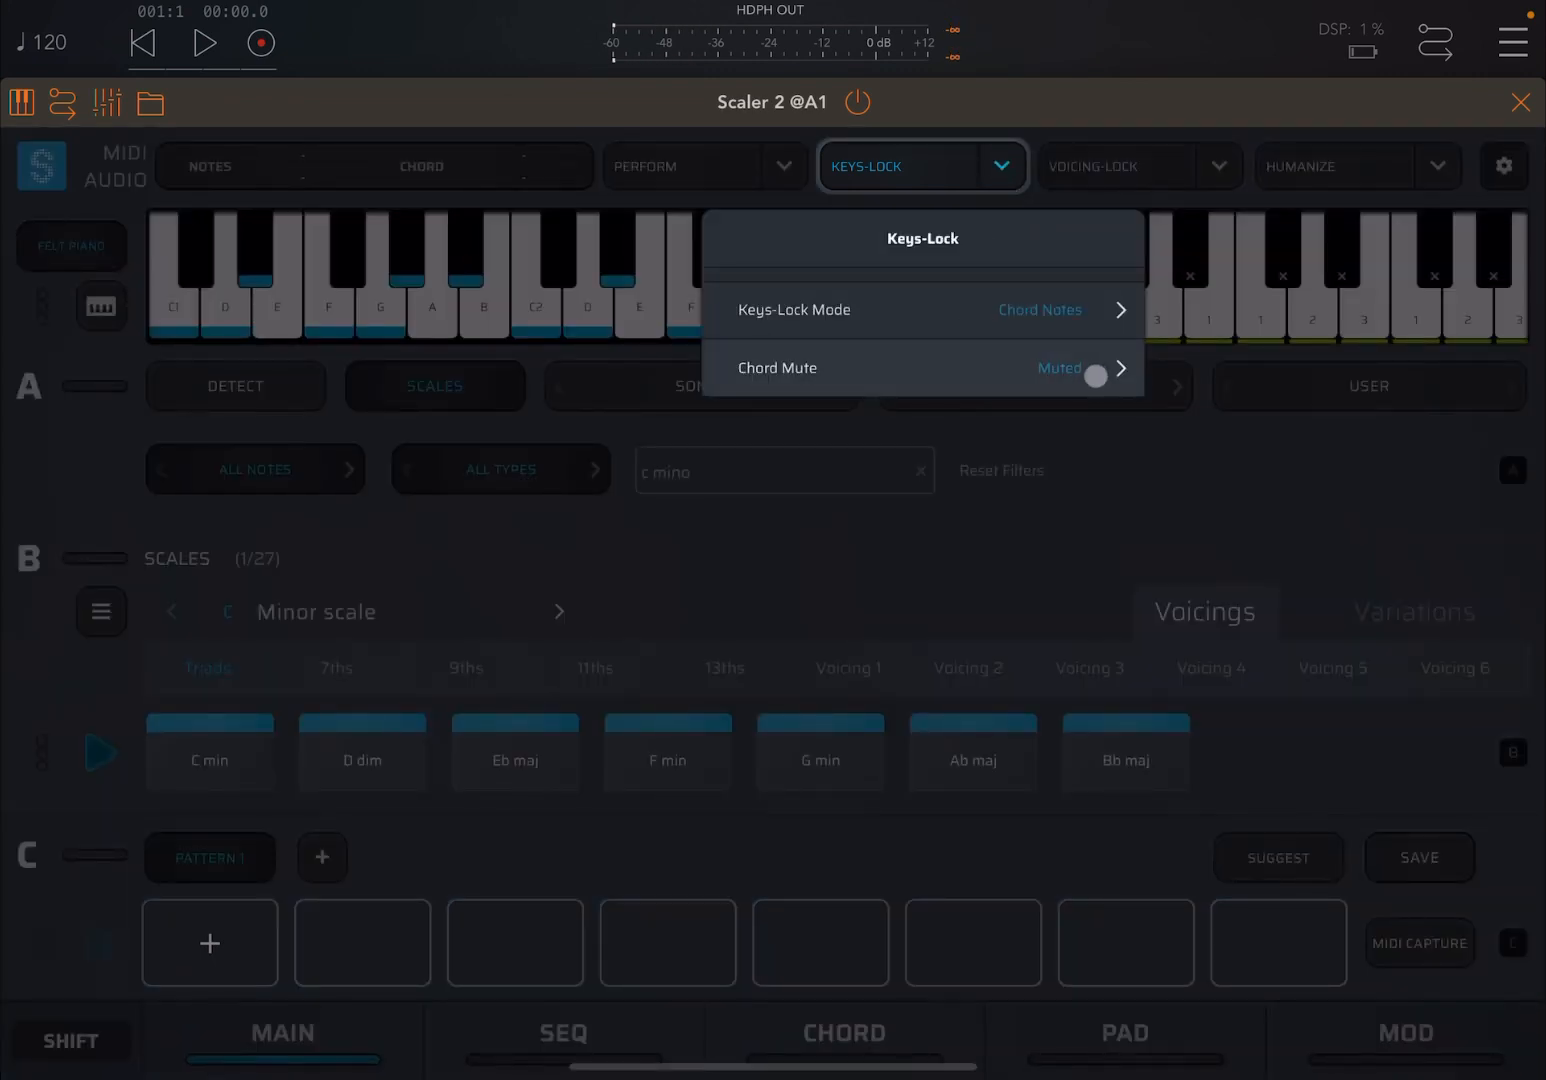
Step: Set Chord Mute to Unmuted and Keys-Lock Mode to Chord Extensions
{"action": "left_click", "coordinate": [1095, 373]}
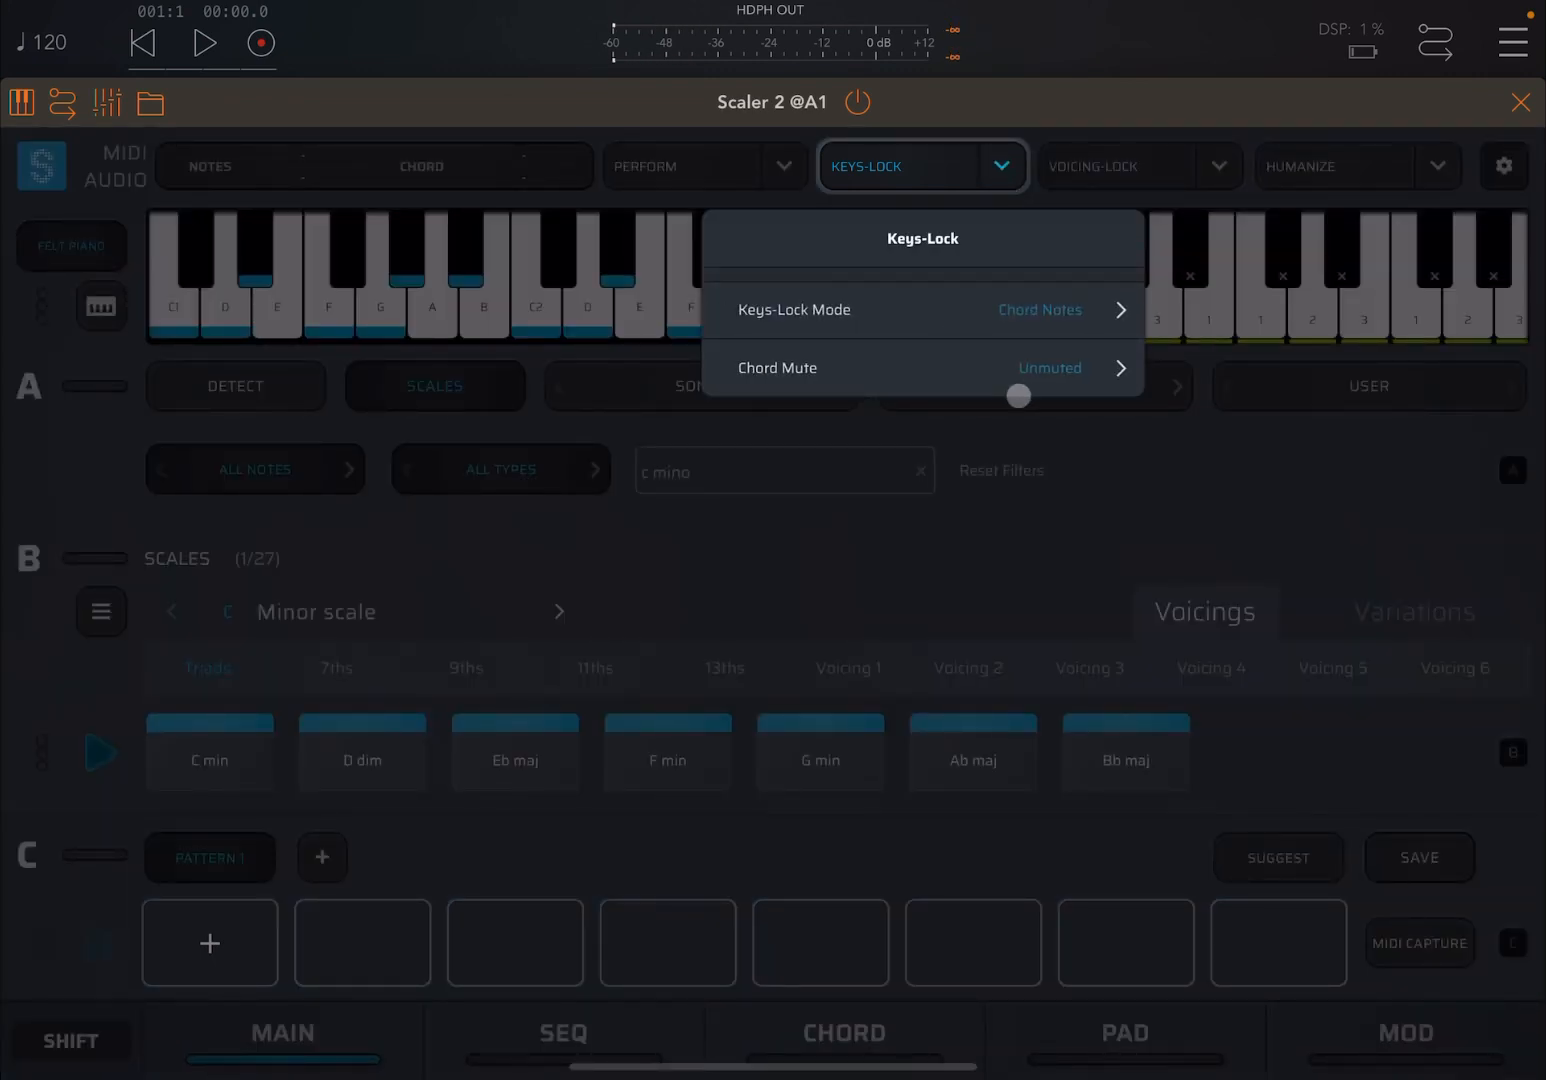
{"action": "left_click", "coordinate": [923, 309]}
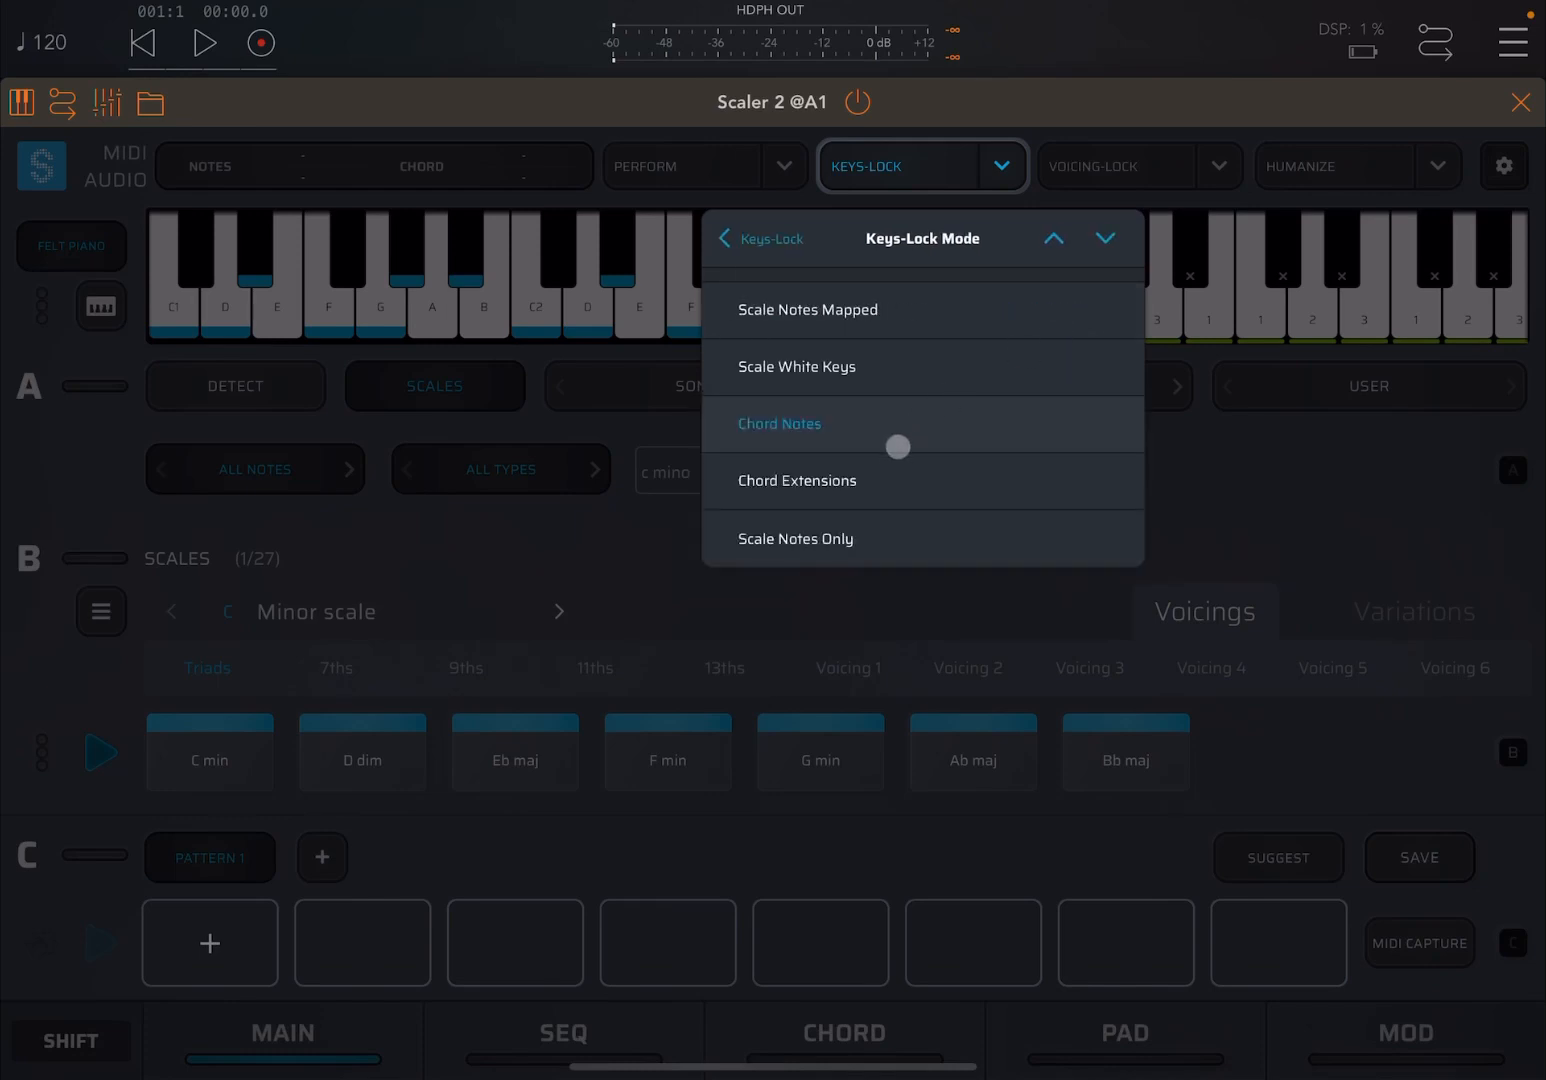
{"action": "left_click", "coordinate": [797, 480]}
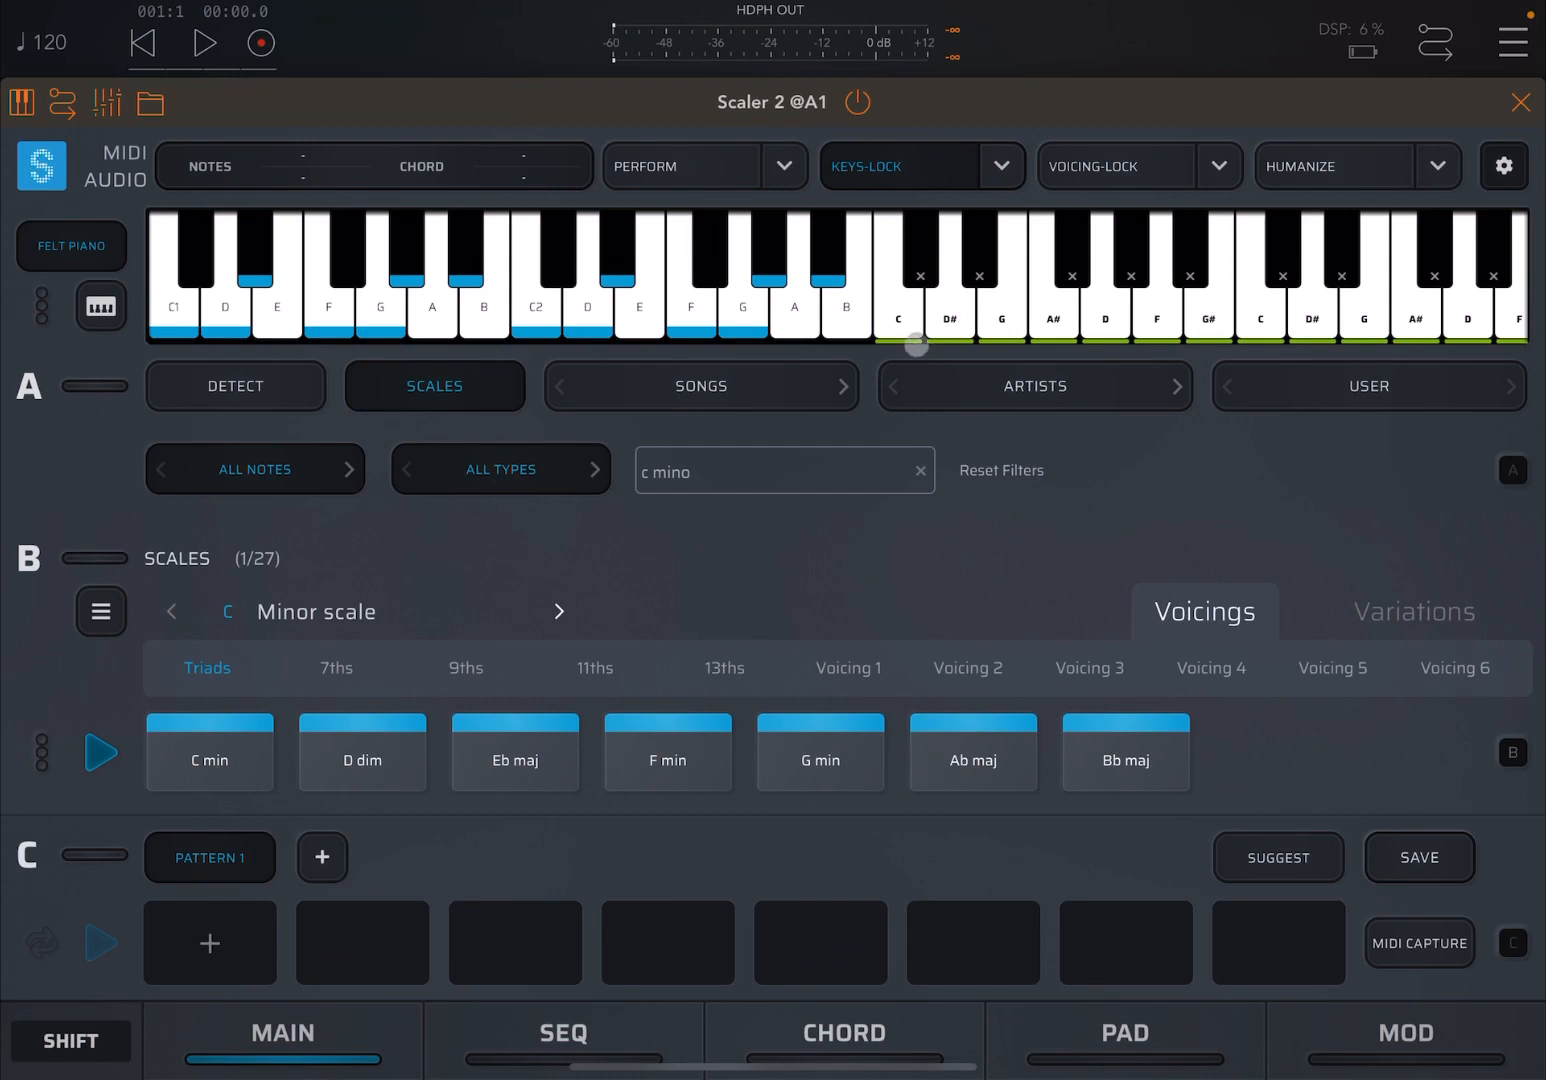
{"action": "left_click", "coordinate": [951, 320]}
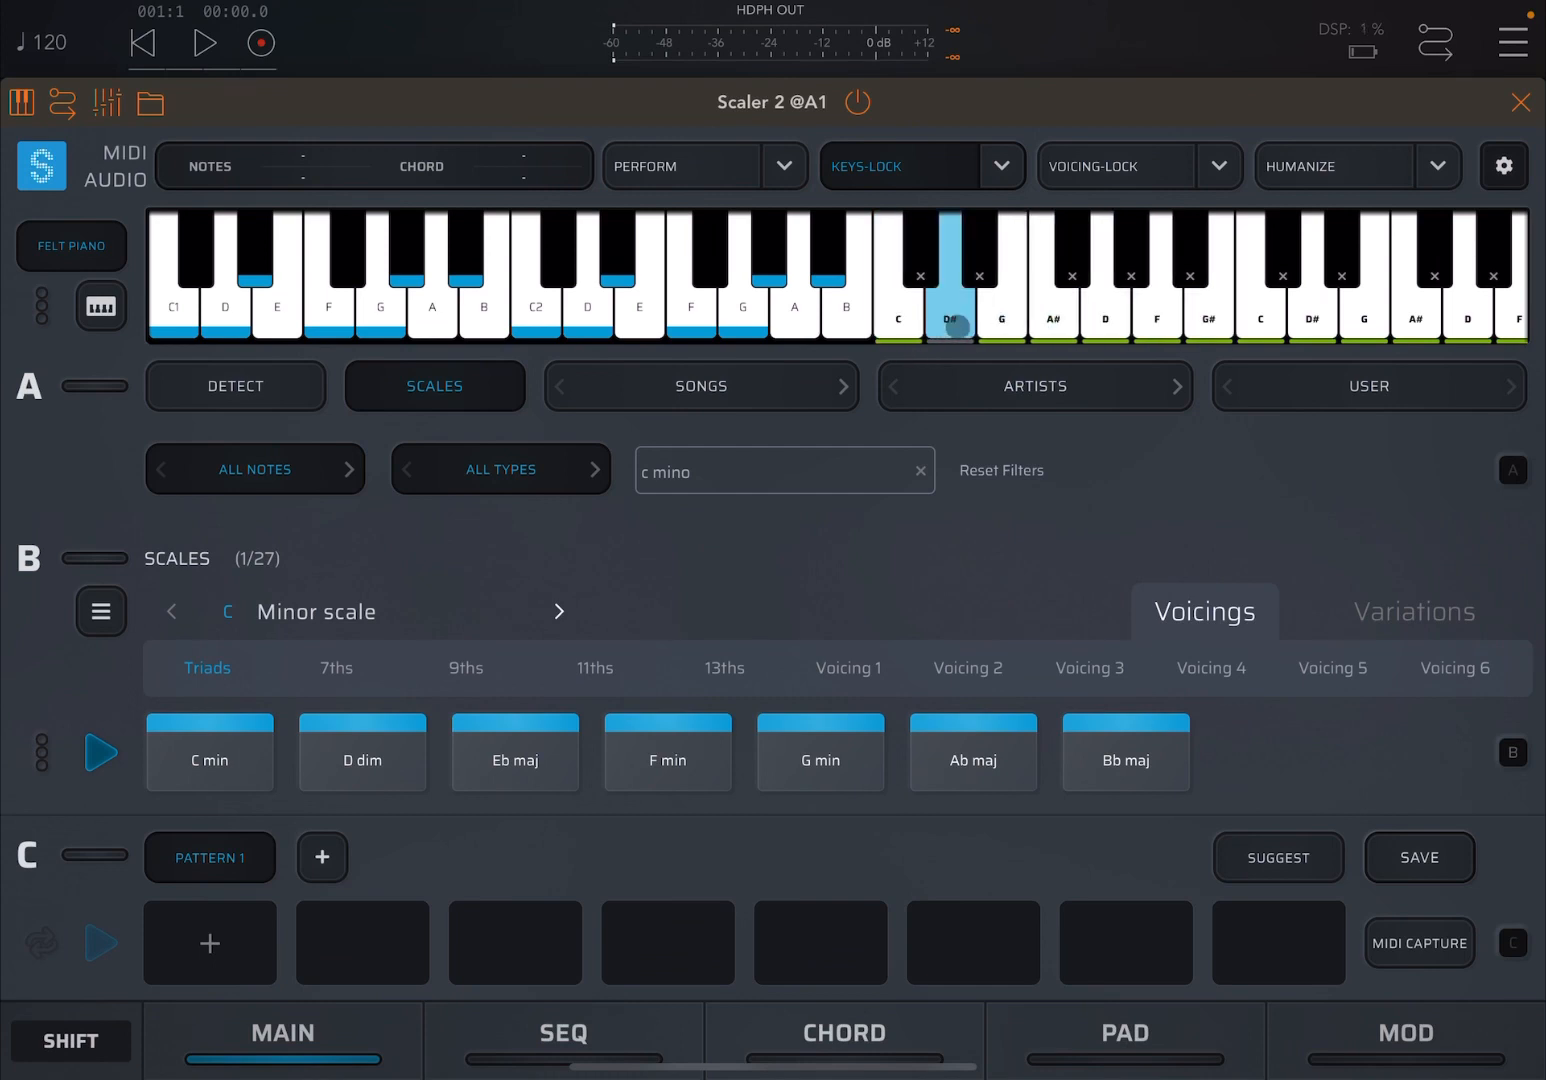
{"action": "left_click", "coordinate": [205, 754]}
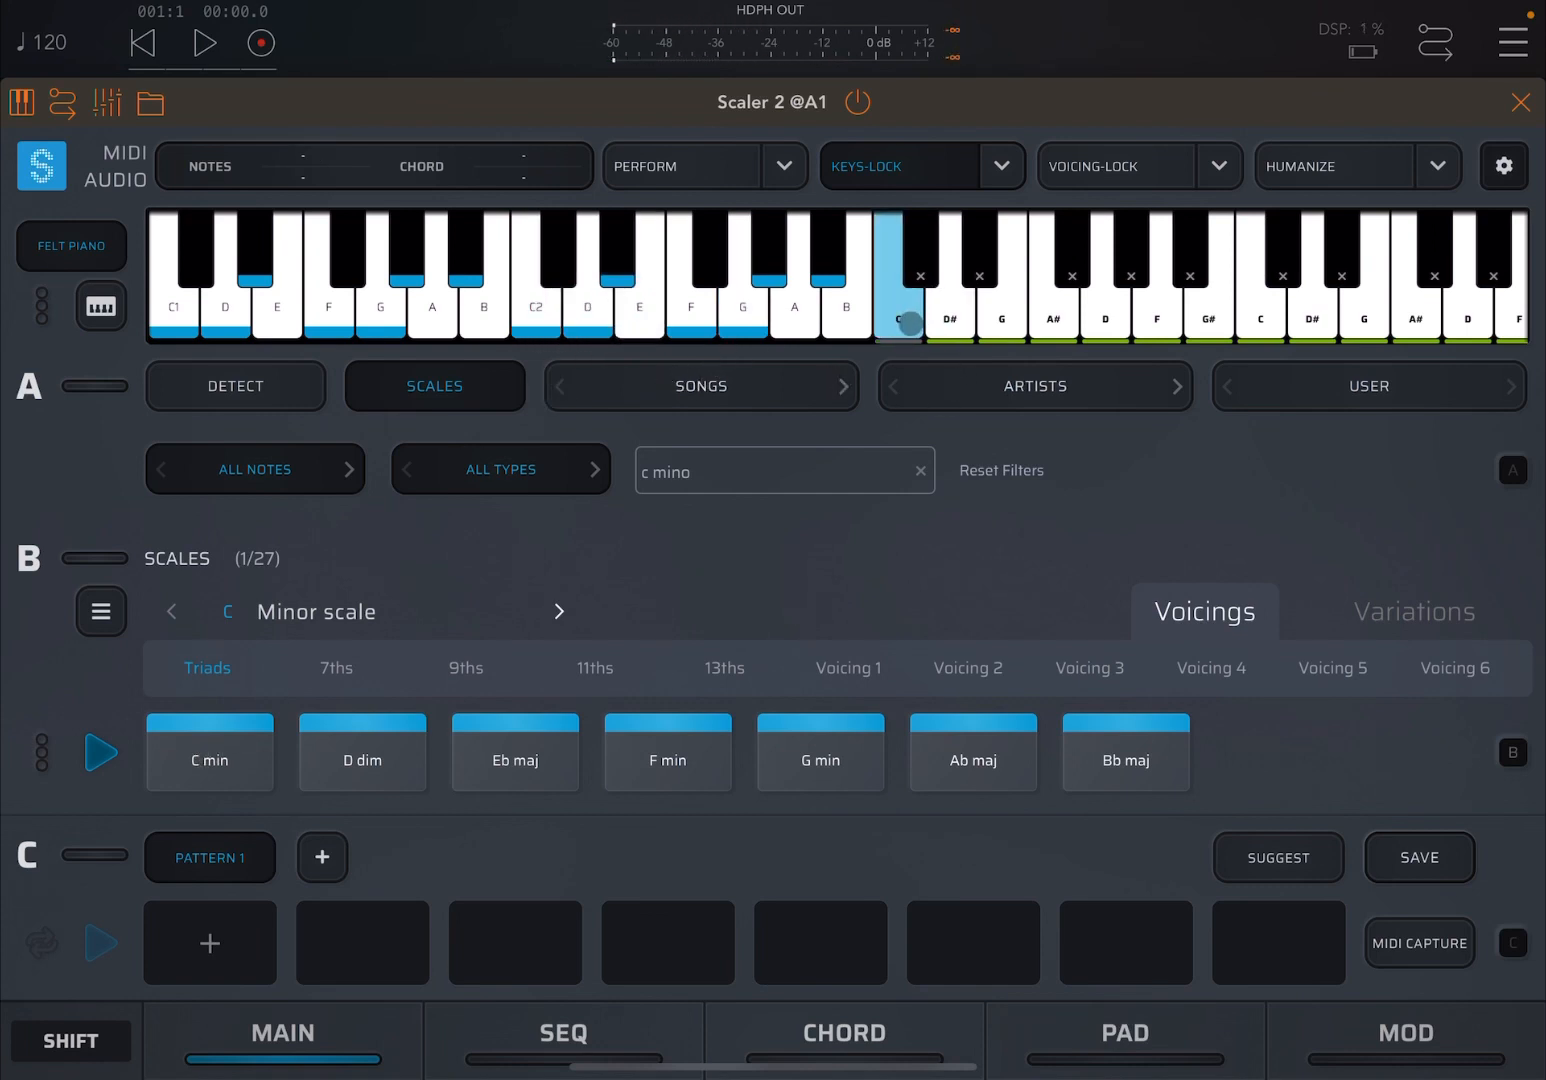
{"action": "left_click", "coordinate": [902, 320]}
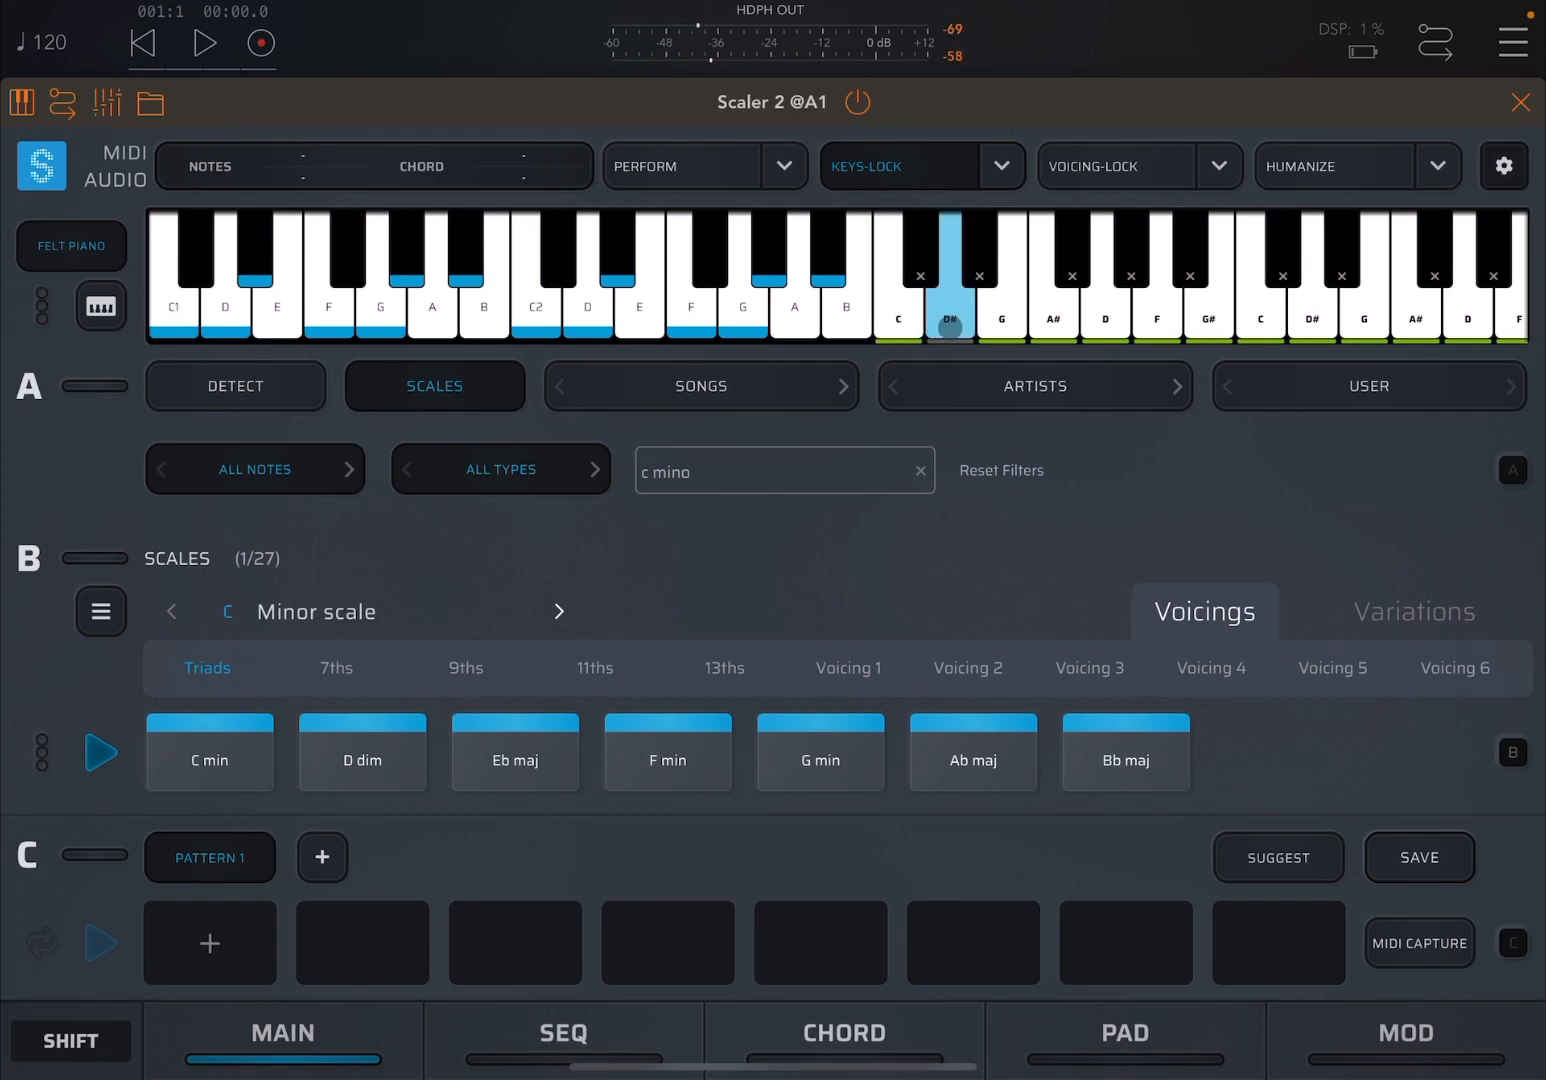
{"action": "left_click", "coordinate": [953, 300]}
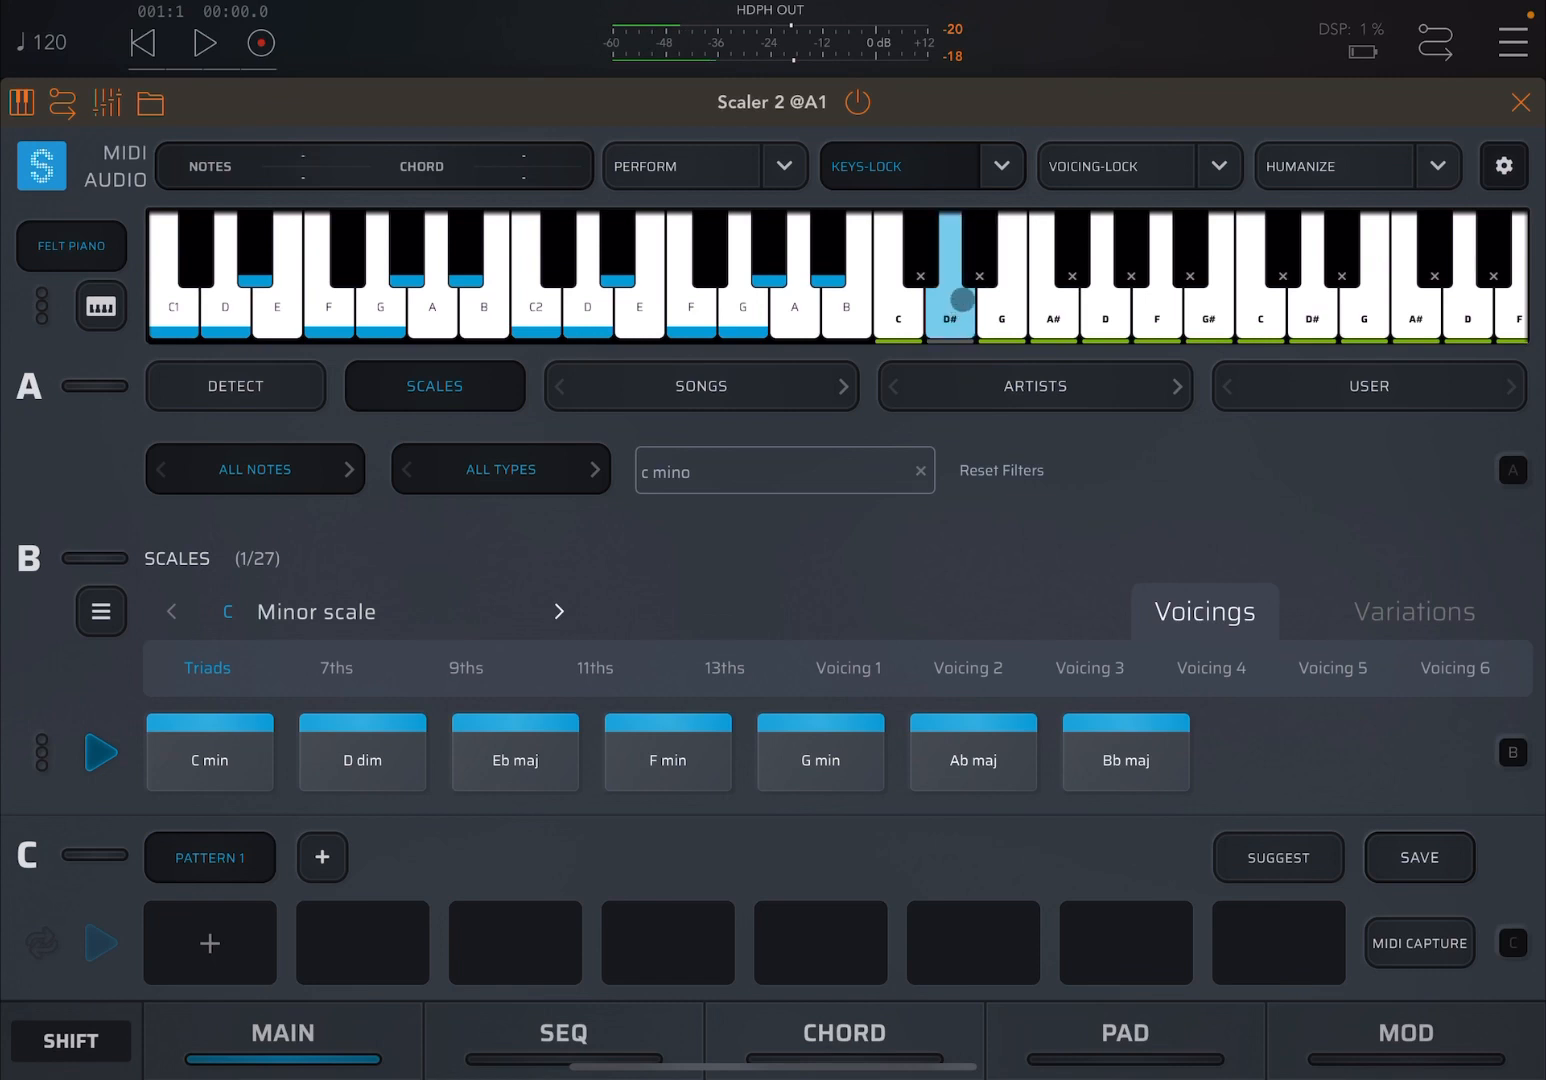
{"action": "left_click", "coordinate": [953, 310]}
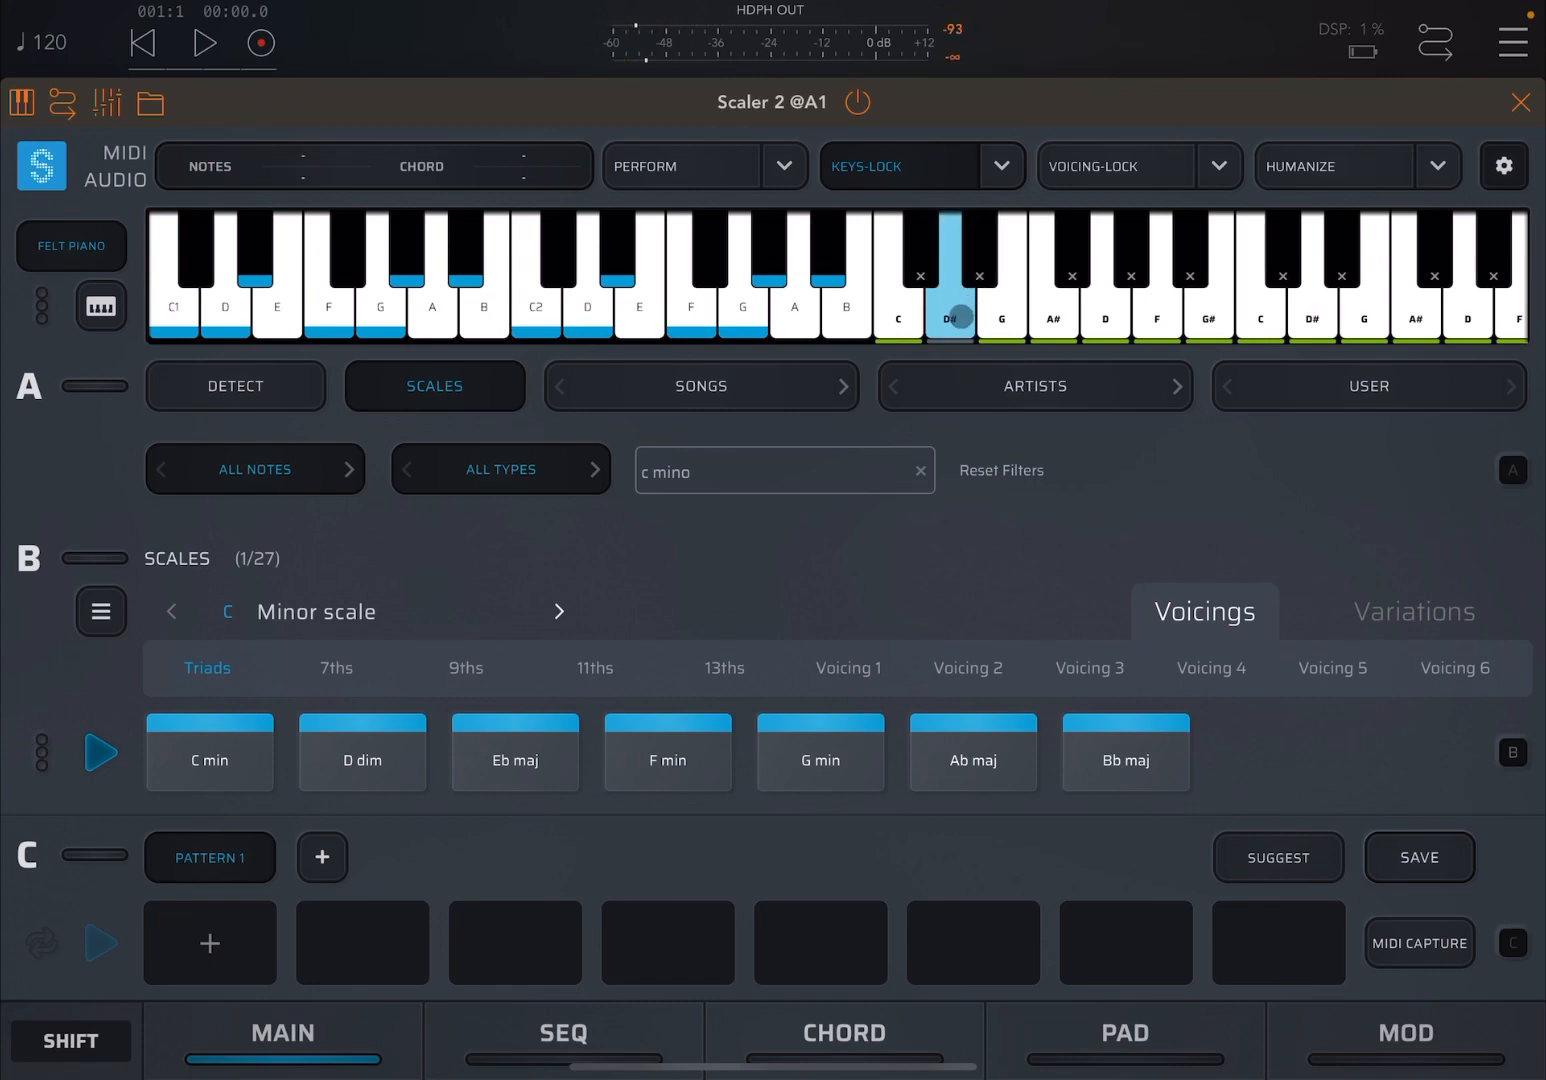
{"action": "left_click", "coordinate": [1001, 330]}
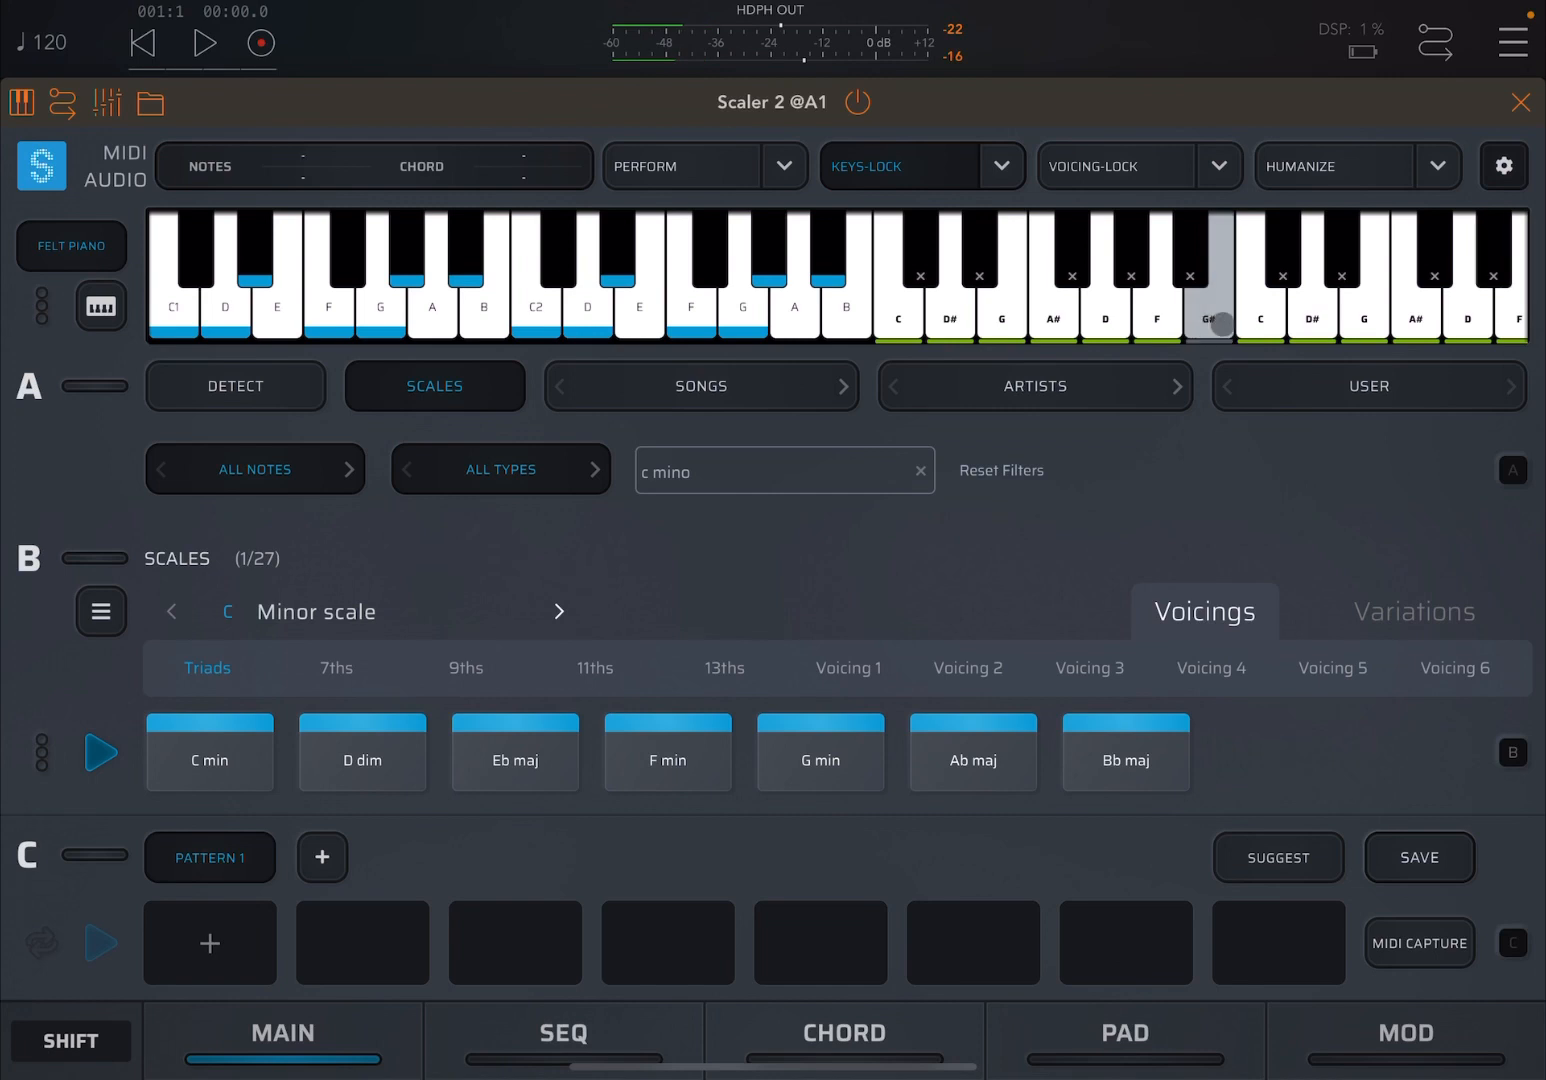
{"action": "left_click", "coordinate": [1259, 320]}
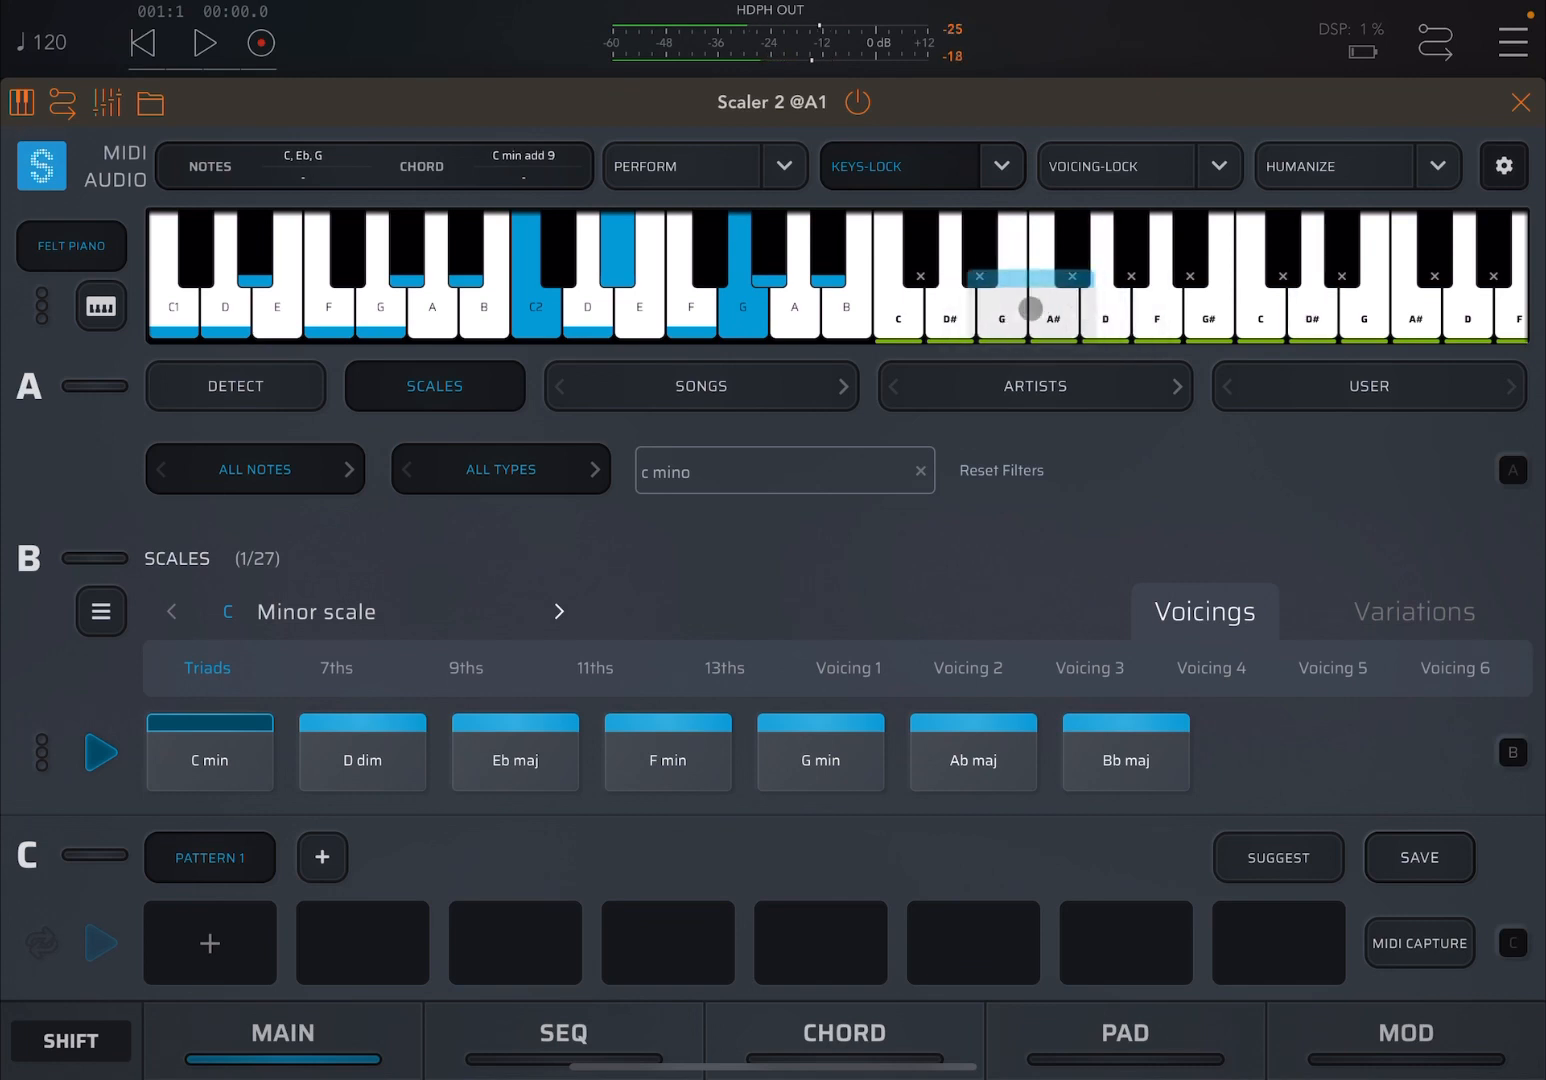
{"action": "left_click", "coordinate": [1051, 307]}
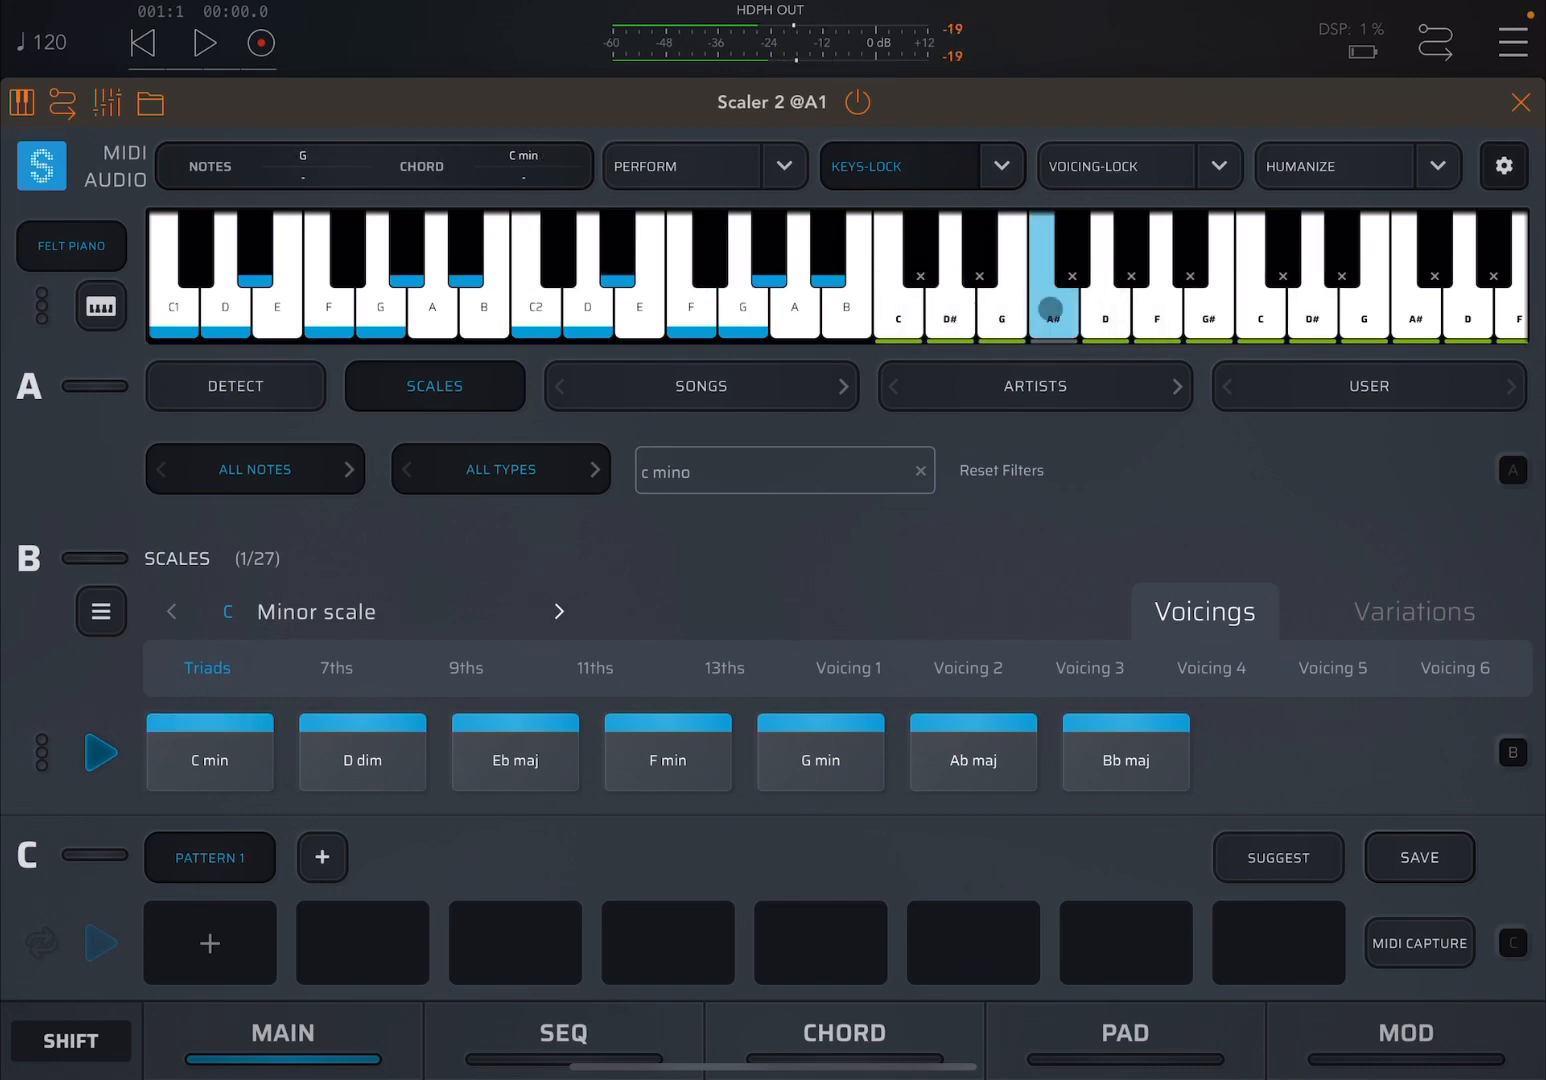
{"action": "left_click", "coordinate": [362, 752]}
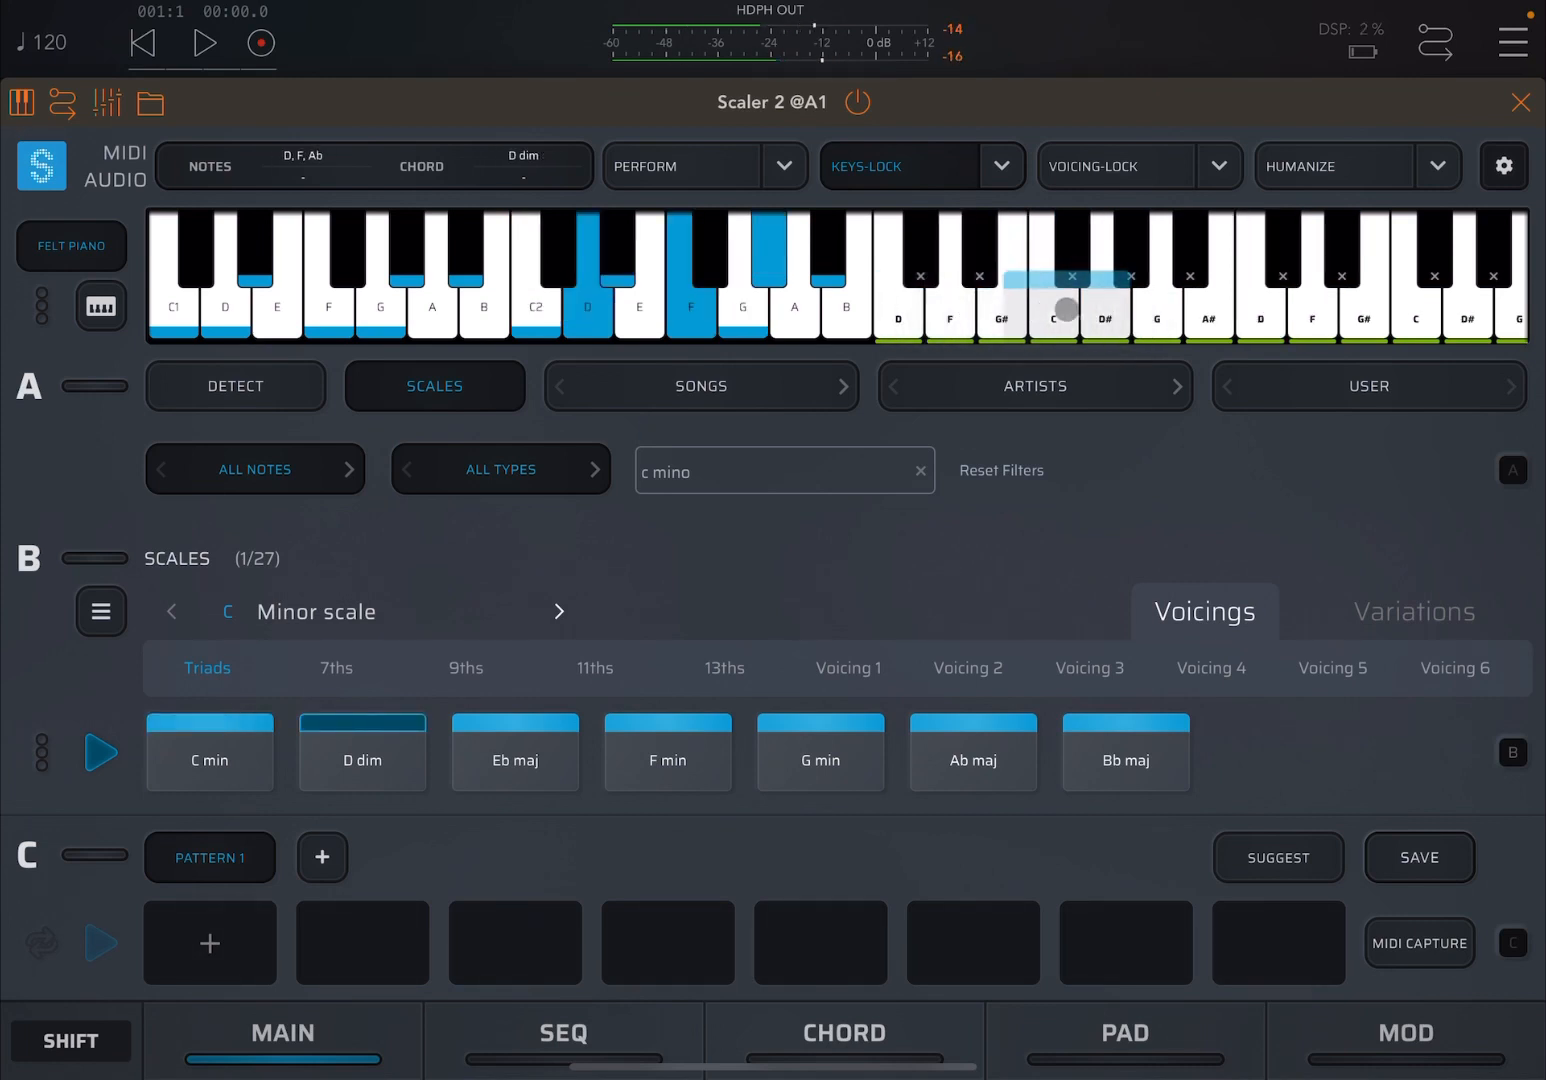
{"action": "left_click", "coordinate": [515, 751]}
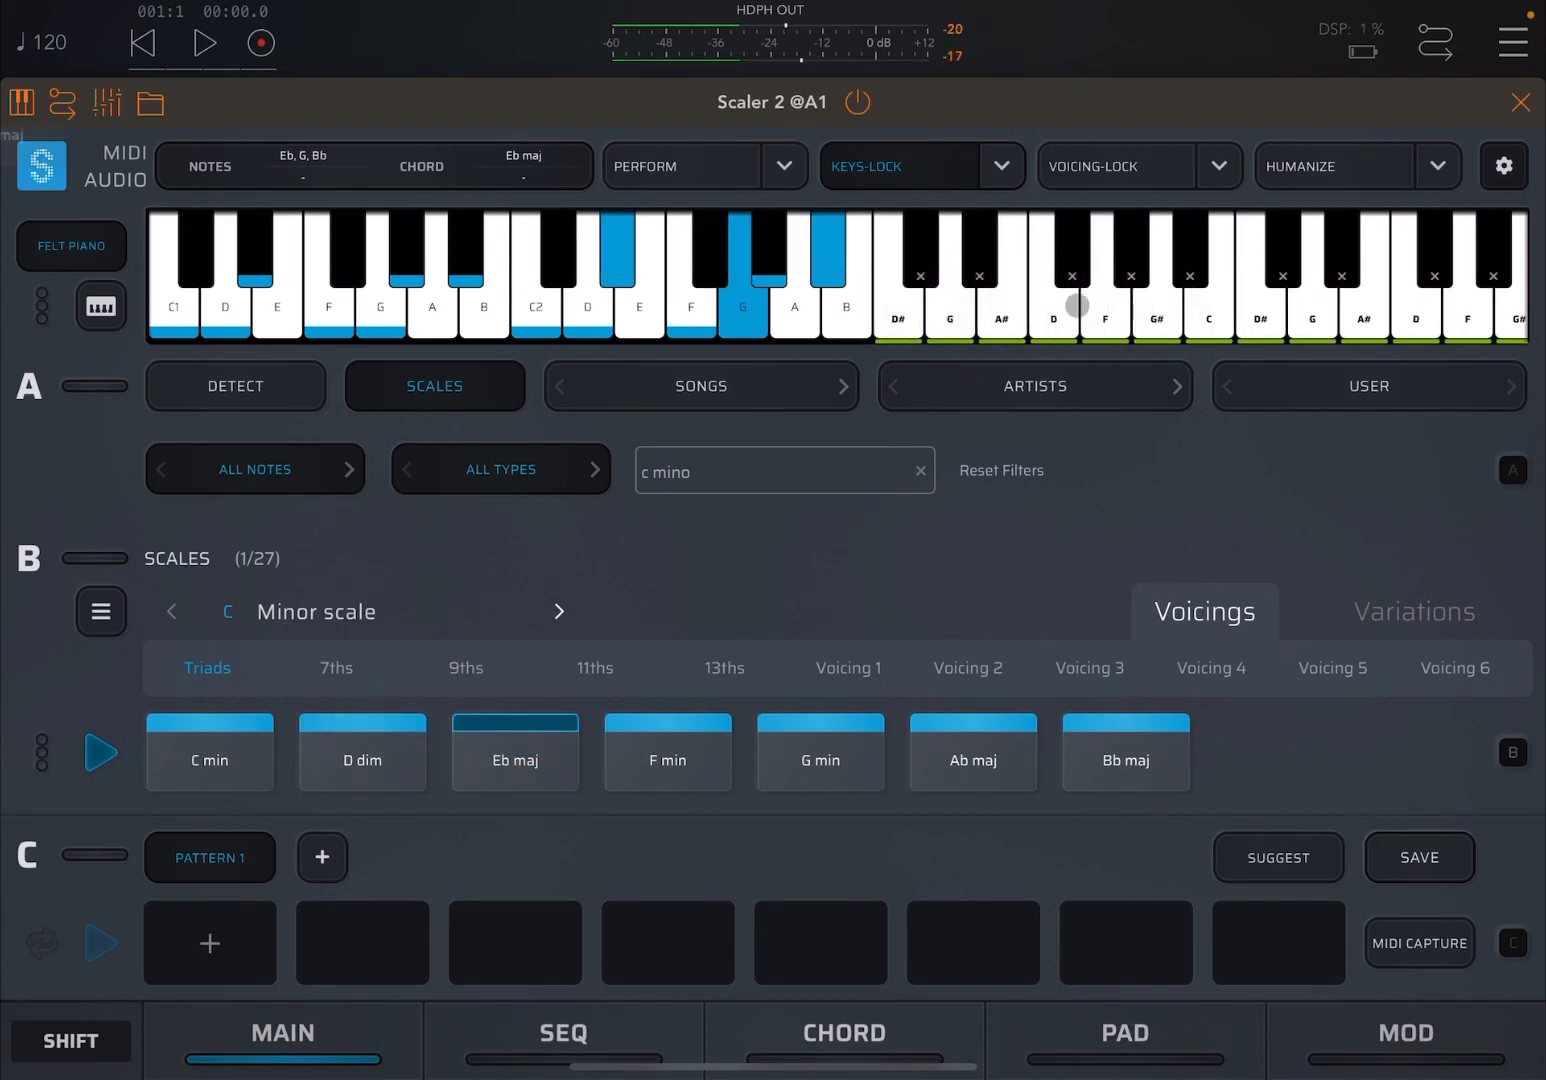
{"action": "left_click", "coordinate": [667, 752]}
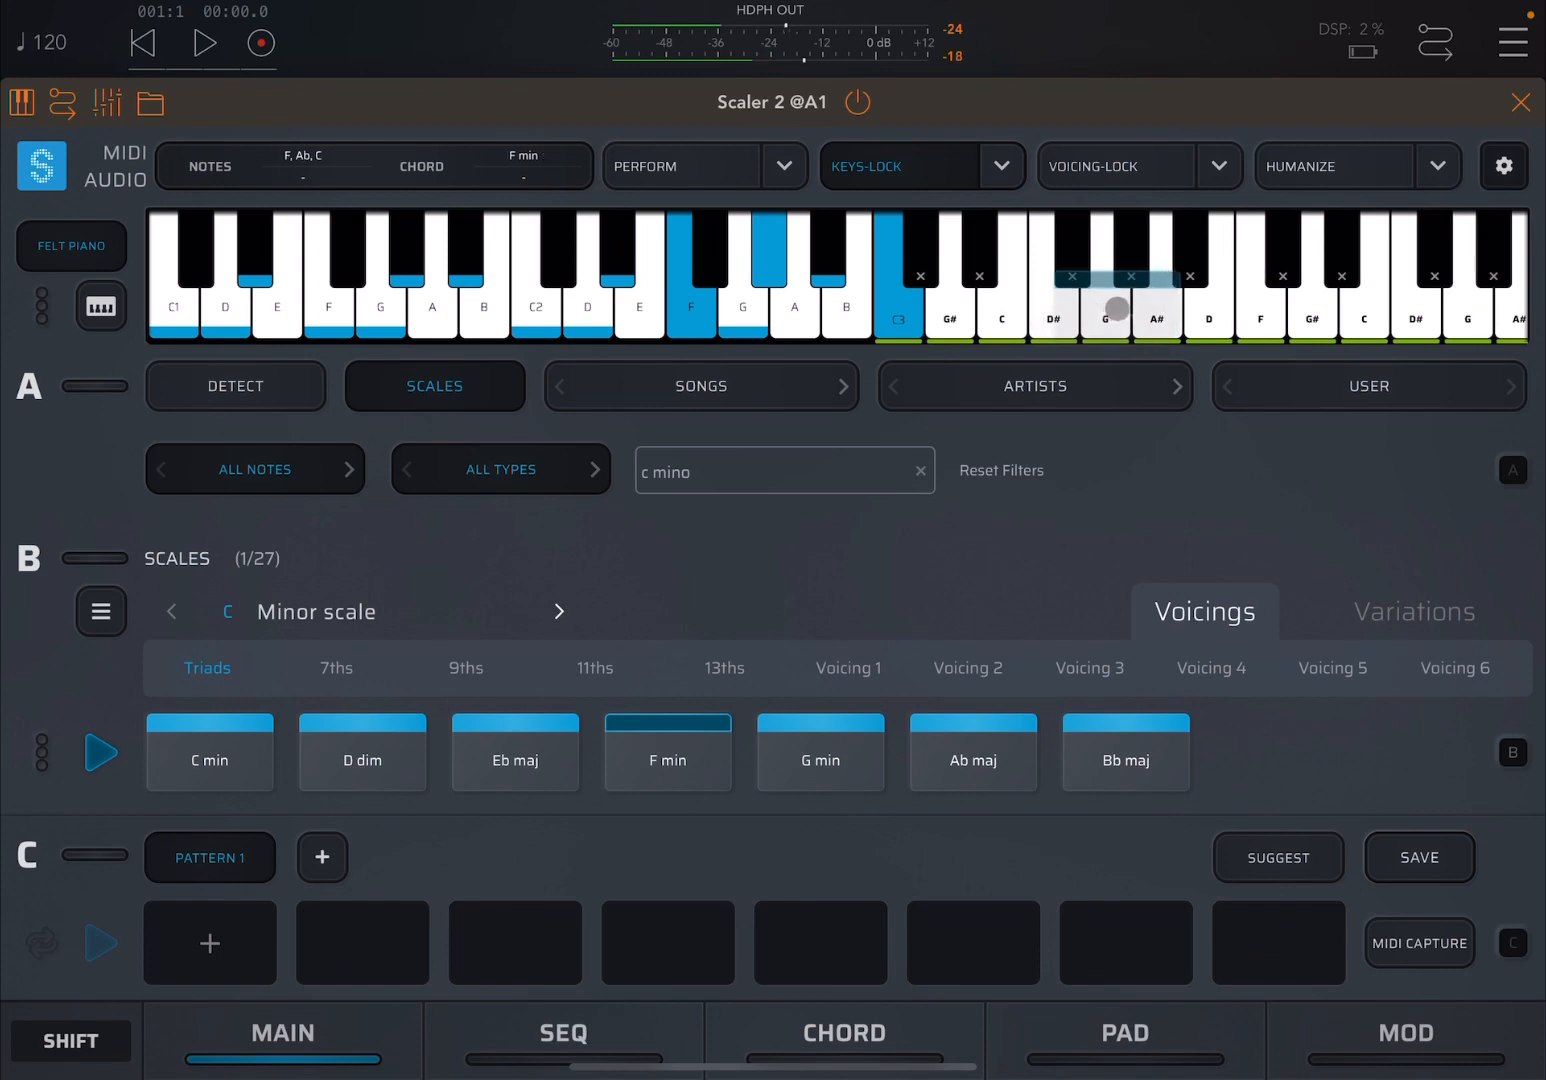
{"action": "left_click", "coordinate": [820, 752]}
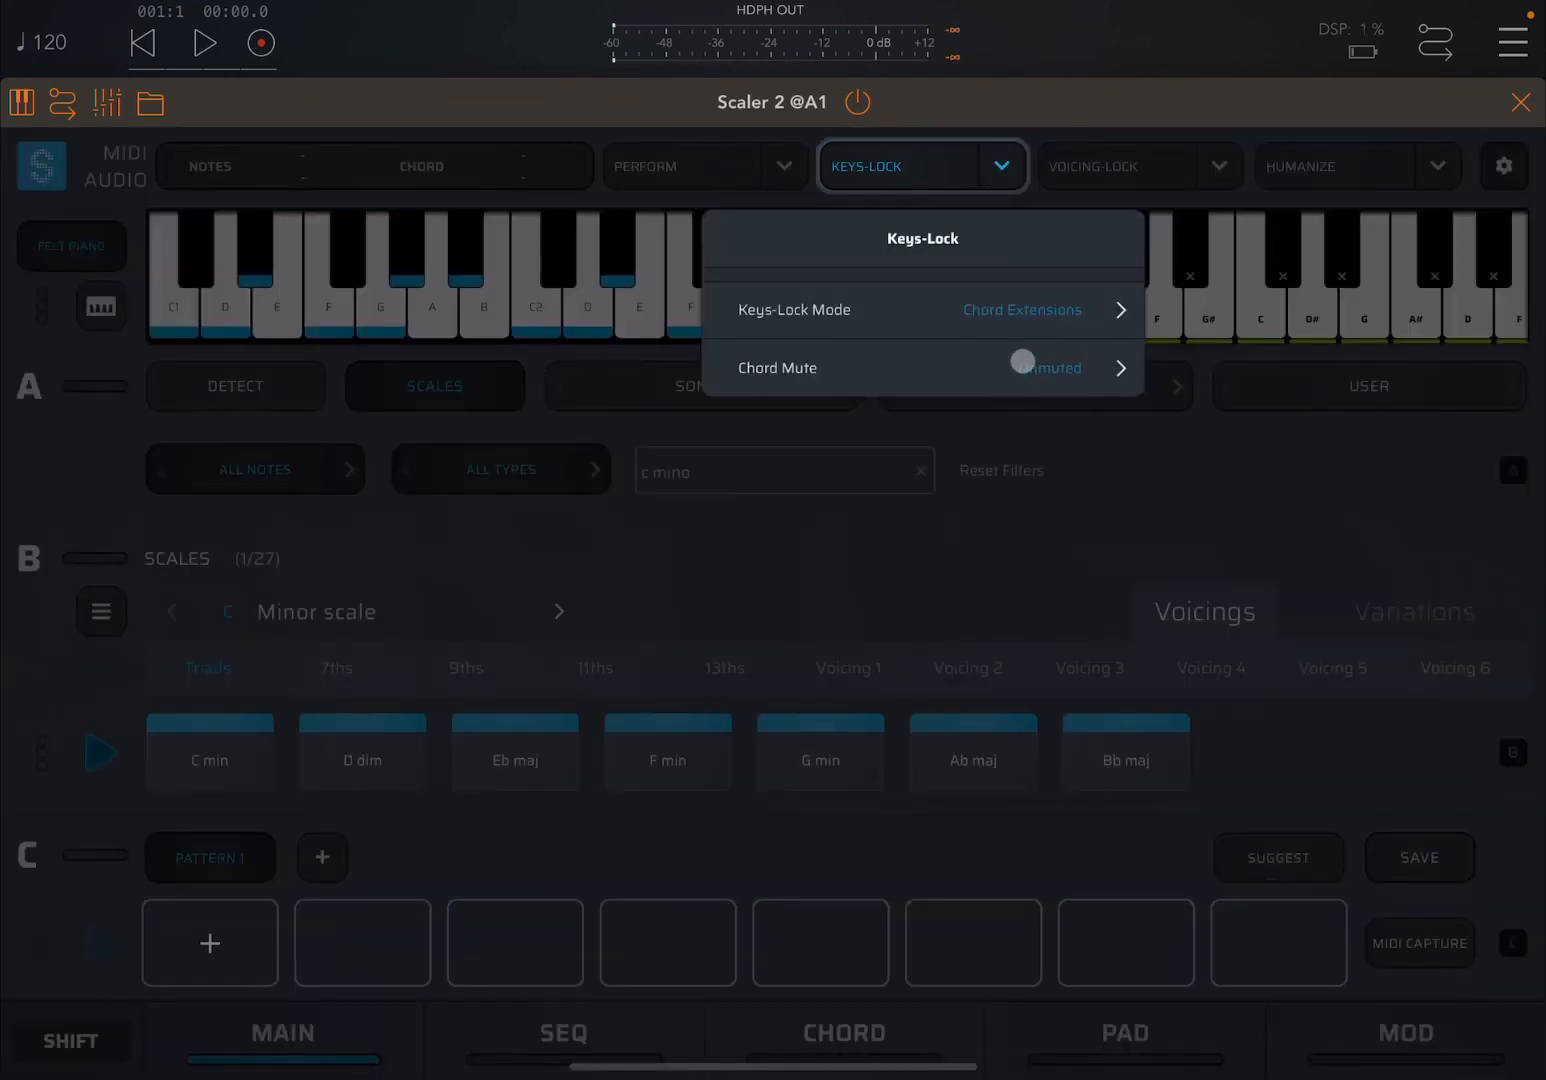
Step: Set Keys-Lock to Scale Notes Only, dismiss the alert, and play D repeatedly
{"action": "left_click", "coordinate": [1042, 368]}
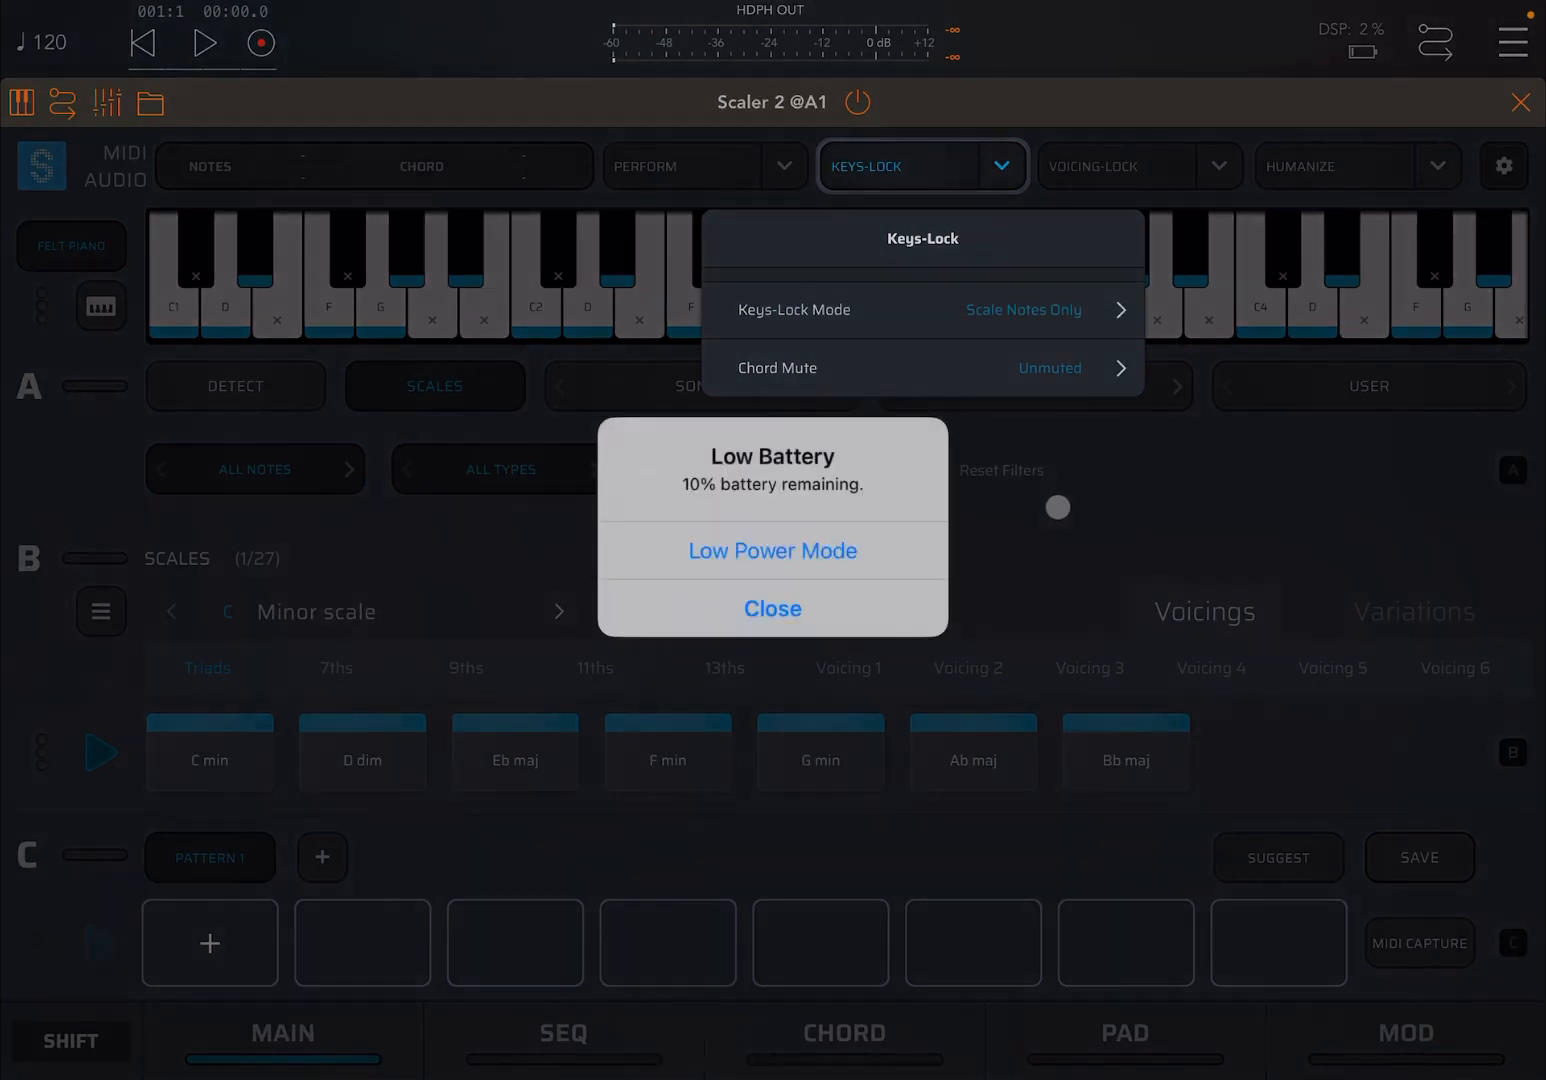
{"action": "left_click", "coordinate": [772, 608]}
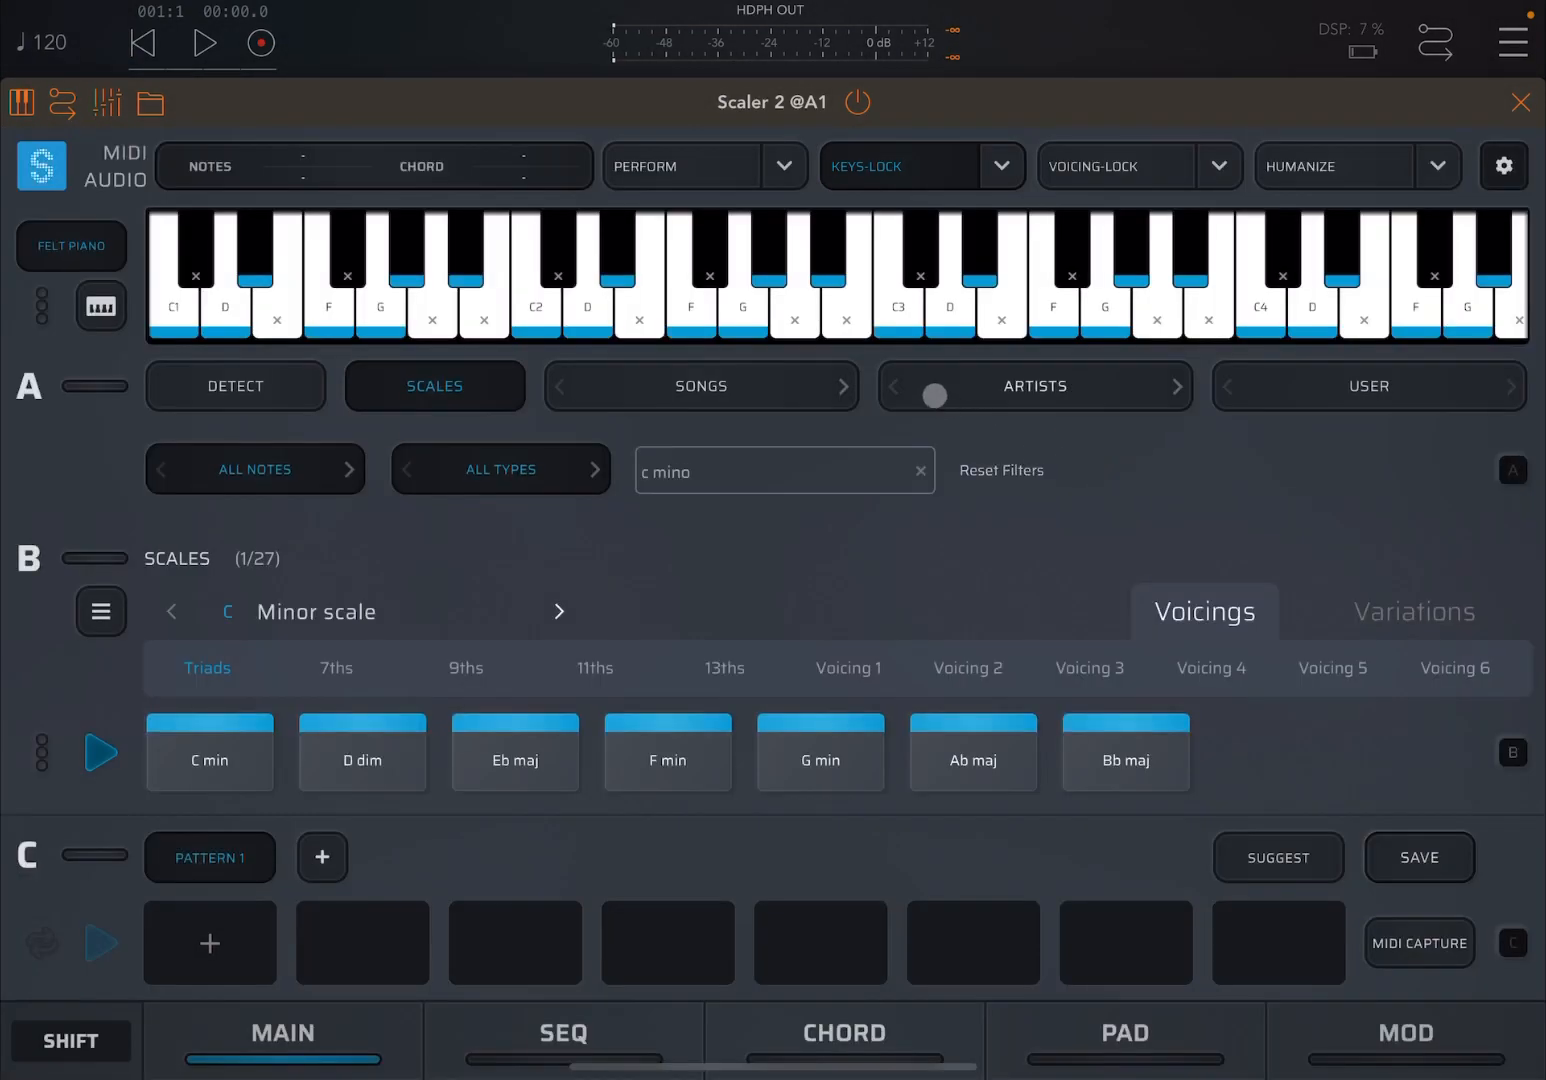
{"action": "left_click", "coordinate": [950, 310]}
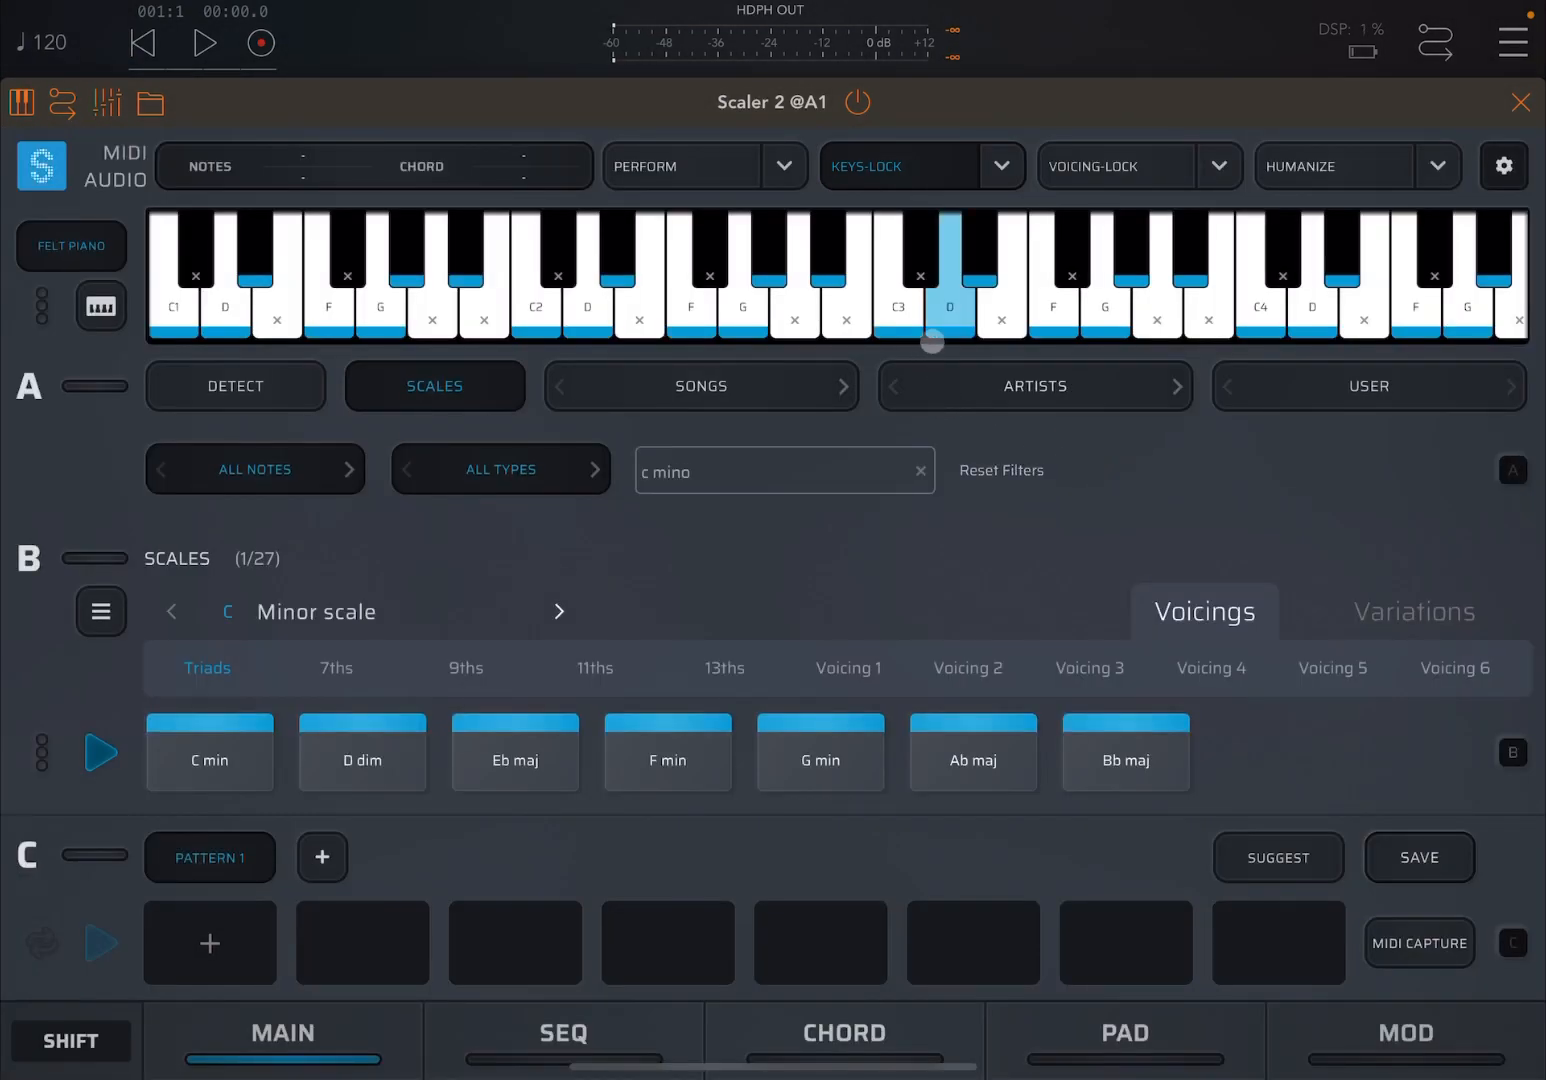
{"action": "left_click", "coordinate": [952, 297]}
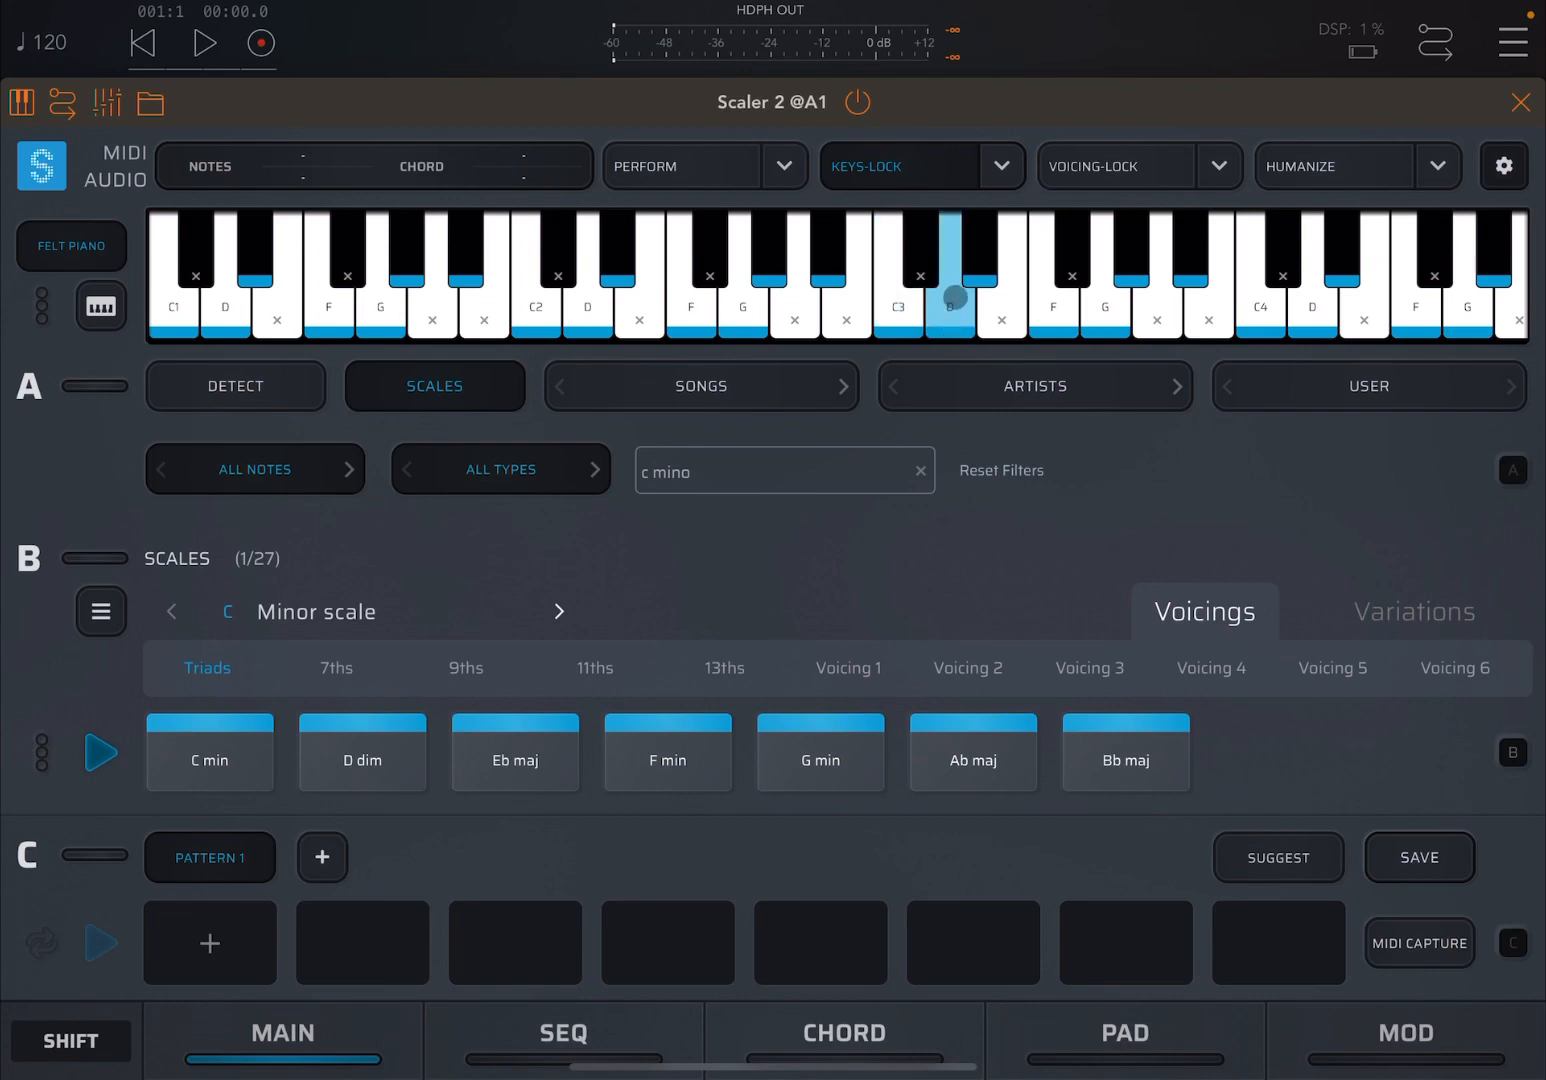
{"action": "left_click", "coordinate": [945, 320]}
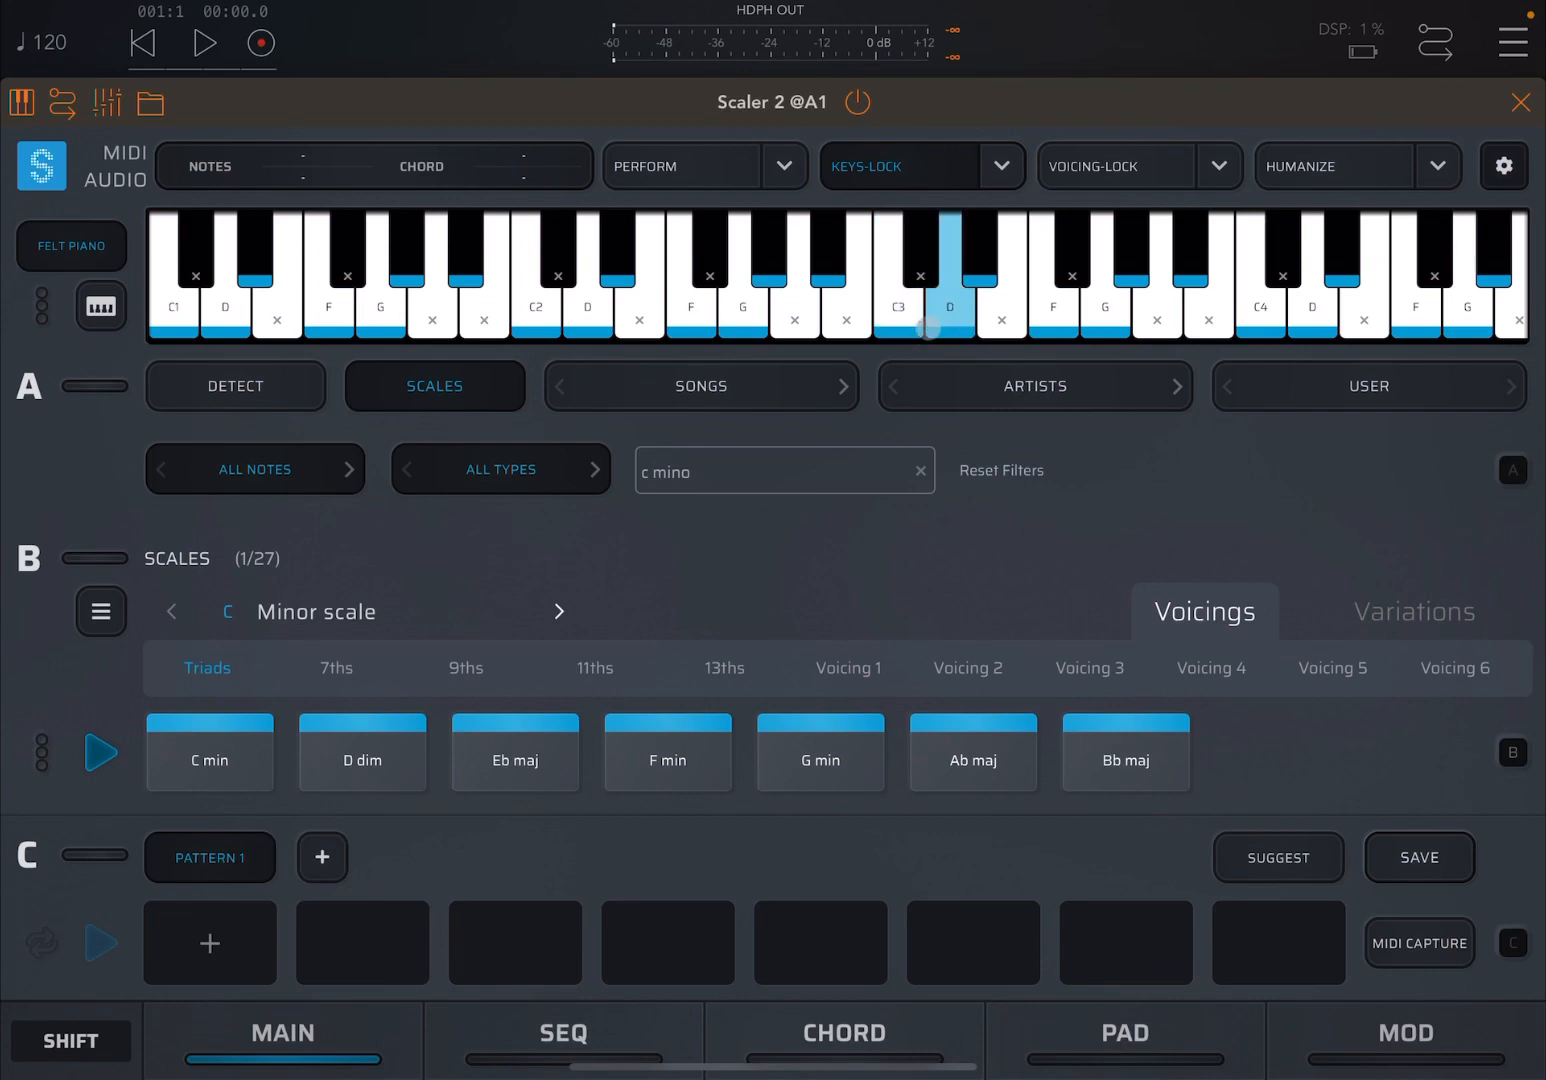
Step: Try out-of-scale black and white keys, then play the Eb scale note
{"action": "left_click", "coordinate": [901, 320]}
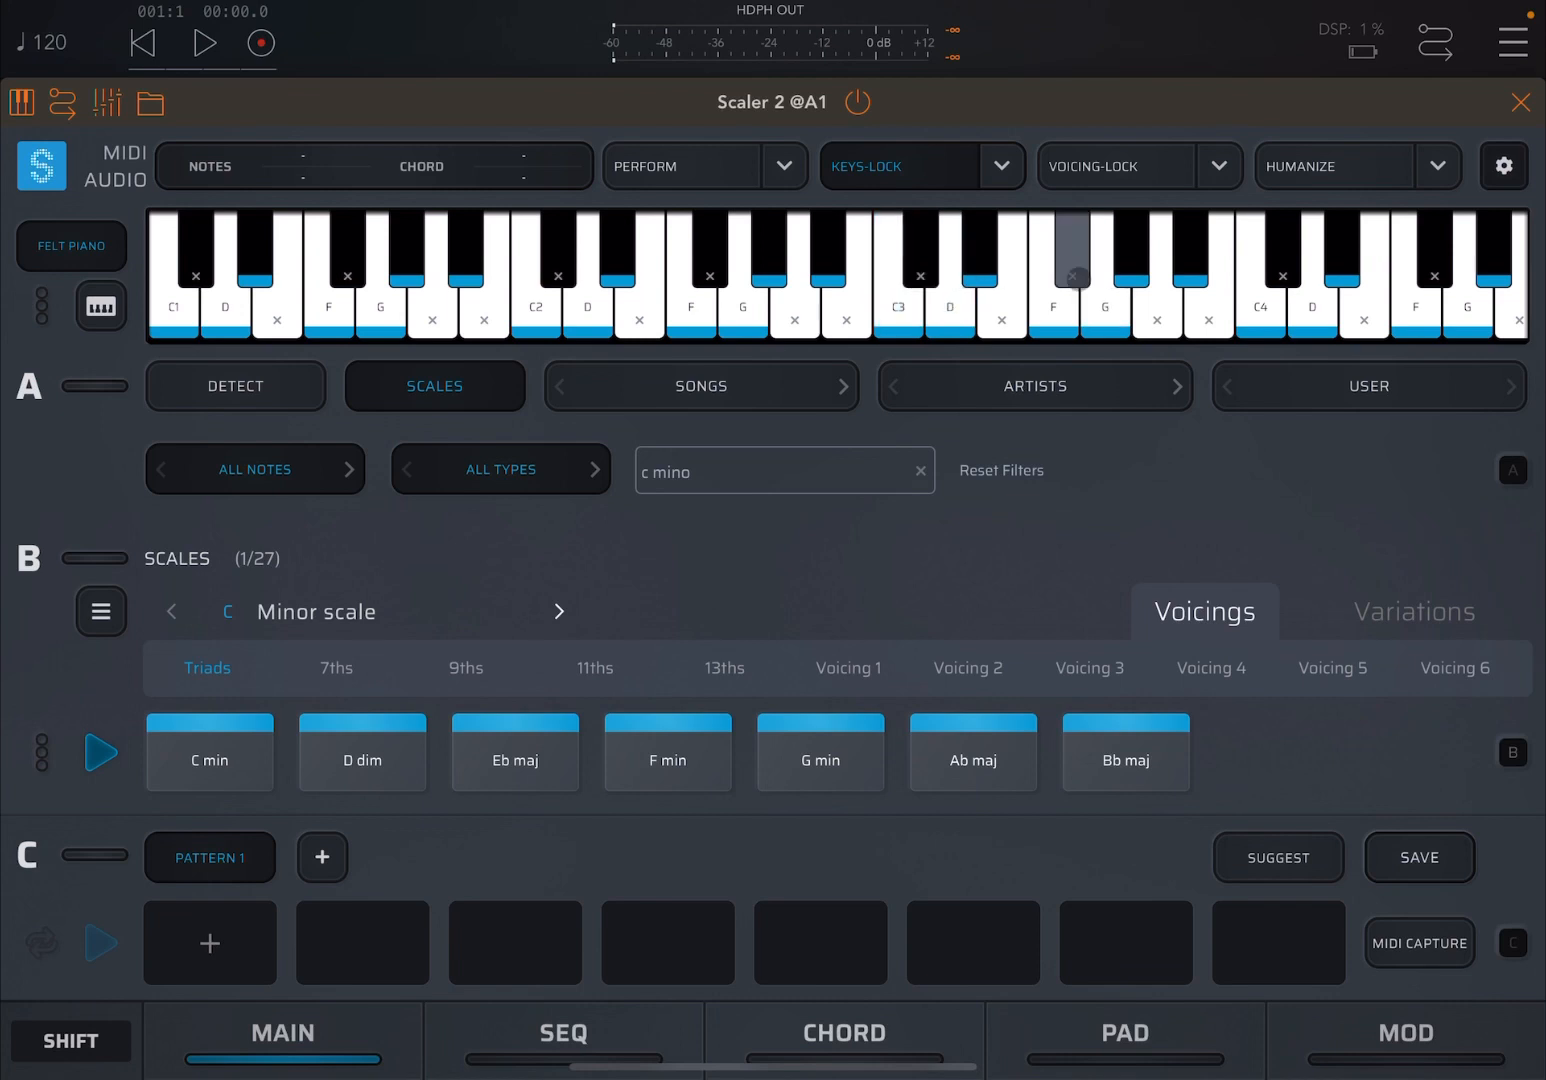
{"action": "left_click", "coordinate": [976, 275]}
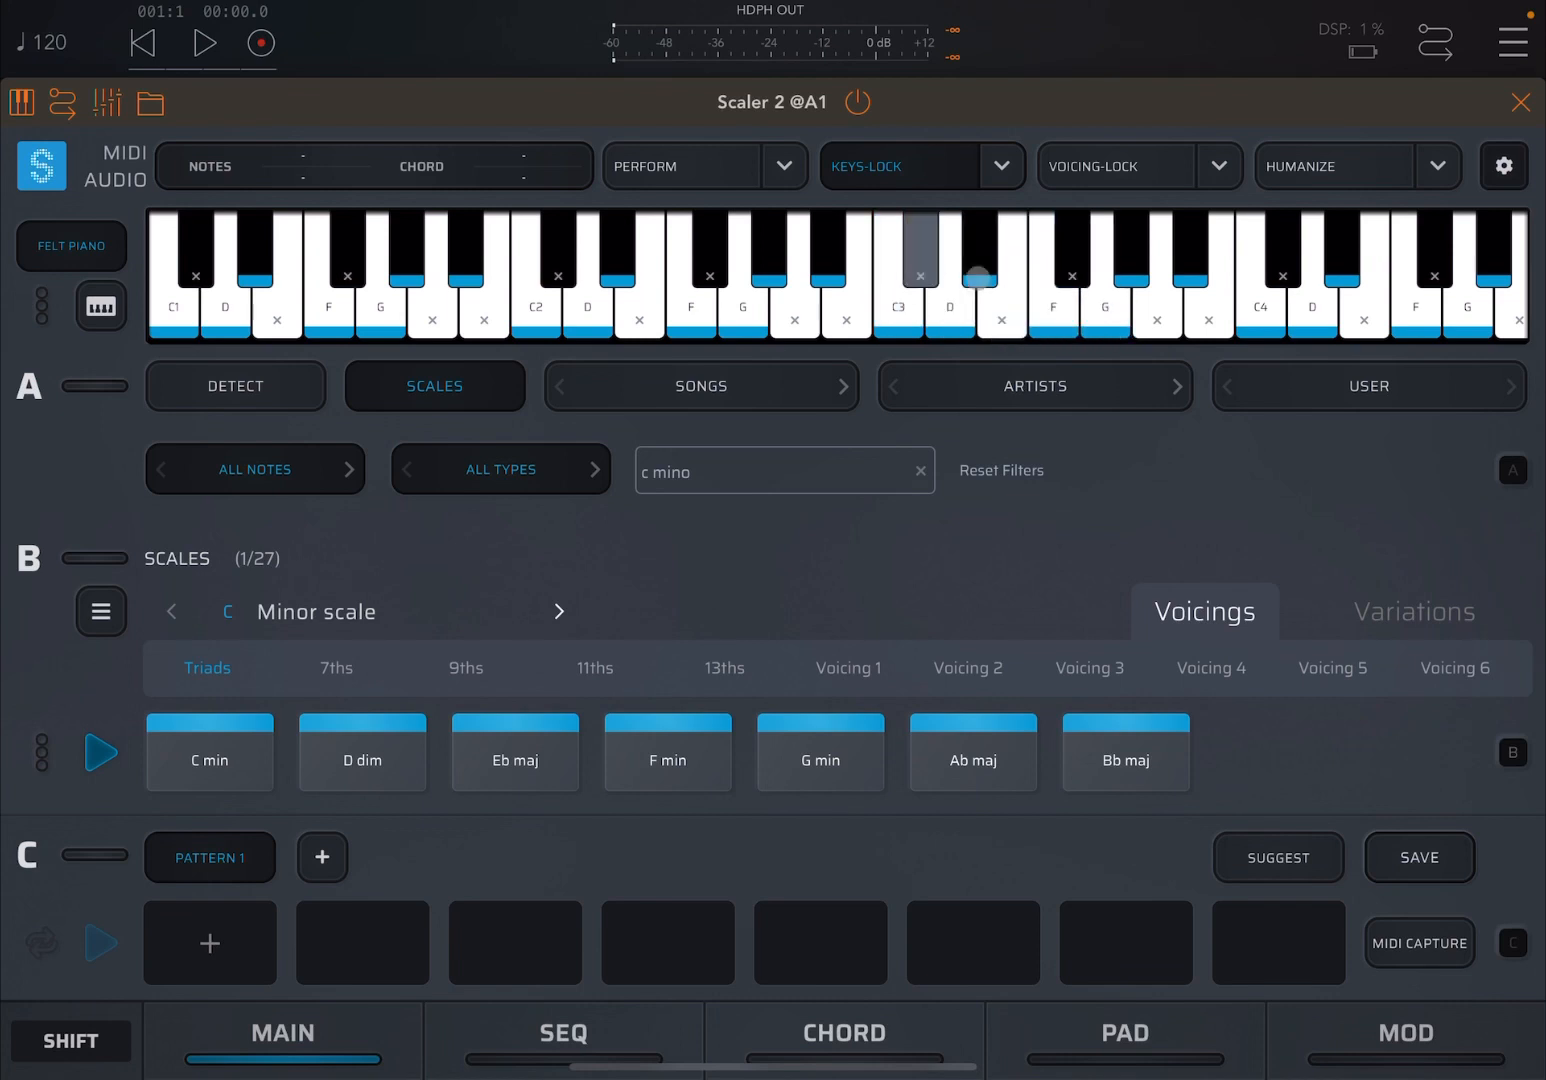
{"action": "left_click", "coordinate": [1105, 290]}
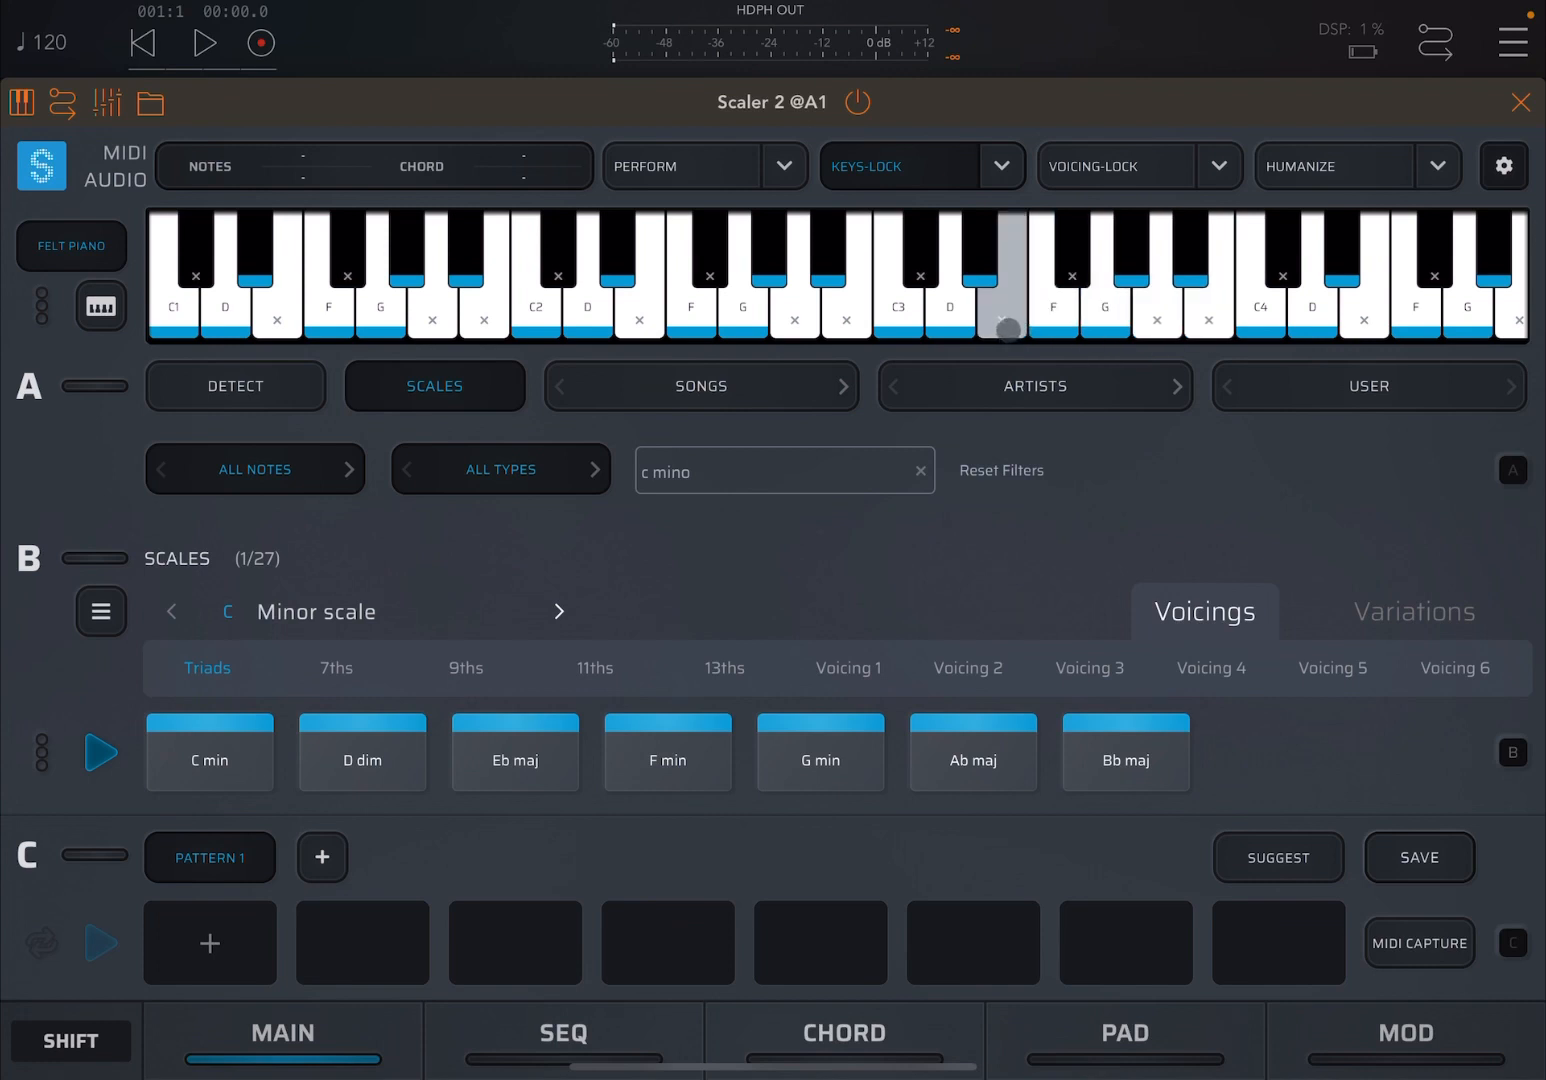
{"action": "left_click", "coordinate": [980, 250]}
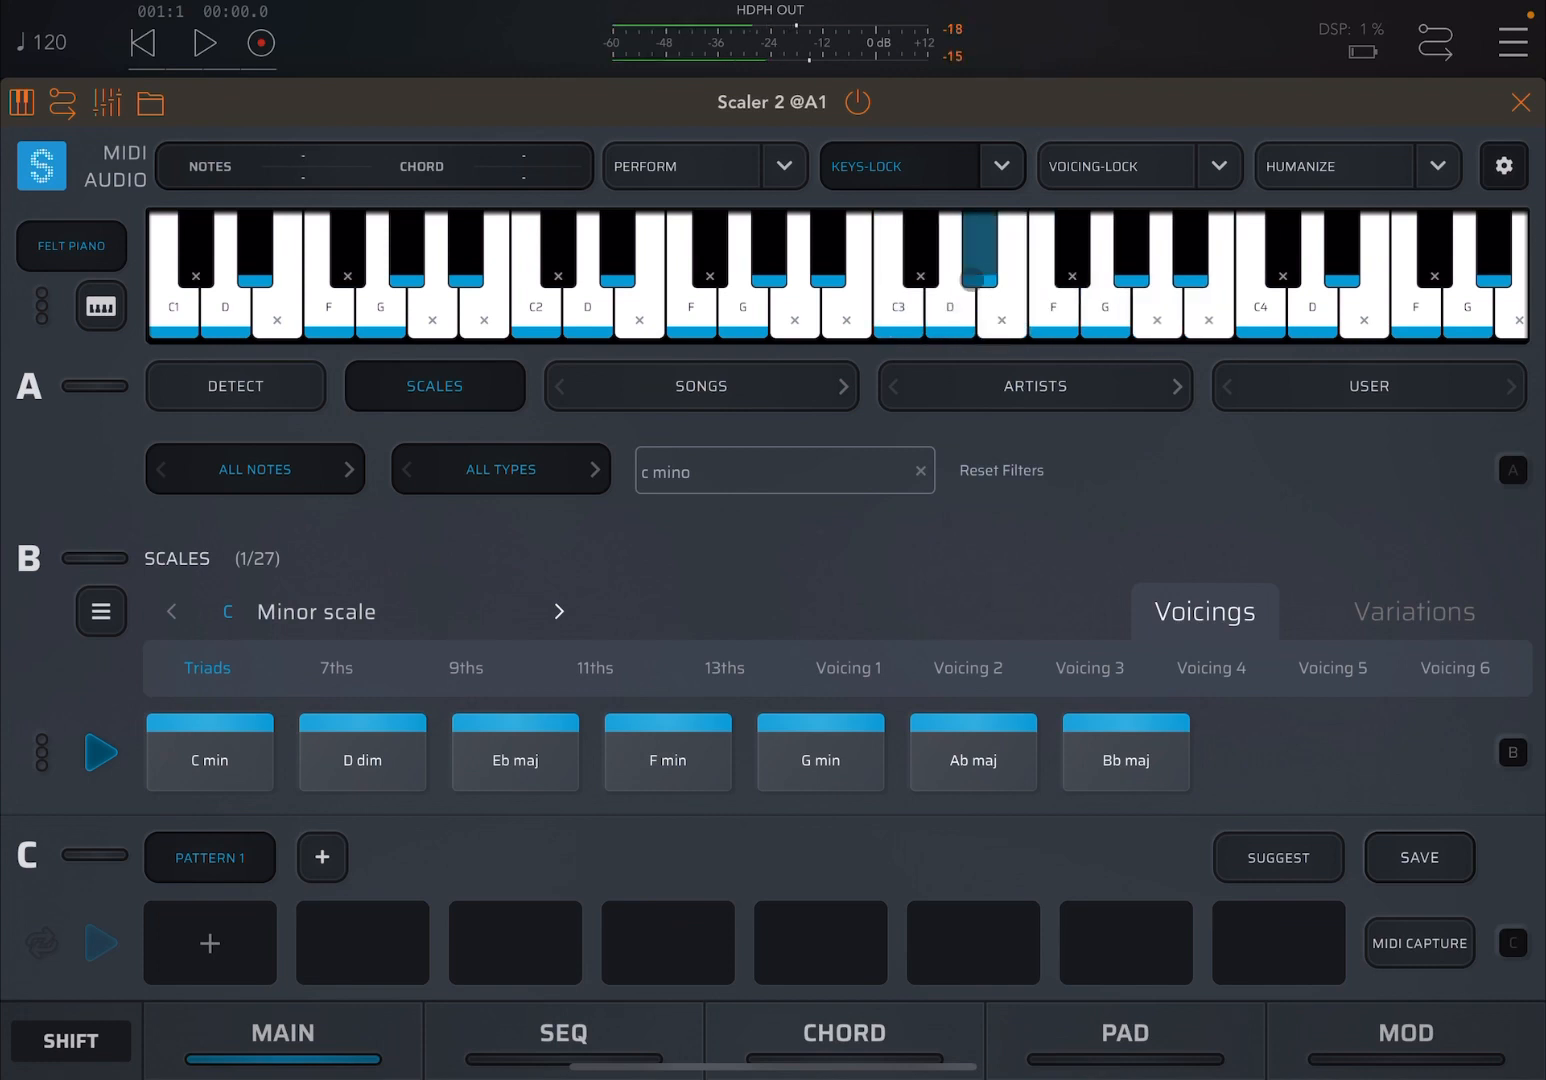
{"action": "left_click", "coordinate": [1130, 270]}
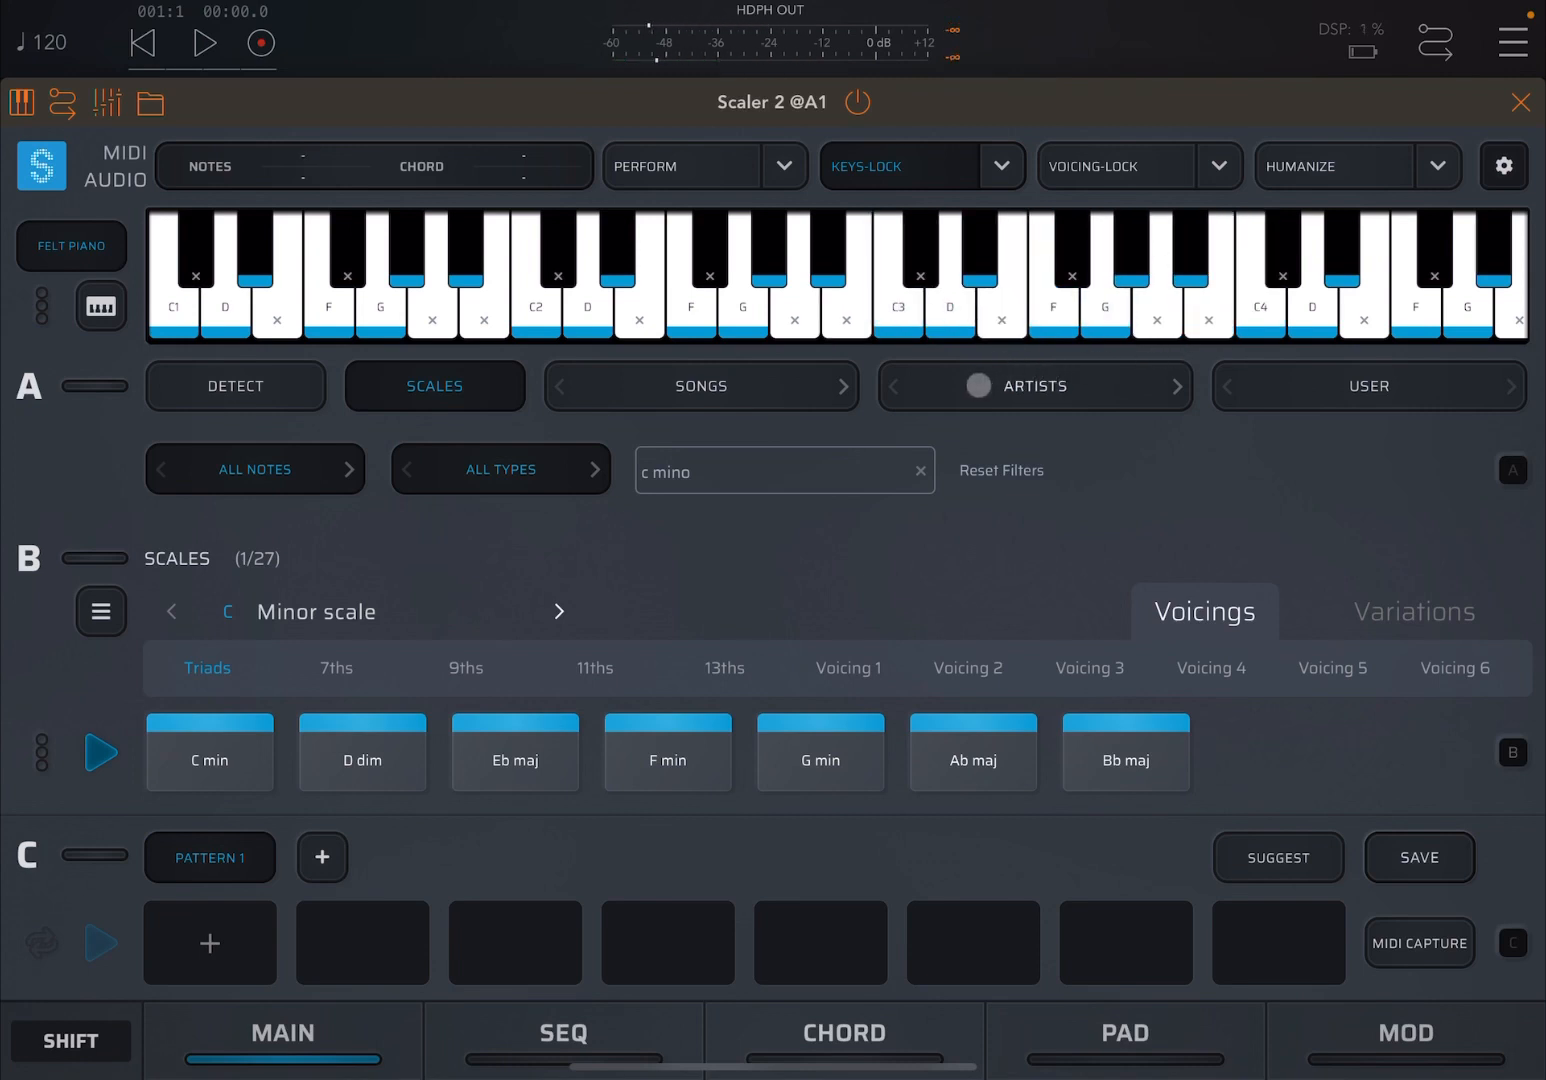
Step: Play the C min and D dim chord pads, then a key
{"action": "left_click", "coordinate": [209, 752]}
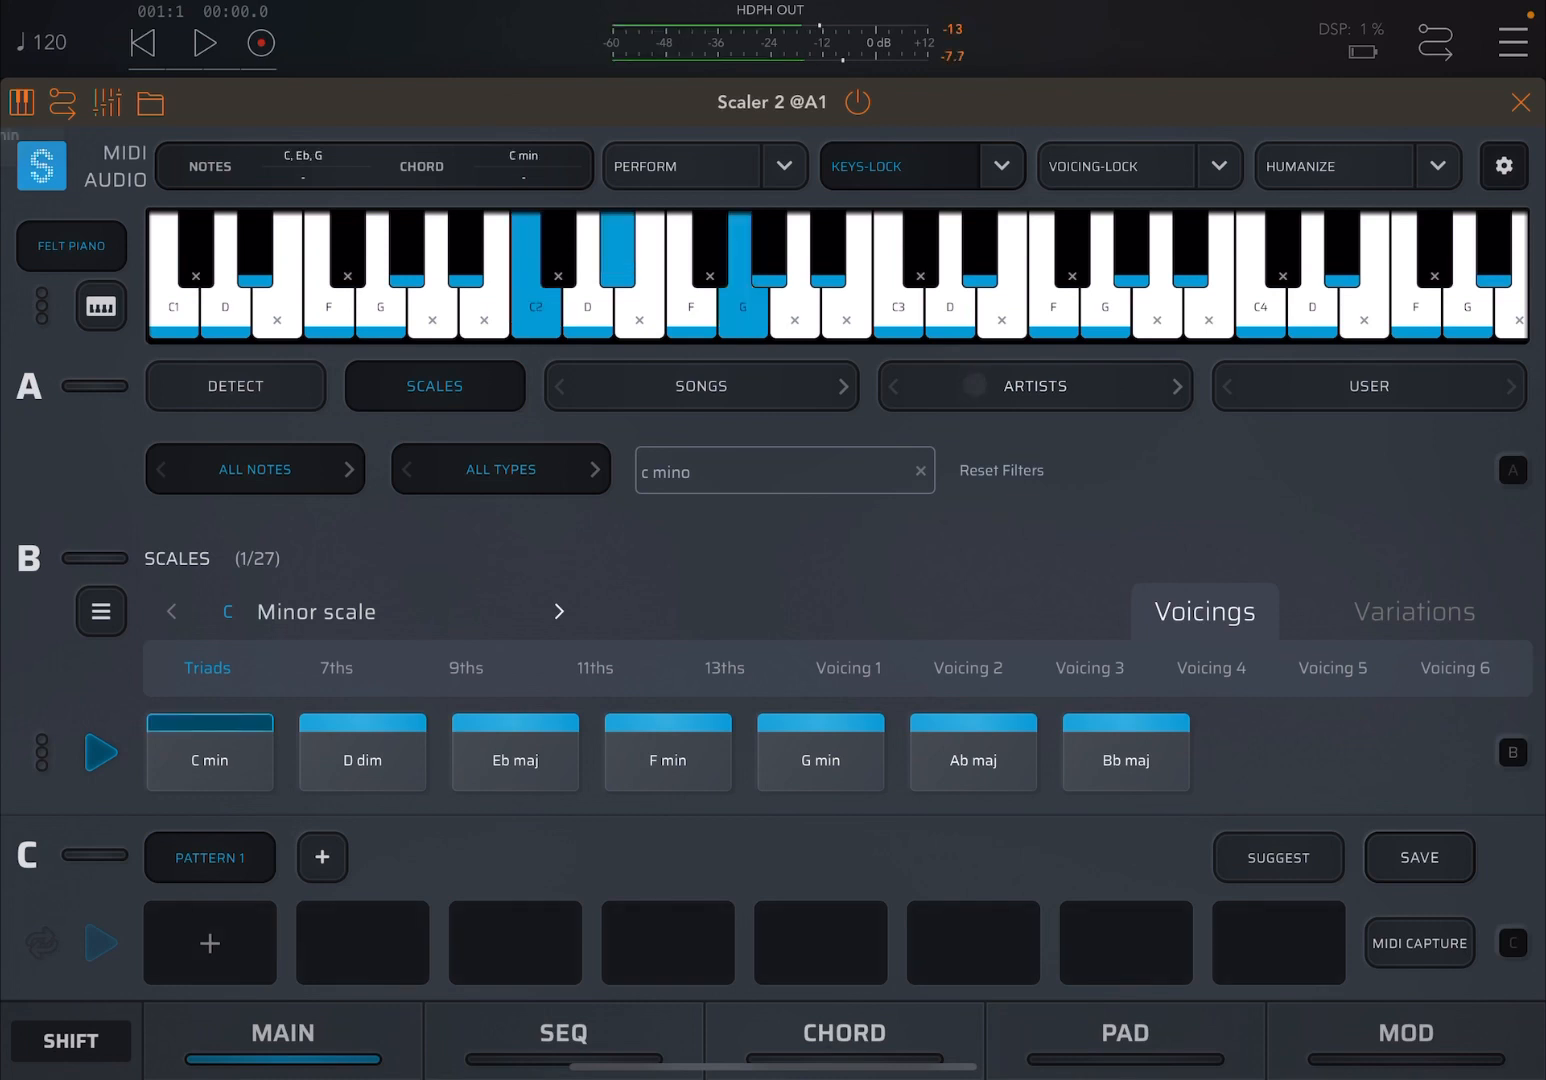
{"action": "left_click", "coordinate": [362, 752]}
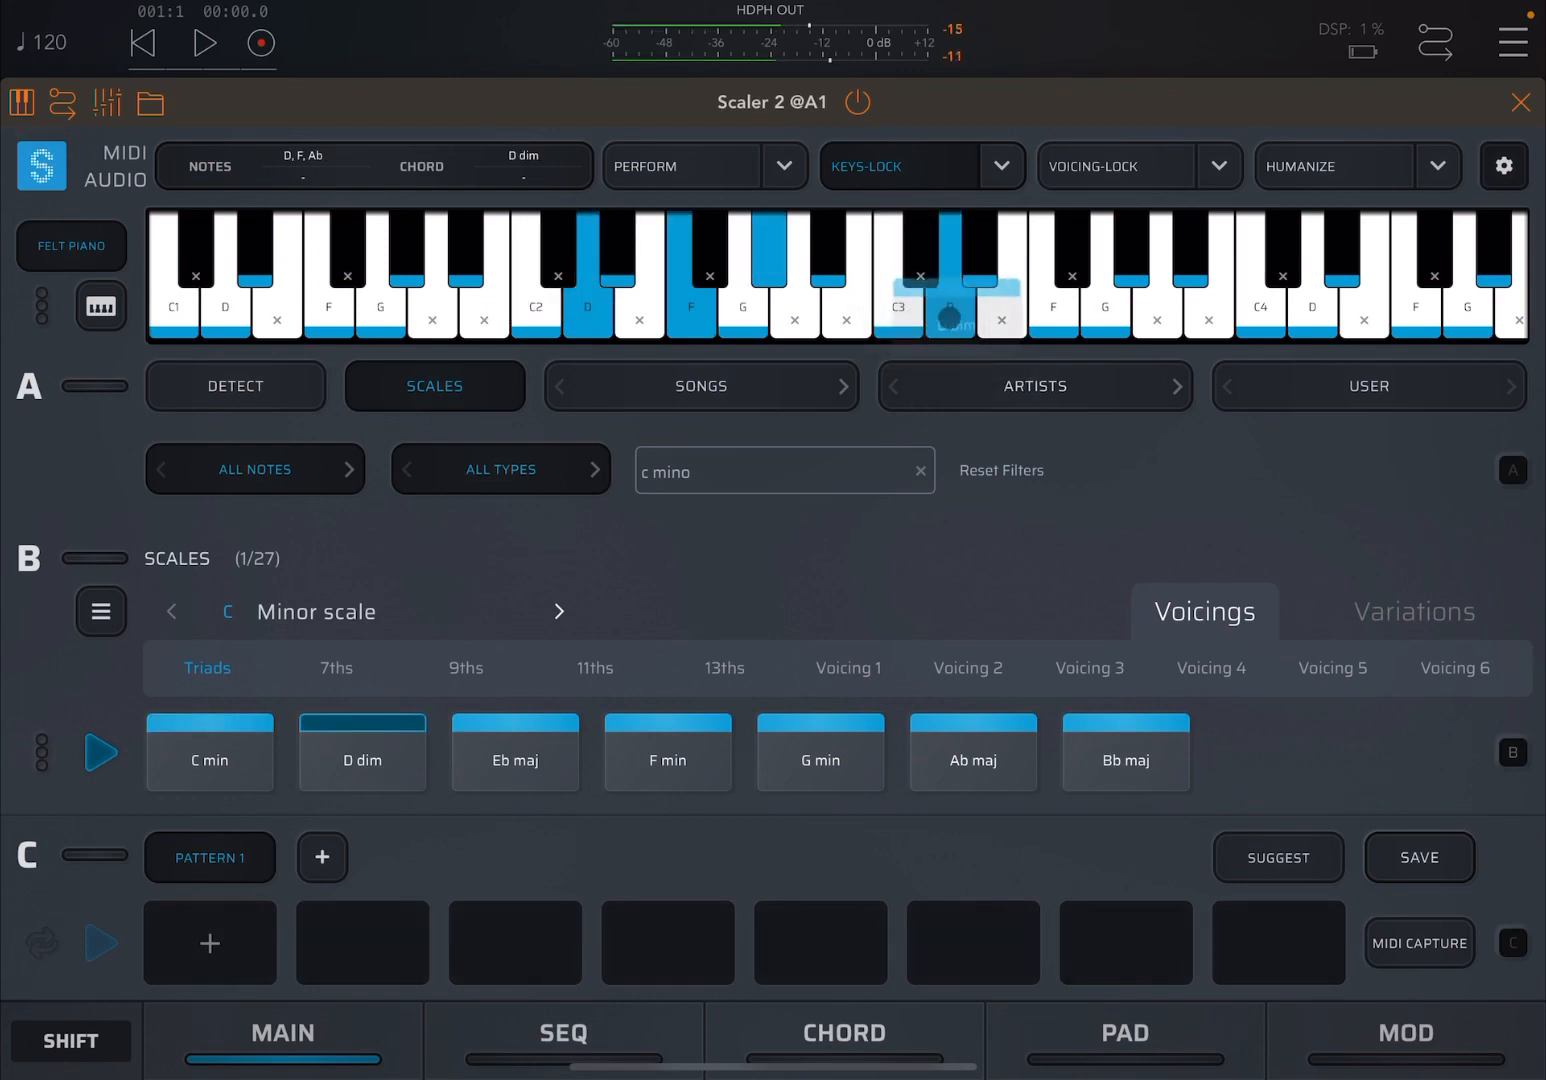
{"action": "left_click", "coordinate": [209, 753]}
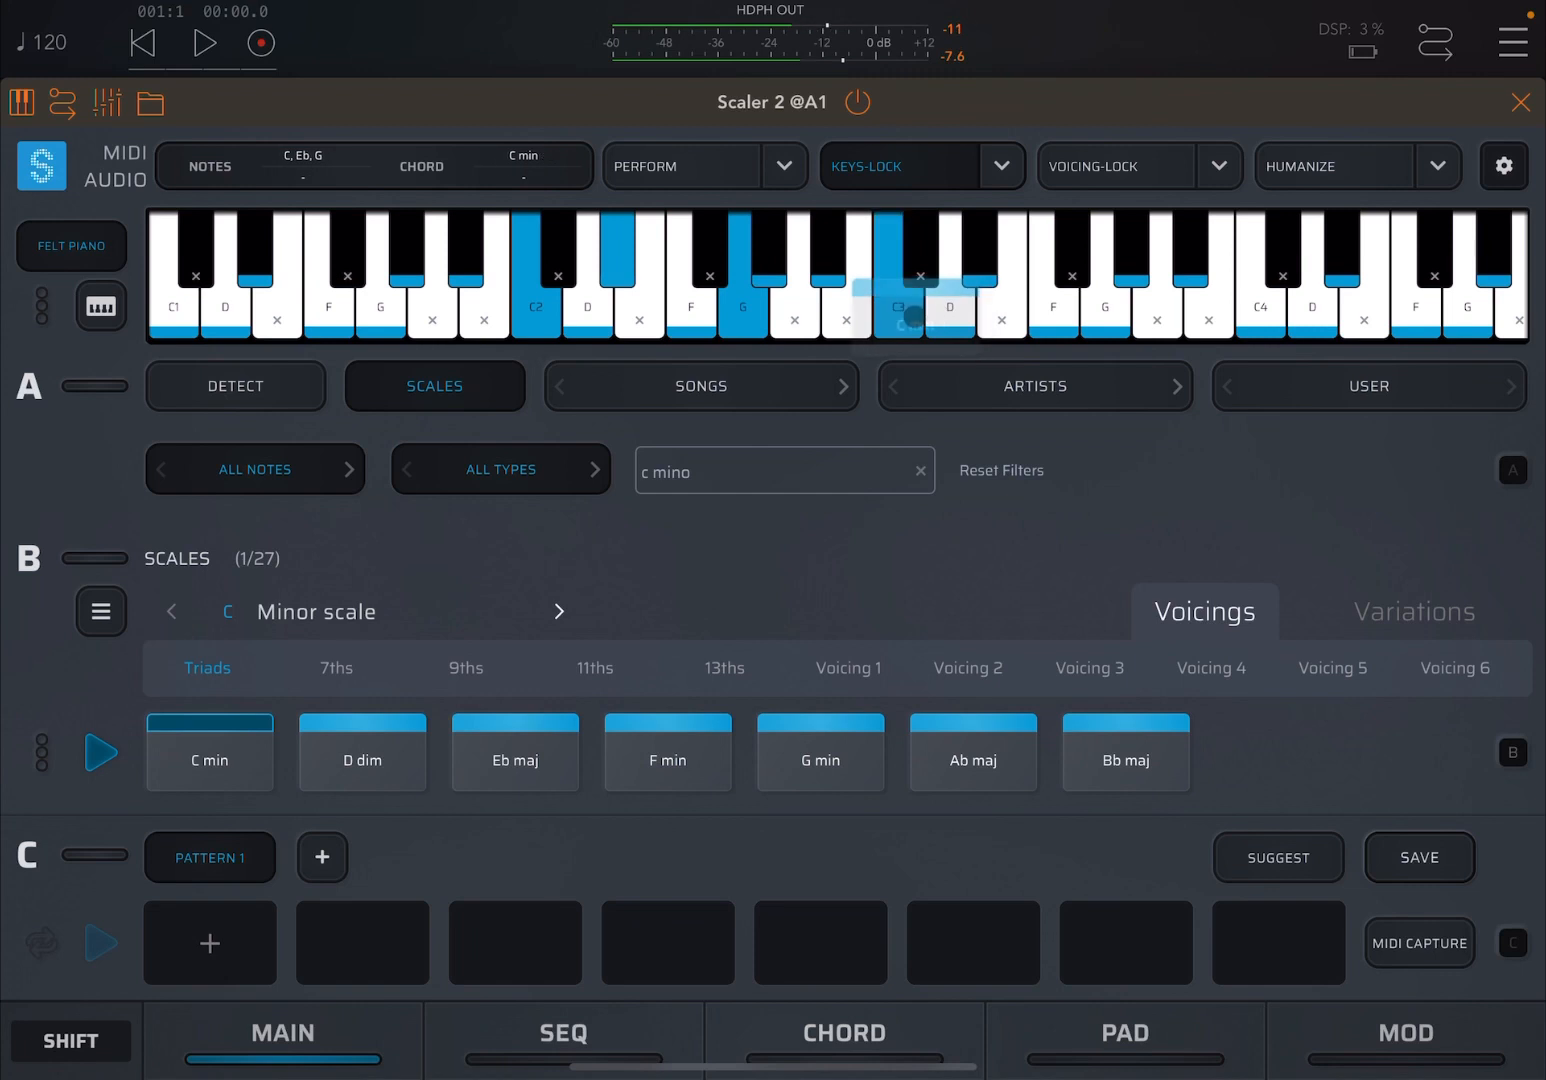
{"action": "left_click", "coordinate": [899, 290]}
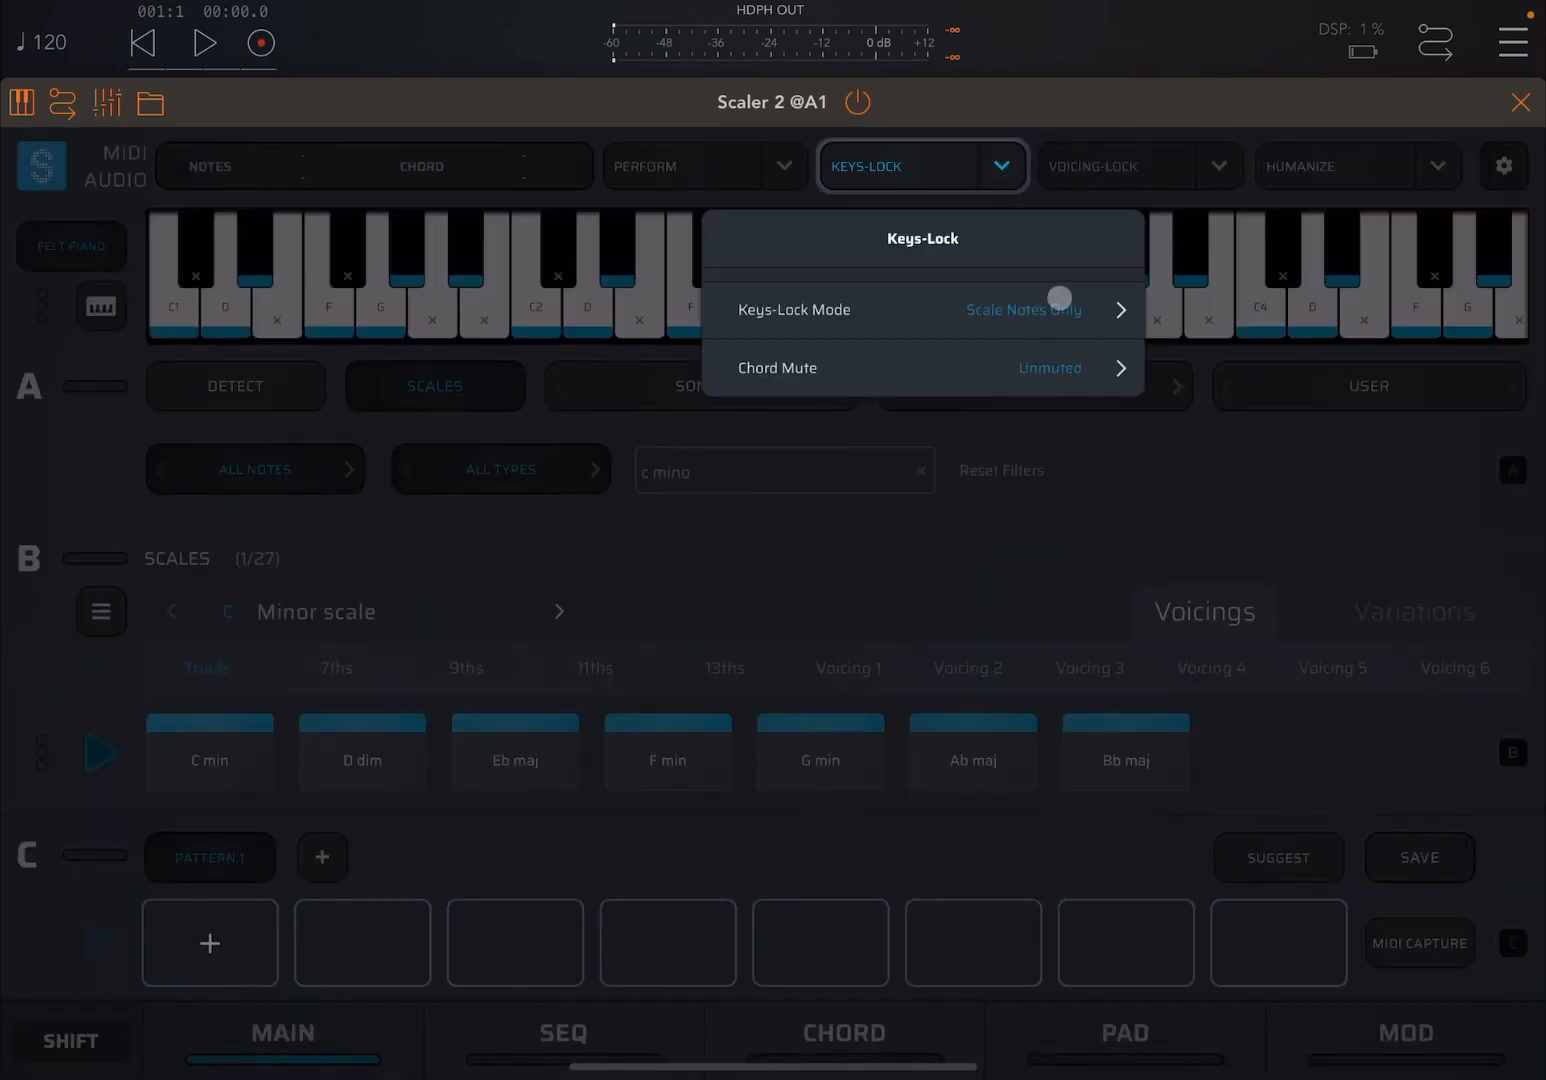
Step: Switch Keys-Lock to numbered chord-note keys and play chord note 2 with Voicing 1
{"action": "left_click", "coordinate": [1040, 310]}
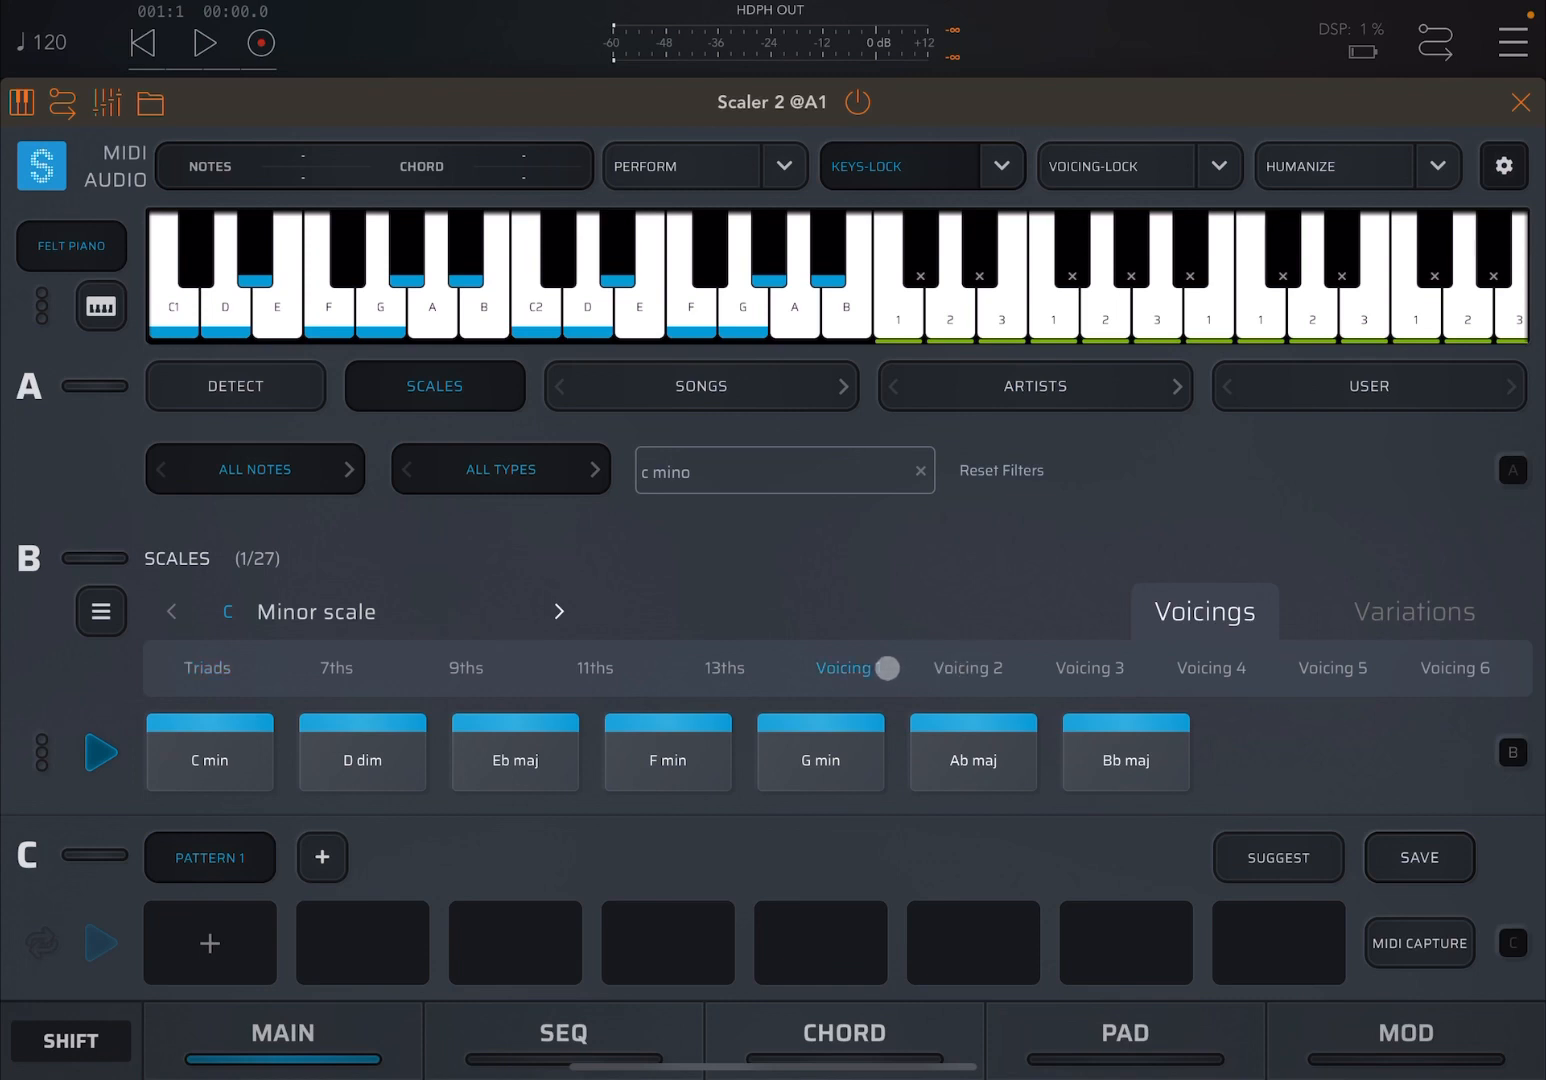
{"action": "left_click", "coordinate": [950, 307]}
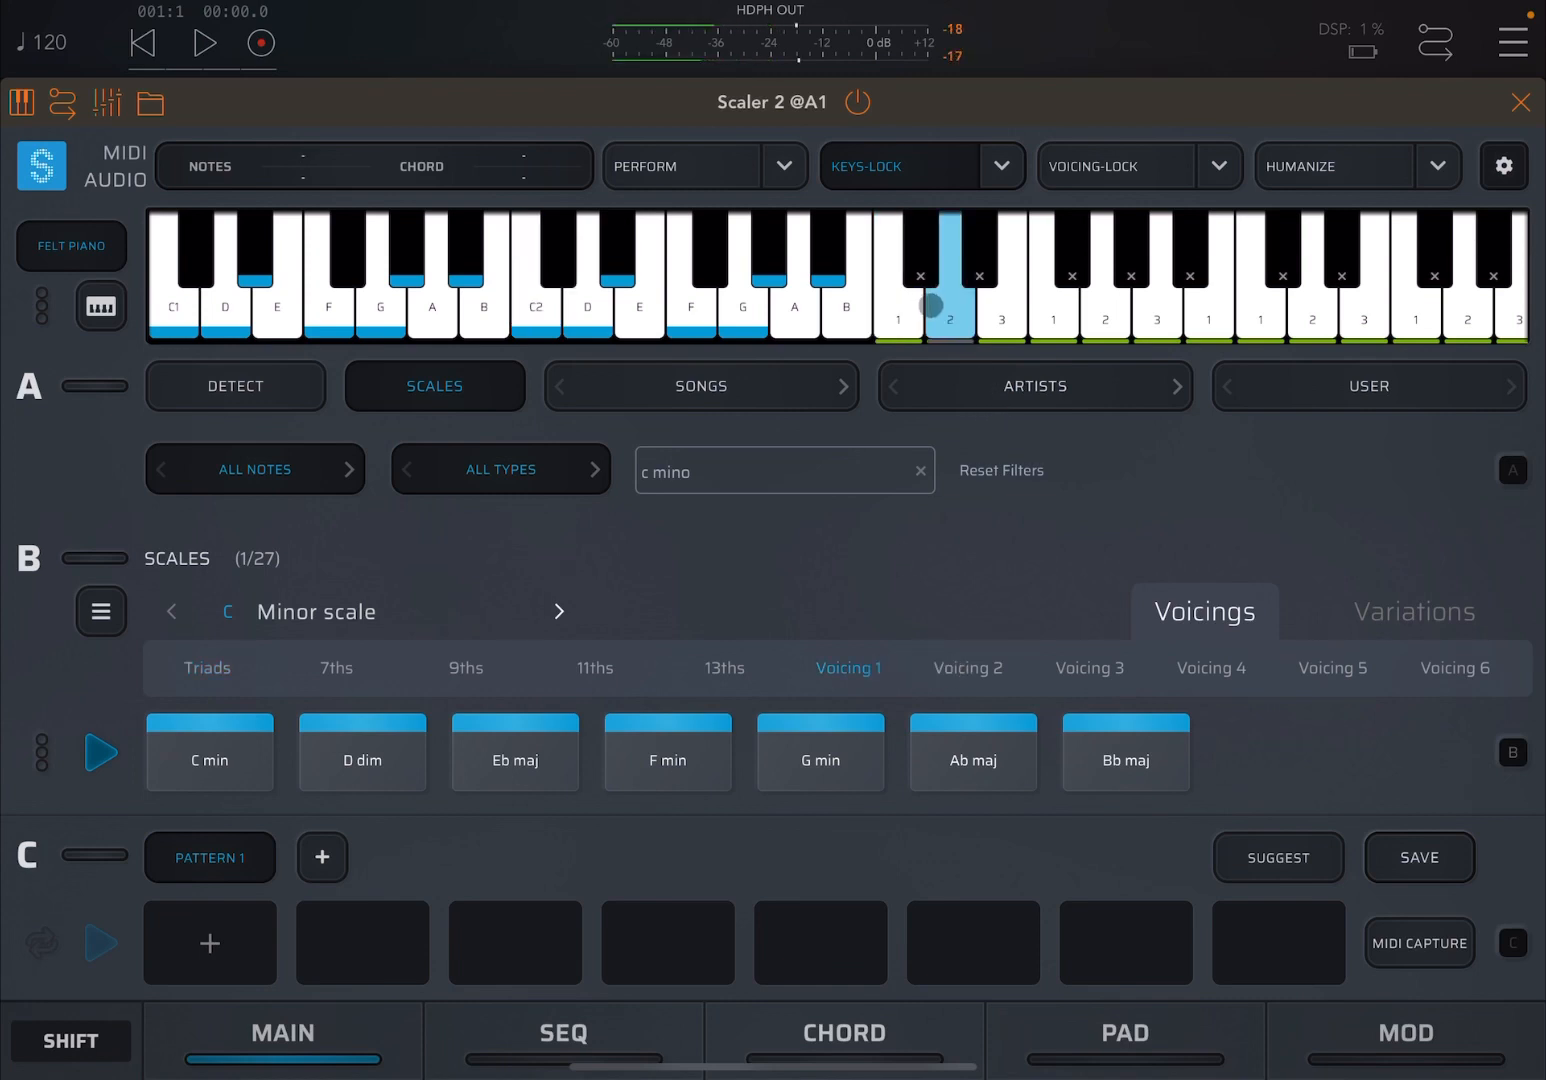
{"action": "left_click", "coordinate": [1107, 318]}
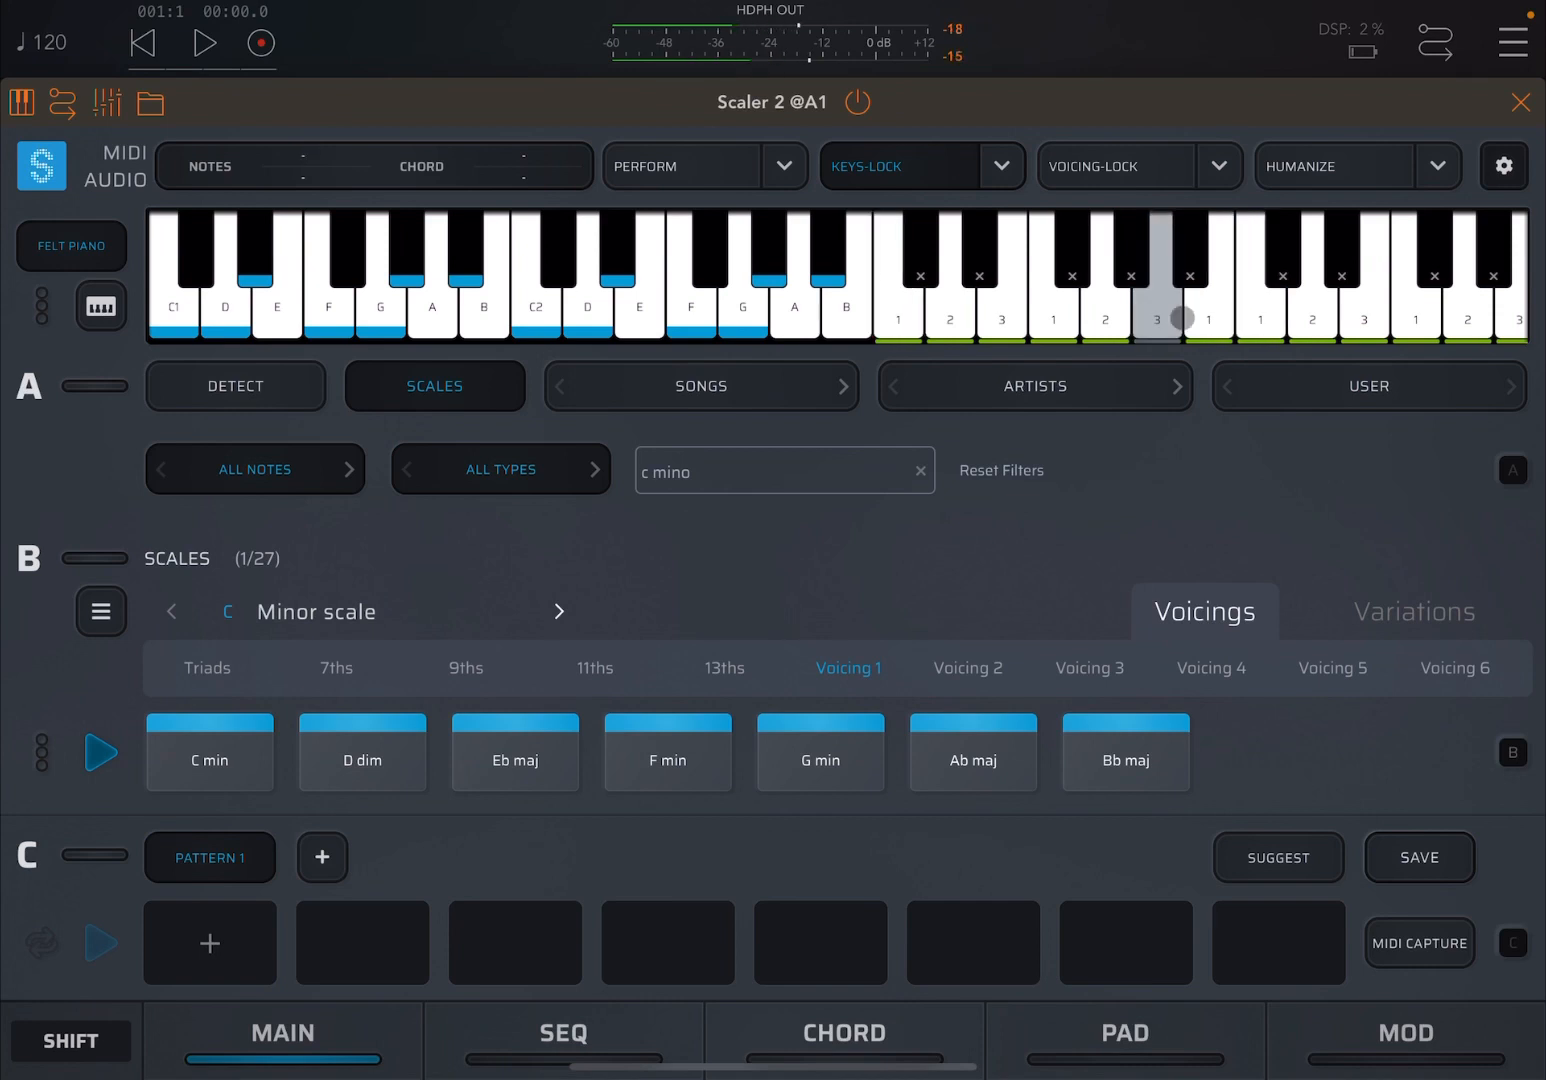
Step: Load the Voicing 2 chord set and play chord note 3
{"action": "left_click", "coordinate": [968, 668]}
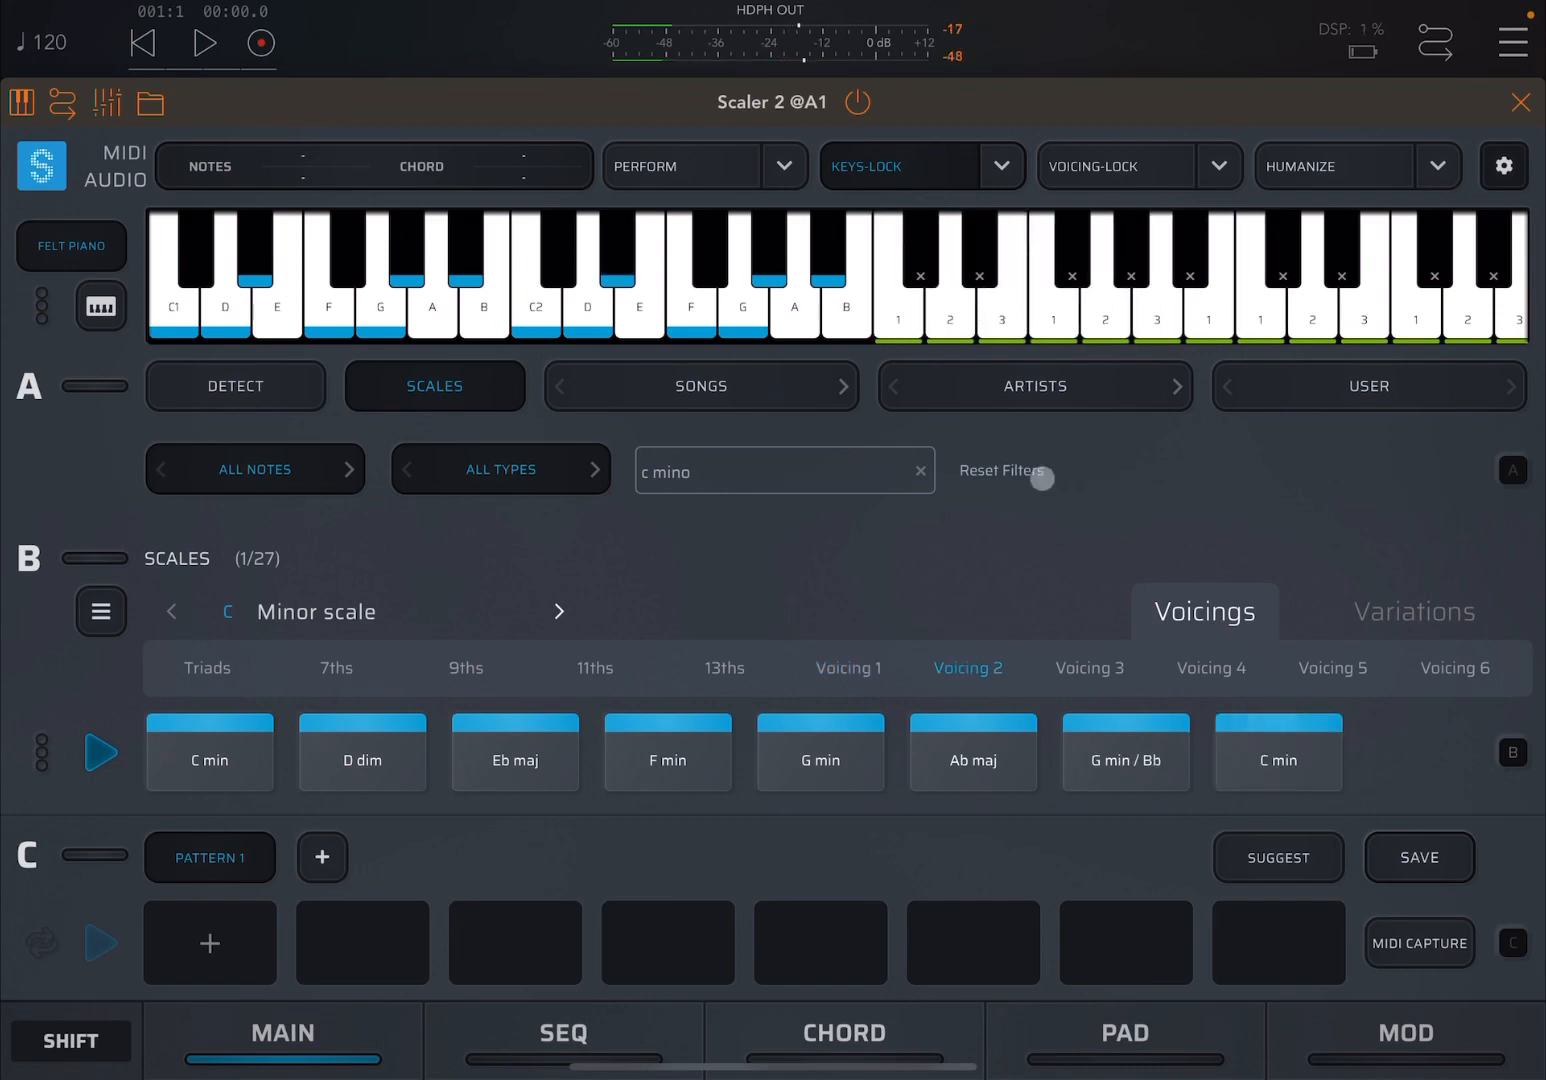
{"action": "left_click", "coordinate": [1157, 305]}
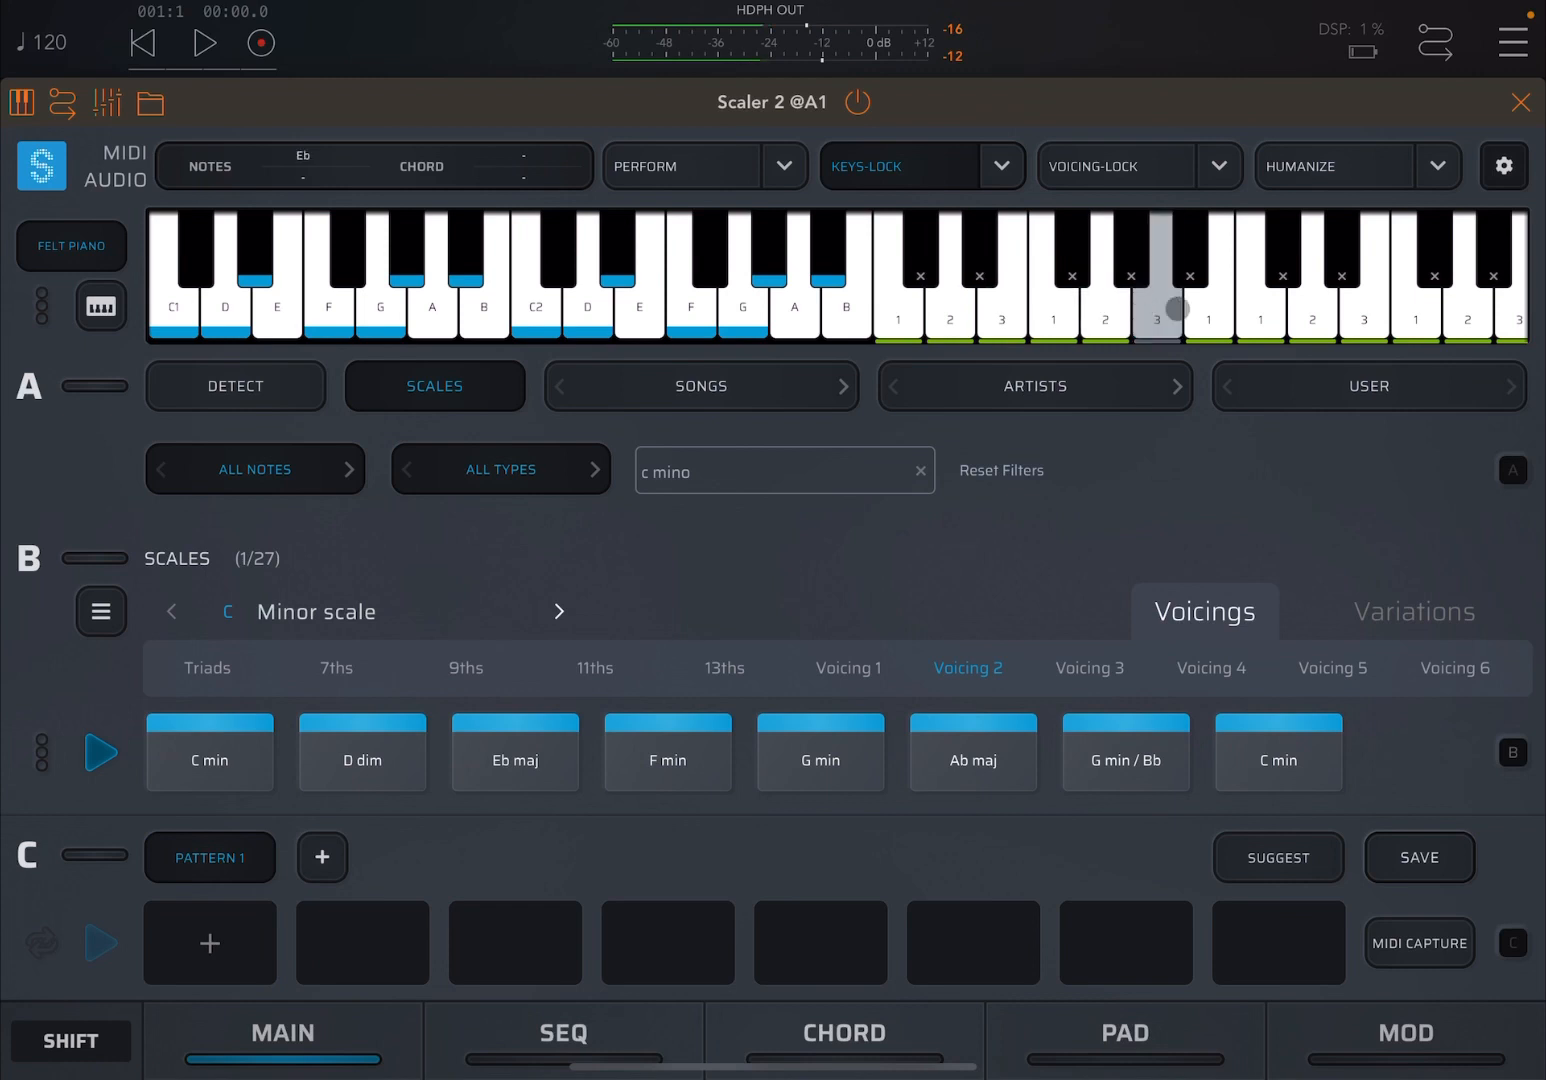
{"action": "left_click", "coordinate": [207, 668]}
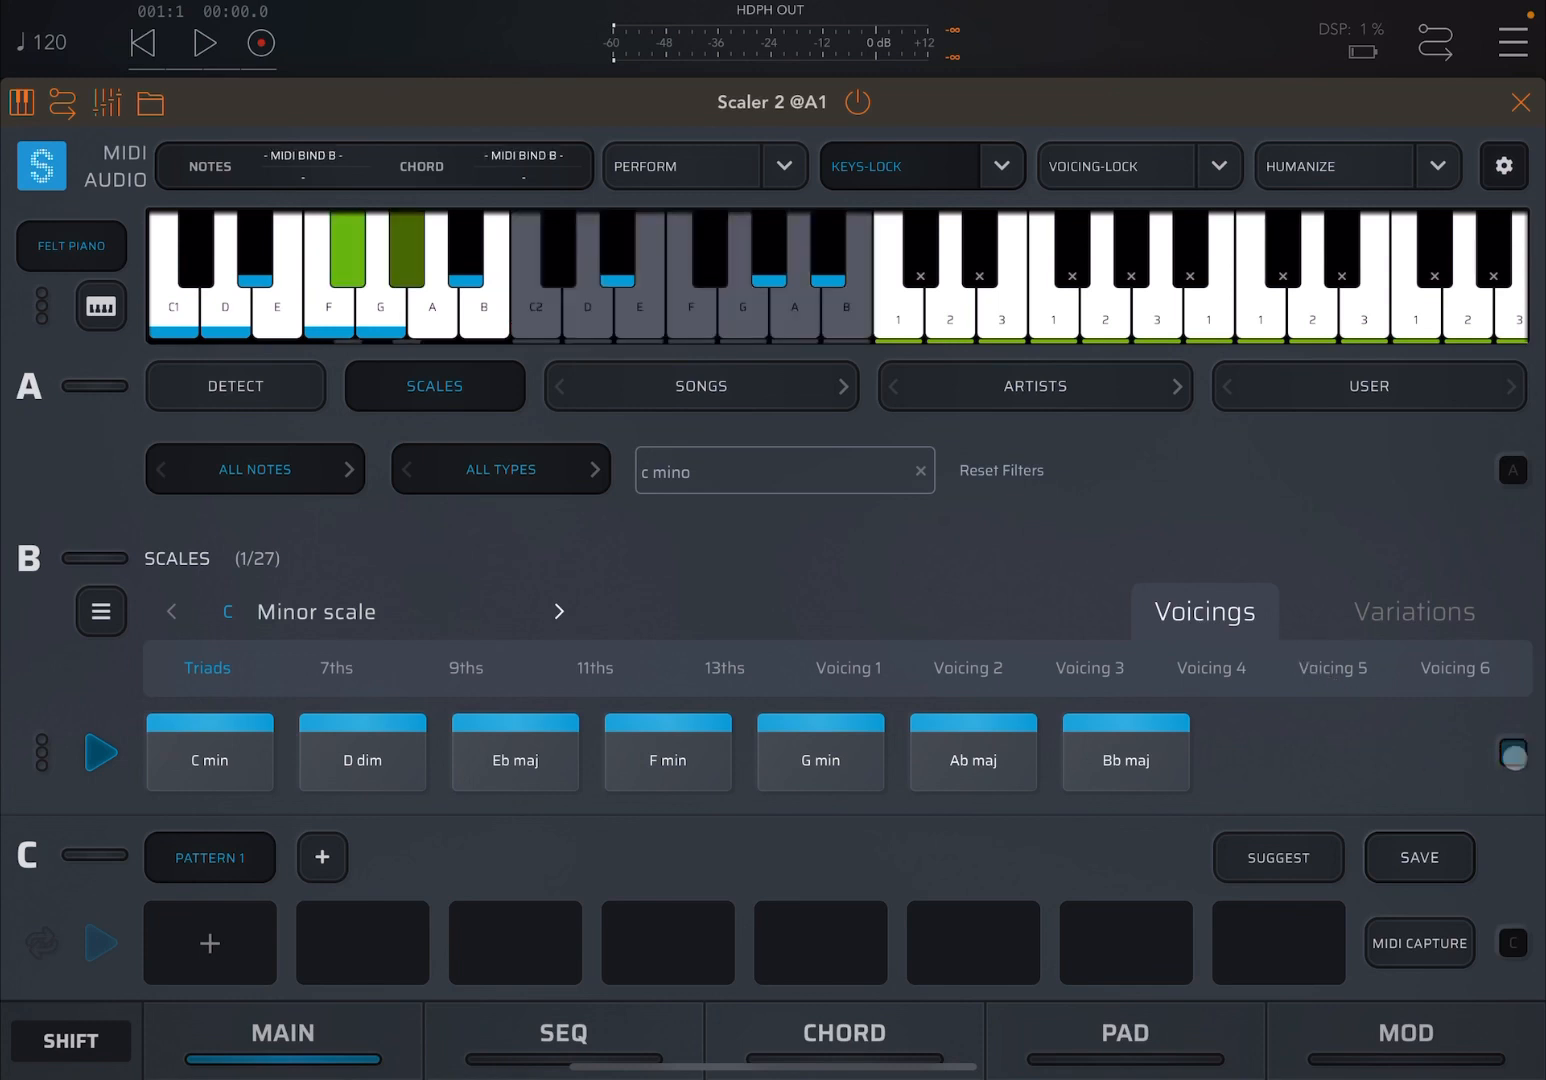
Step: Bind MIDI to section B triads and play keys, then unbind and list Keys-Lock modes
{"action": "left_click", "coordinate": [1054, 315]}
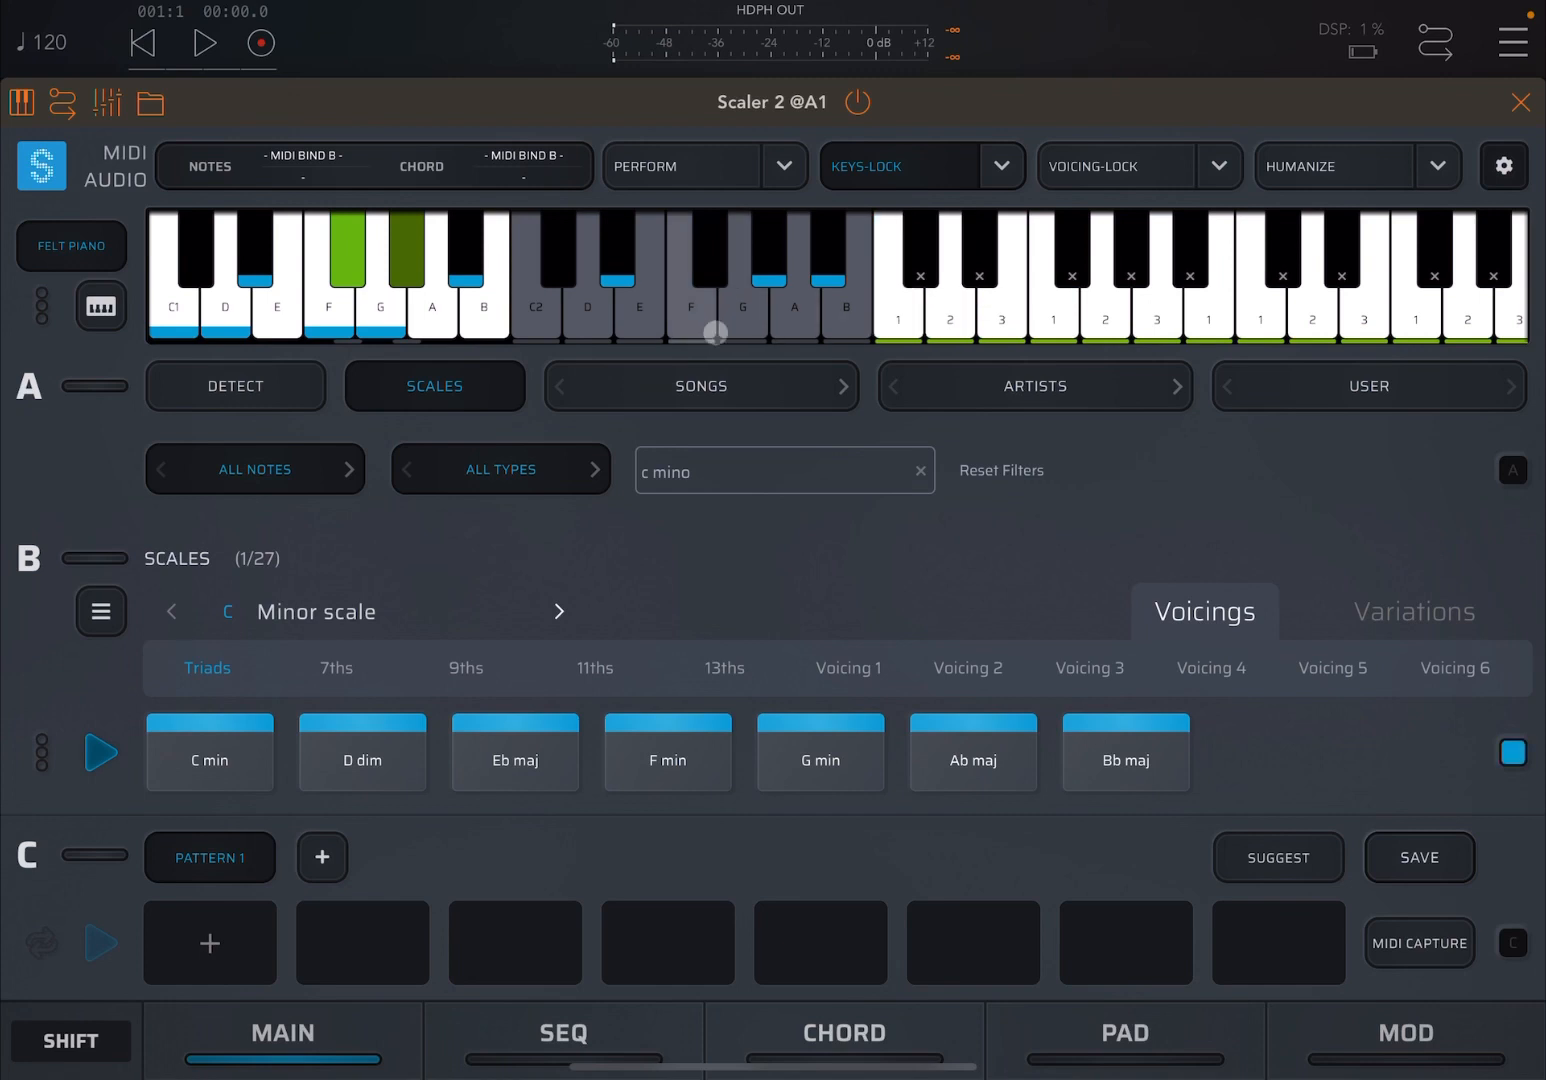
{"action": "left_click", "coordinate": [1002, 290]}
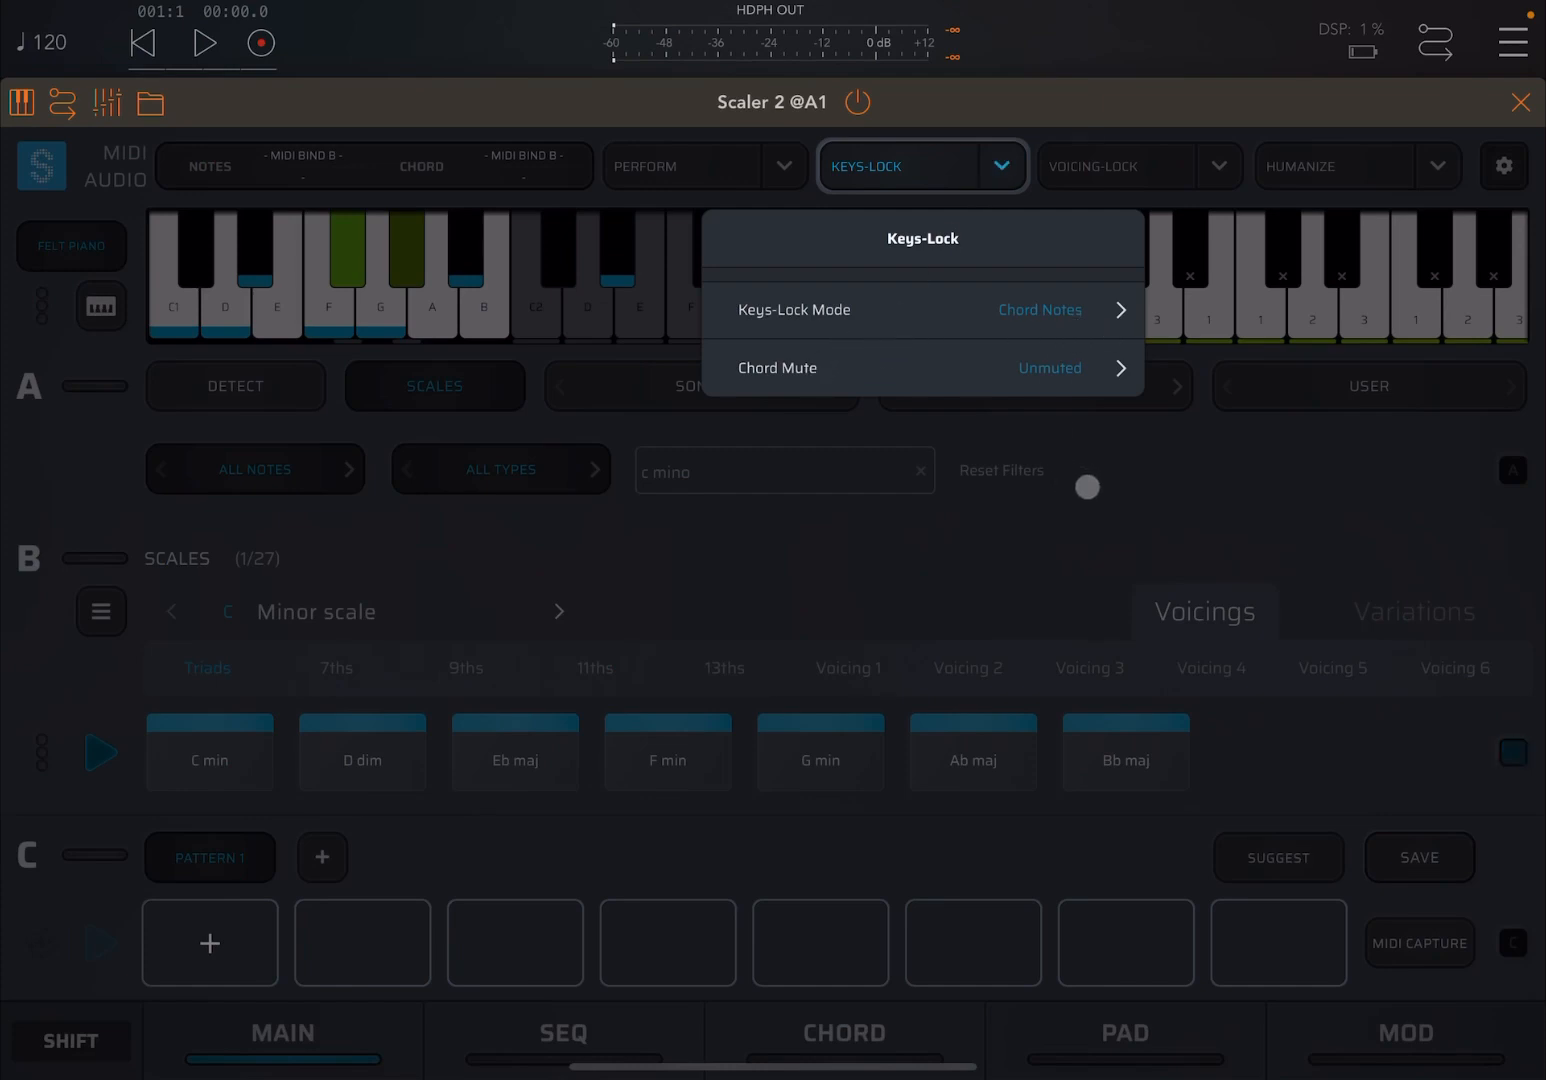
{"action": "left_click", "coordinate": [923, 165]}
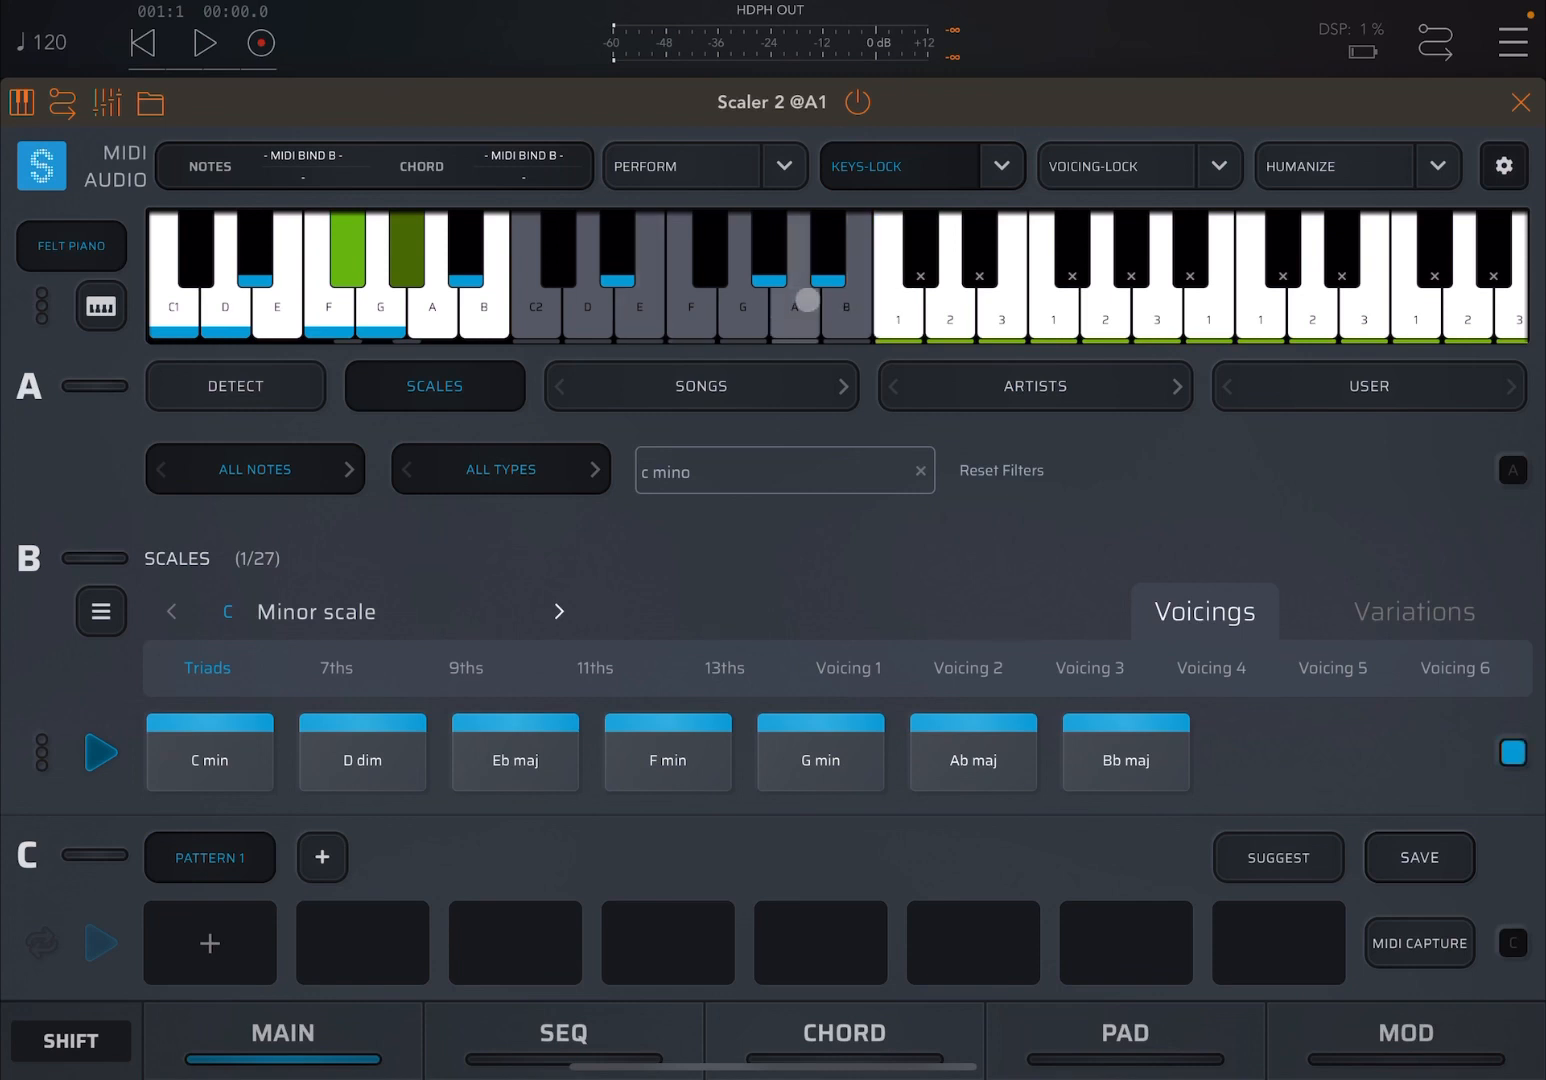
{"action": "left_click", "coordinate": [898, 305]}
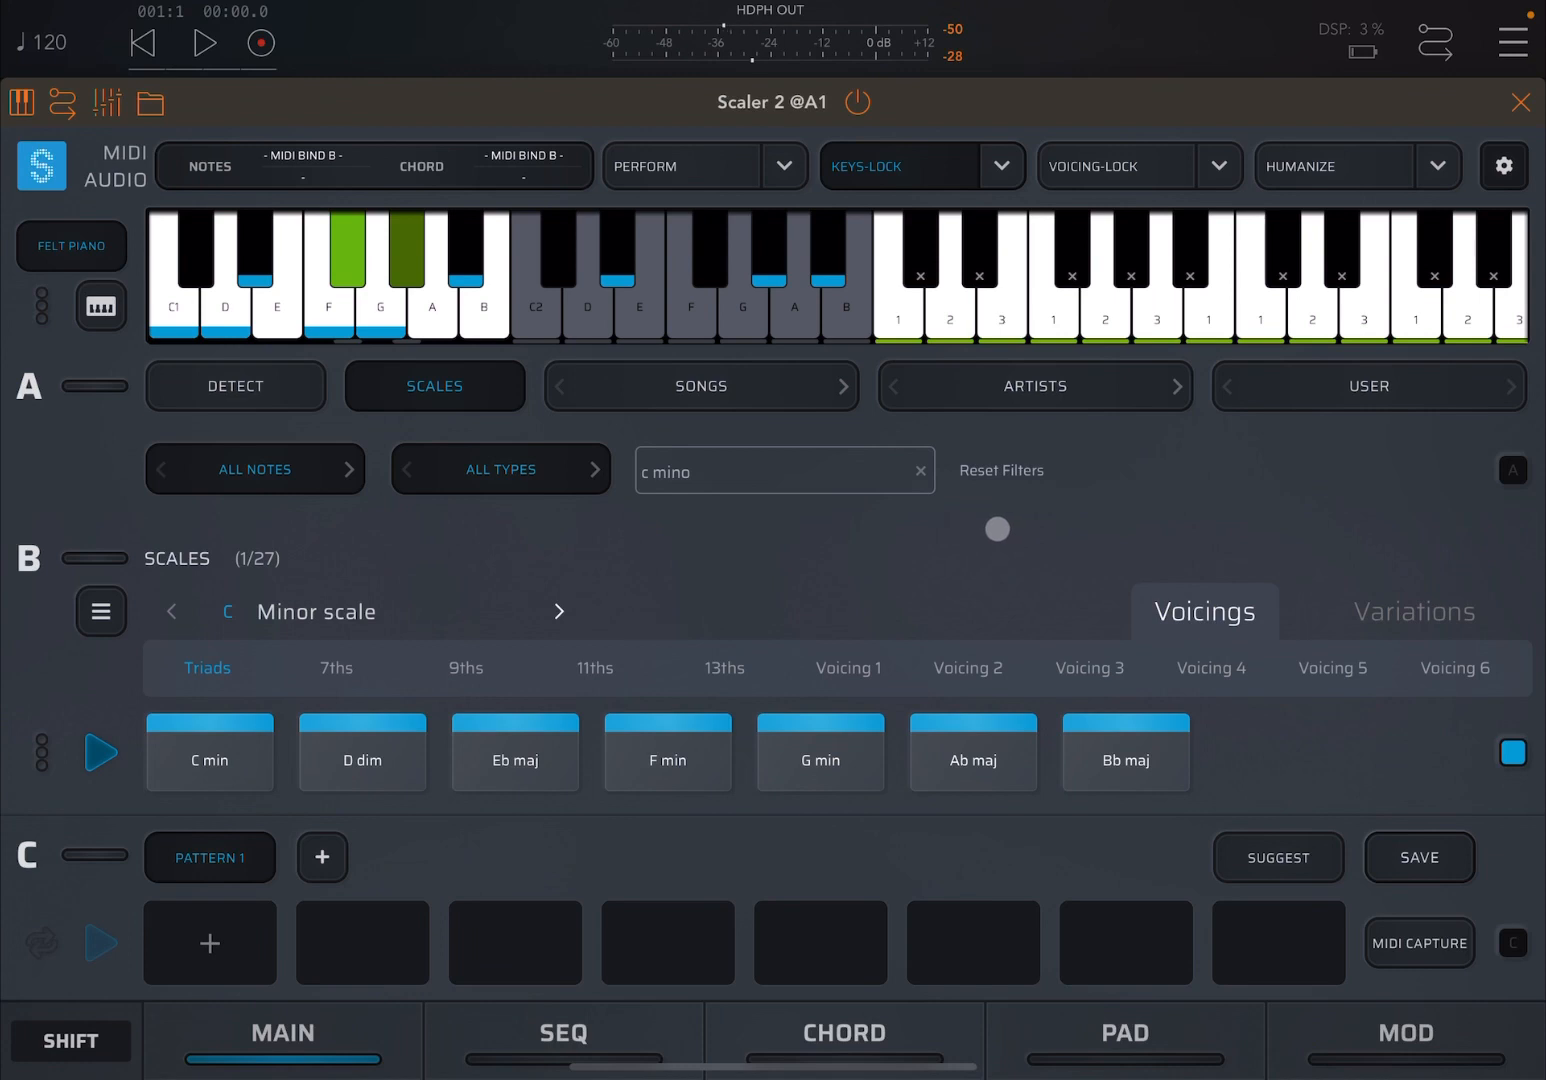
{"action": "left_click", "coordinate": [1105, 300]}
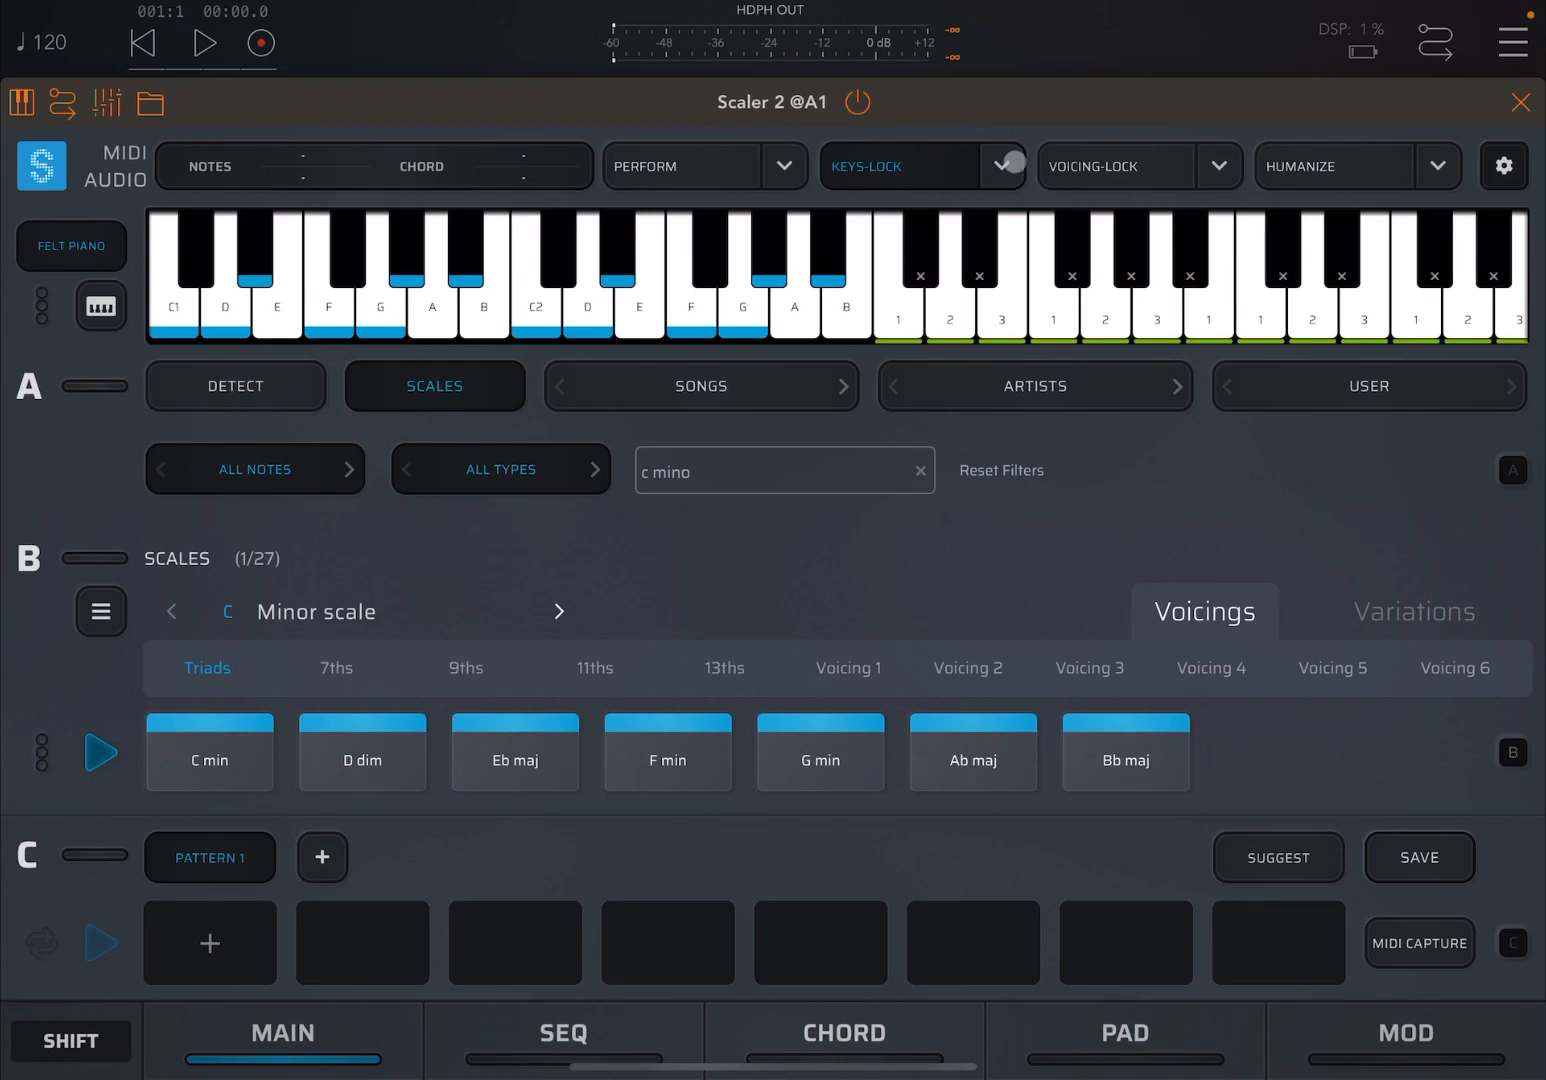
{"action": "left_click", "coordinate": [1002, 166]}
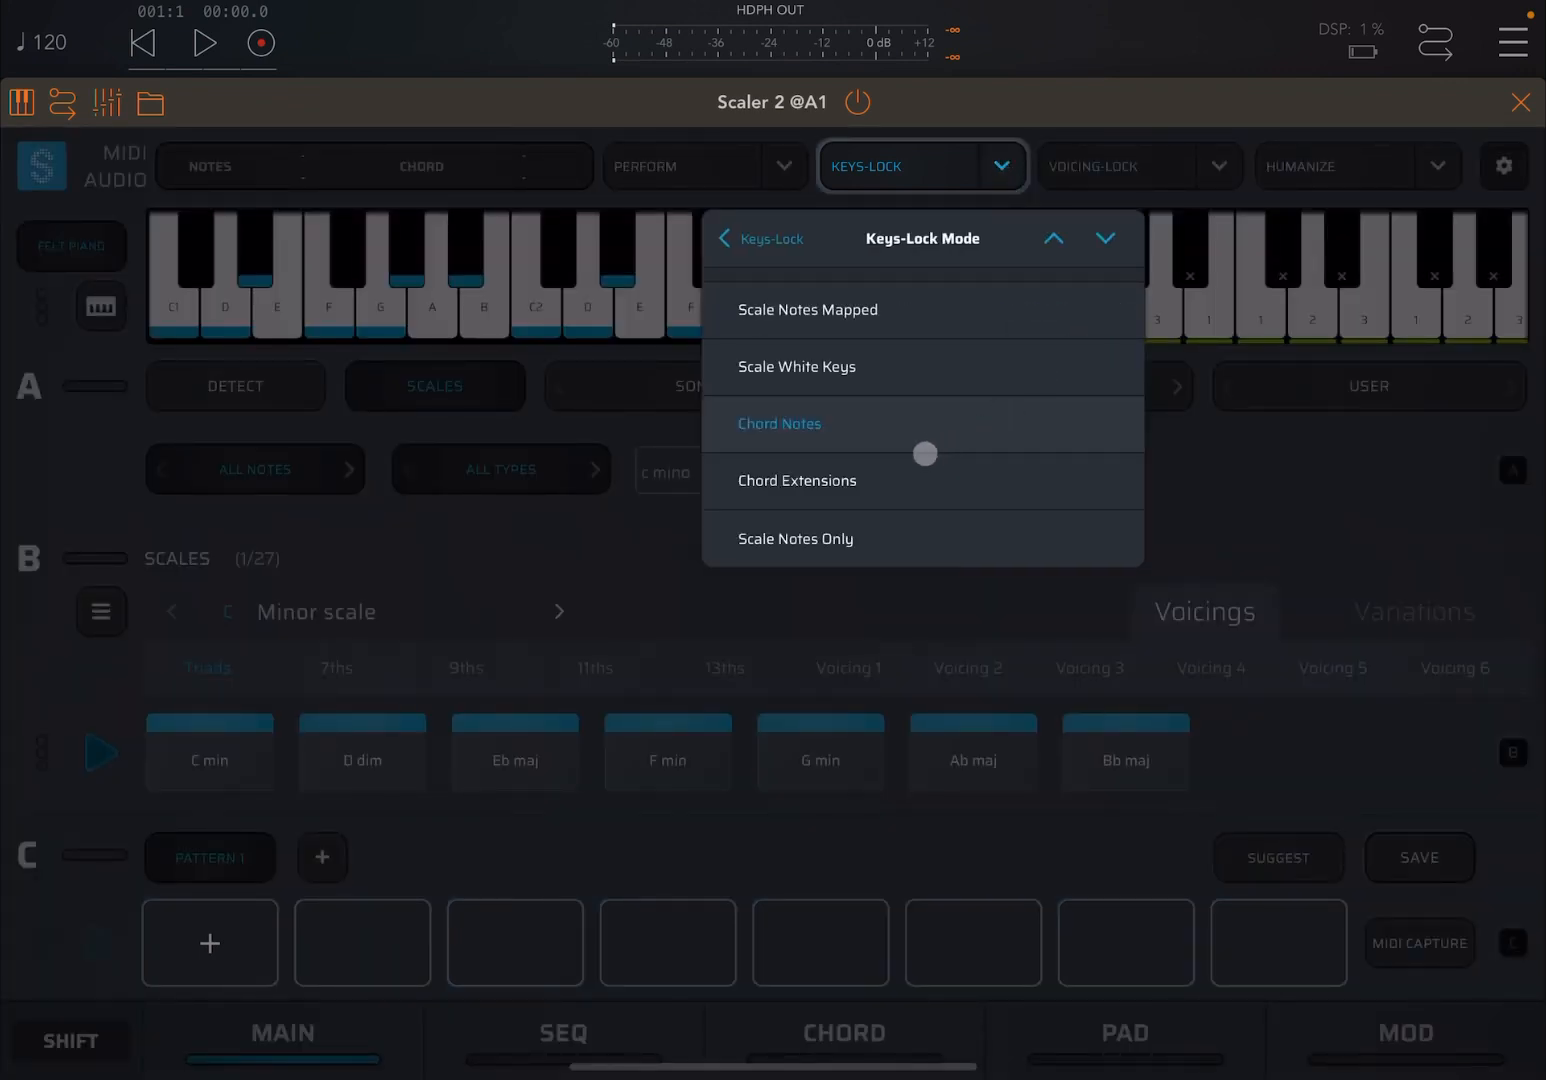